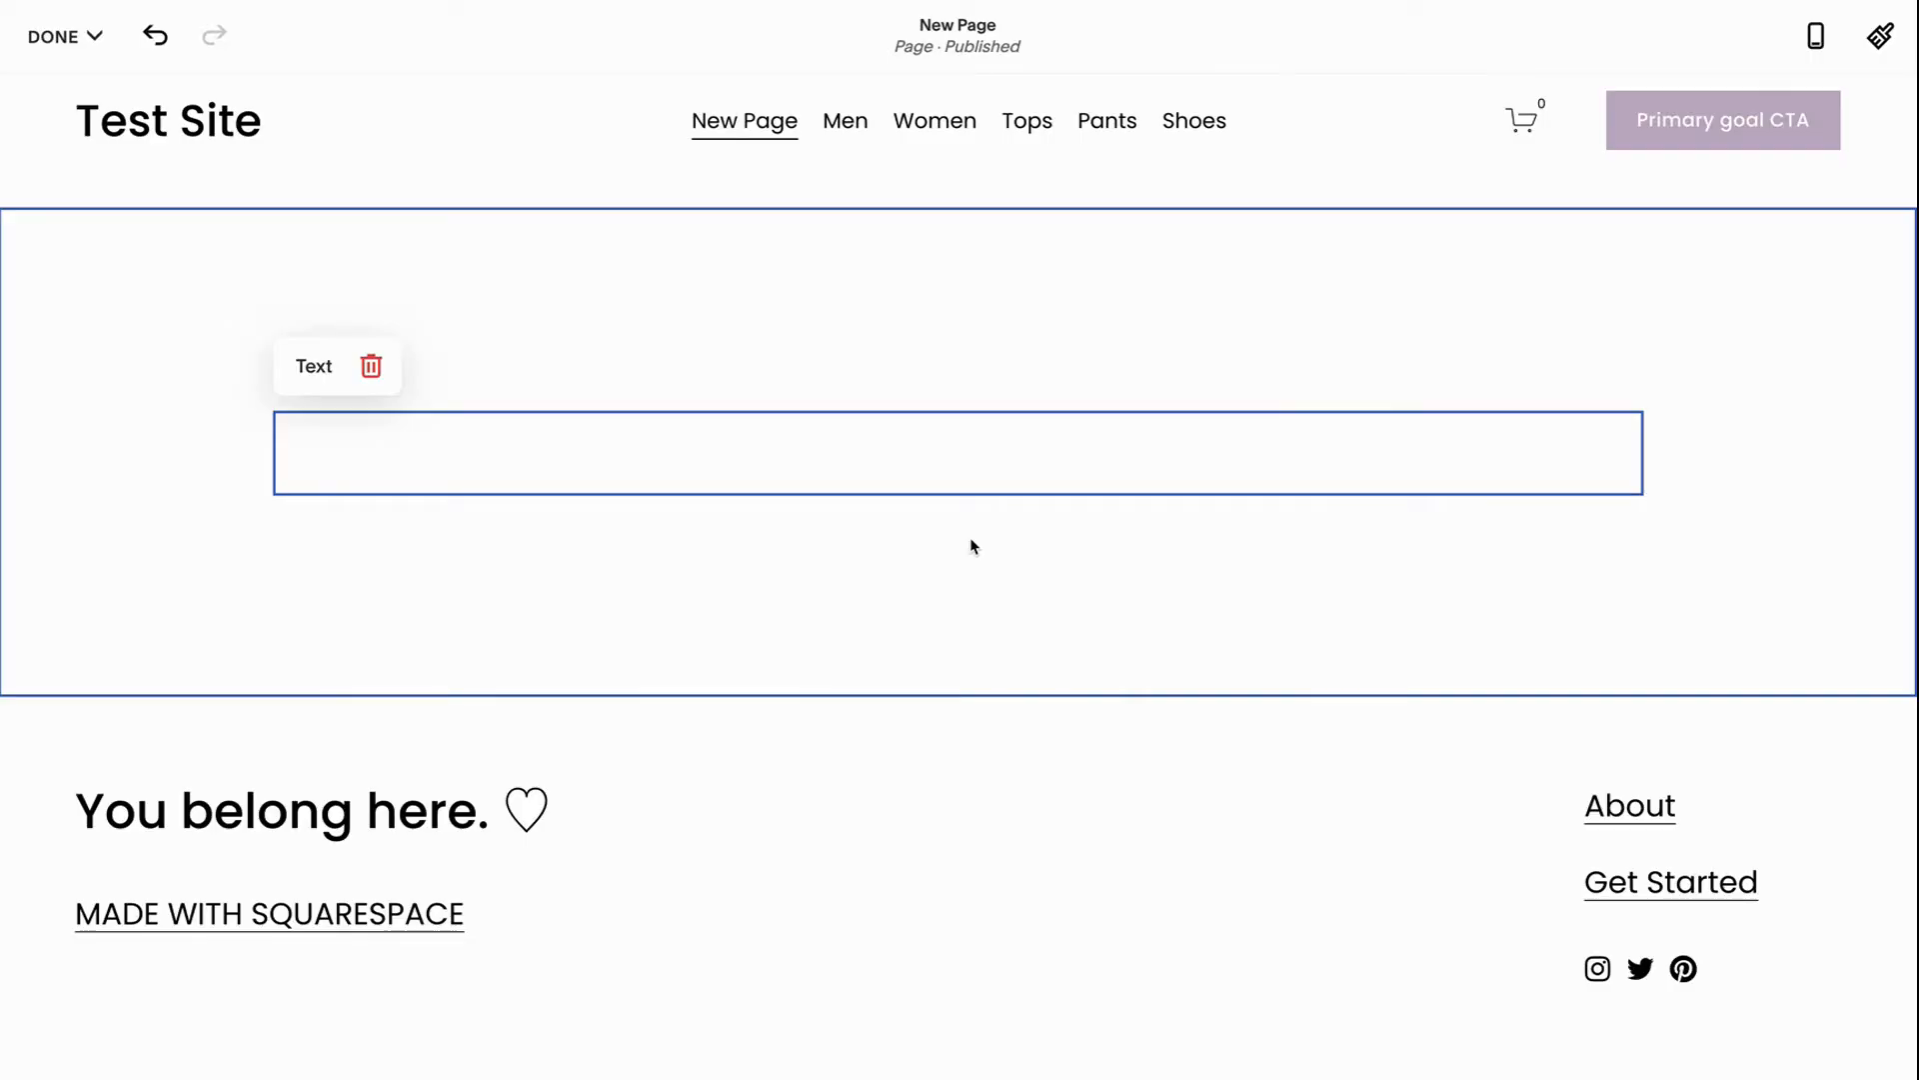
Delete the empty text block and insert a contact Form block in its place
{"action": "left_click", "coordinate": [958, 453]}
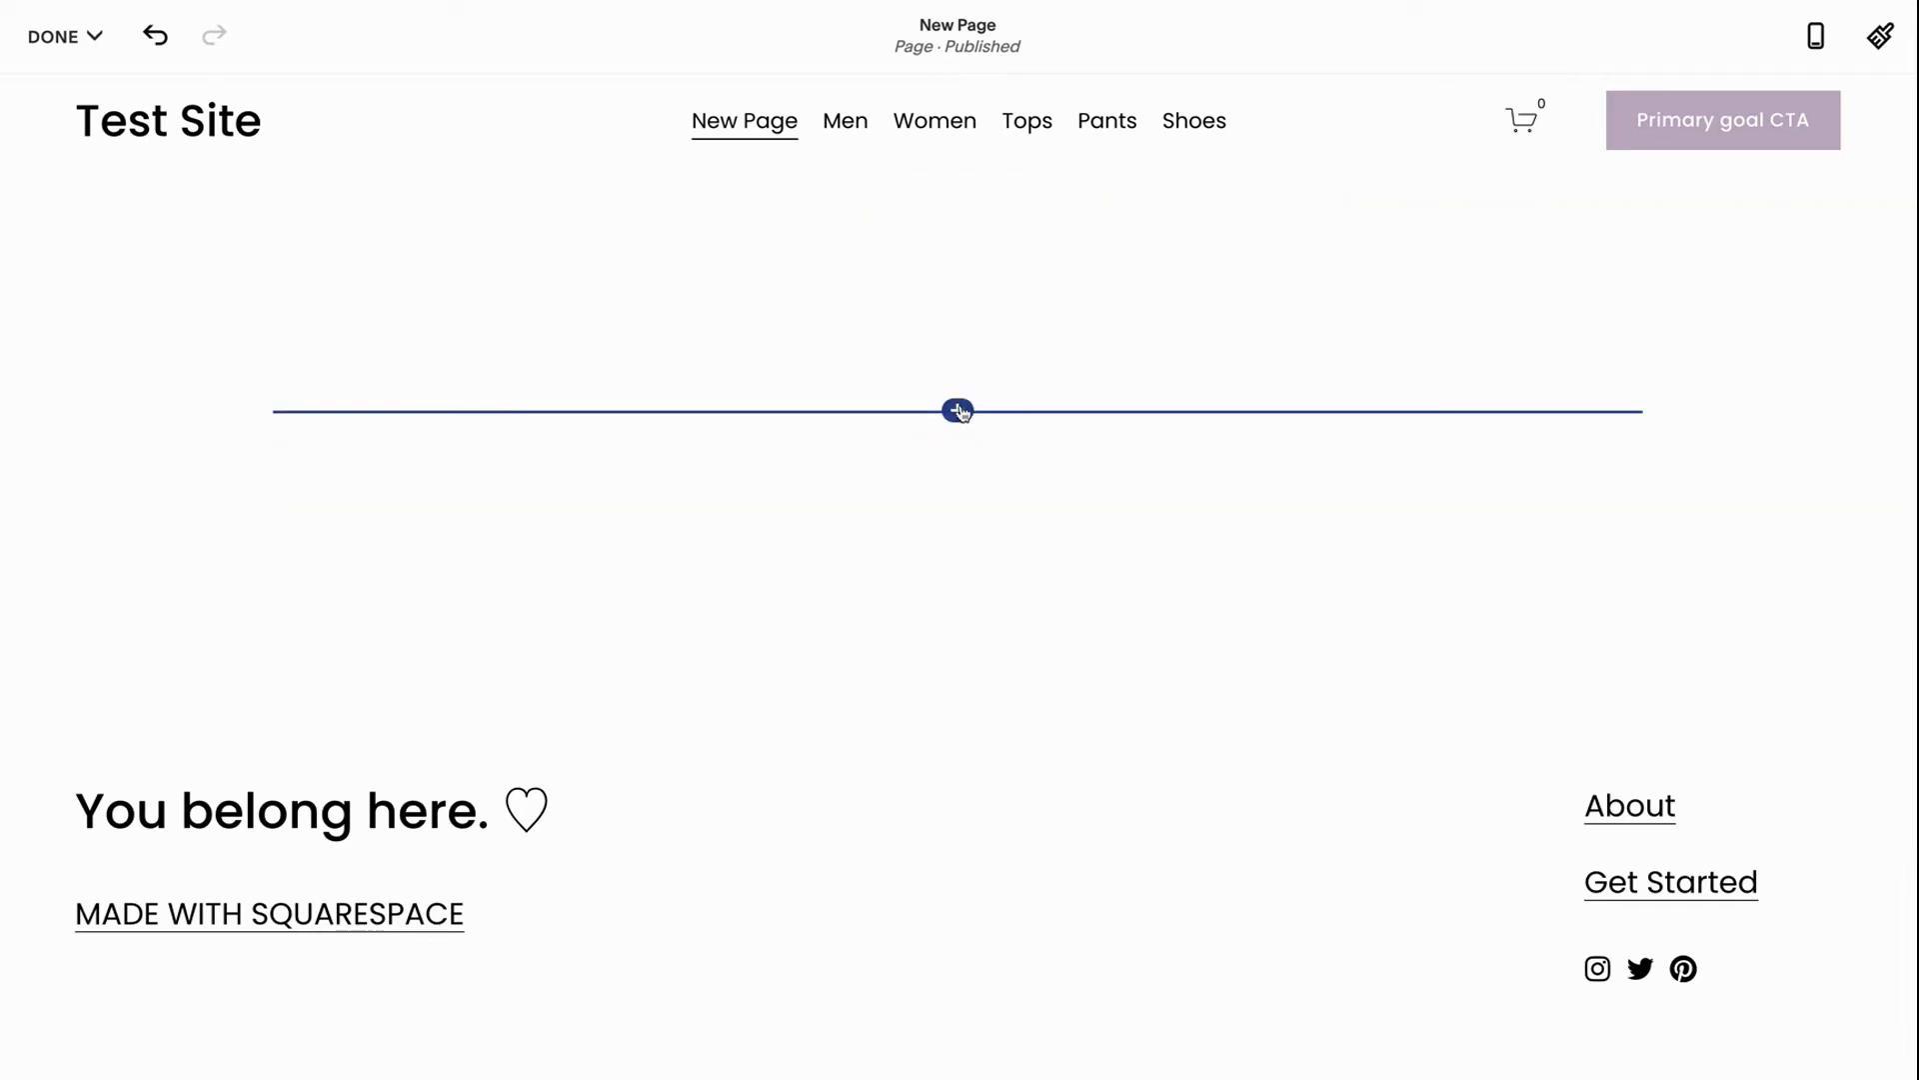
{"action": "left_click", "coordinate": [956, 410]}
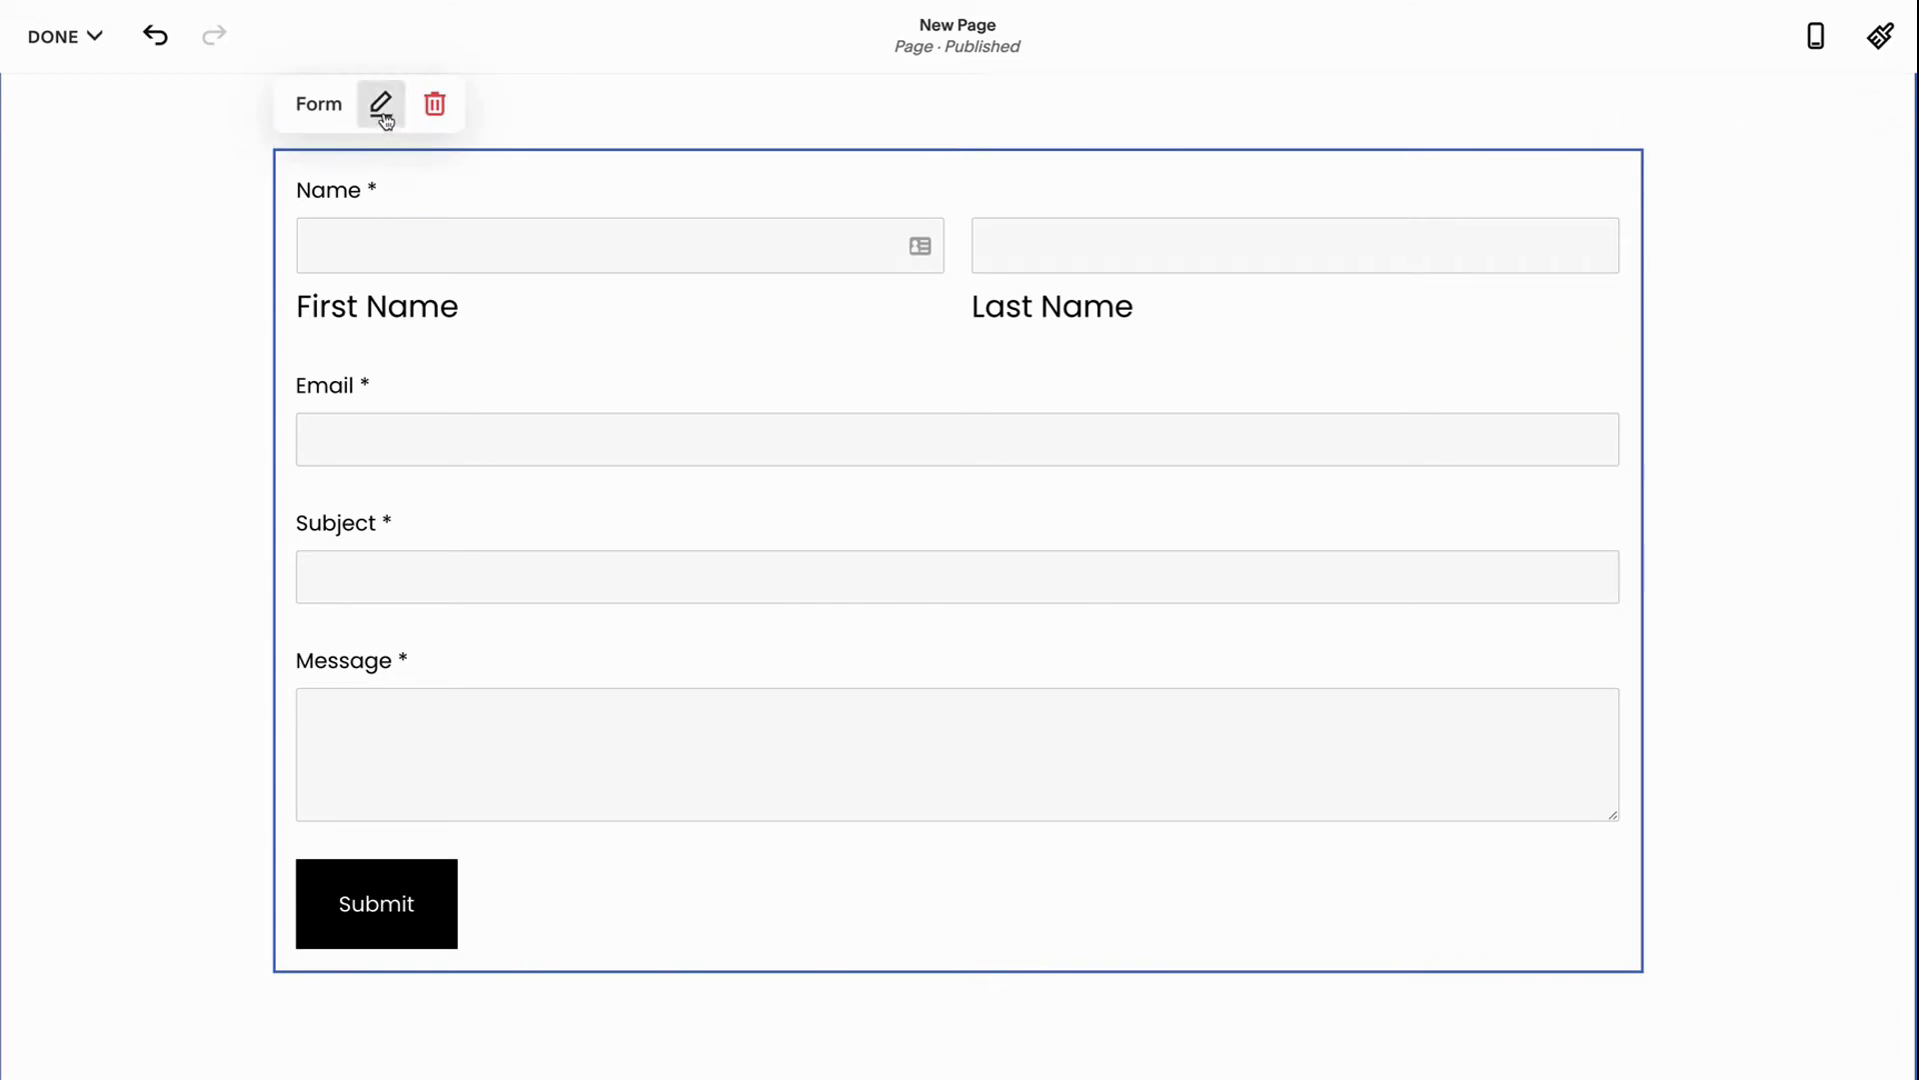
Open the form's settings and rename the form 'Freebie Opt-In'
{"action": "left_click", "coordinate": [381, 103]}
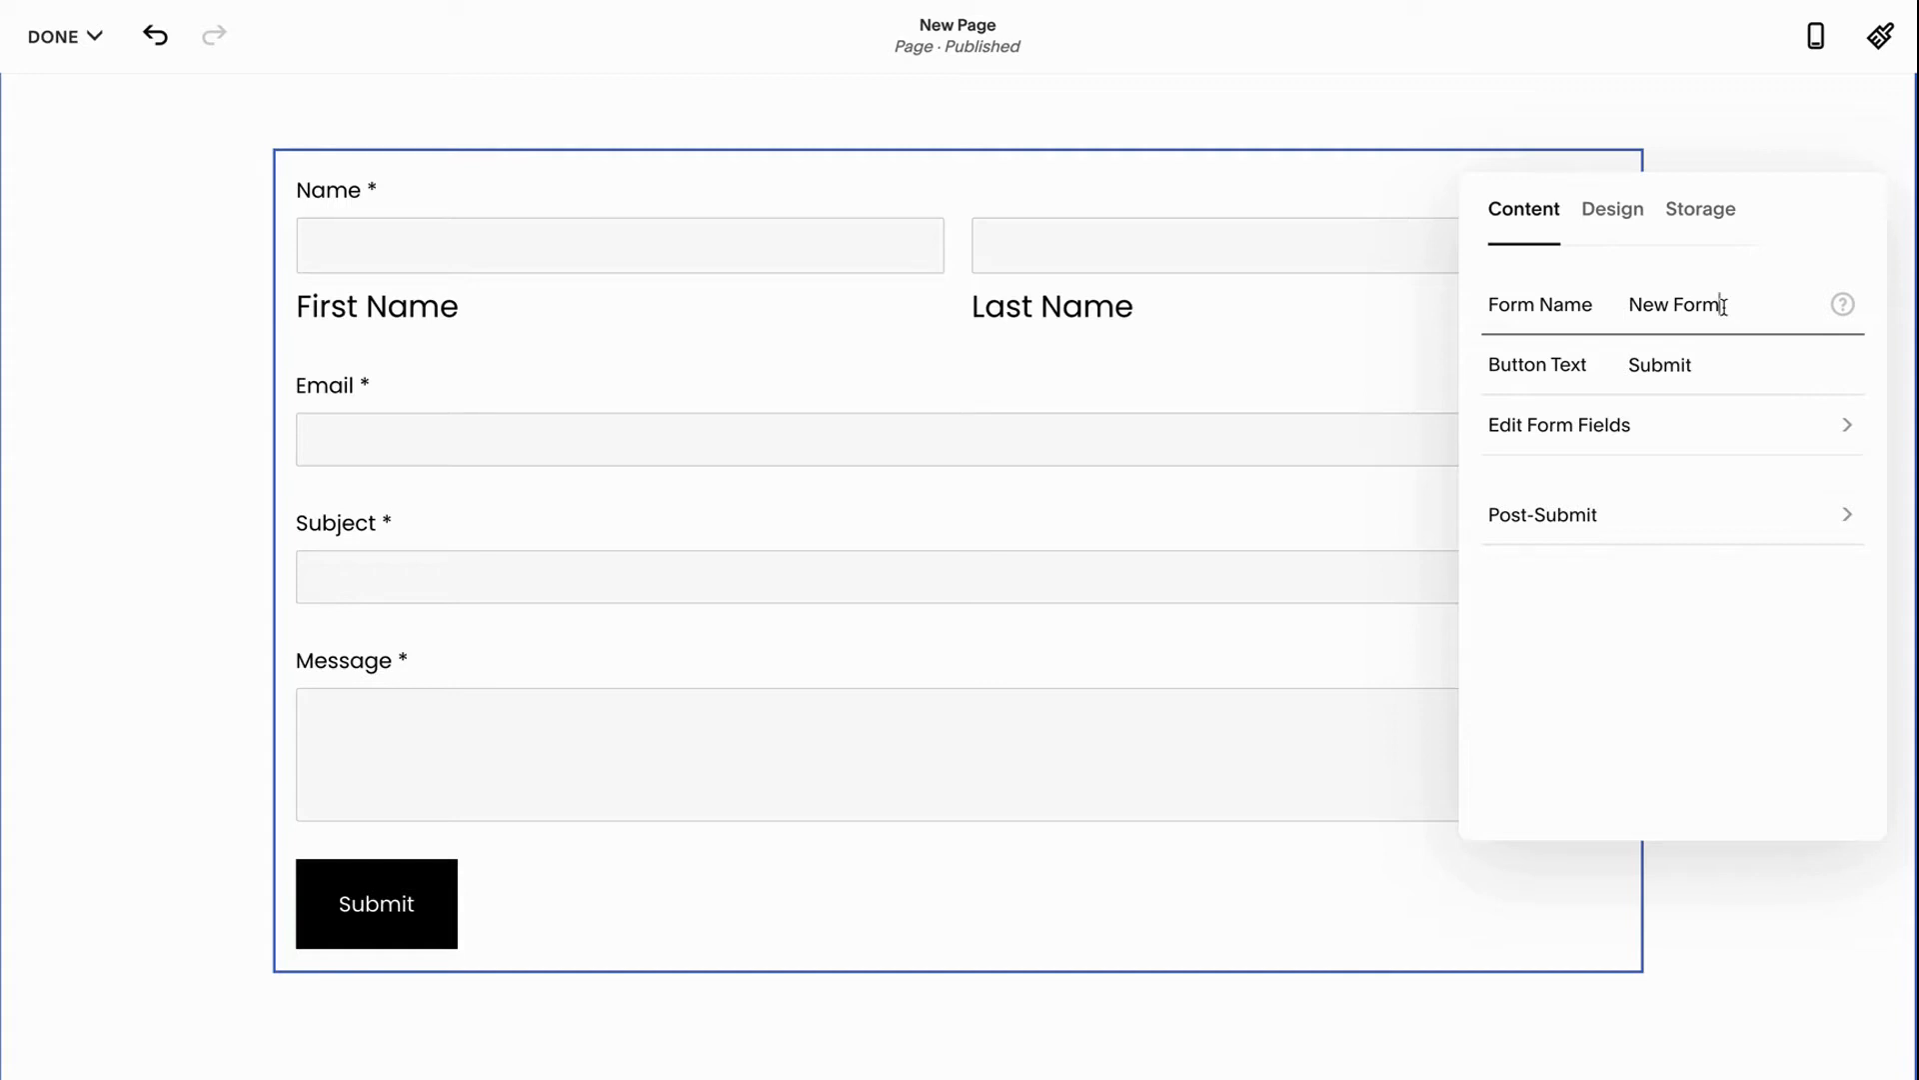
{"action": "double_click", "coordinate": [1674, 305]}
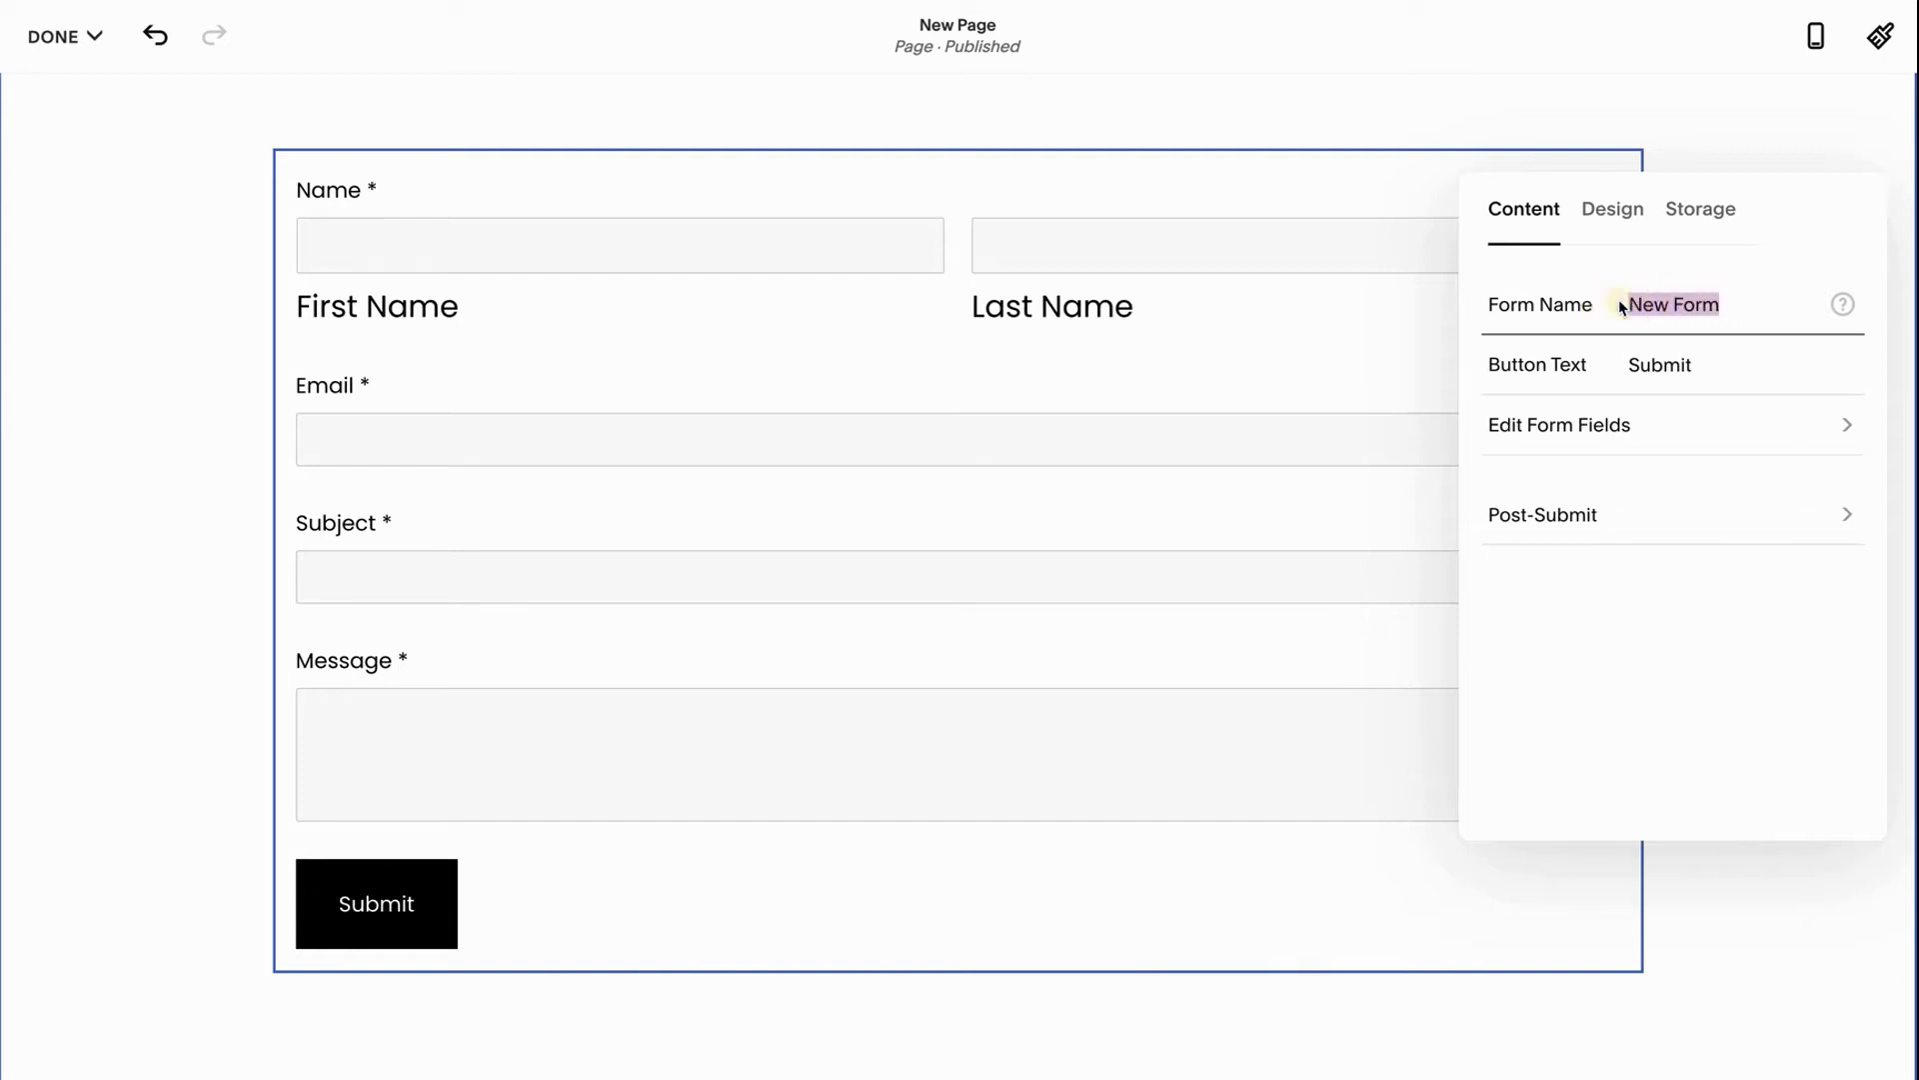
{"action": "type", "text": "Freeb"}
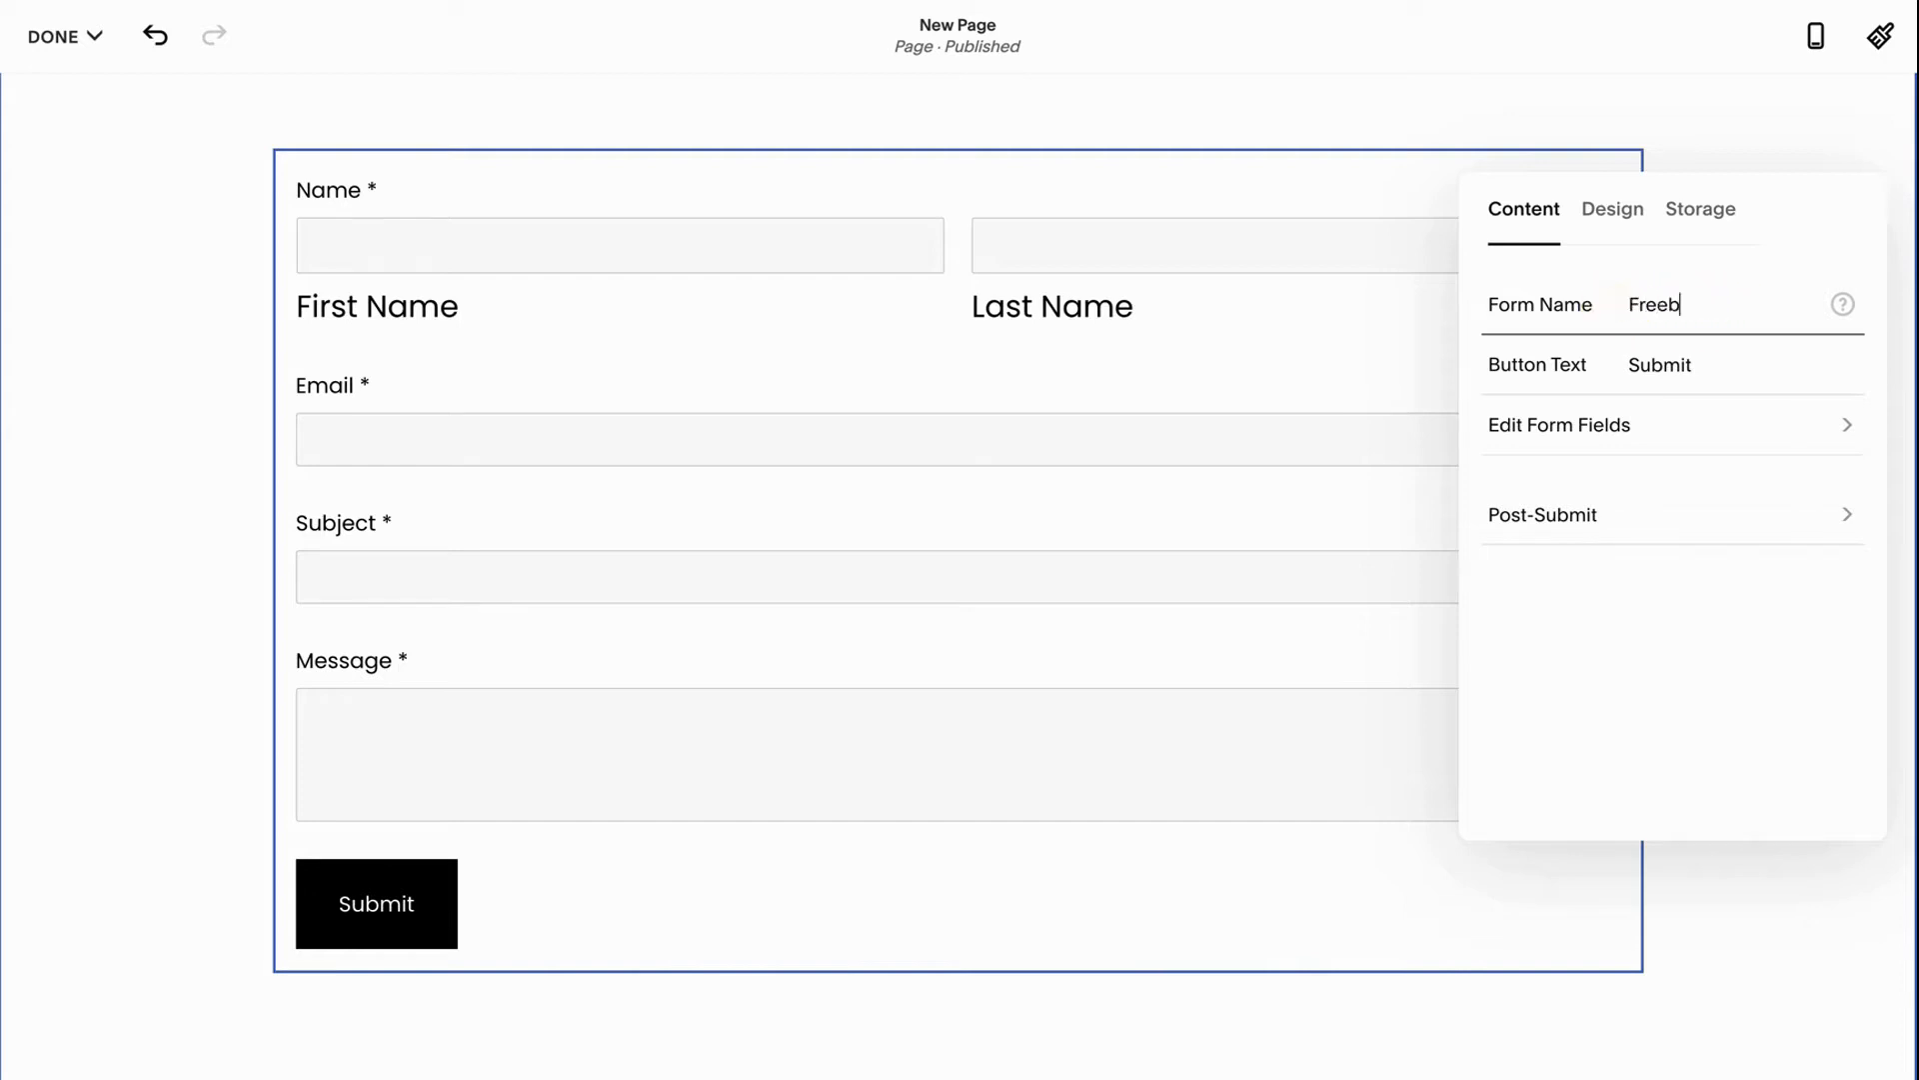
{"action": "type", "text": "ie Opt-"}
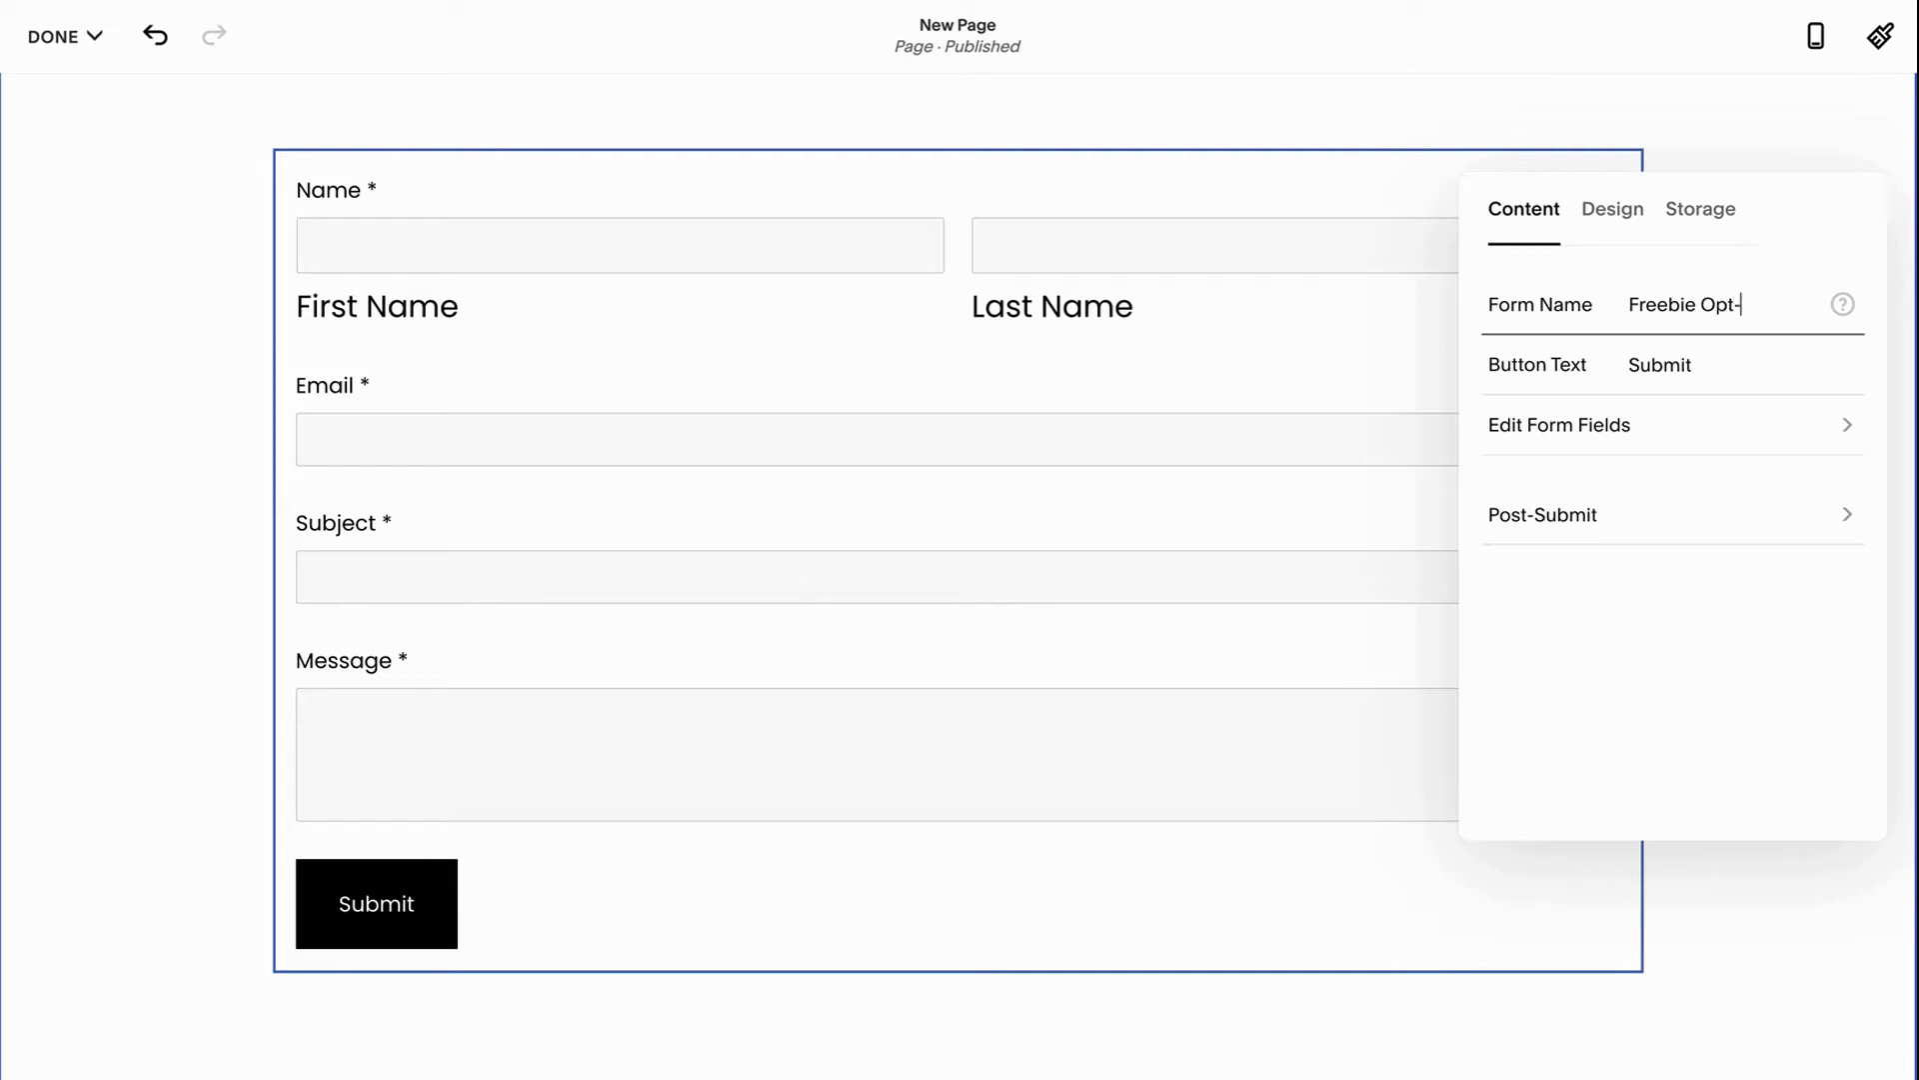
{"action": "type", "text": "In"}
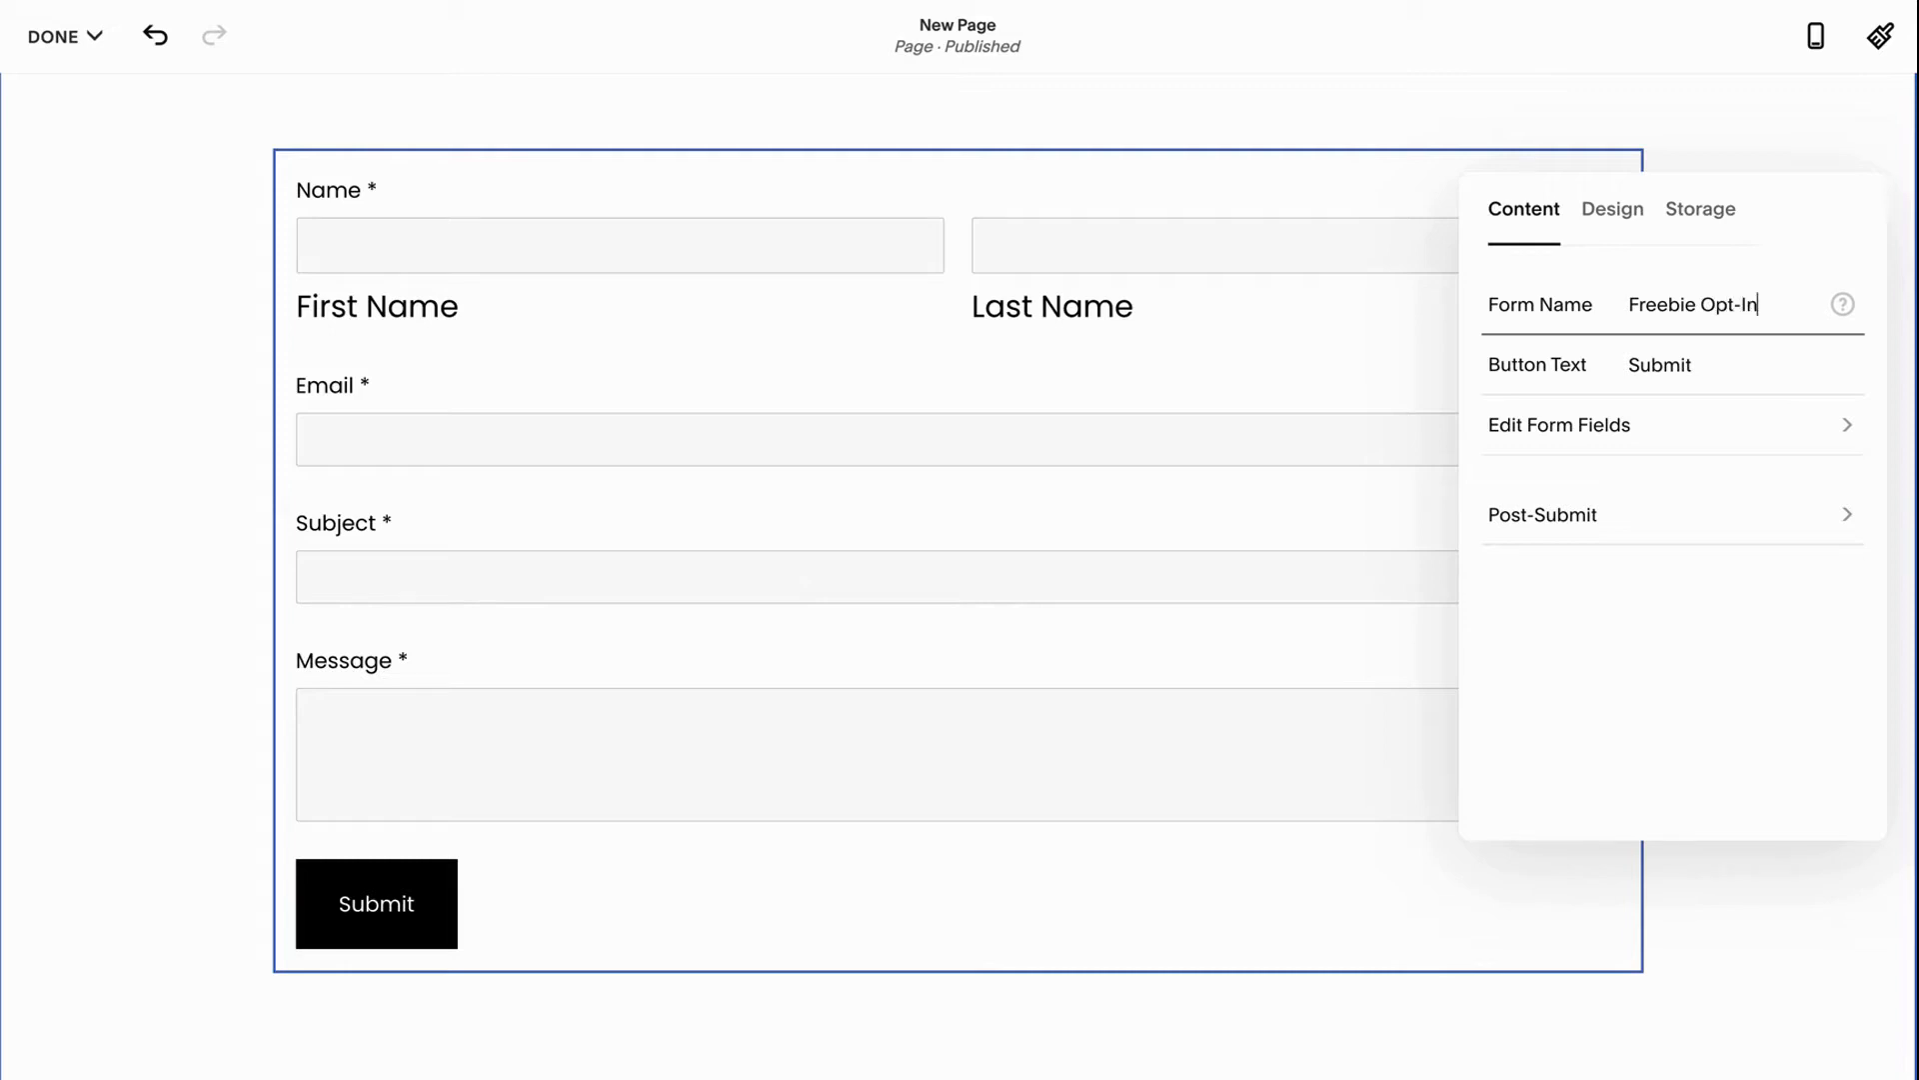
{"action": "mouse_move", "coordinate": [1596, 488]}
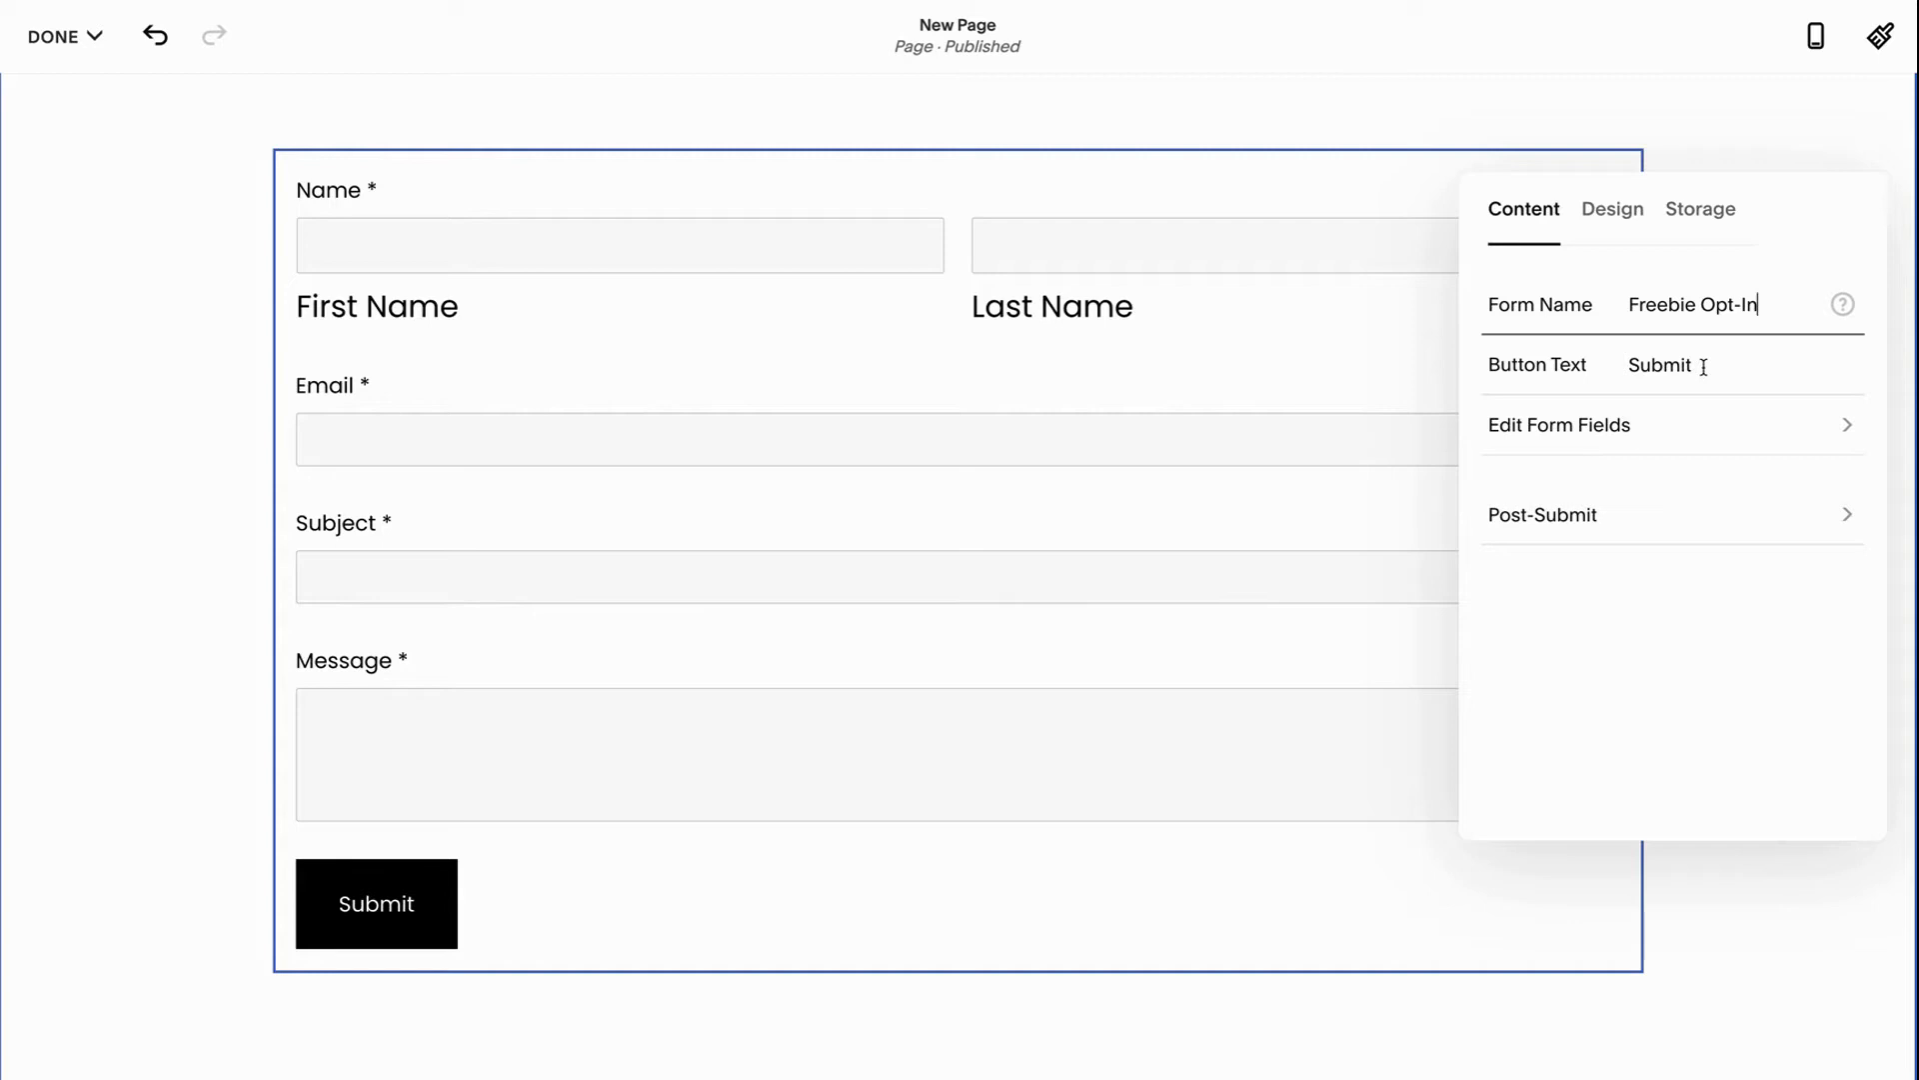
Change the submit button text to 'Download Guide'
{"action": "type", "text": "Do"}
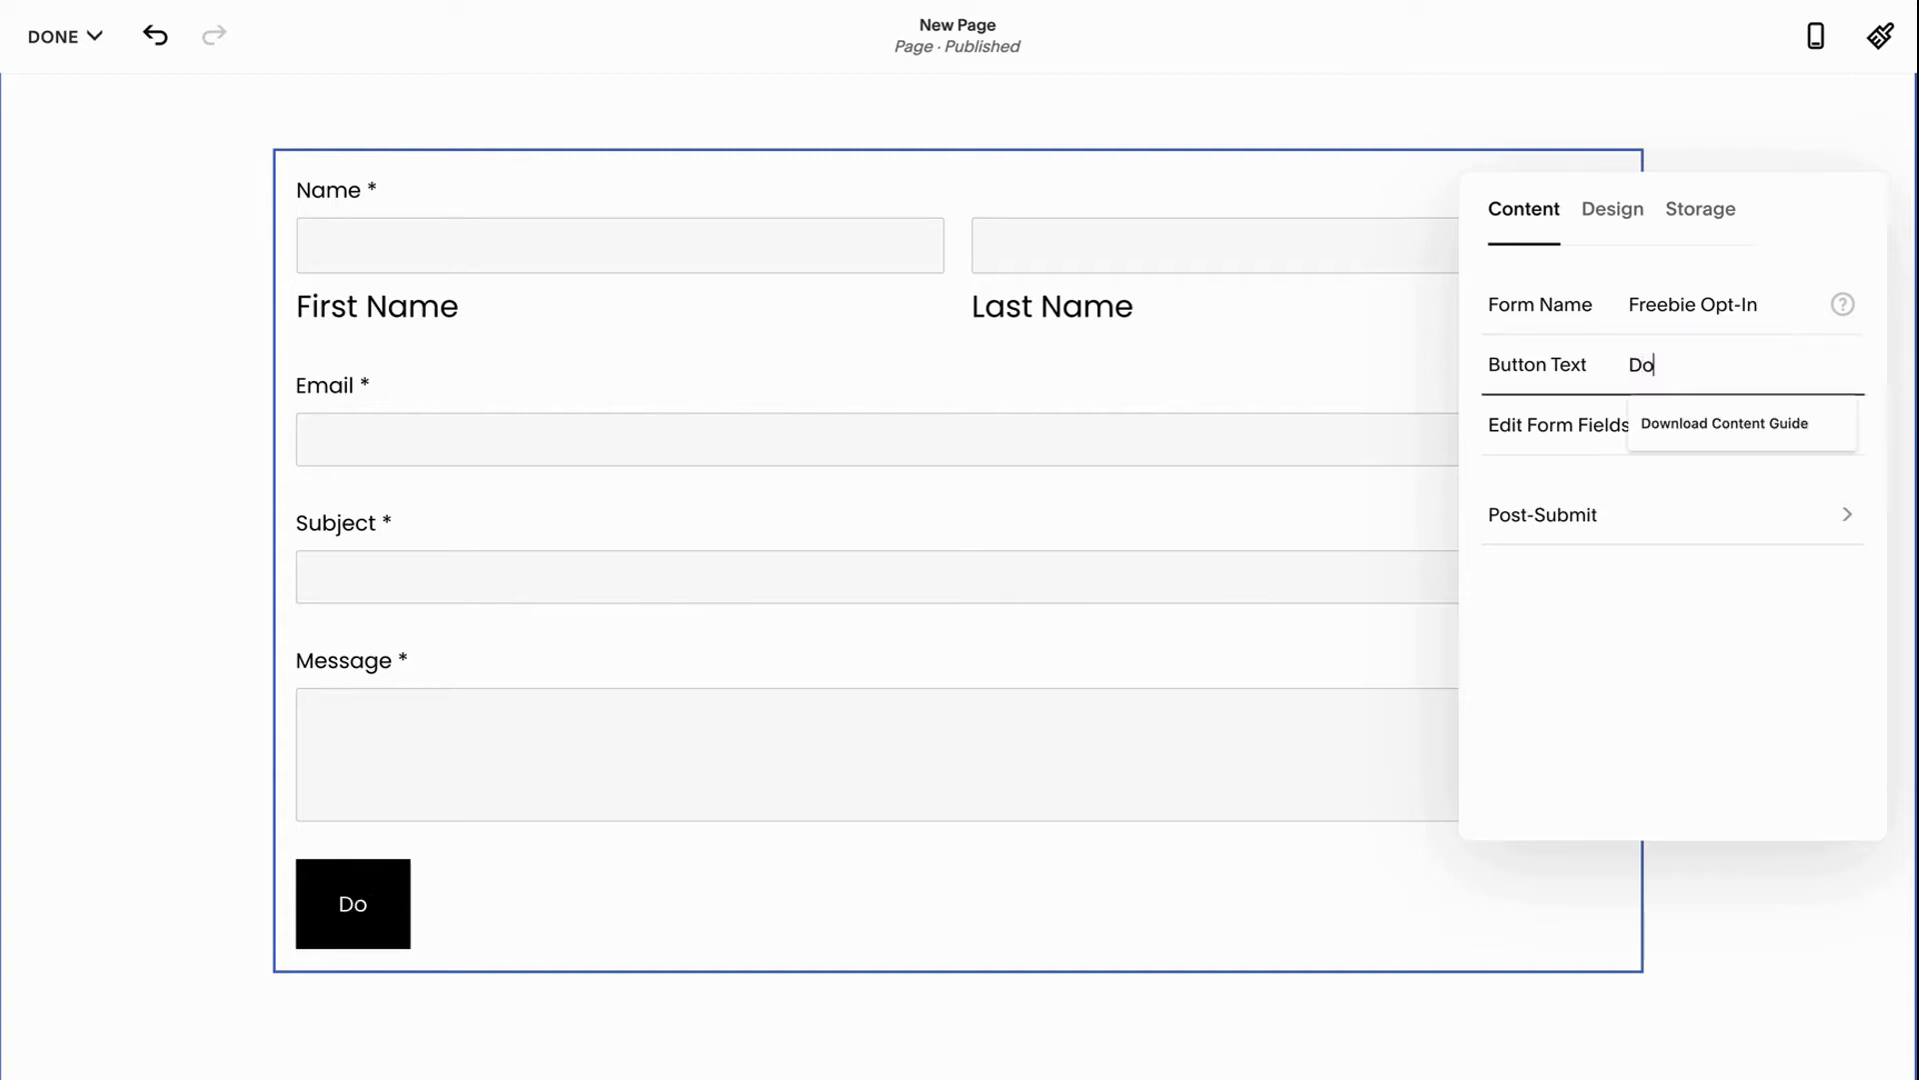
{"action": "type", "text": "Download G"}
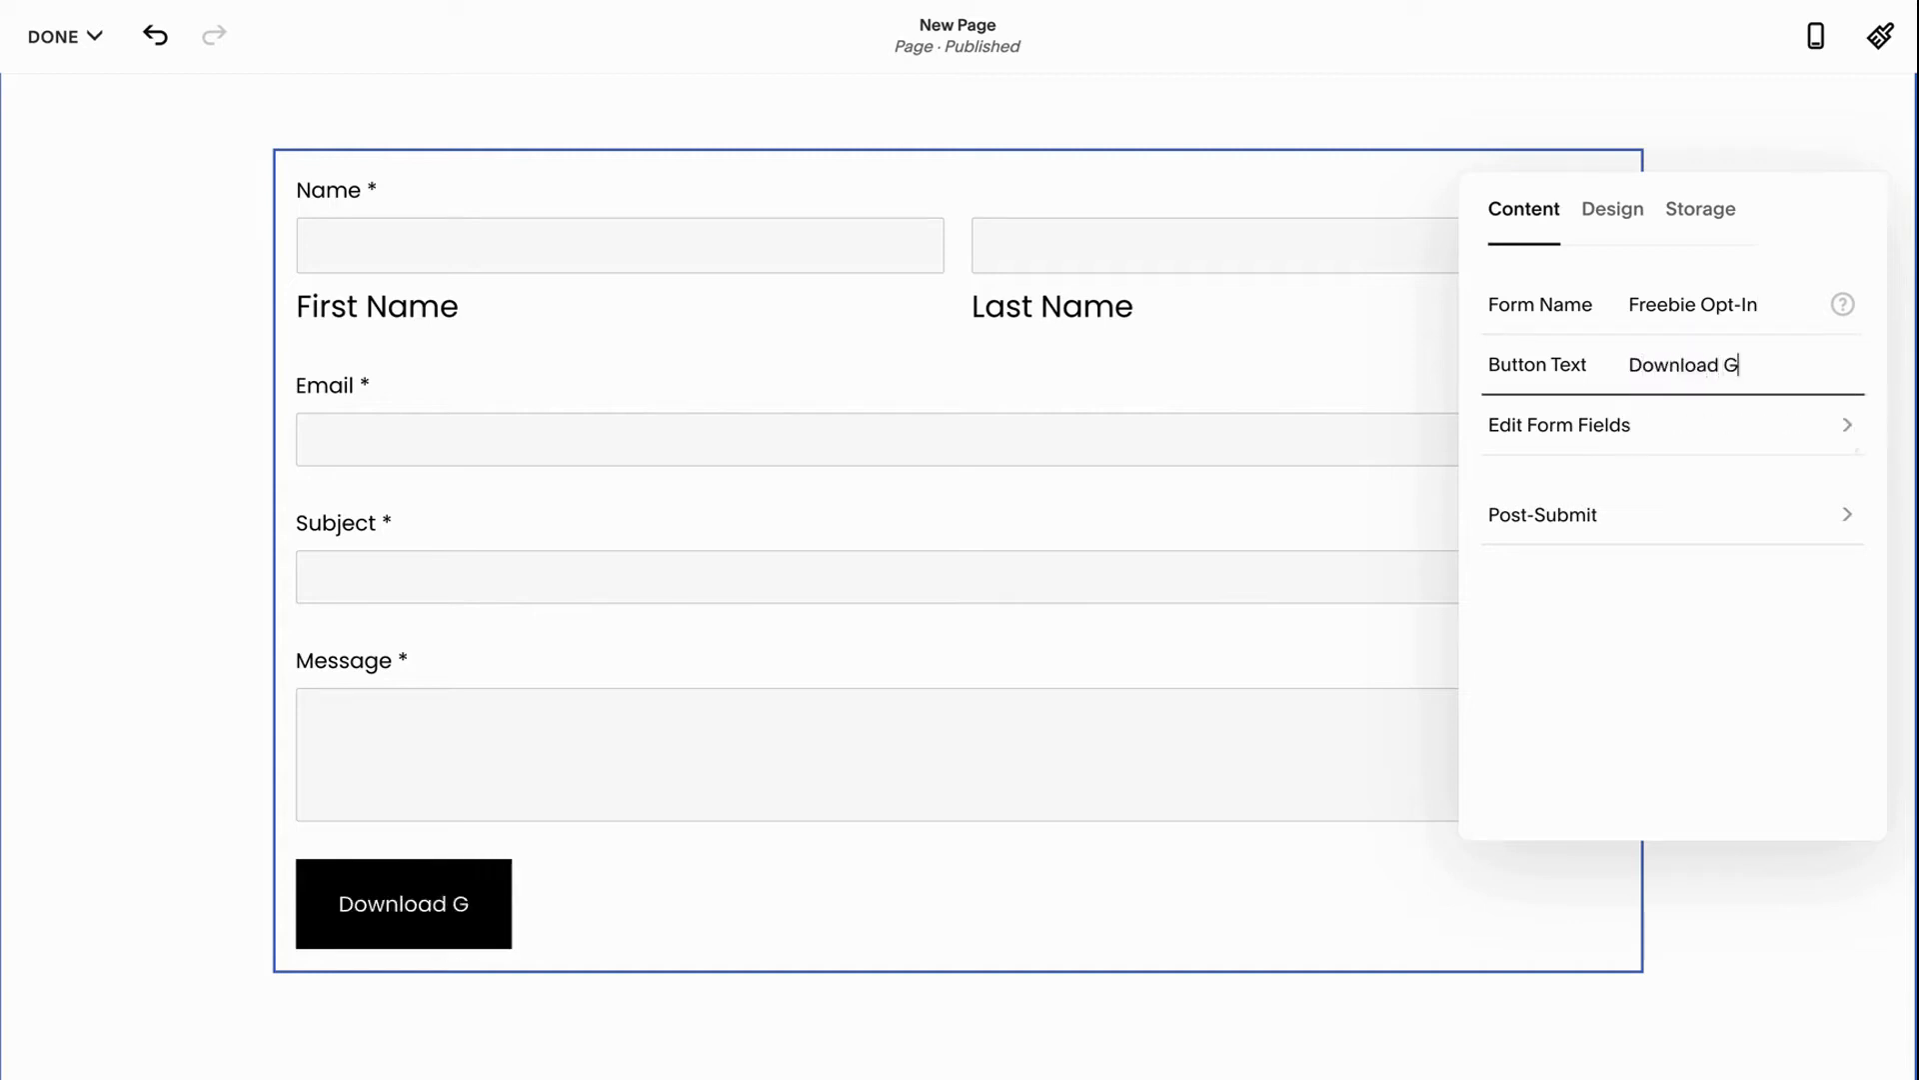
{"action": "type", "text": "uide"}
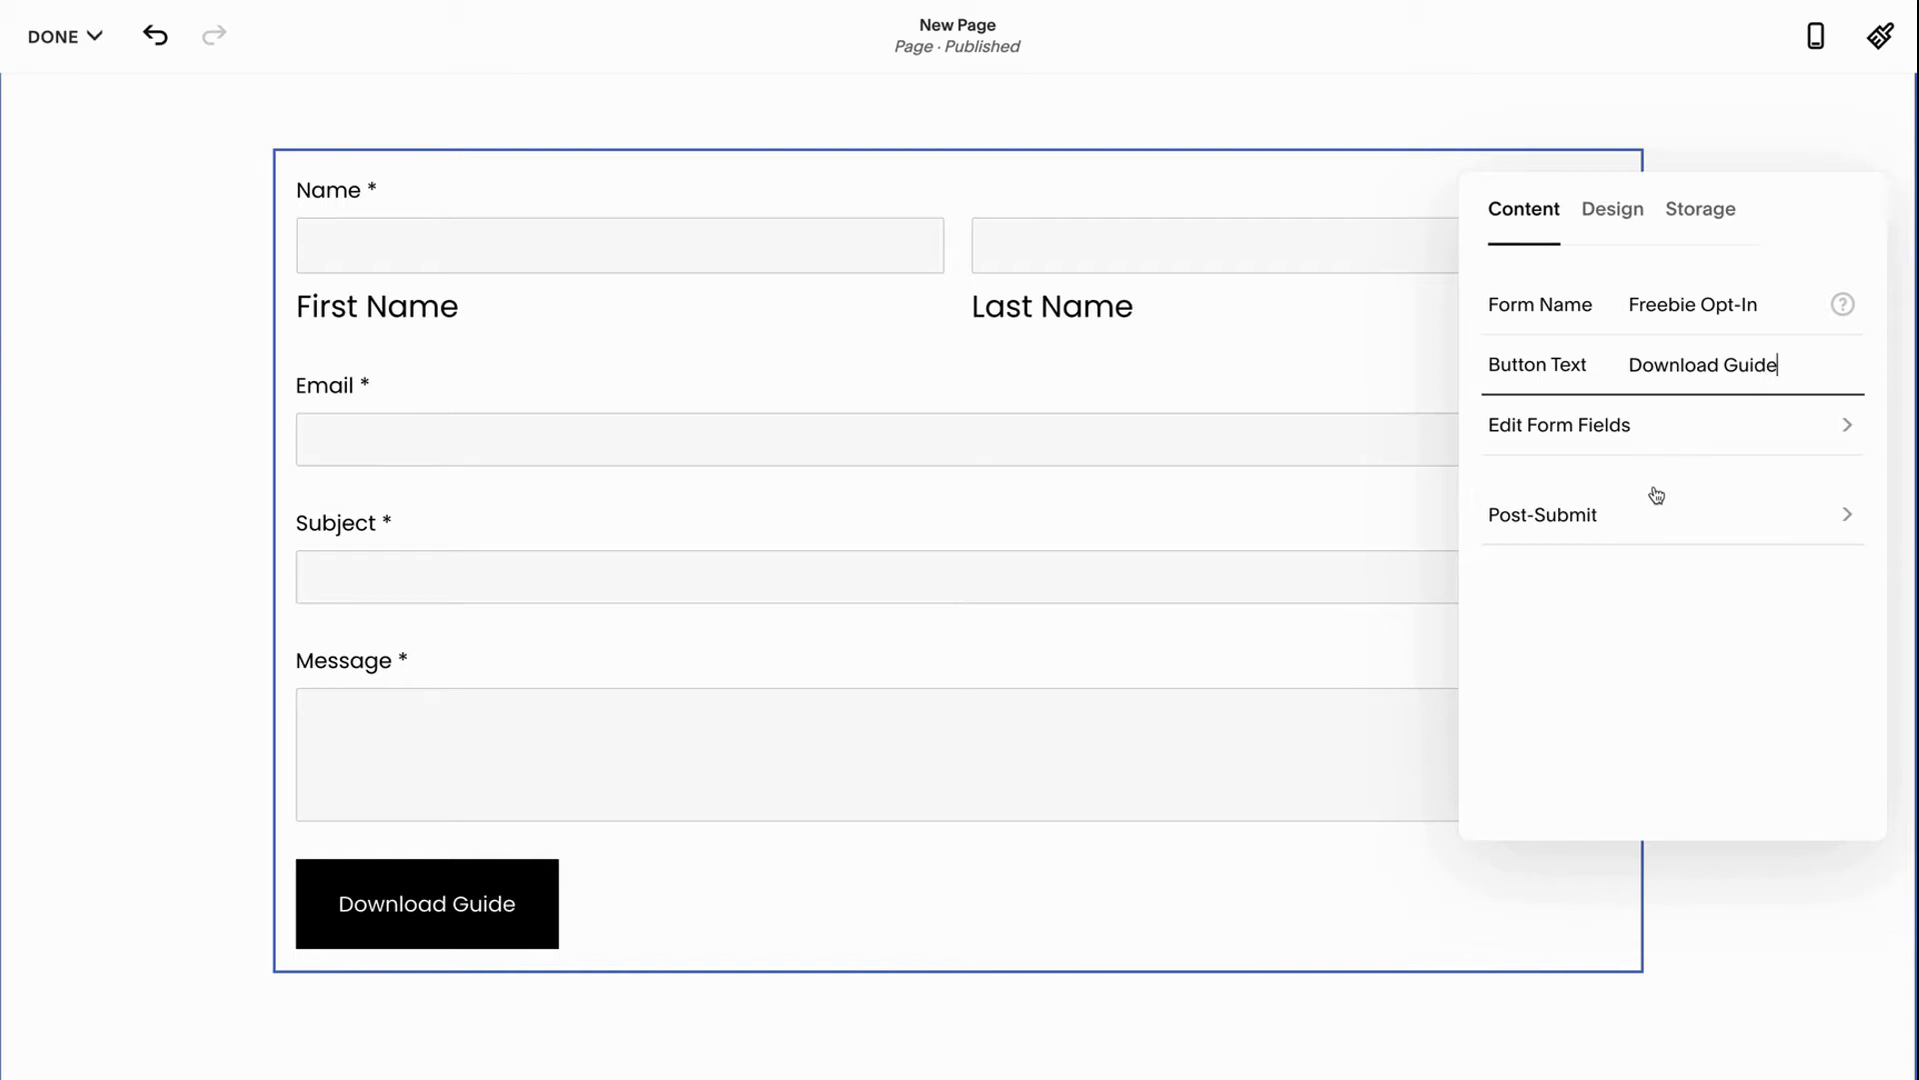
{"action": "mouse_move", "coordinate": [1599, 436]}
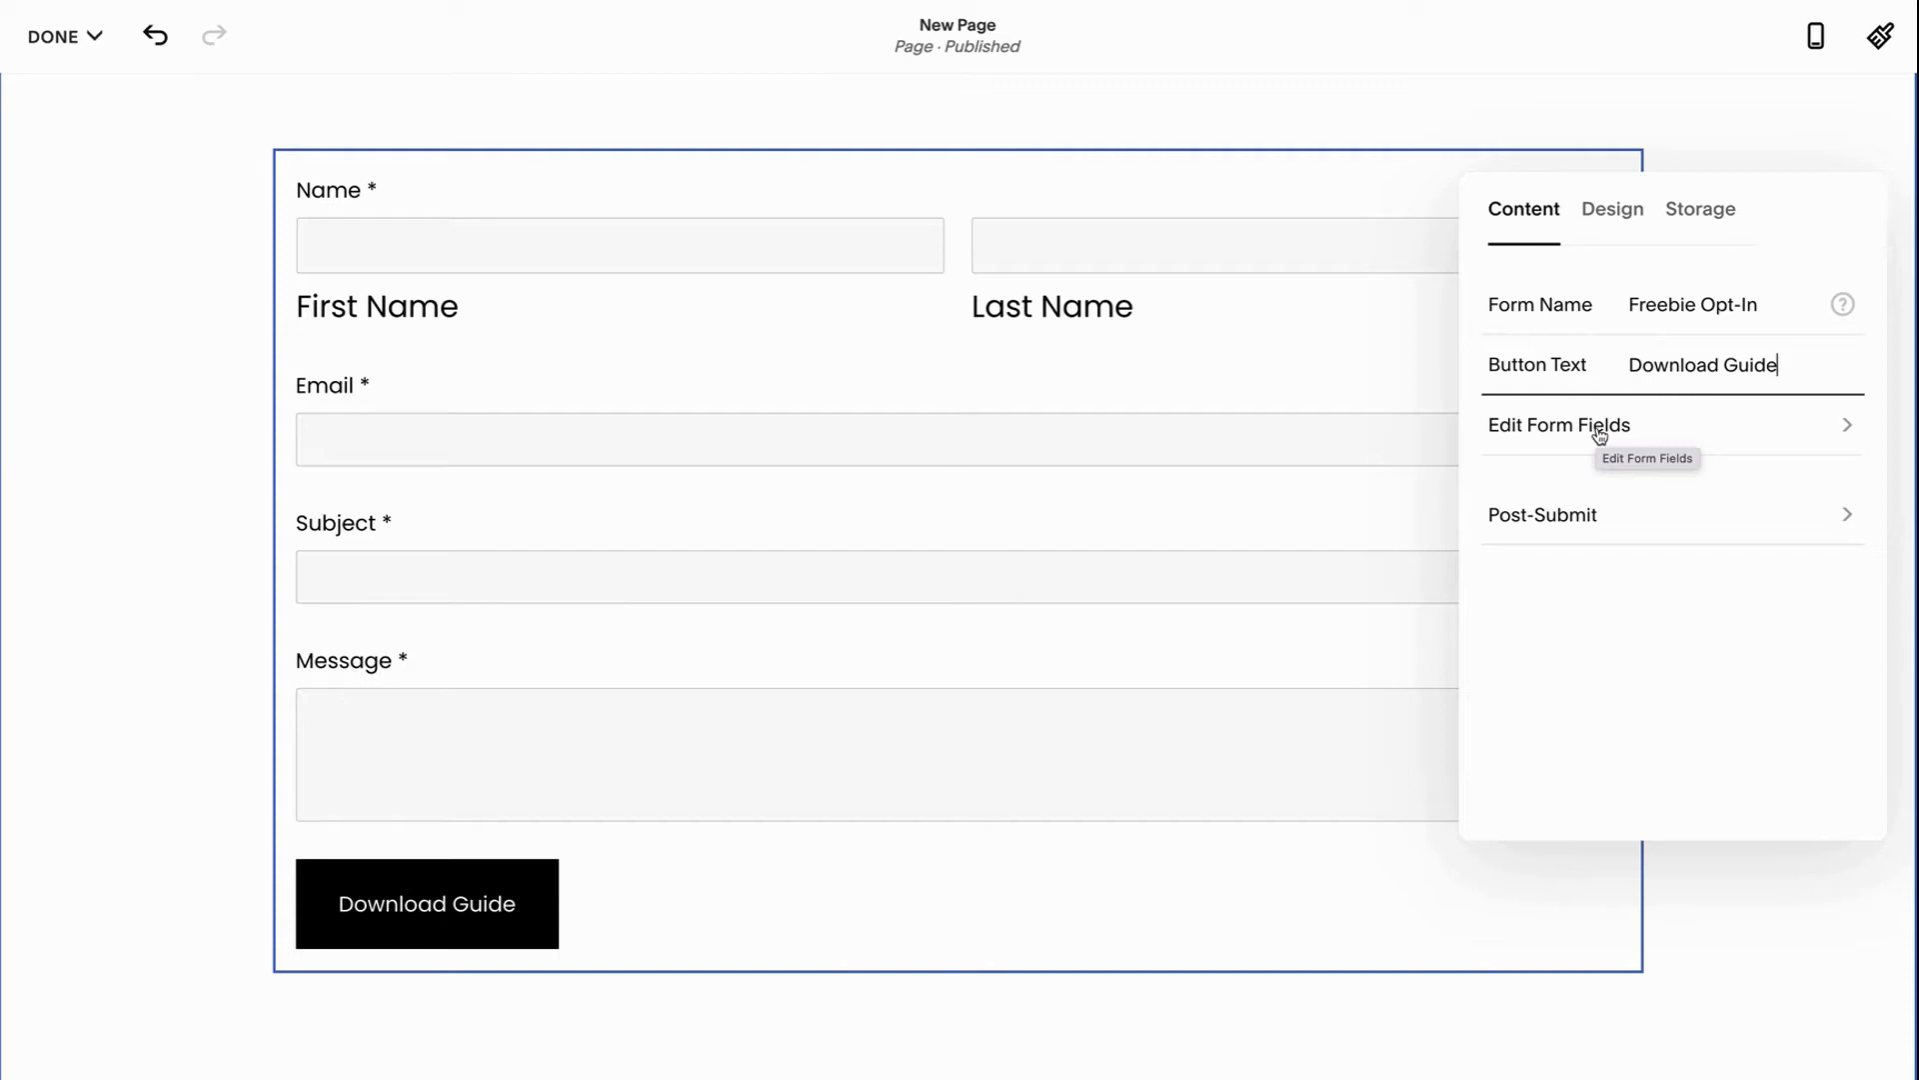
Delete the Subject field from the form's field list
{"action": "left_click", "coordinate": [1558, 425]}
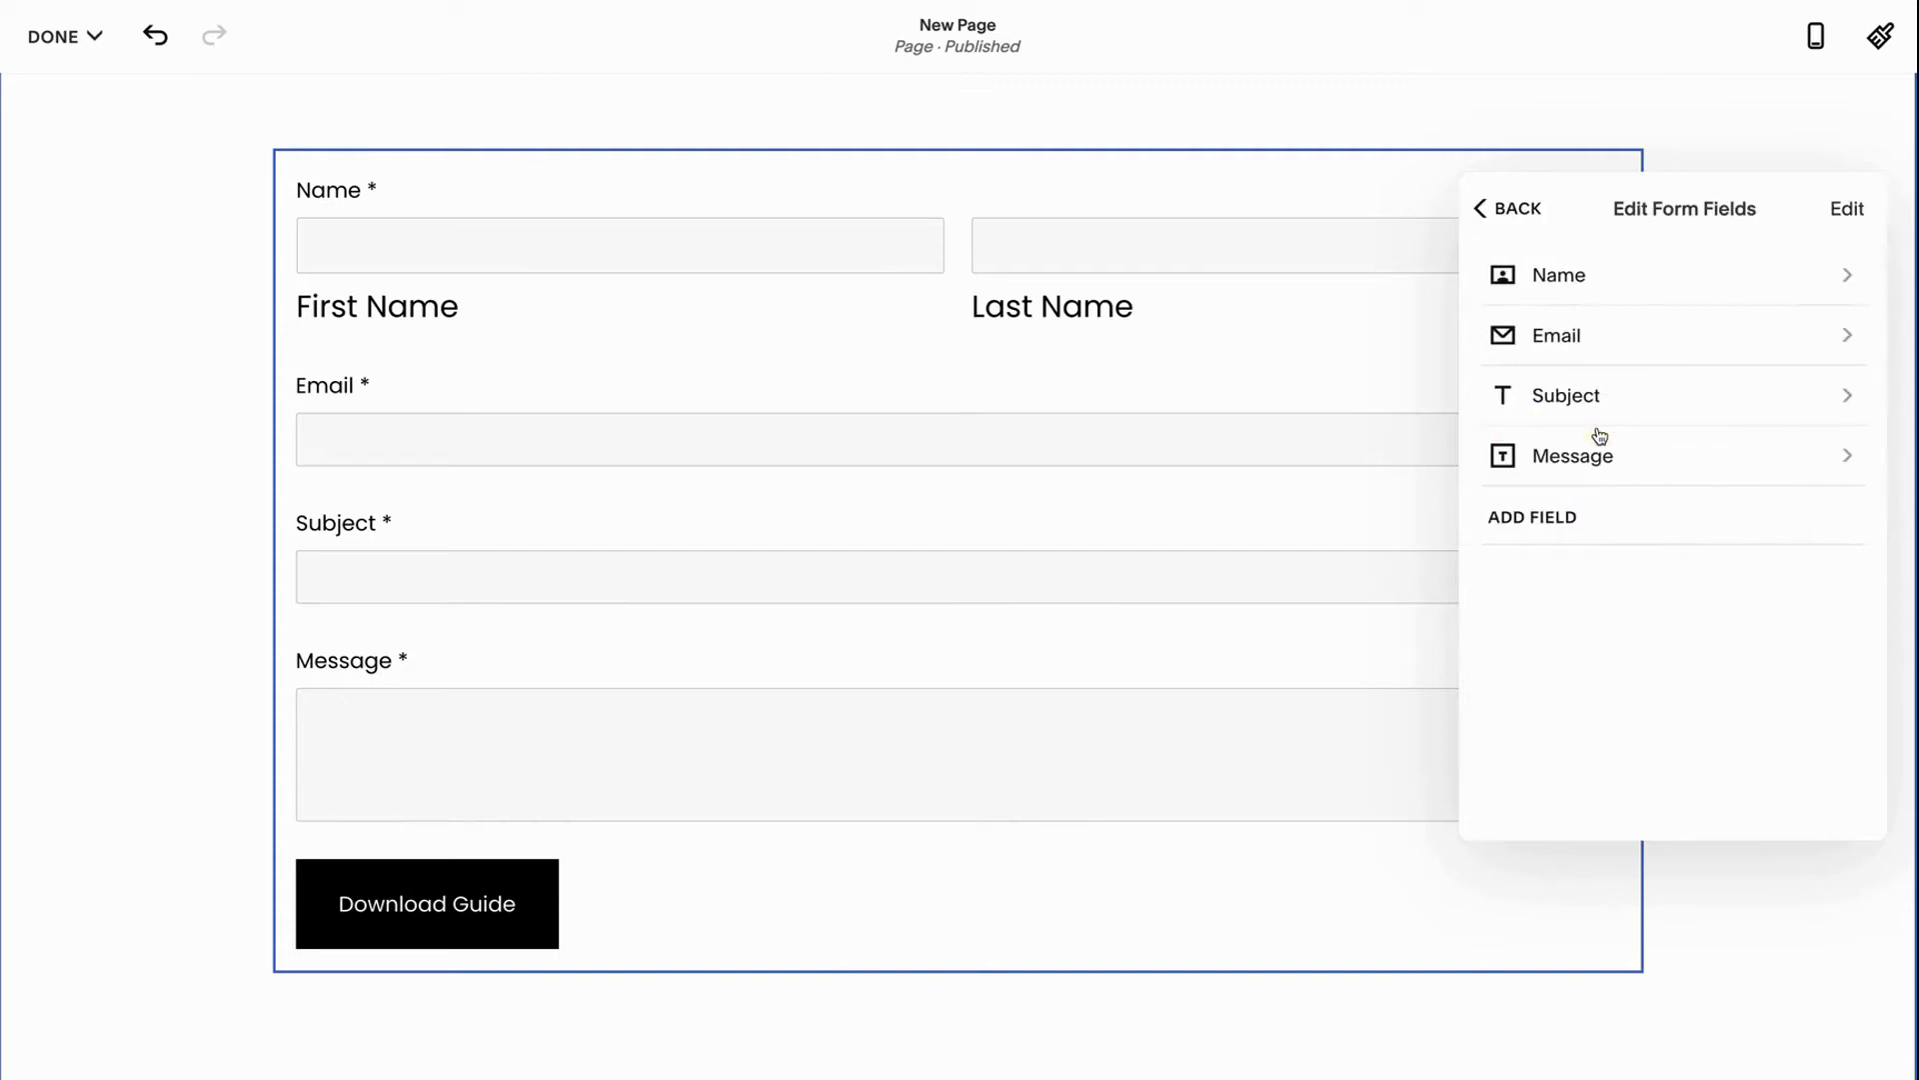
{"action": "mouse_move", "coordinate": [1601, 431]}
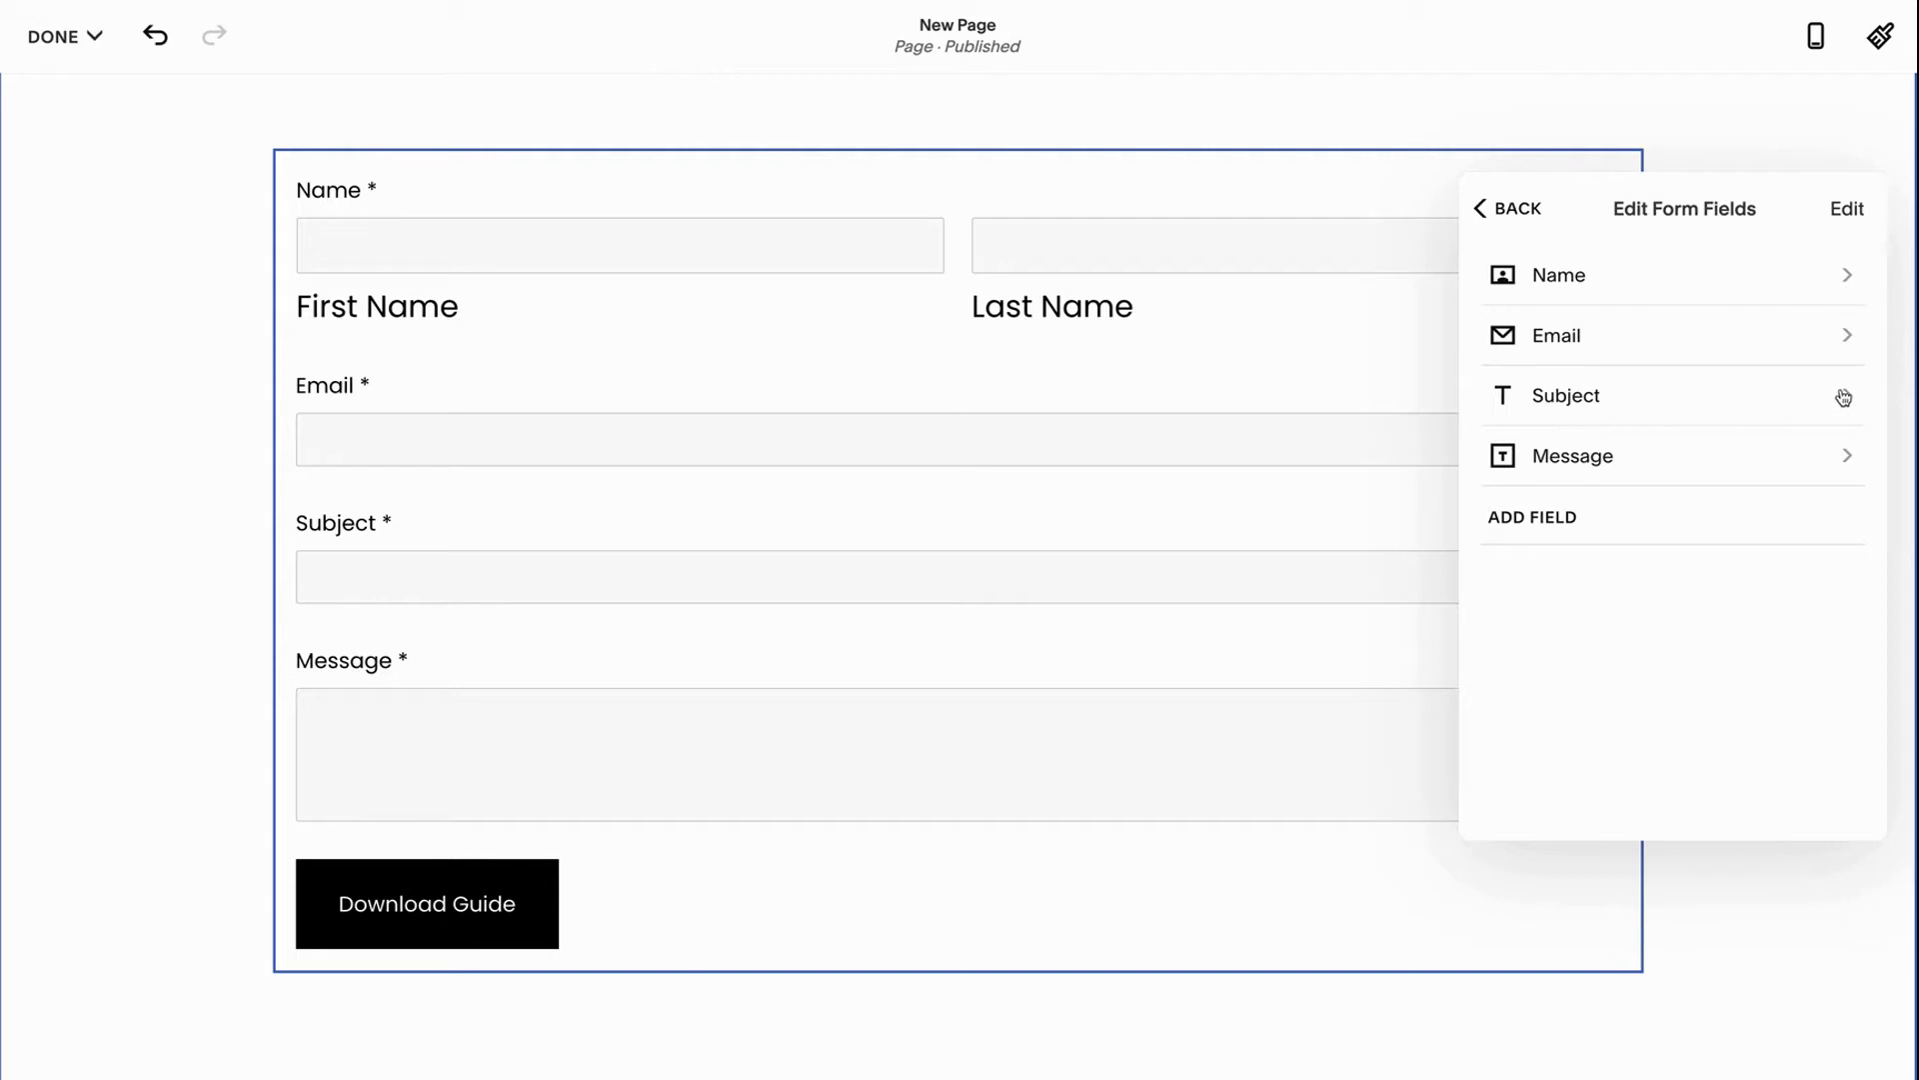
{"action": "left_click", "coordinate": [1575, 394]}
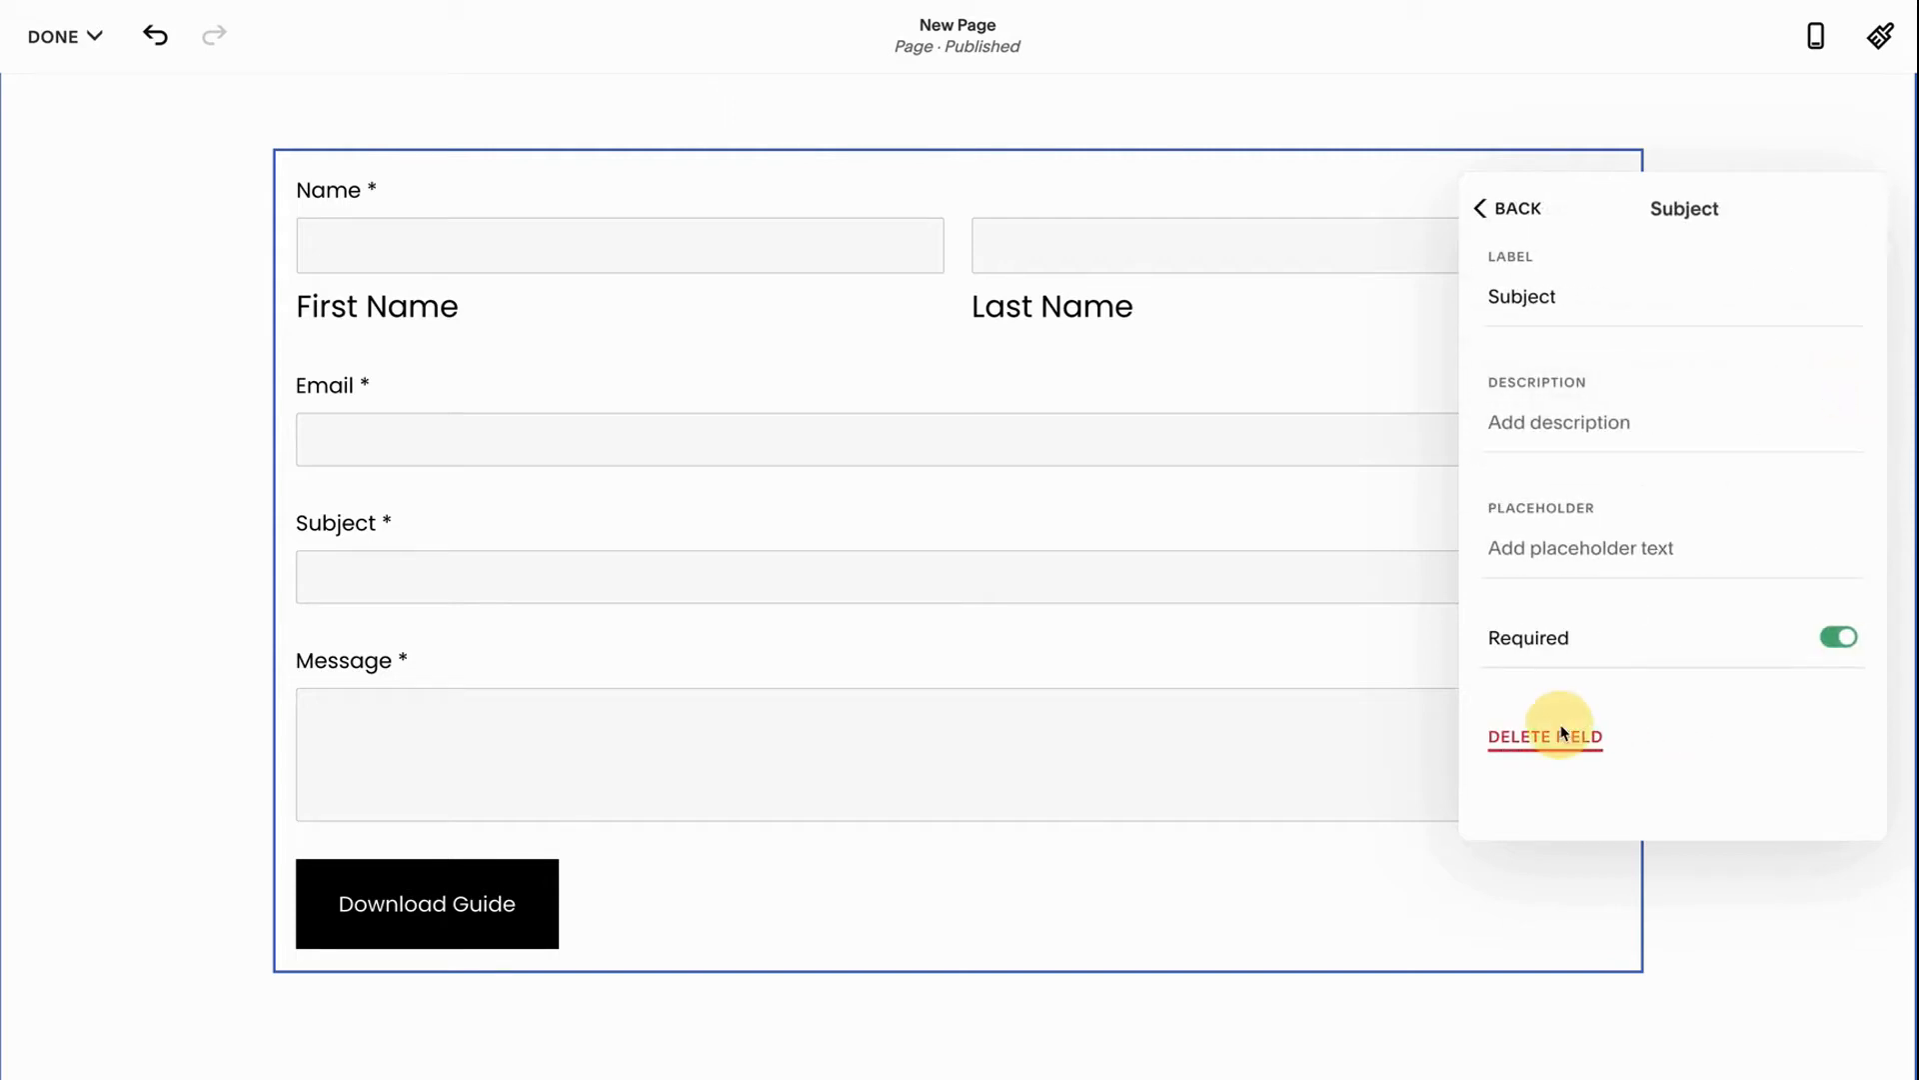
{"action": "left_click", "coordinate": [1544, 735]}
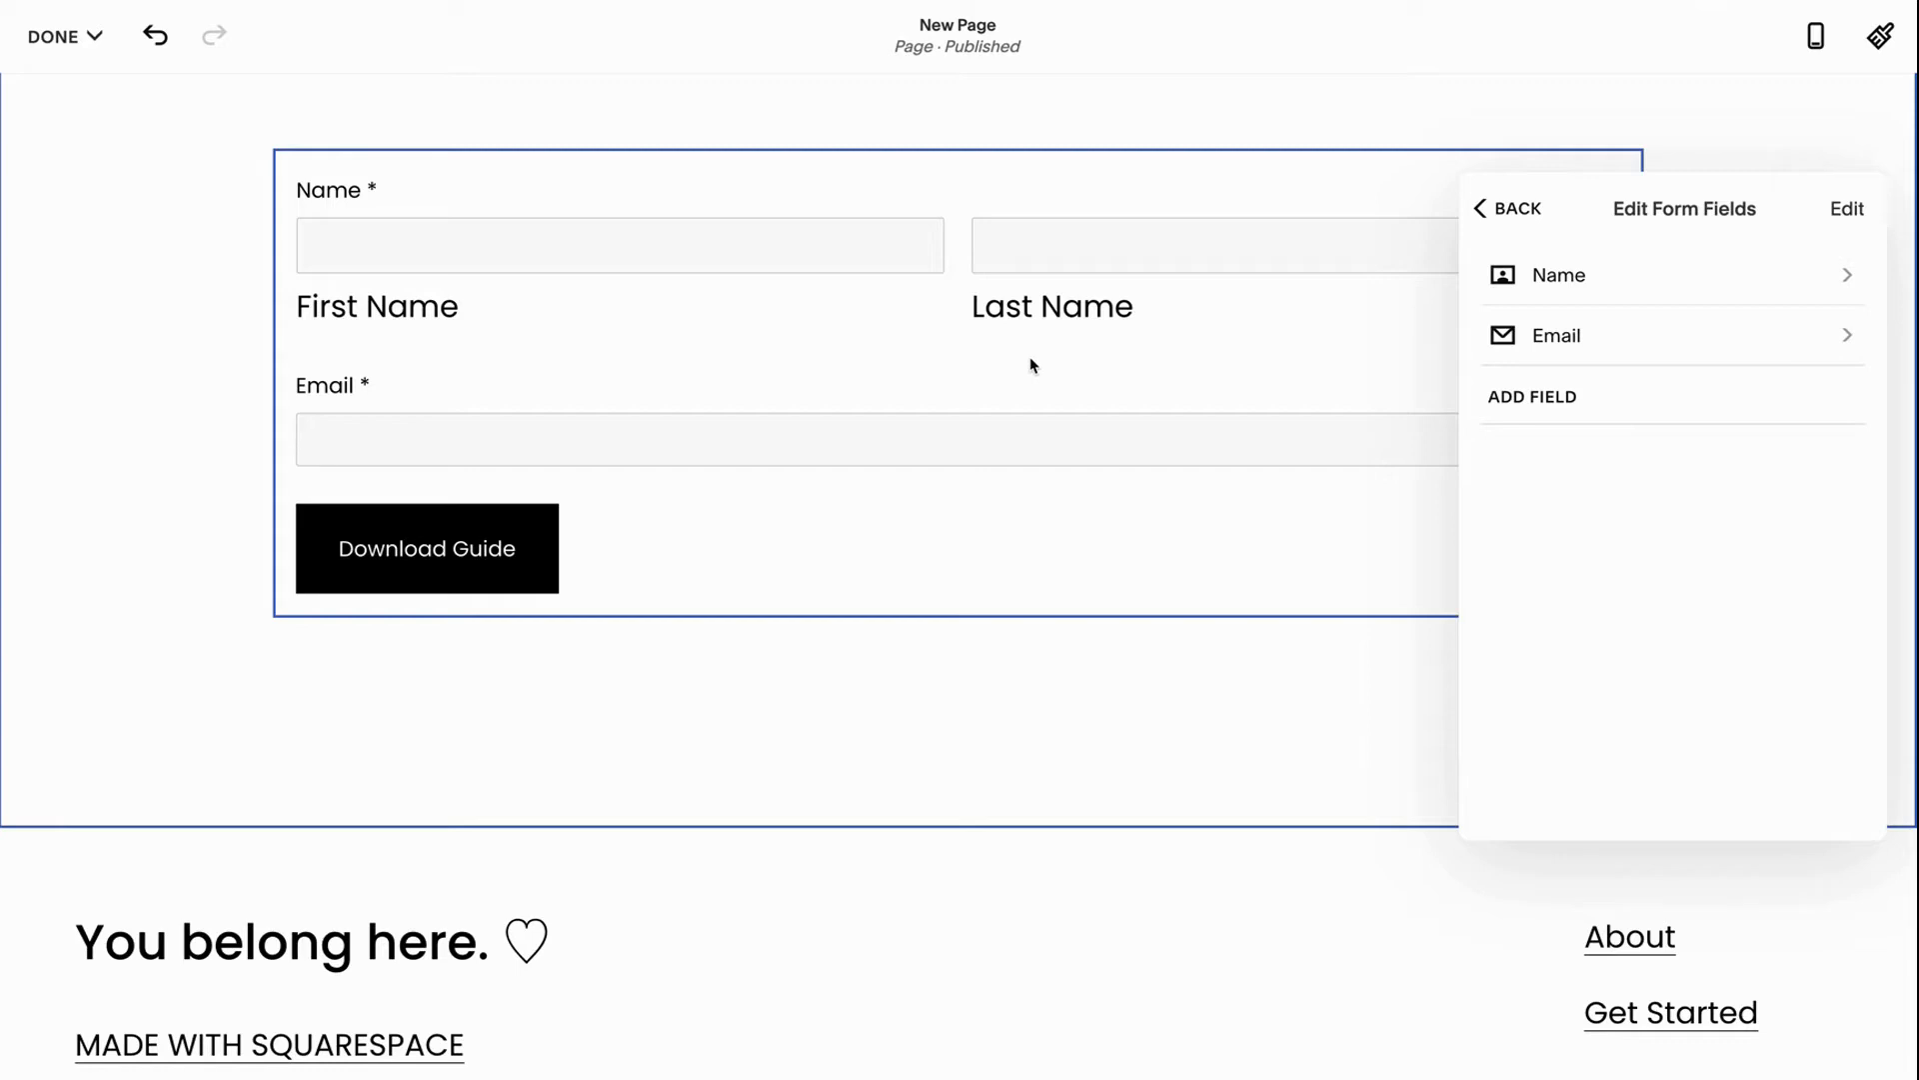
{"action": "mouse_move", "coordinate": [967, 351]}
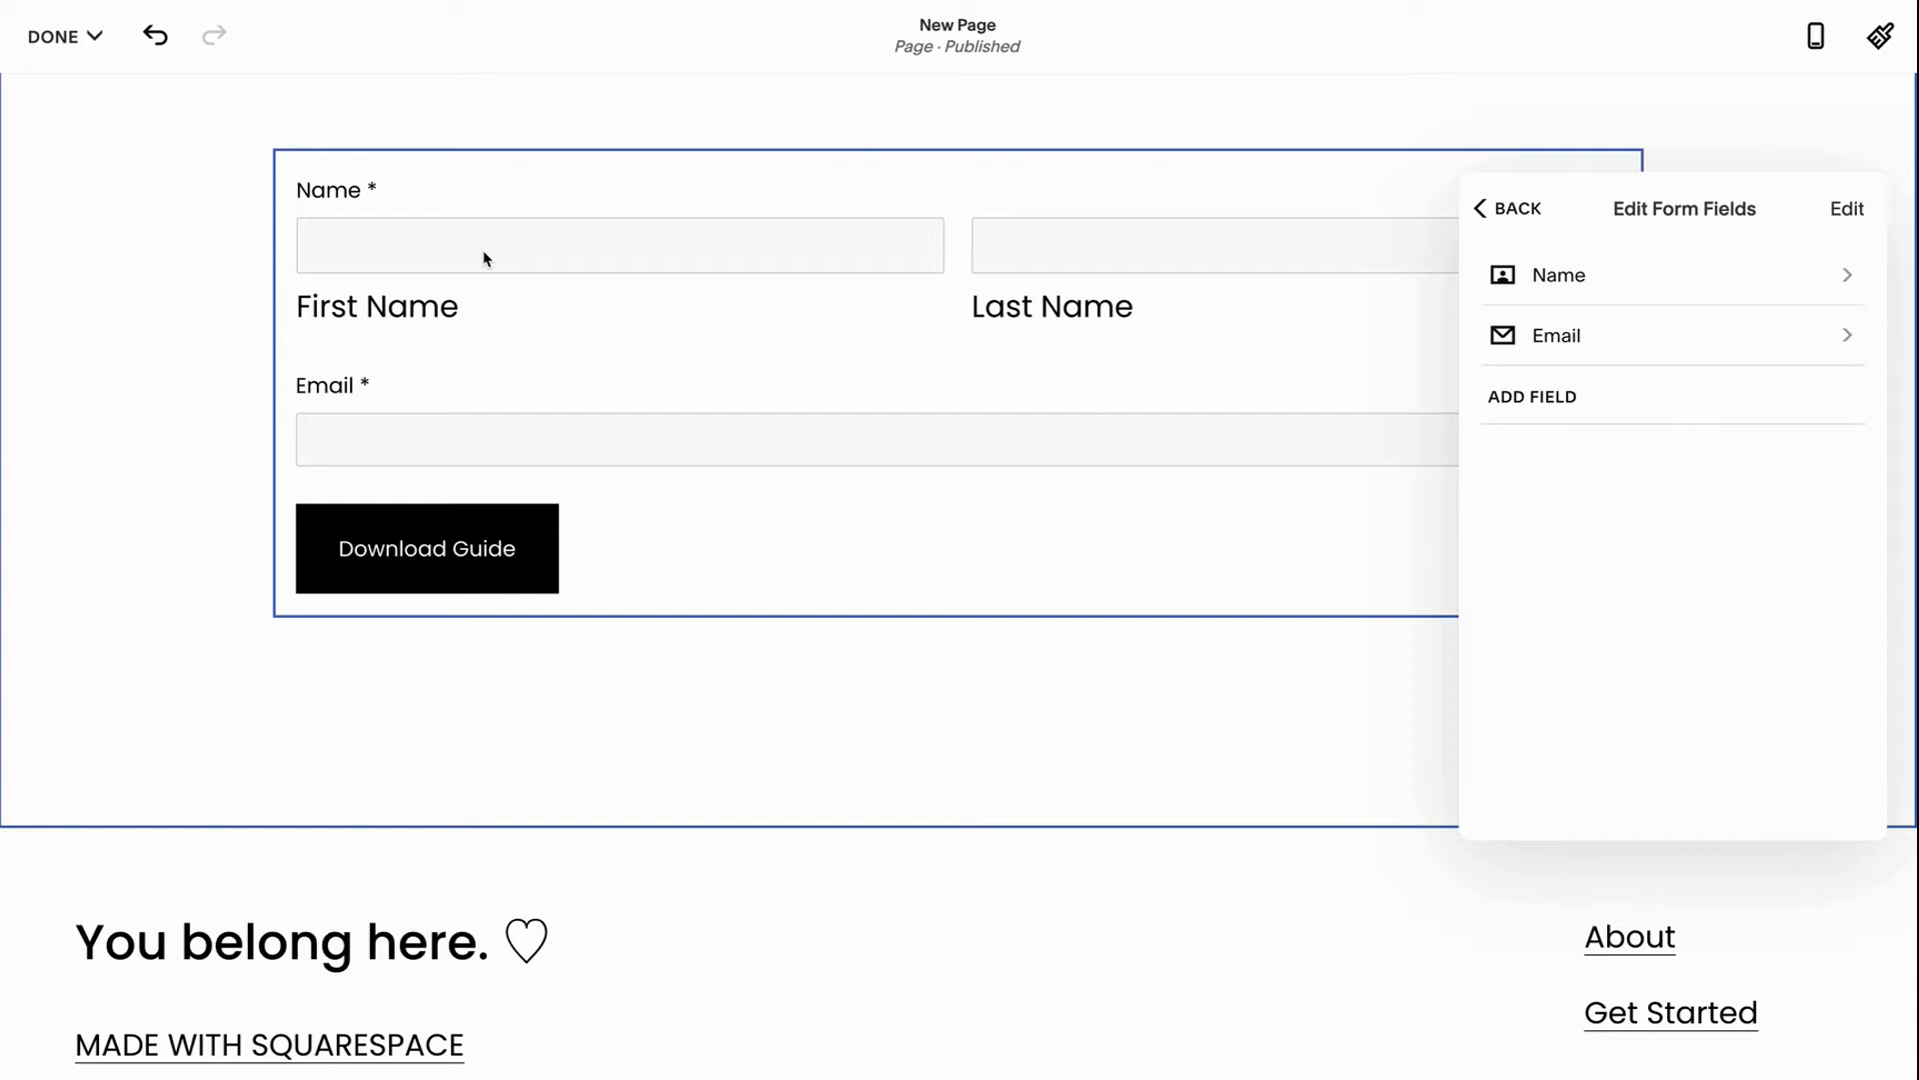
{"action": "mouse_move", "coordinate": [411, 410]}
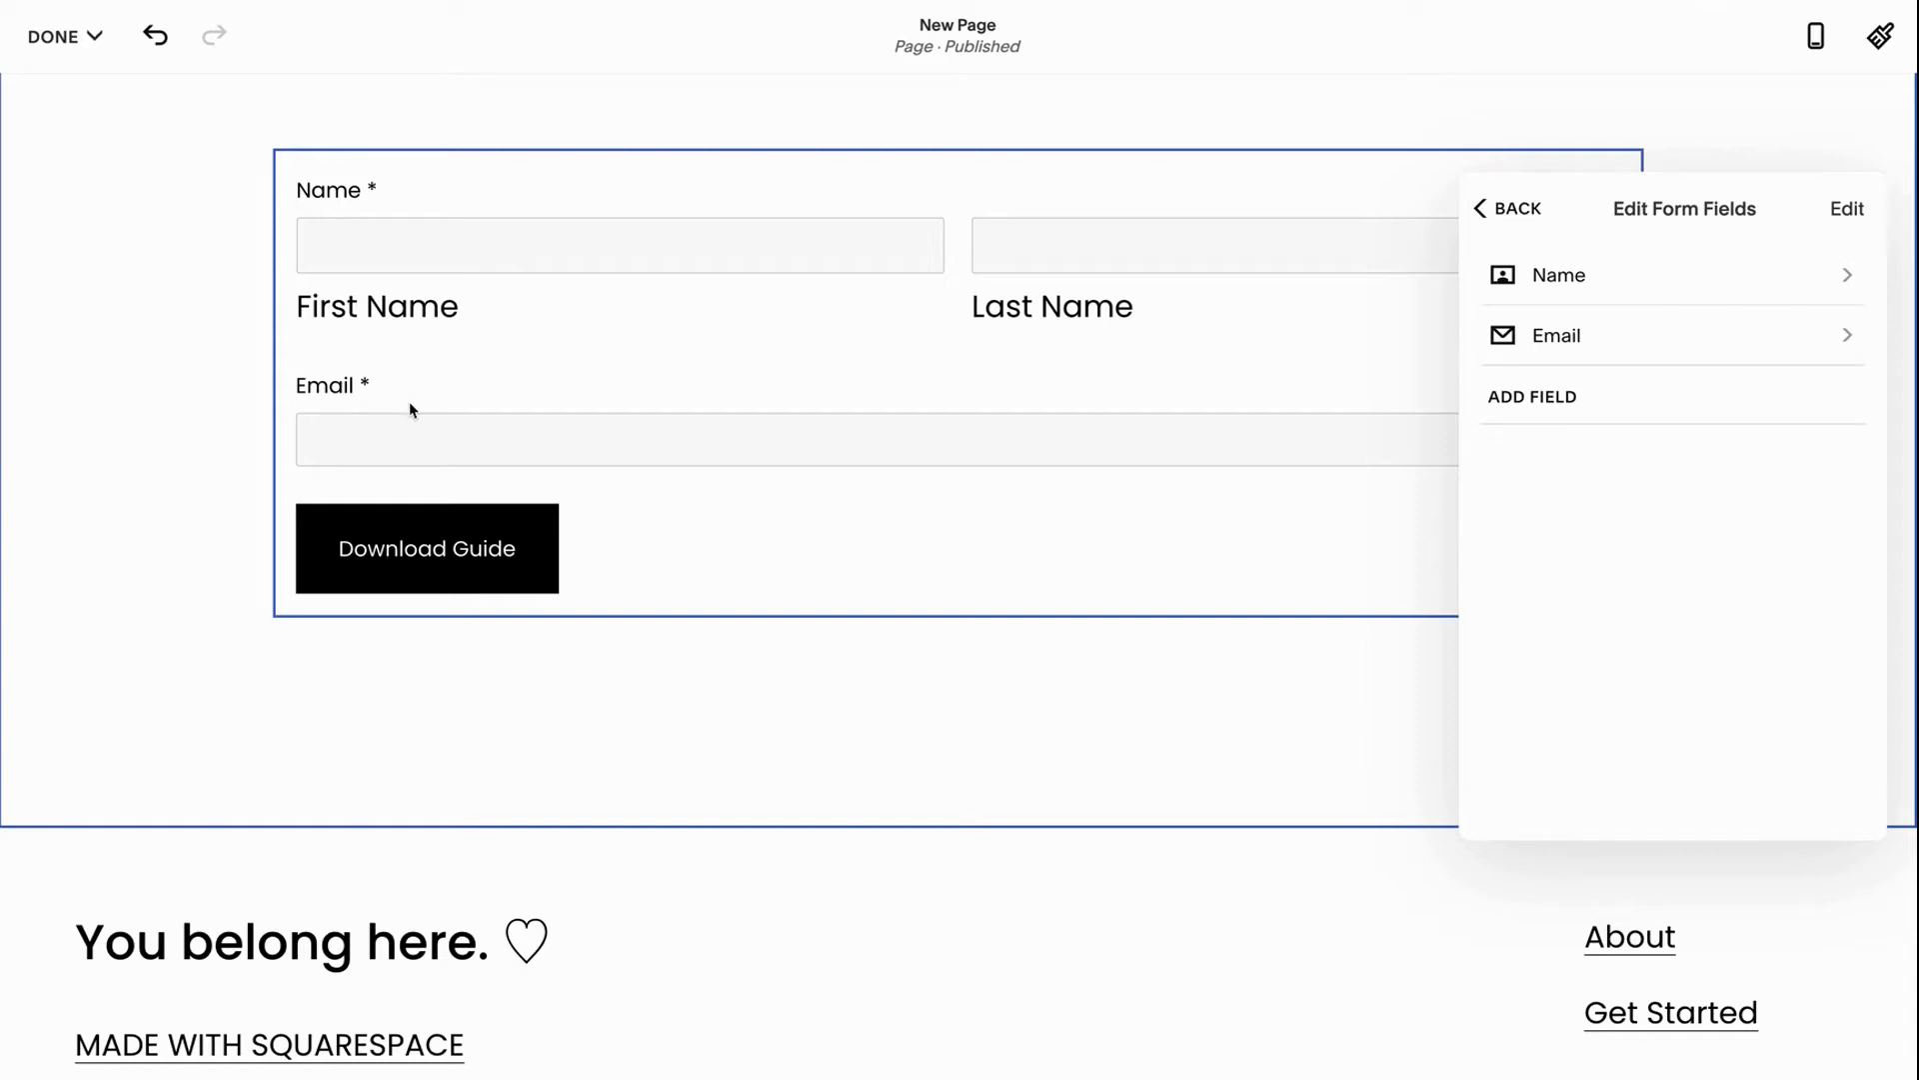
{"action": "mouse_move", "coordinate": [402, 446]}
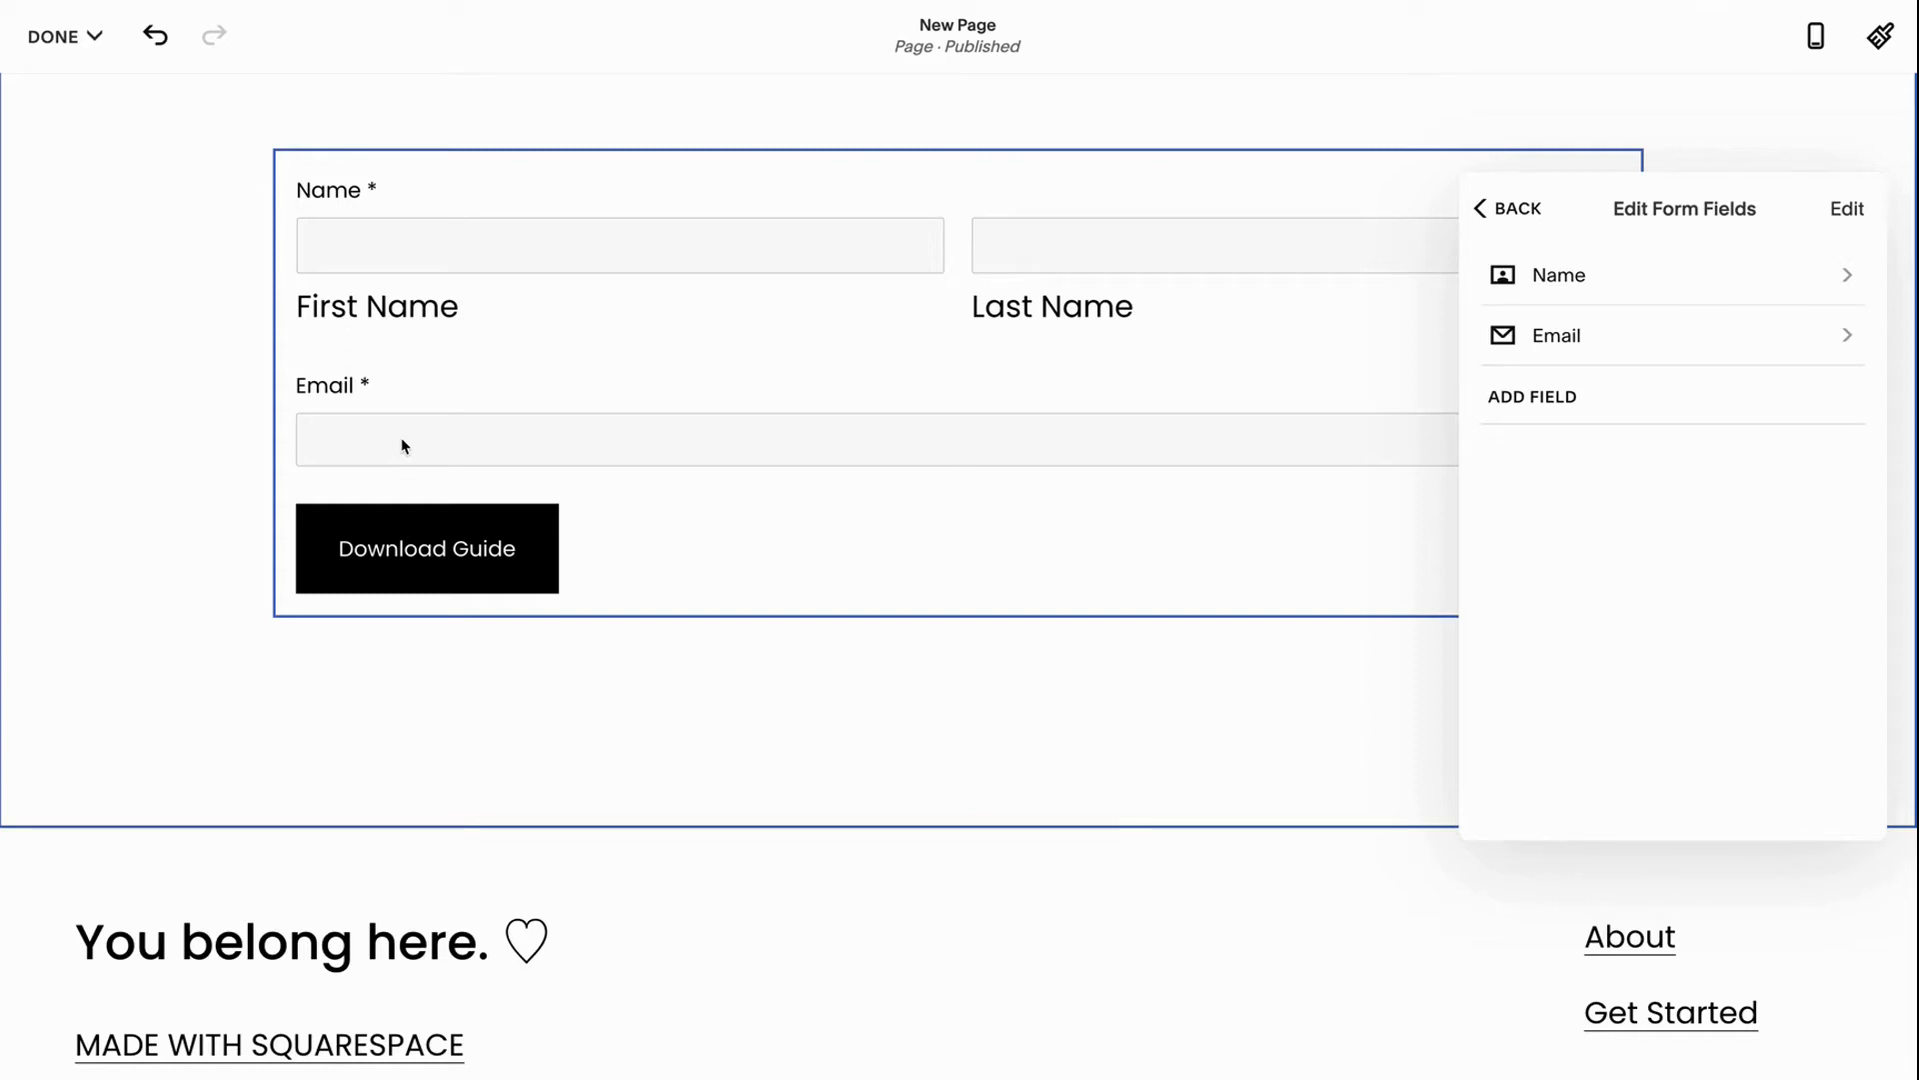
Add a Text Area field to the form and open its settings
{"action": "left_click", "coordinate": [1531, 396]}
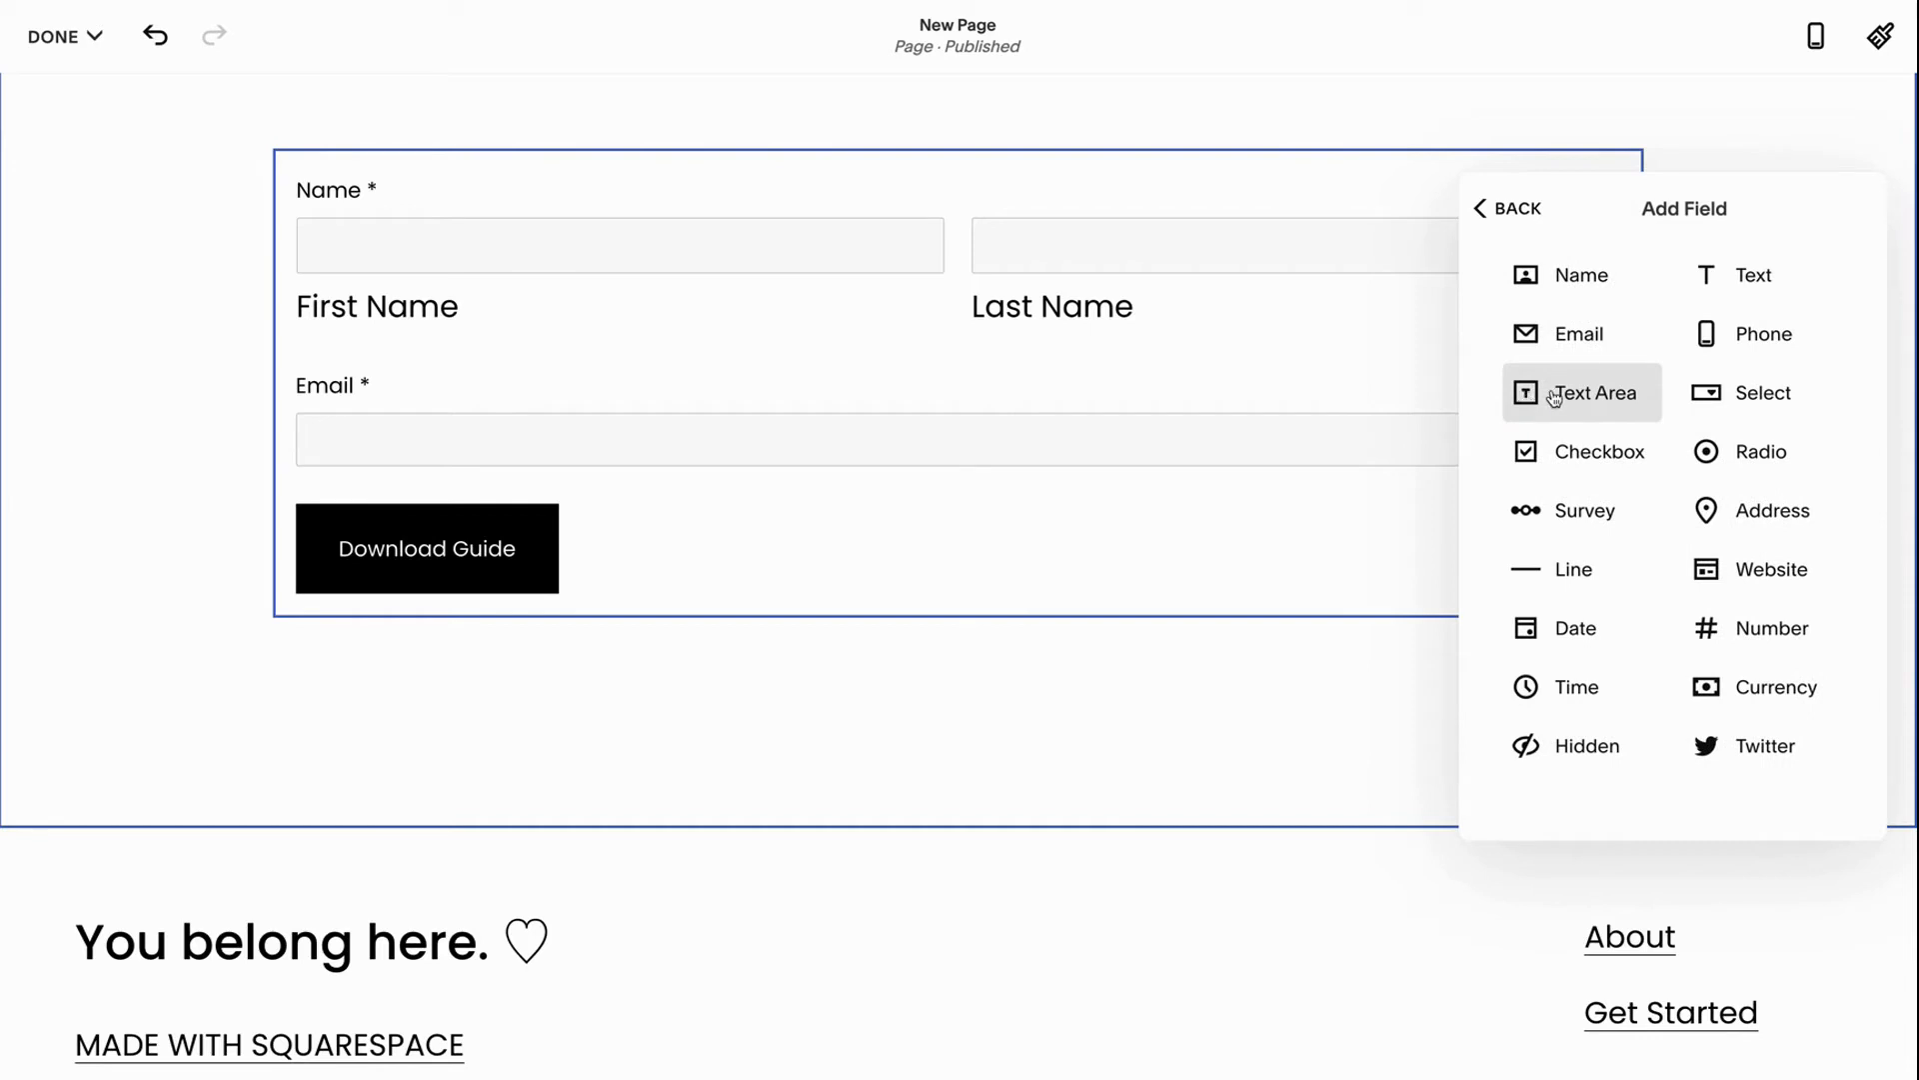
{"action": "left_click", "coordinate": [1593, 393]}
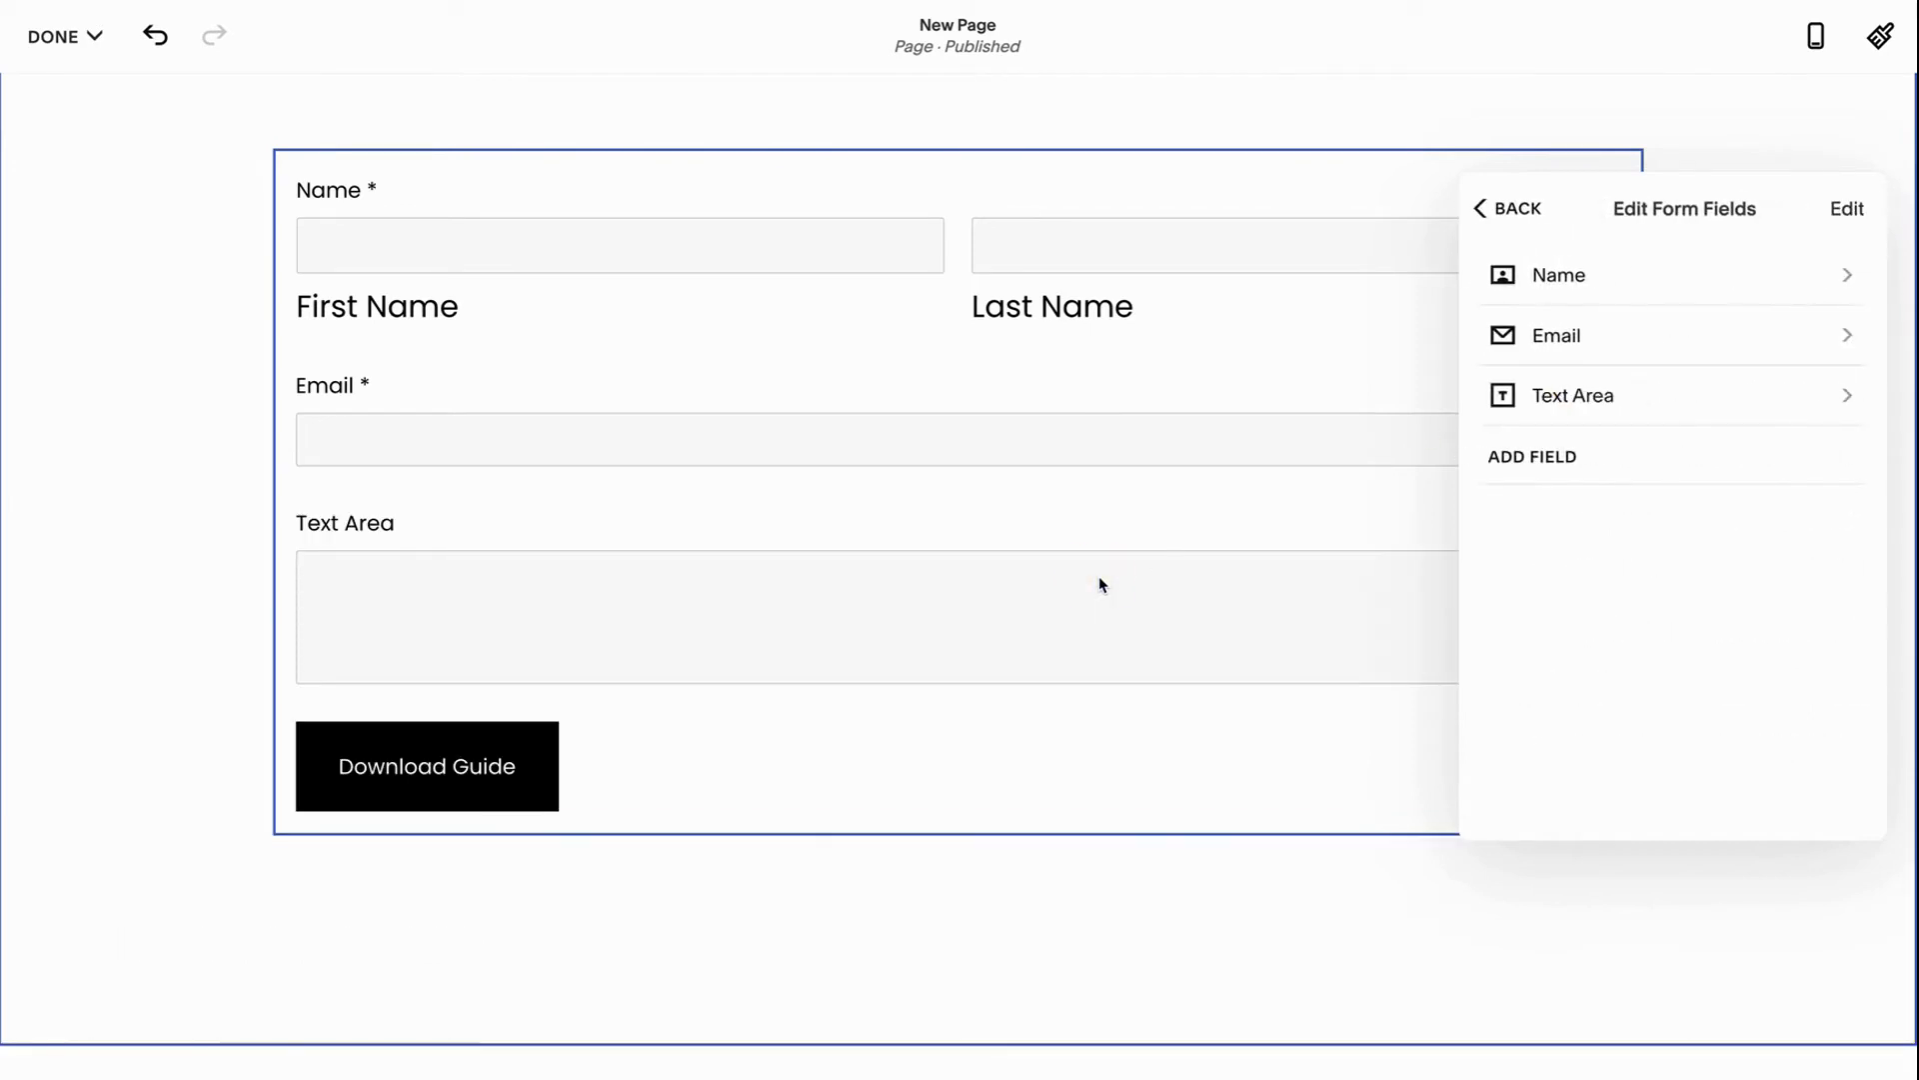
{"action": "mouse_move", "coordinate": [1073, 599]}
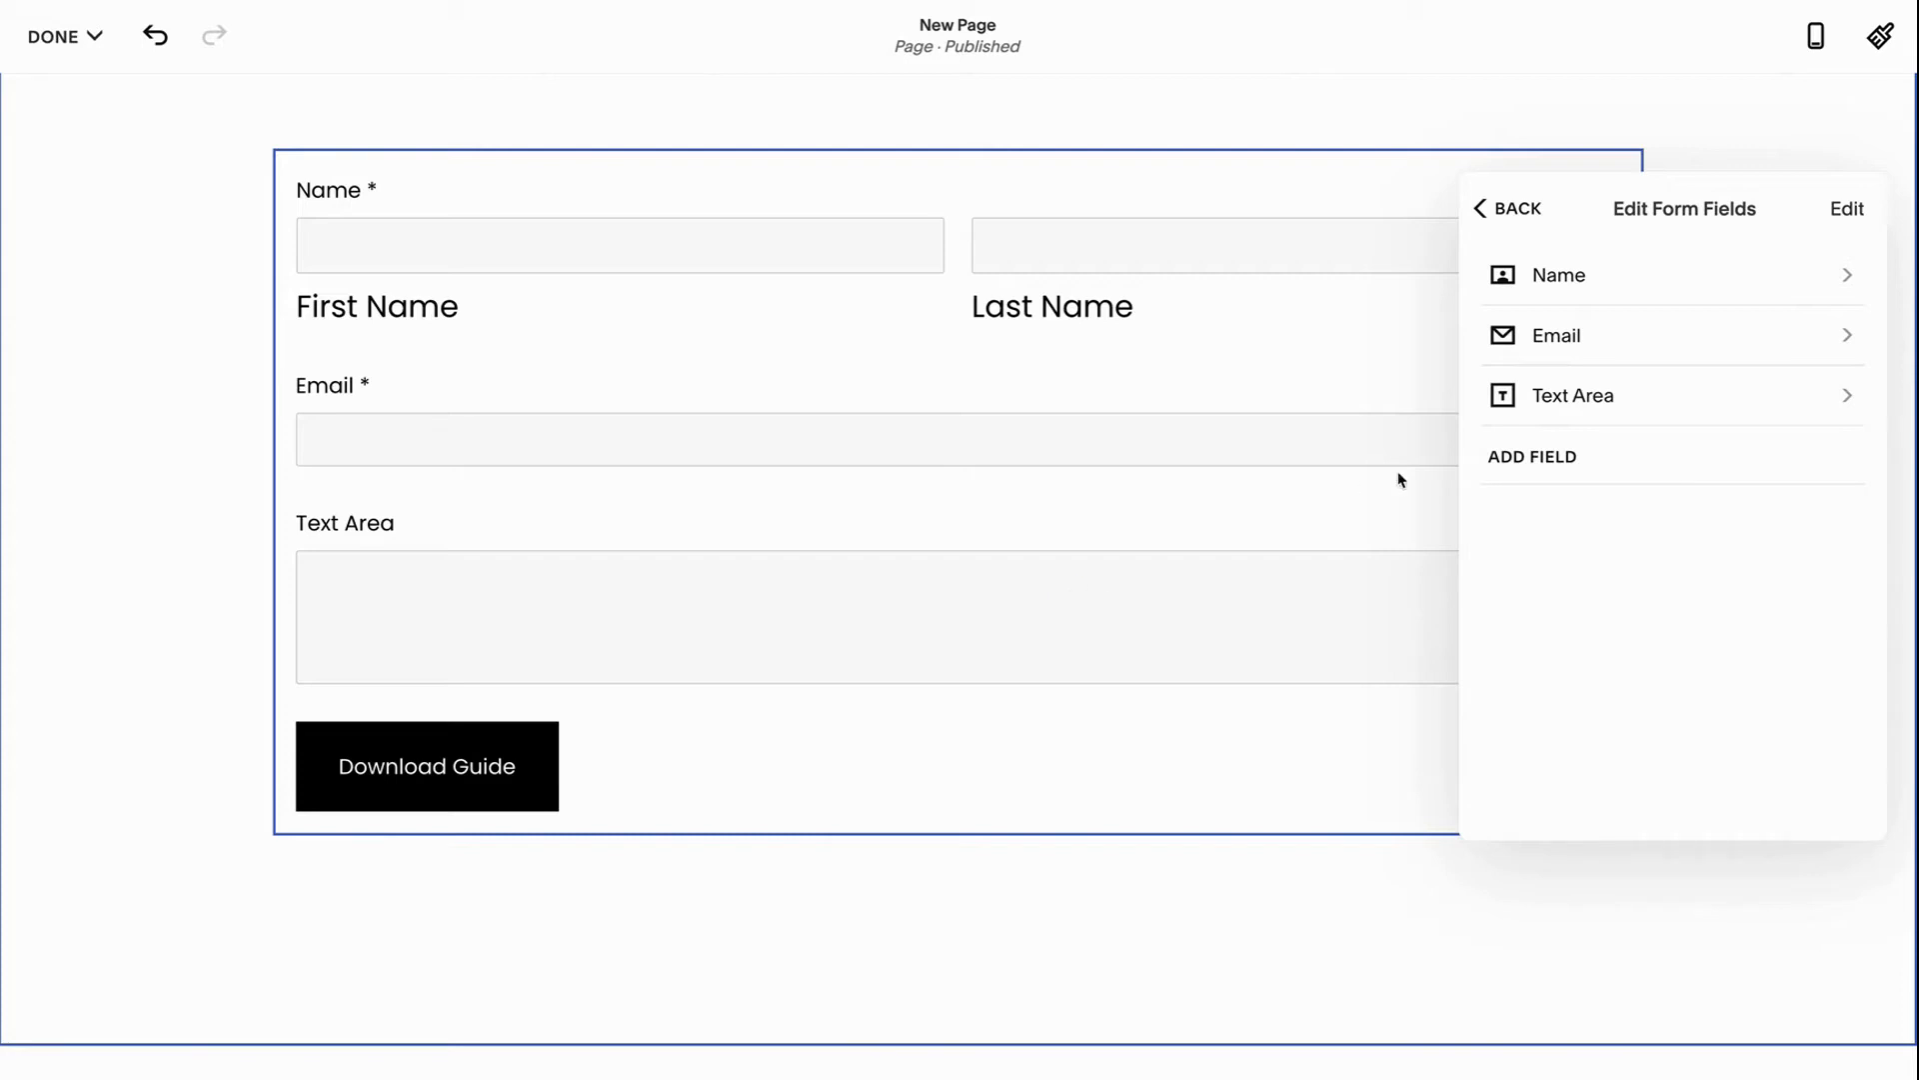
{"action": "mouse_move", "coordinate": [1610, 402]}
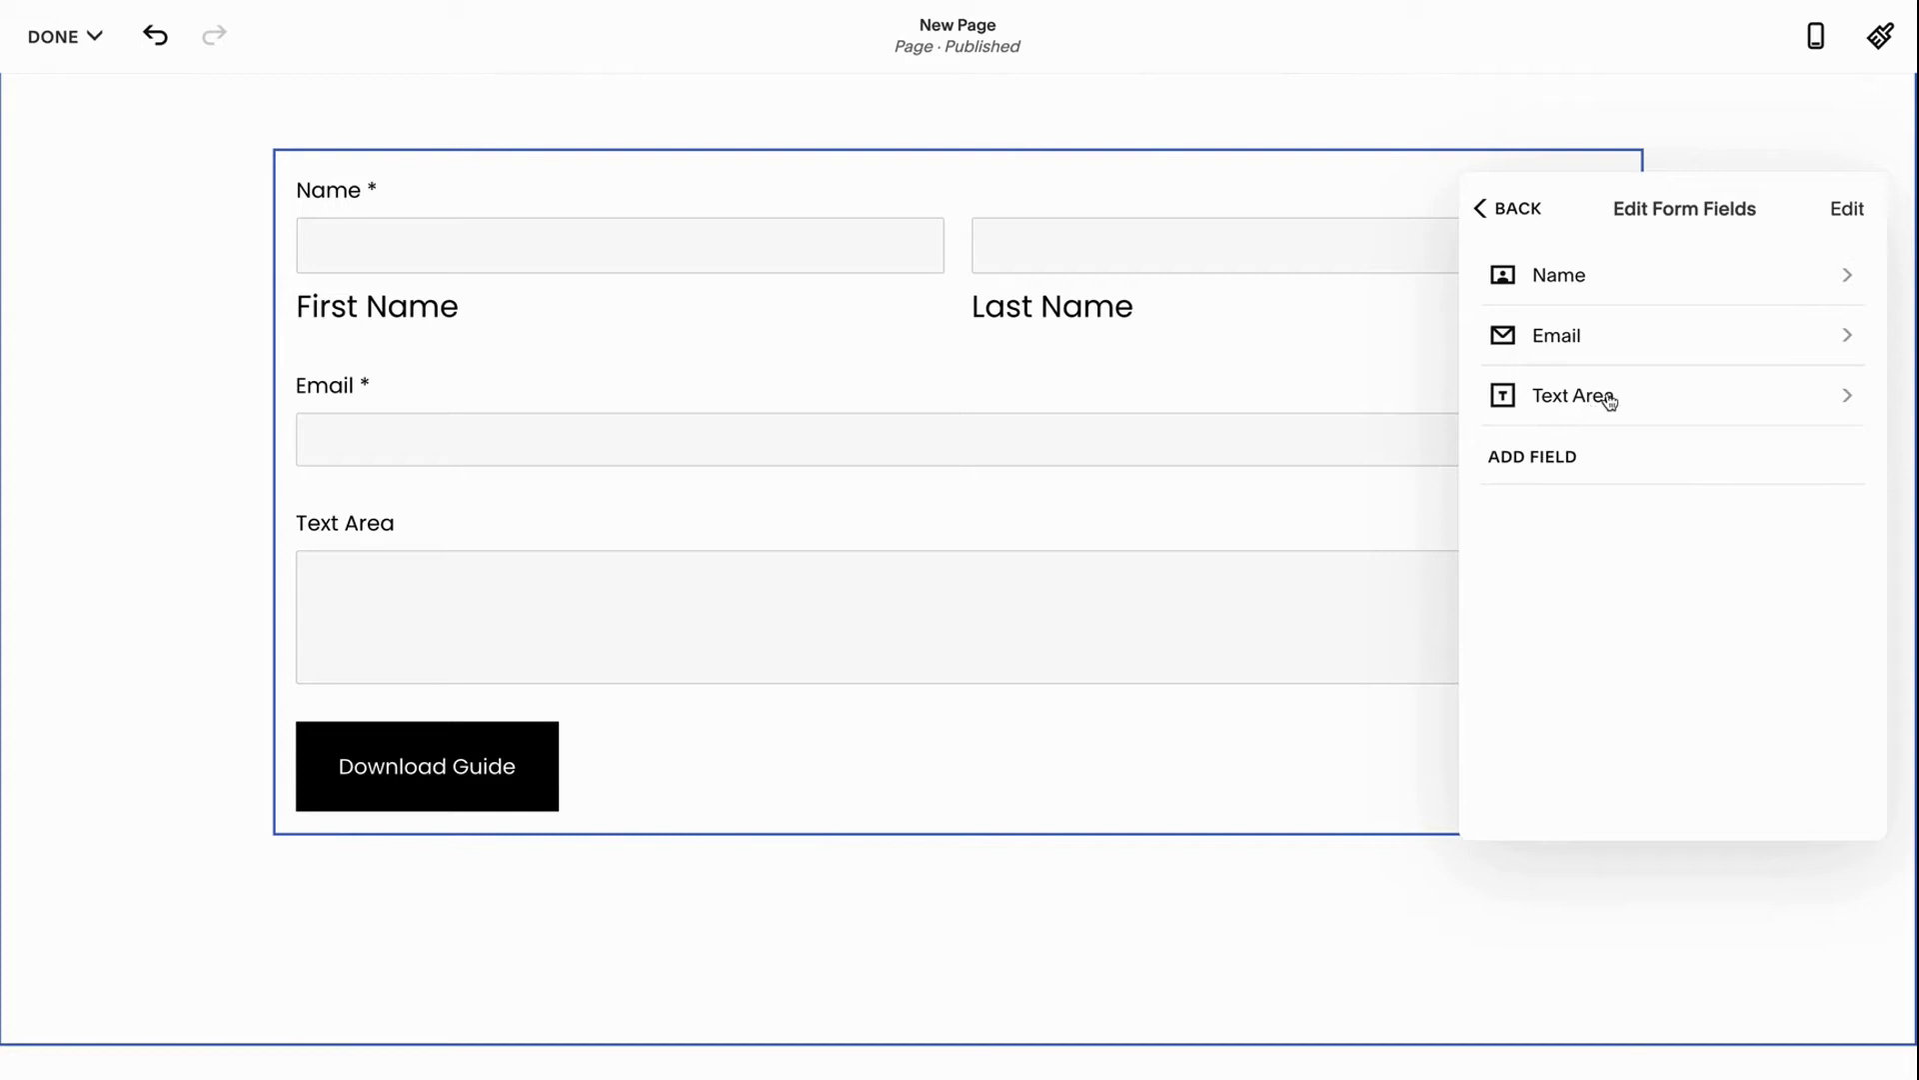
{"action": "left_click", "coordinate": [1531, 456]}
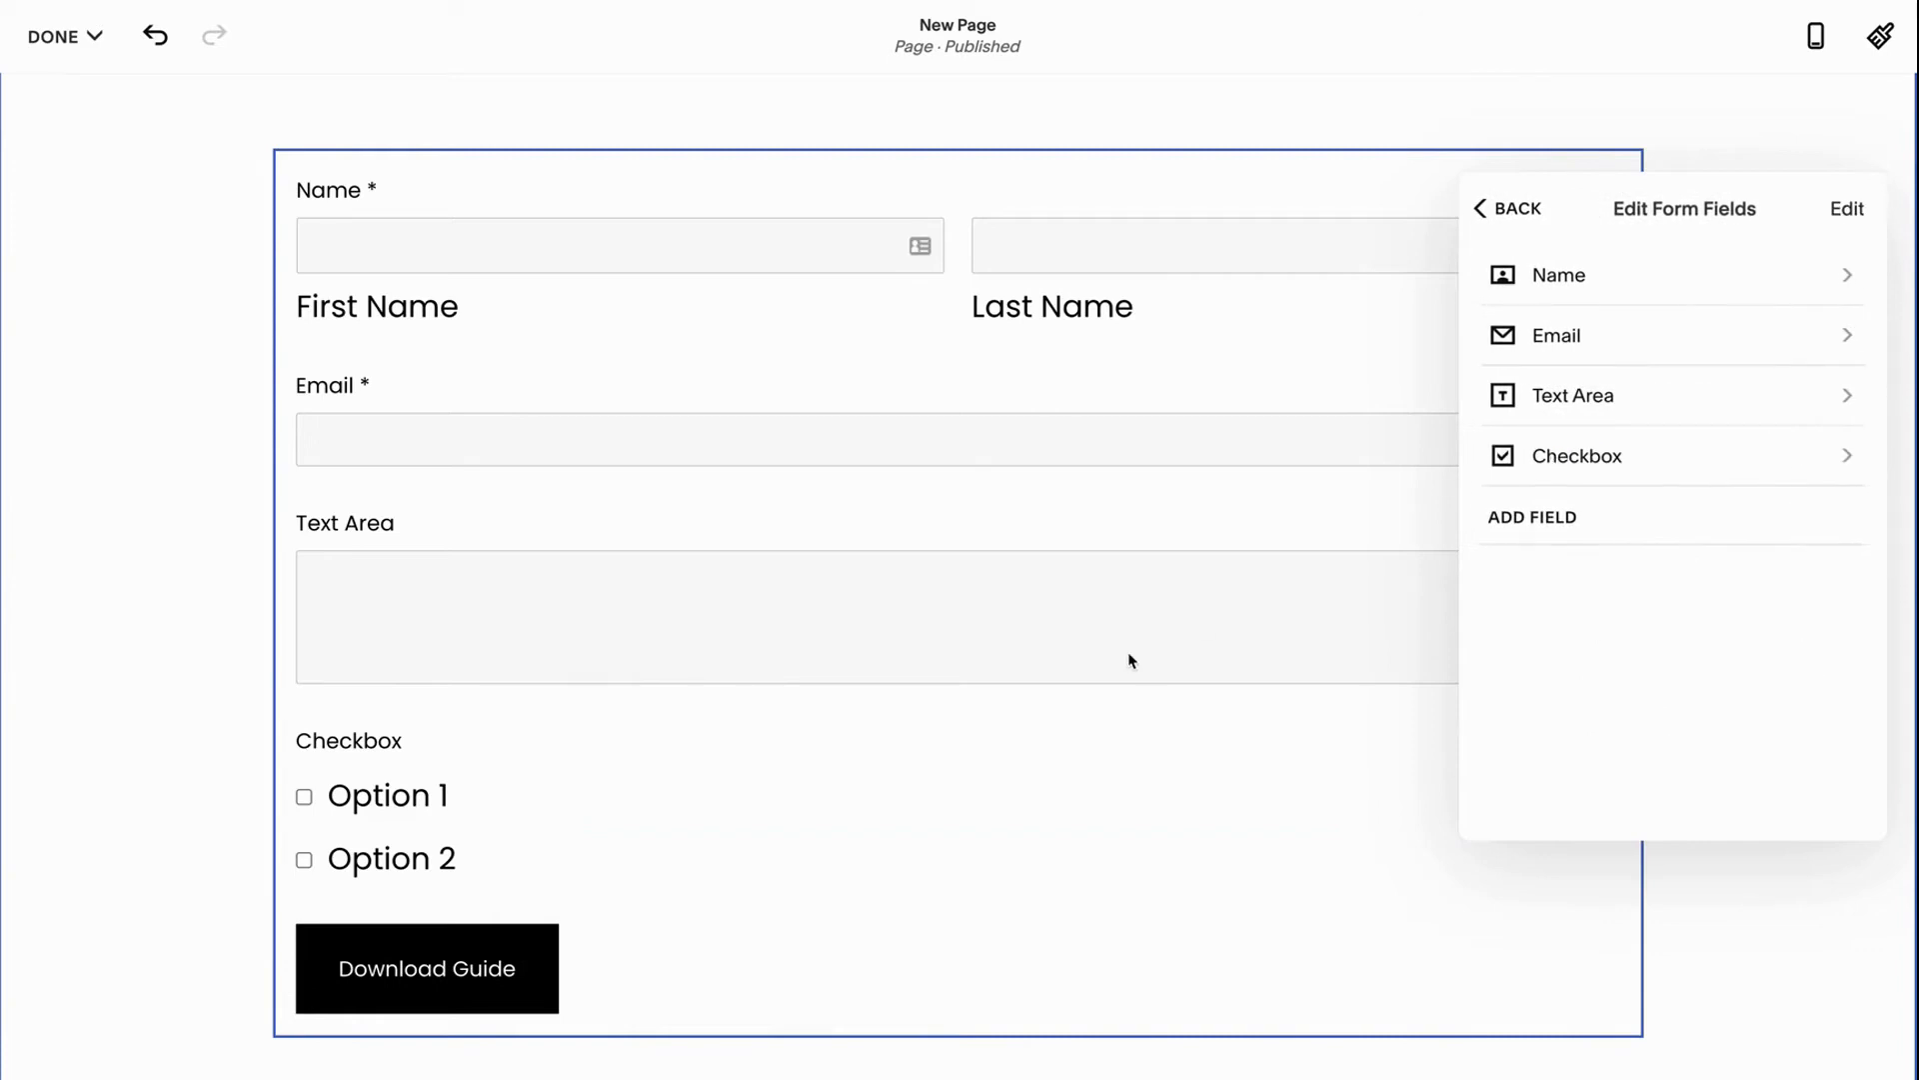
{"action": "mouse_move", "coordinate": [359, 874]}
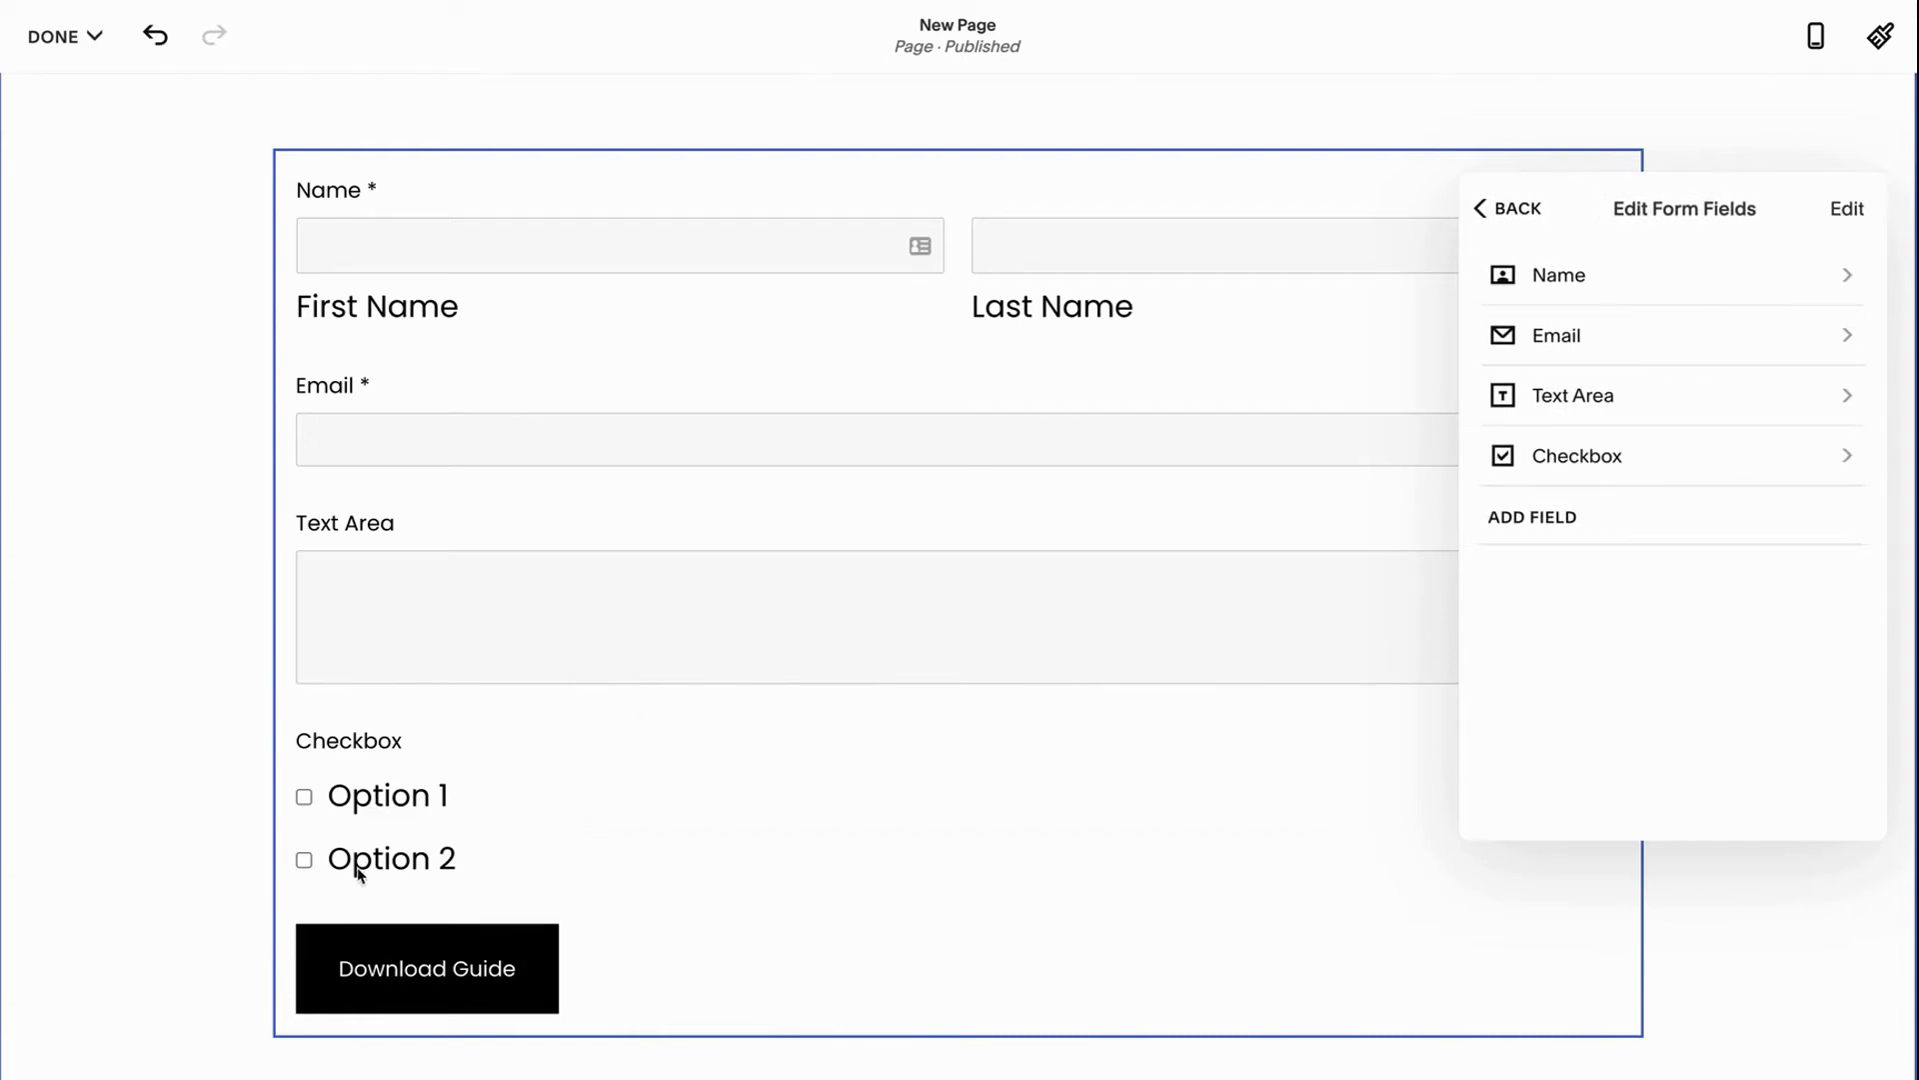
{"action": "mouse_move", "coordinate": [371, 847]}
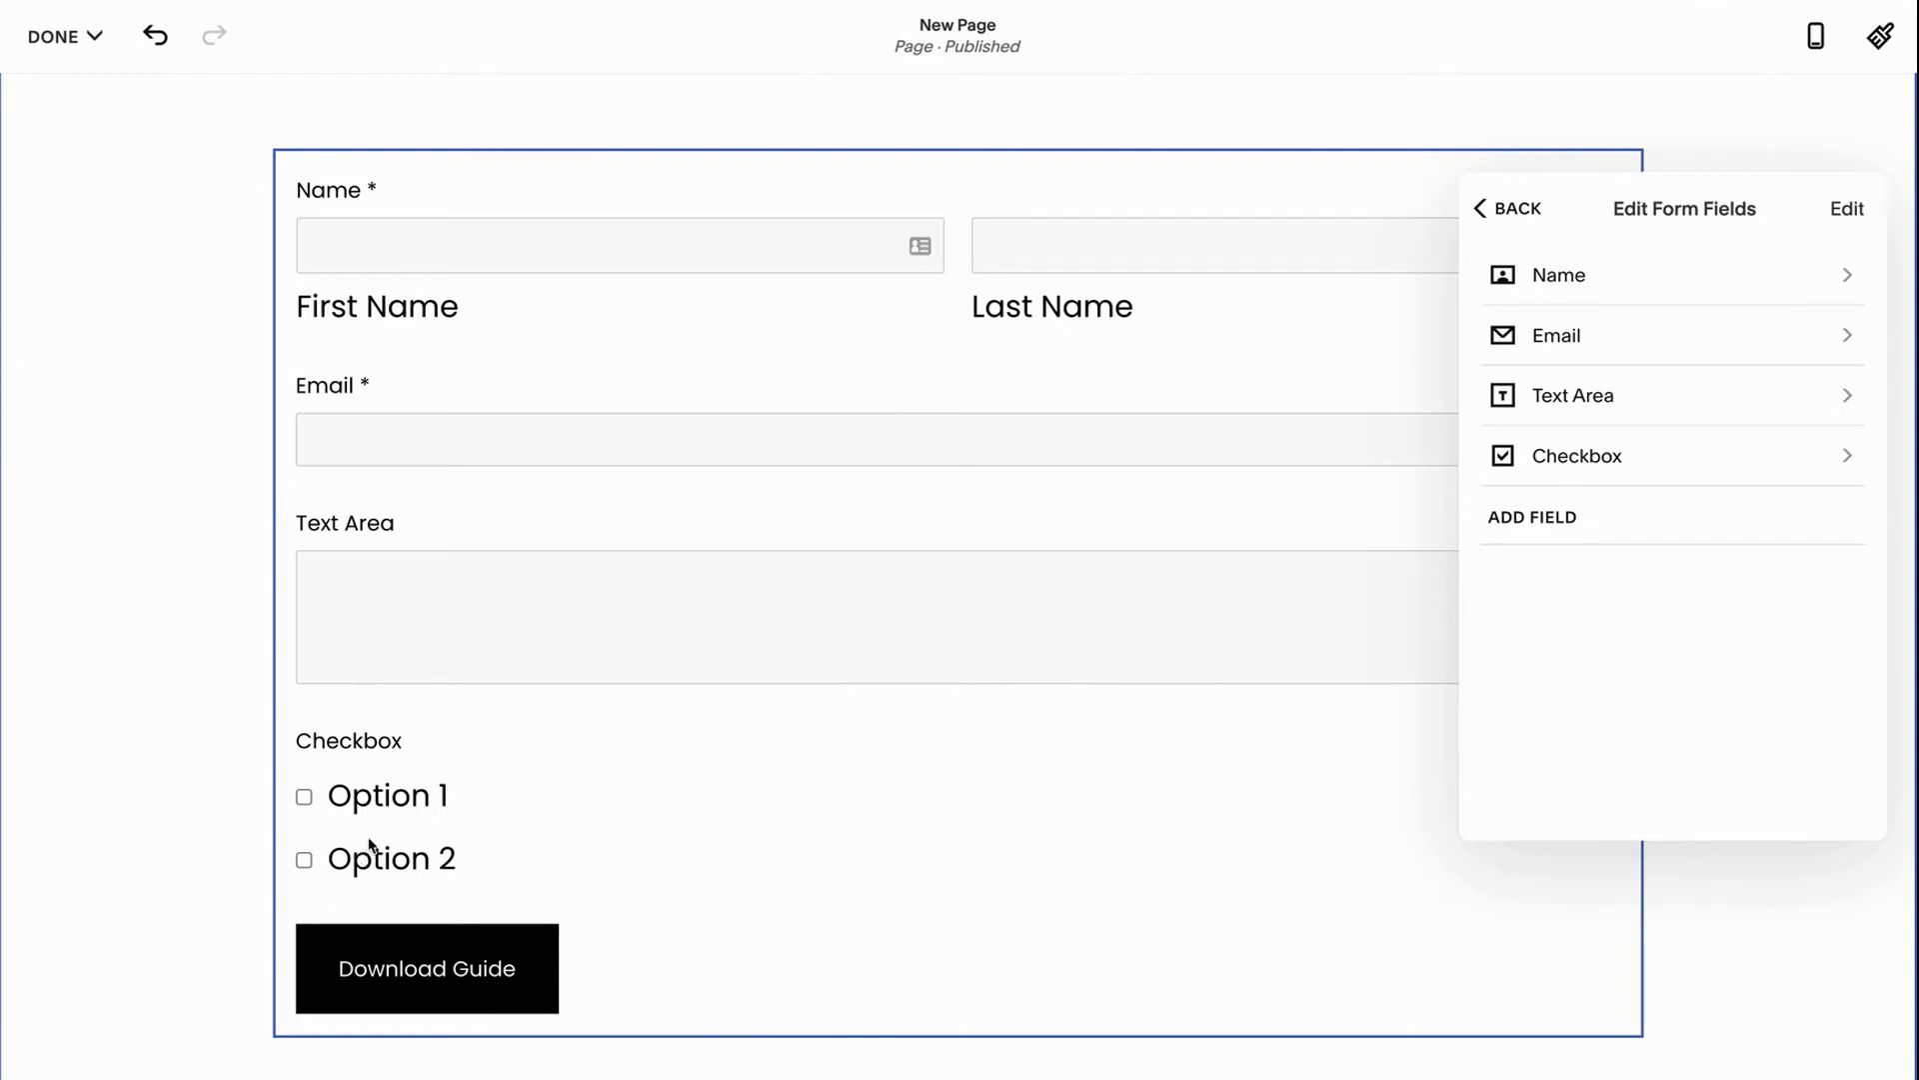
{"action": "mouse_move", "coordinate": [396, 802]}
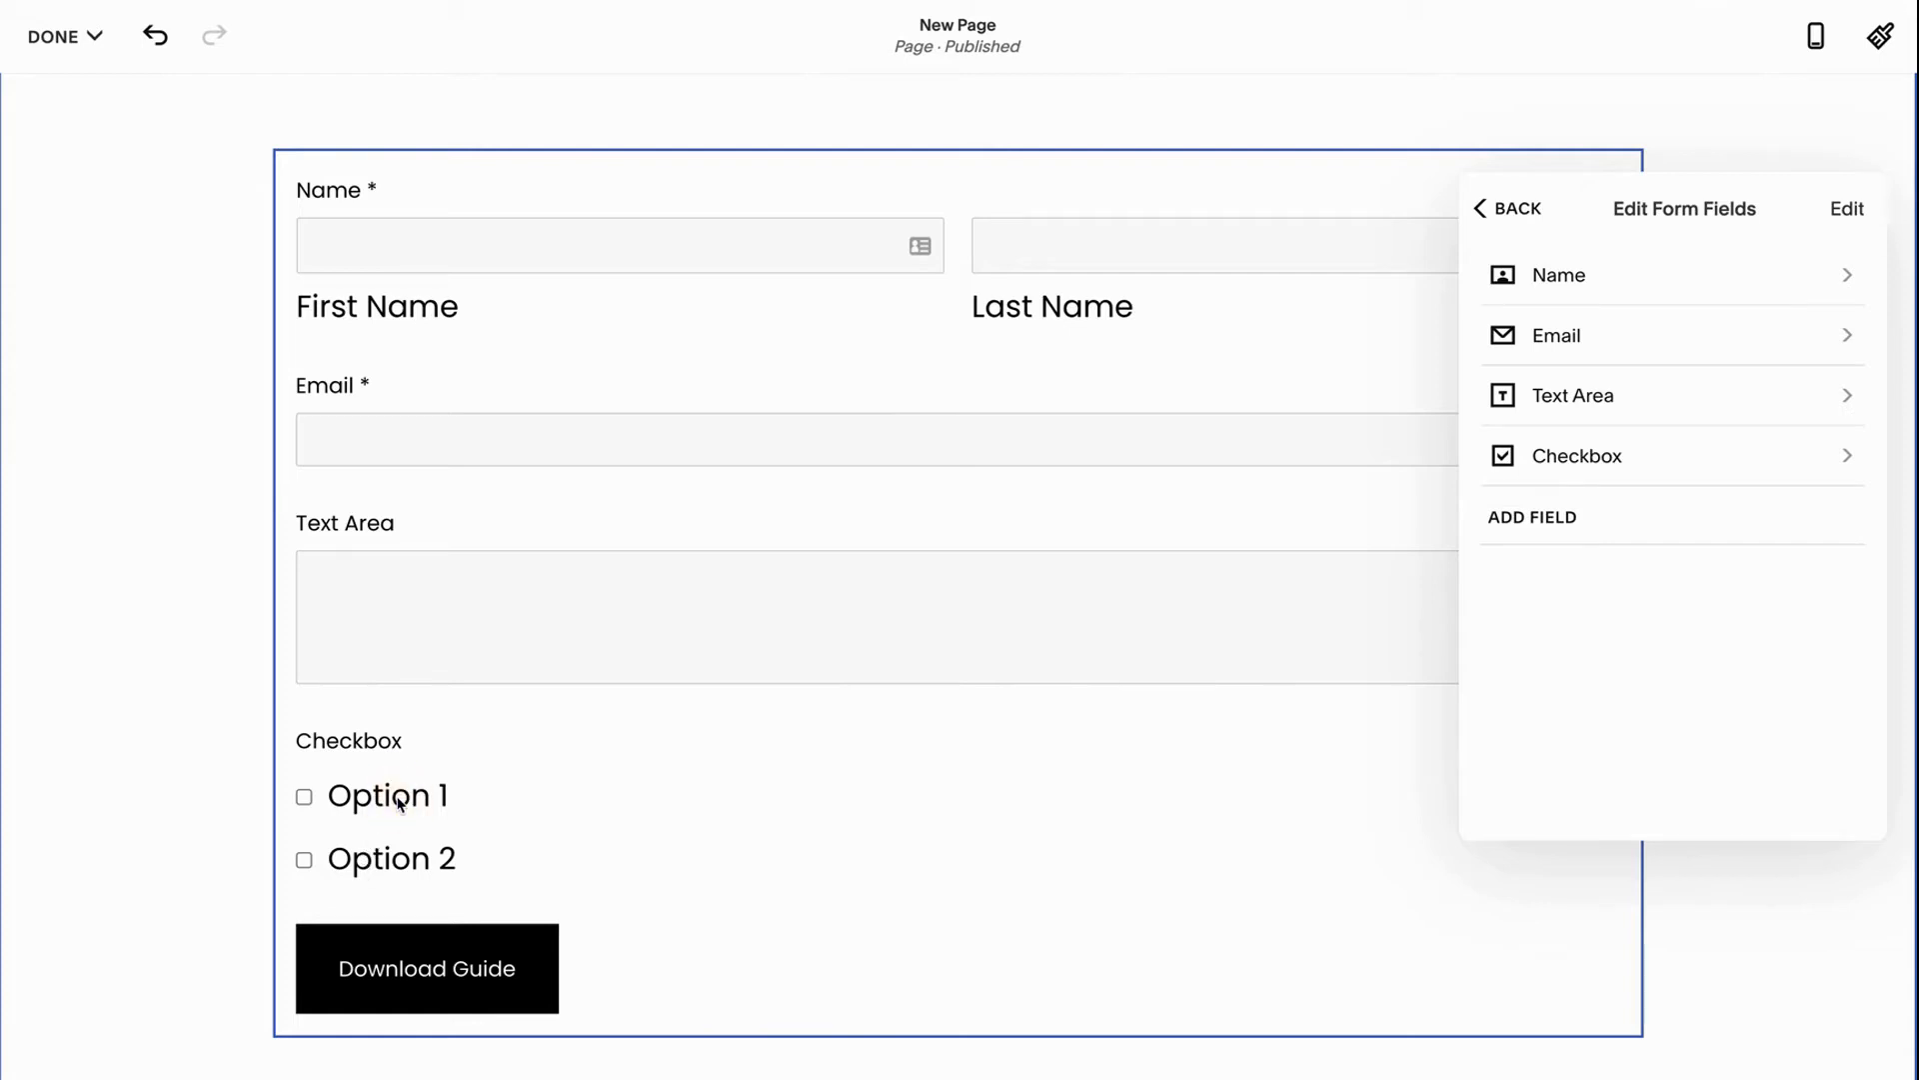
Open the Checkbox field's options and rename Option 1 to 'Website'
{"action": "left_click", "coordinate": [1583, 455]}
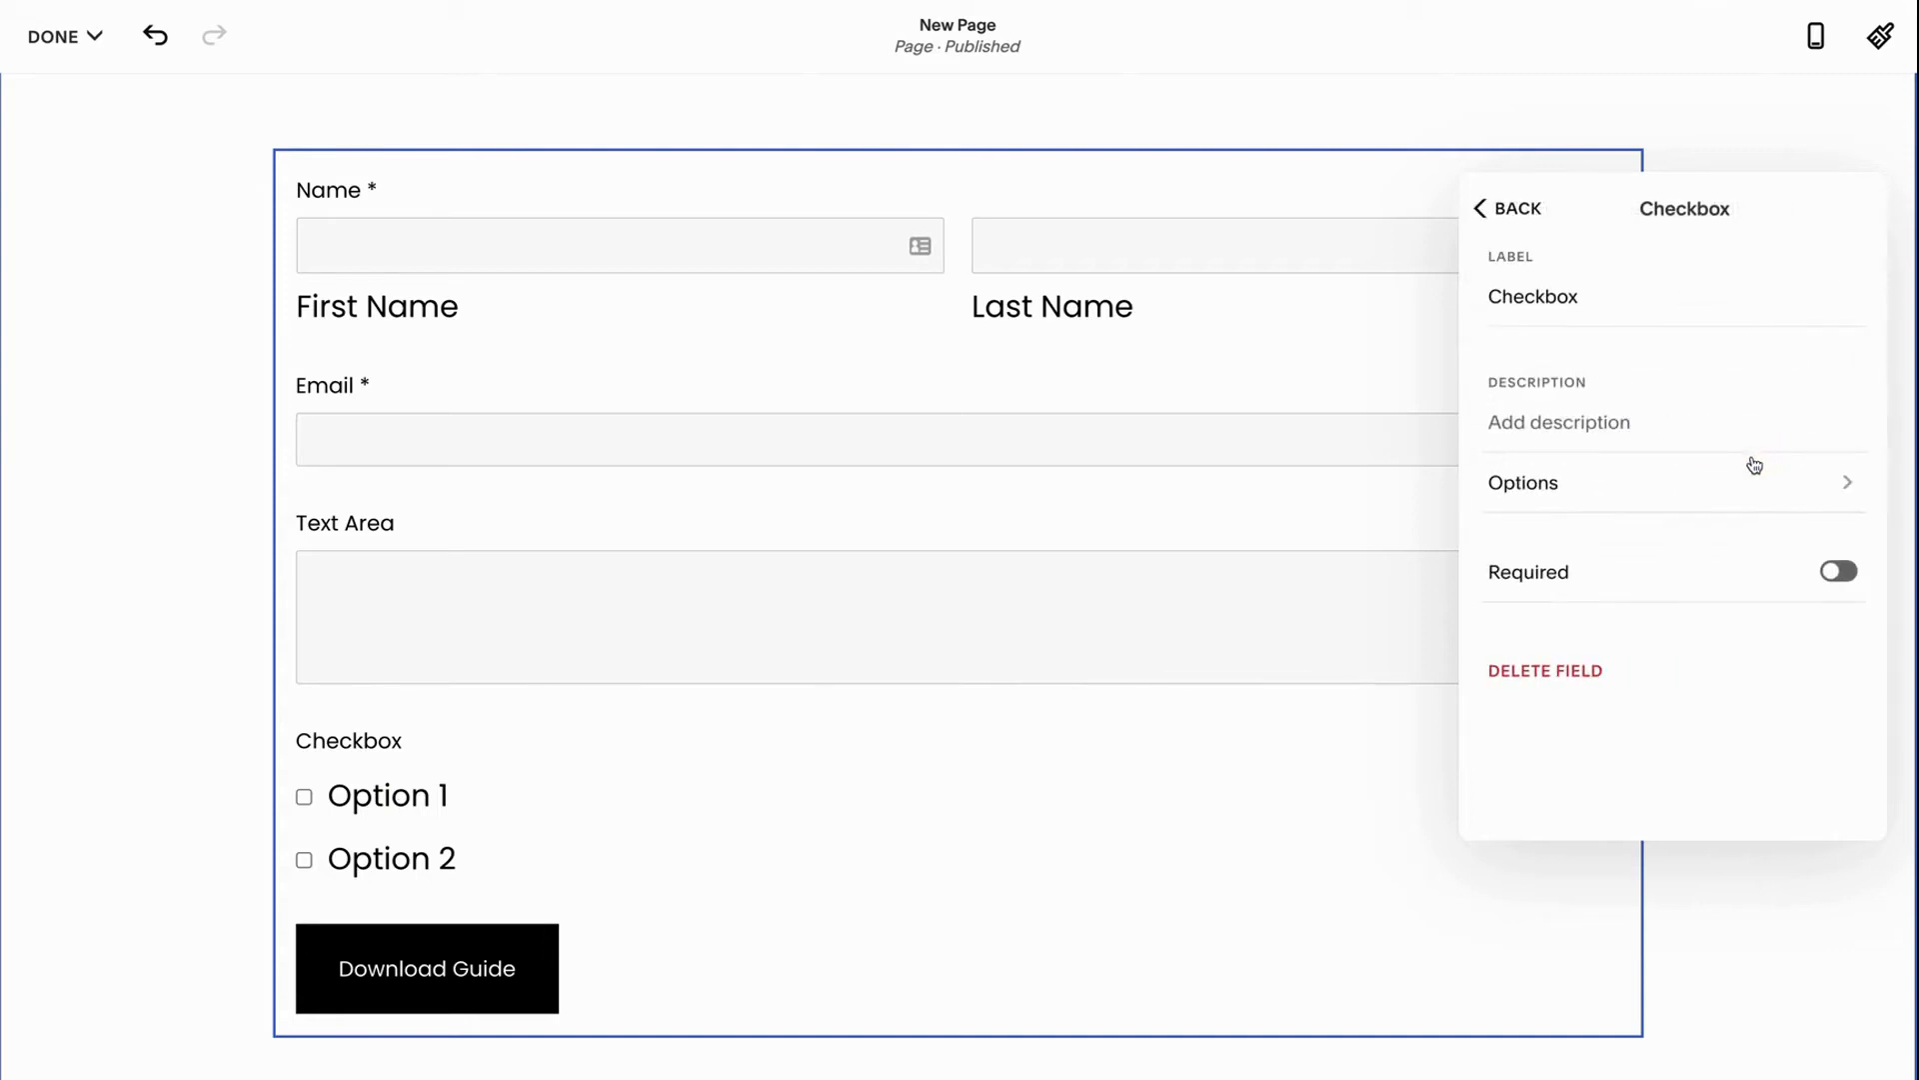
{"action": "mouse_move", "coordinate": [1658, 469]}
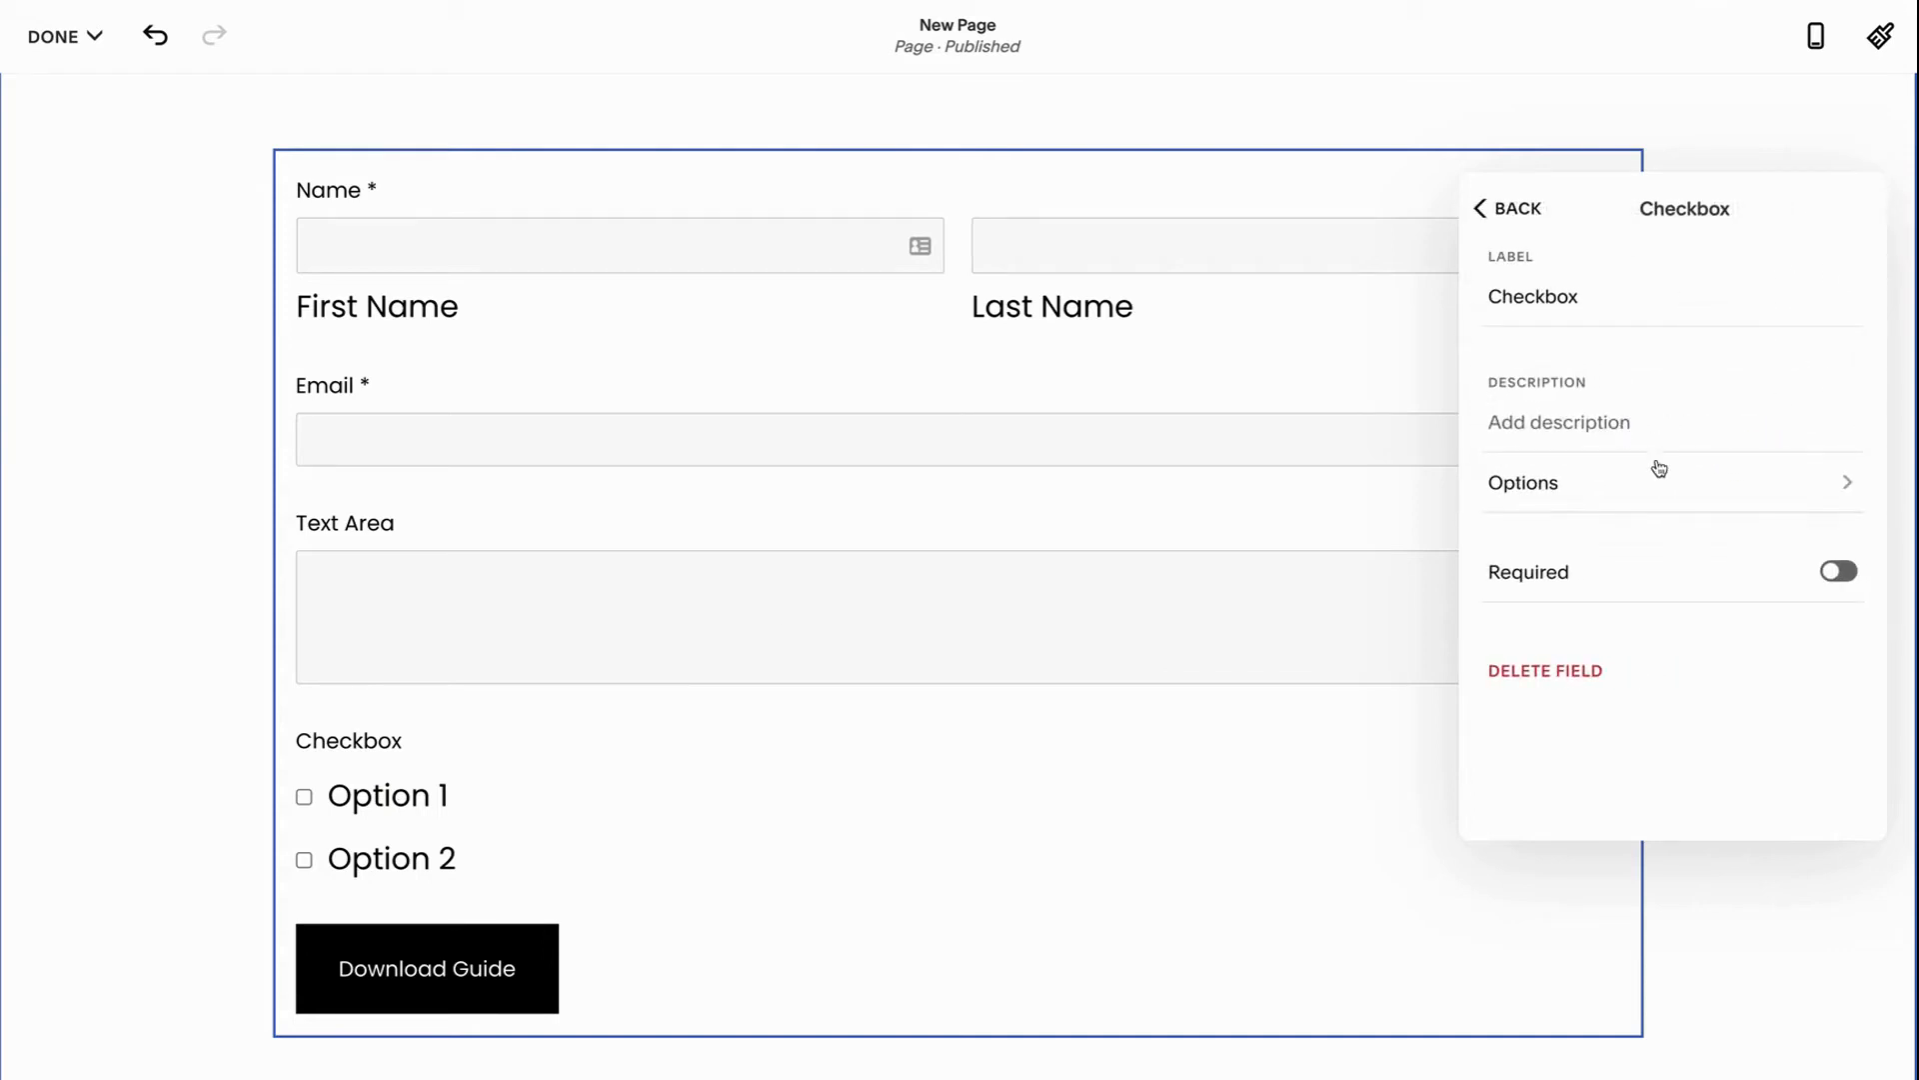
{"action": "left_click", "coordinate": [1524, 482]}
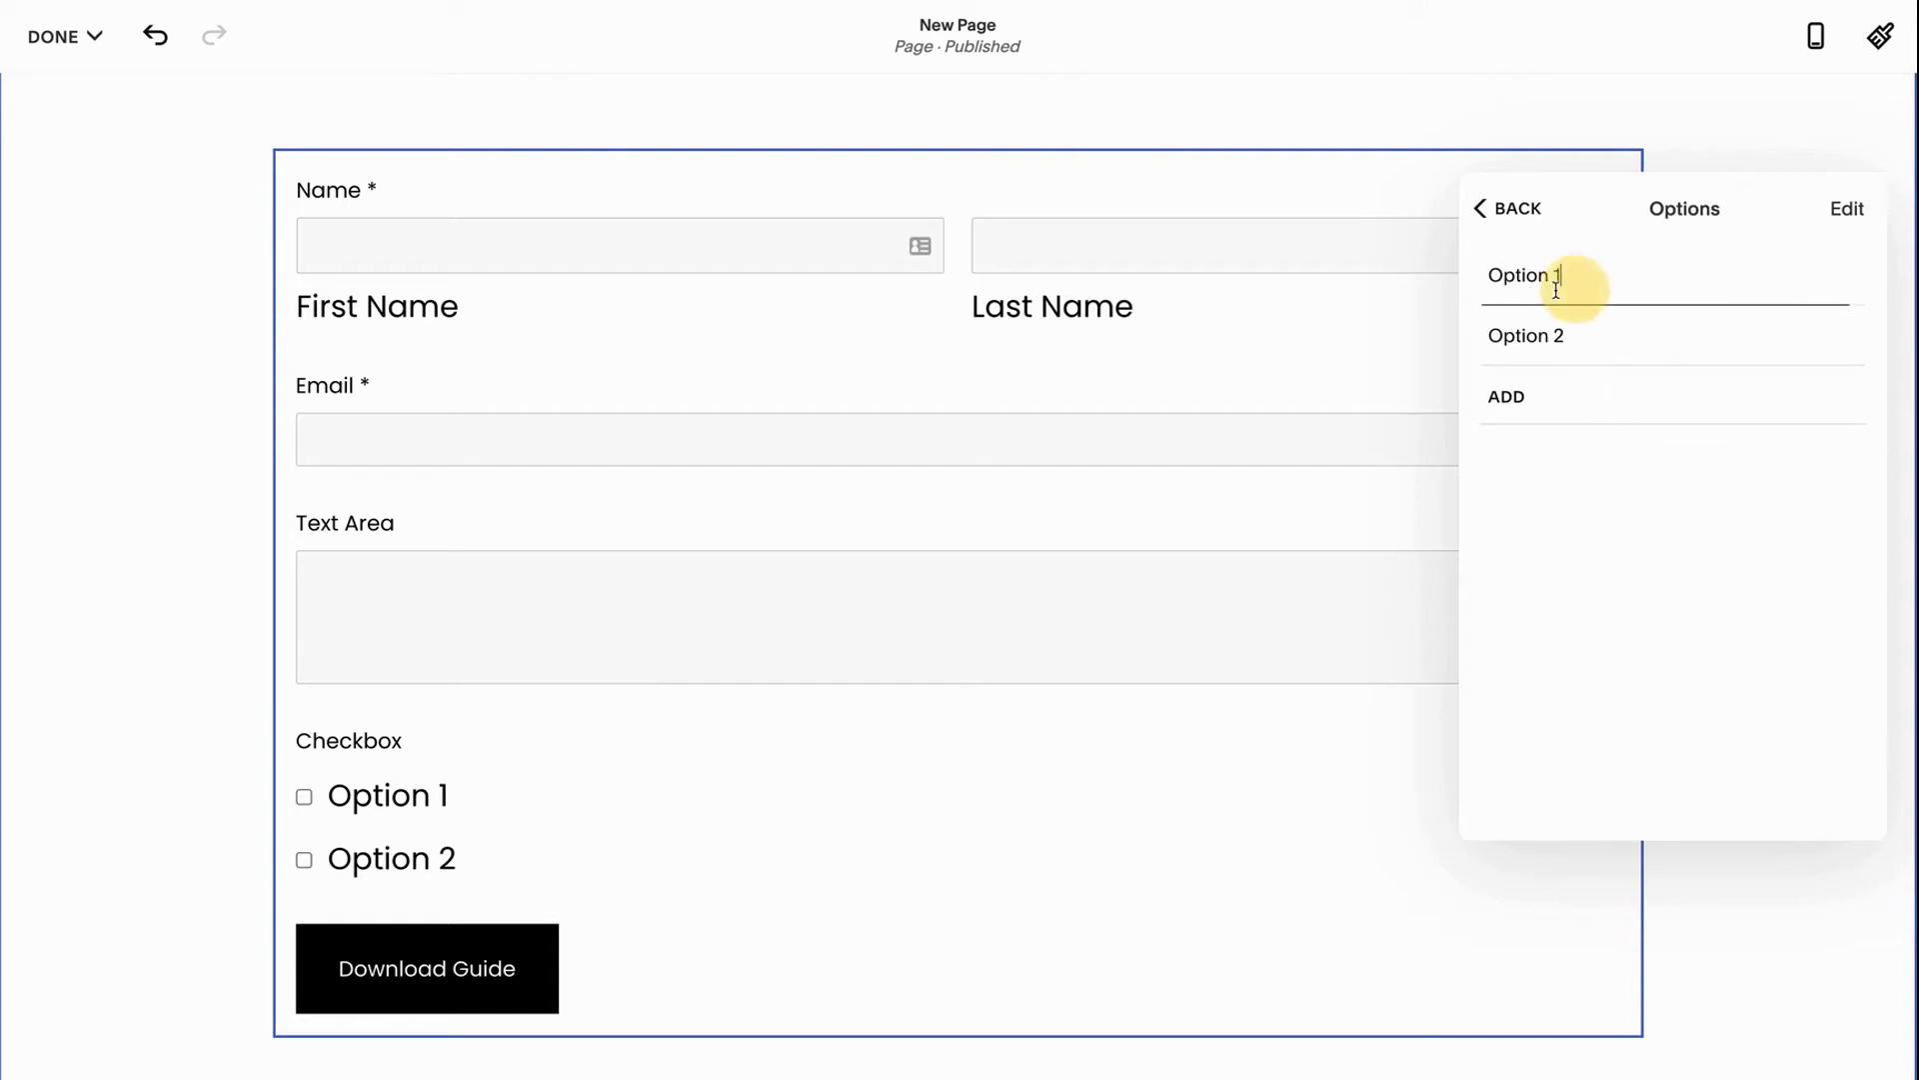
{"action": "triple_click", "coordinate": [1524, 274]}
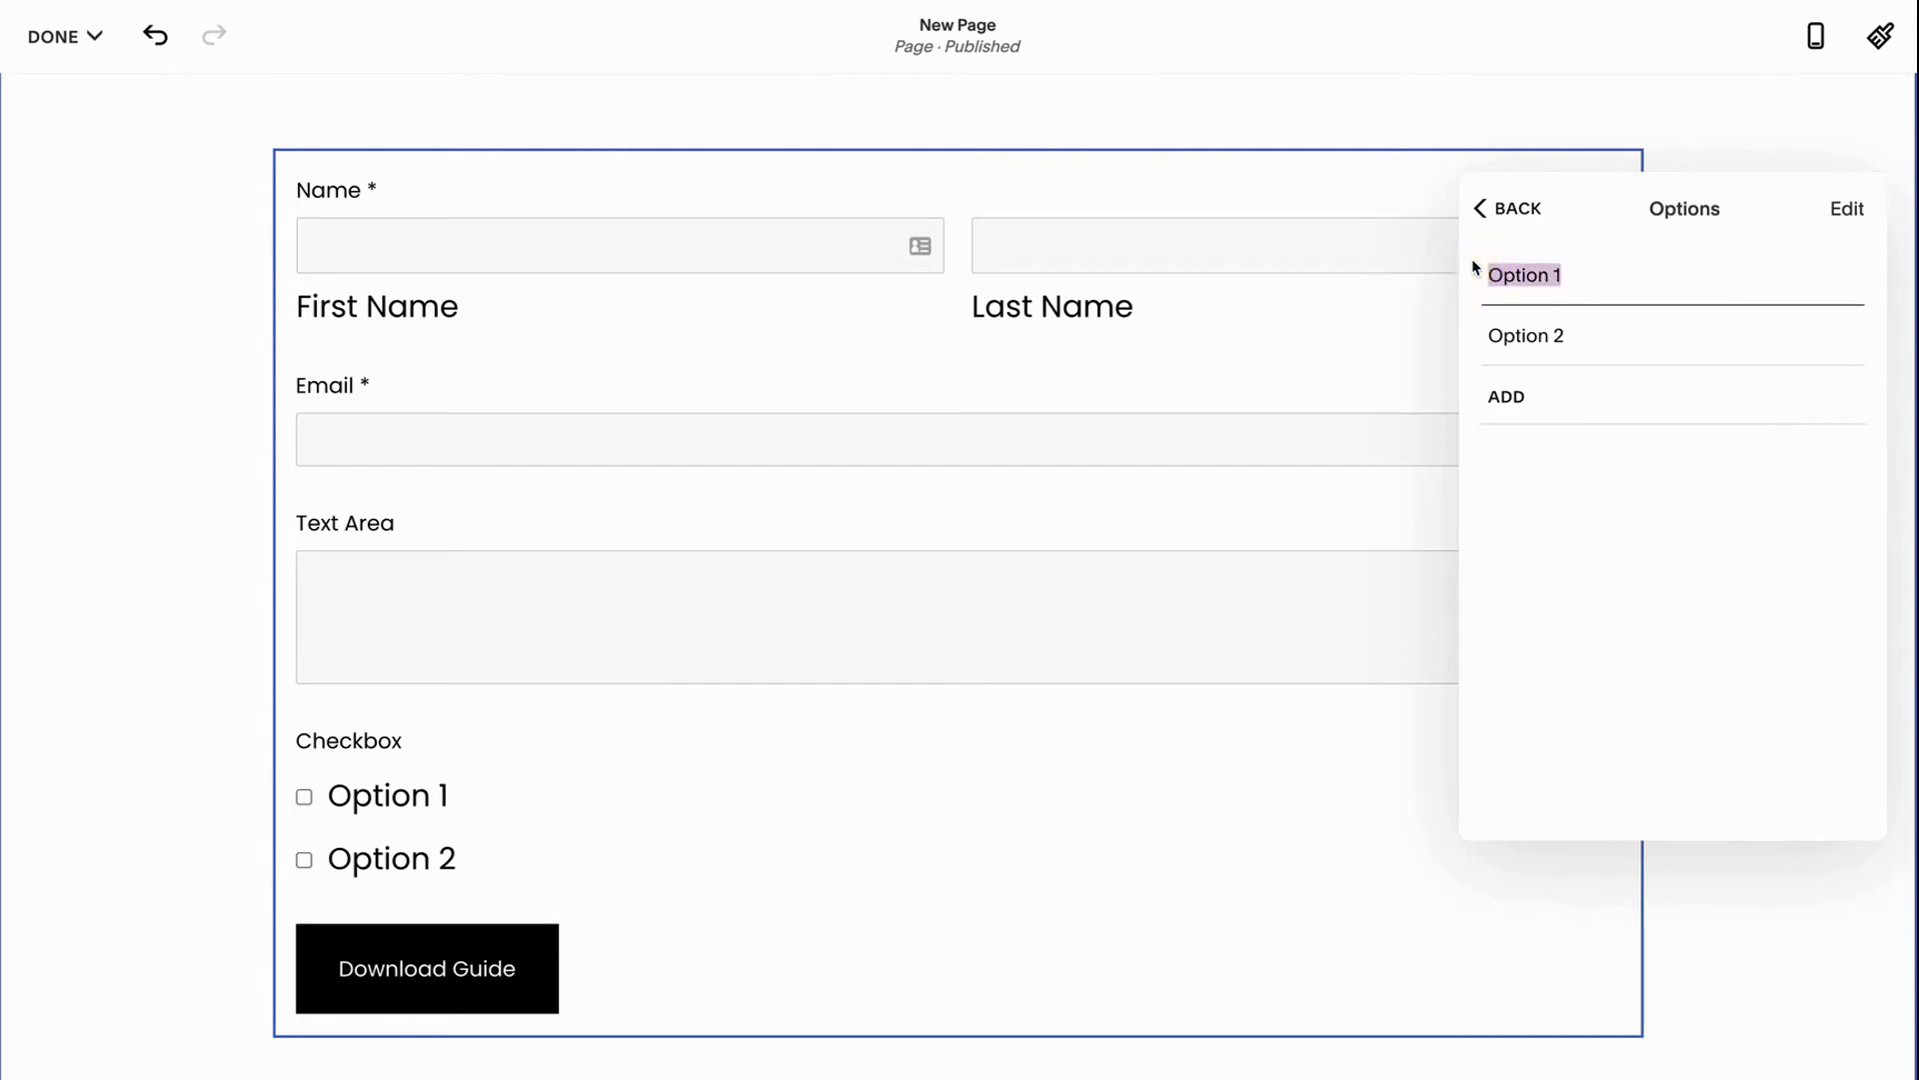
{"action": "type", "text": "Website"}
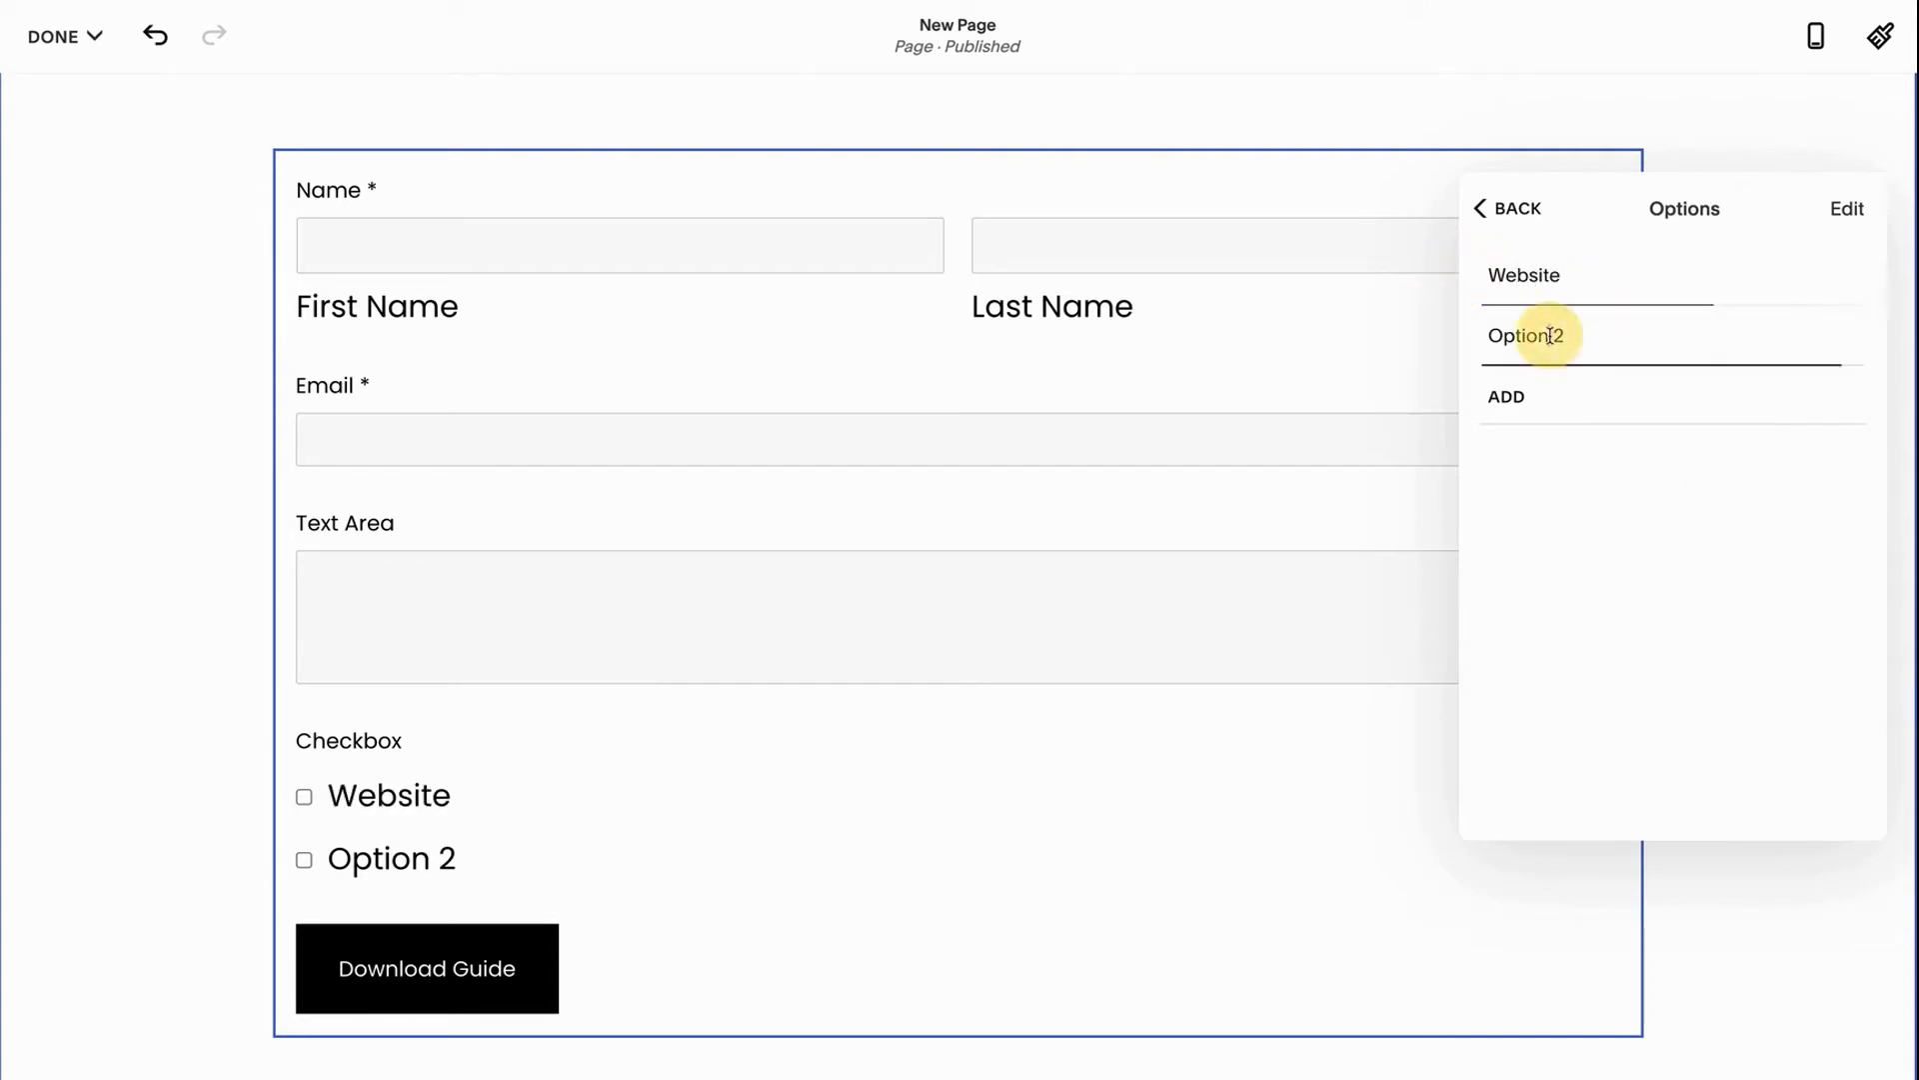
{"action": "type", "text": "Consul"}
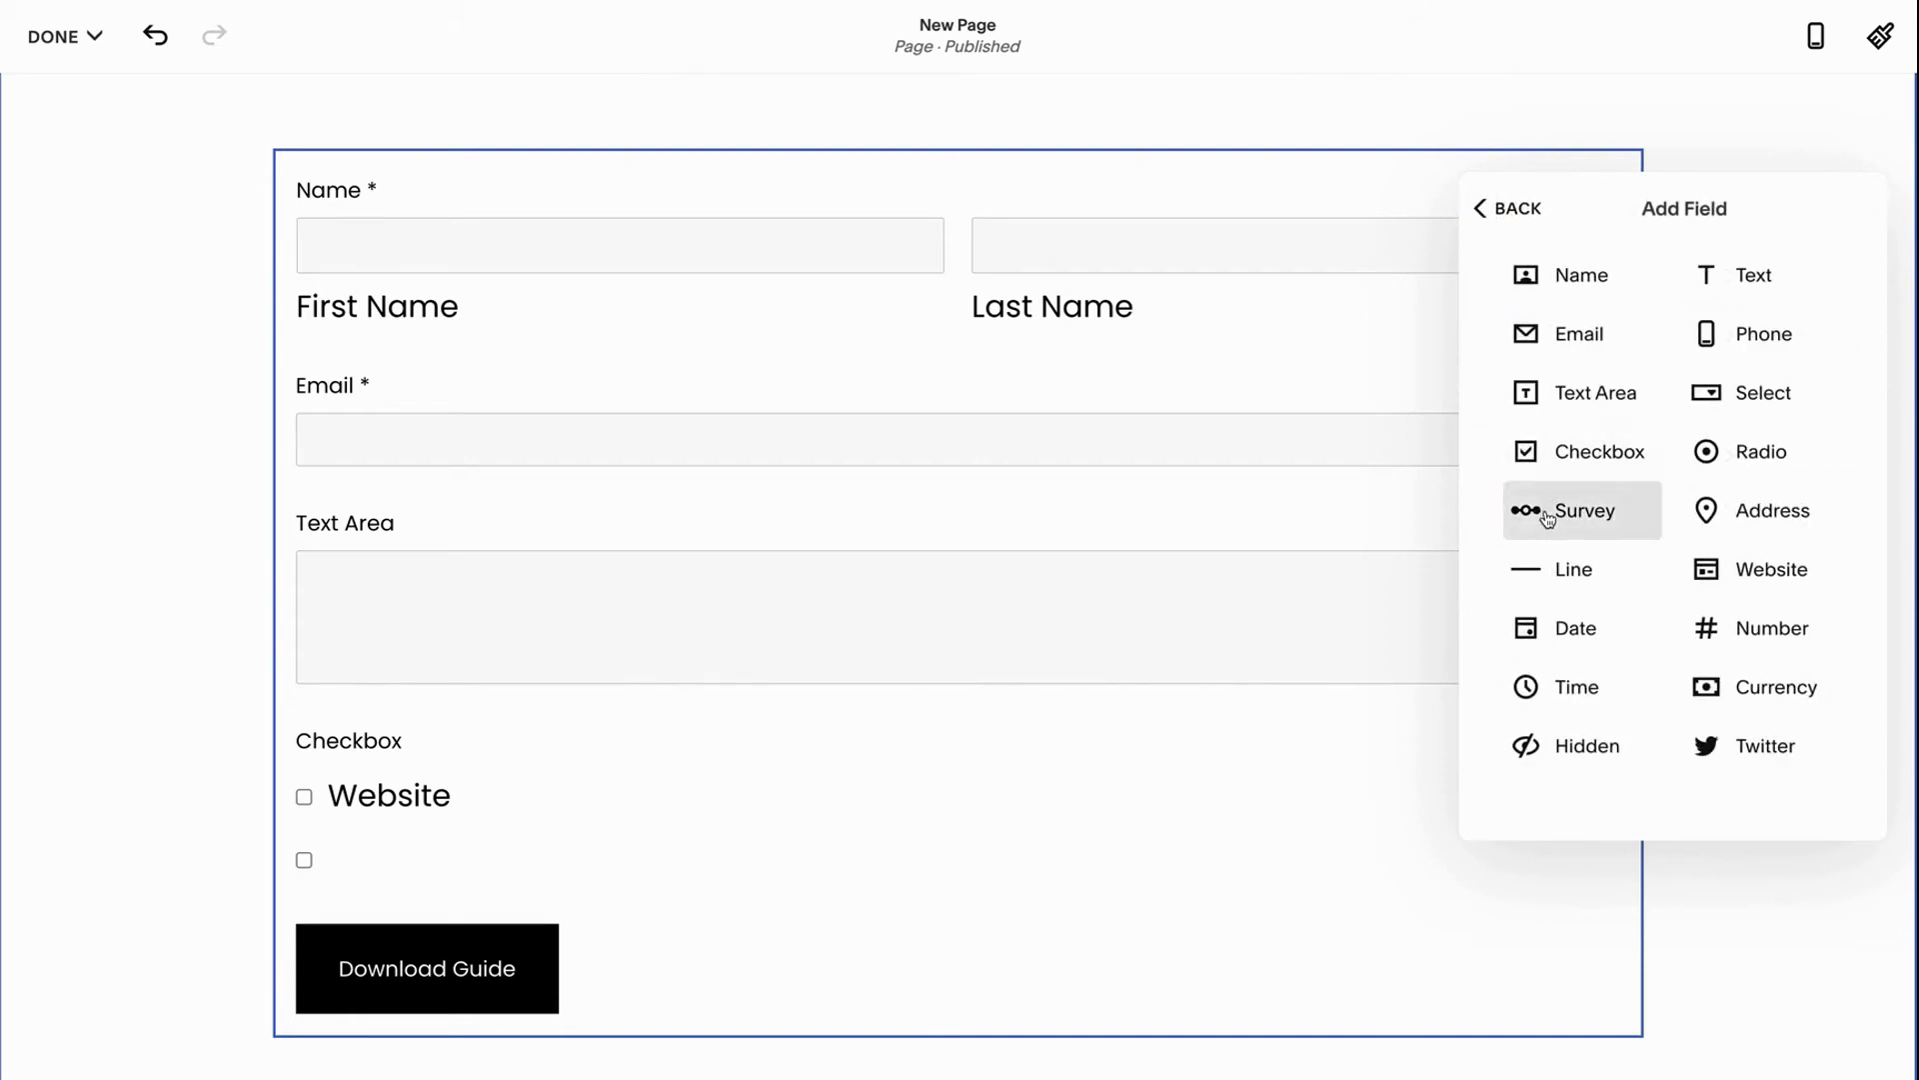
Add a Survey field below the Checkbox and open its settings
{"action": "left_click", "coordinate": [1580, 511]}
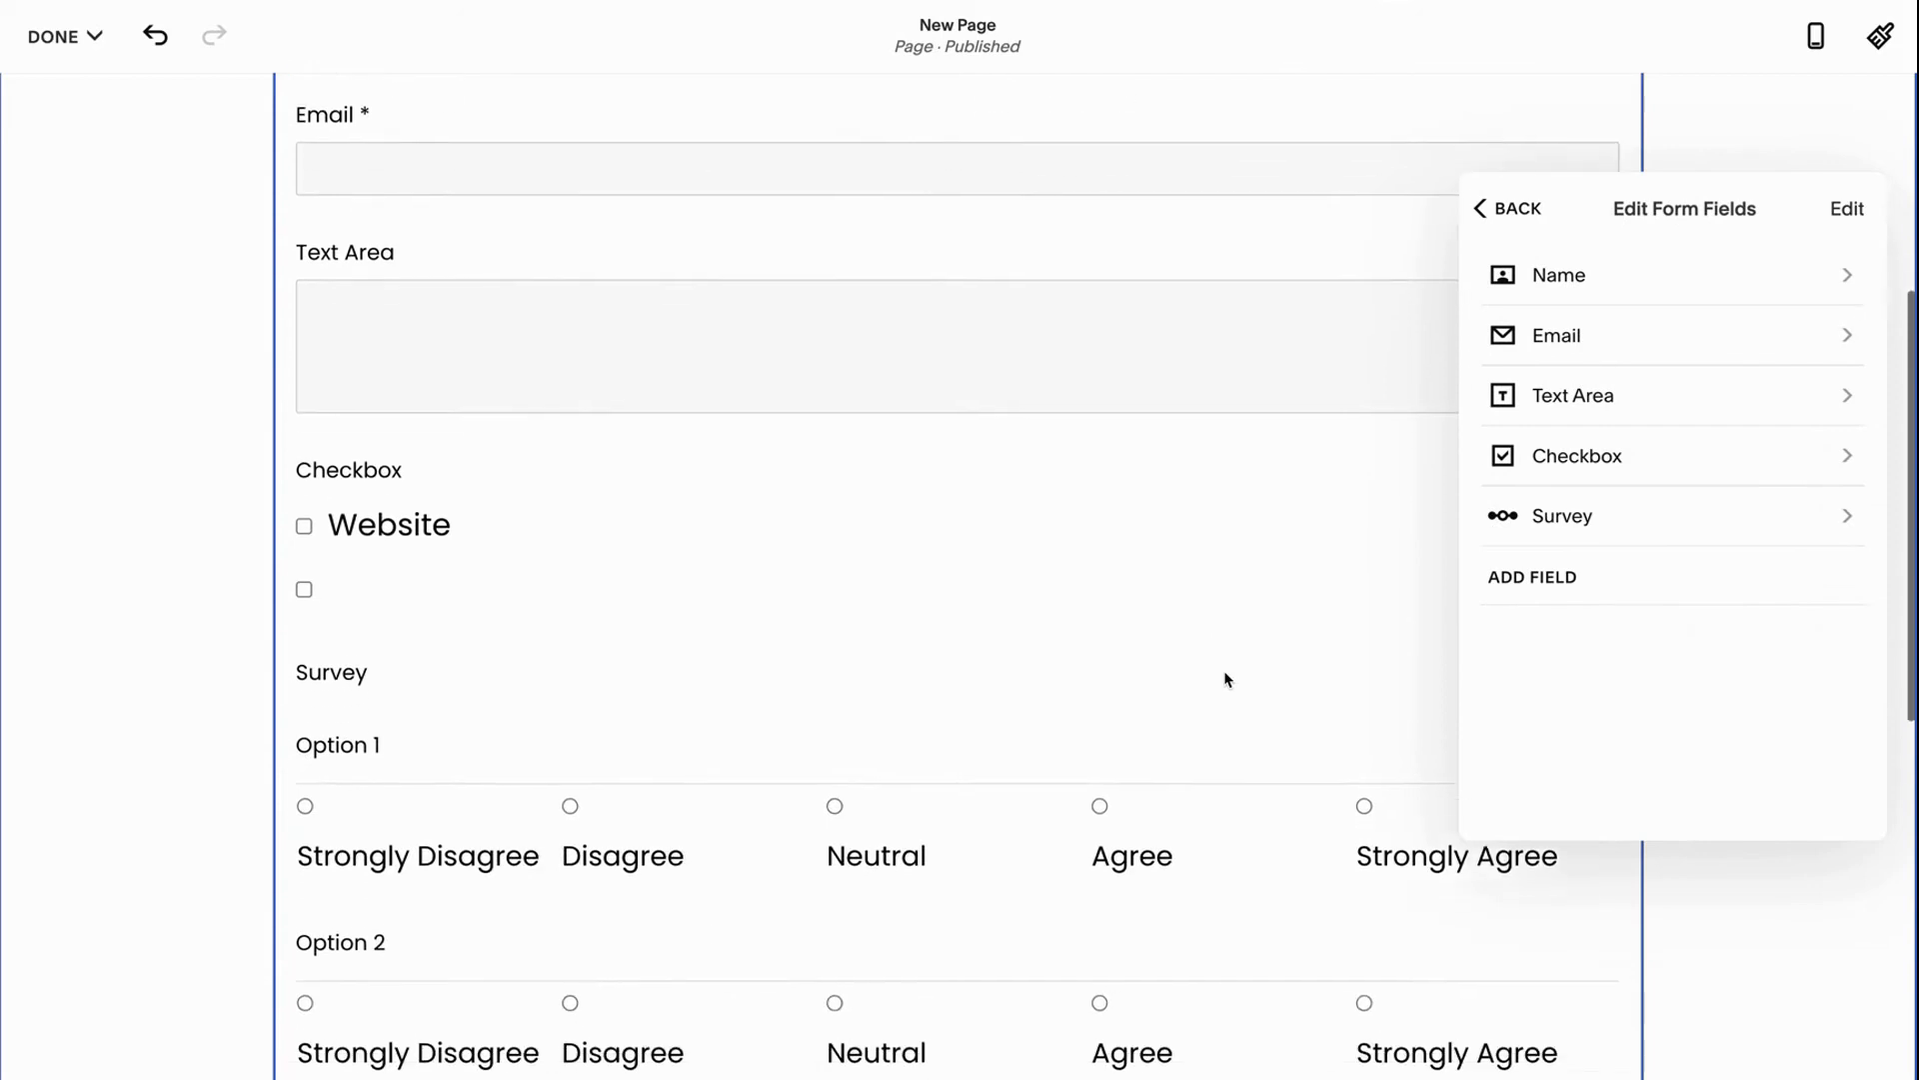
{"action": "scroll", "scroll_direction": "down", "scroll_amount": 3}
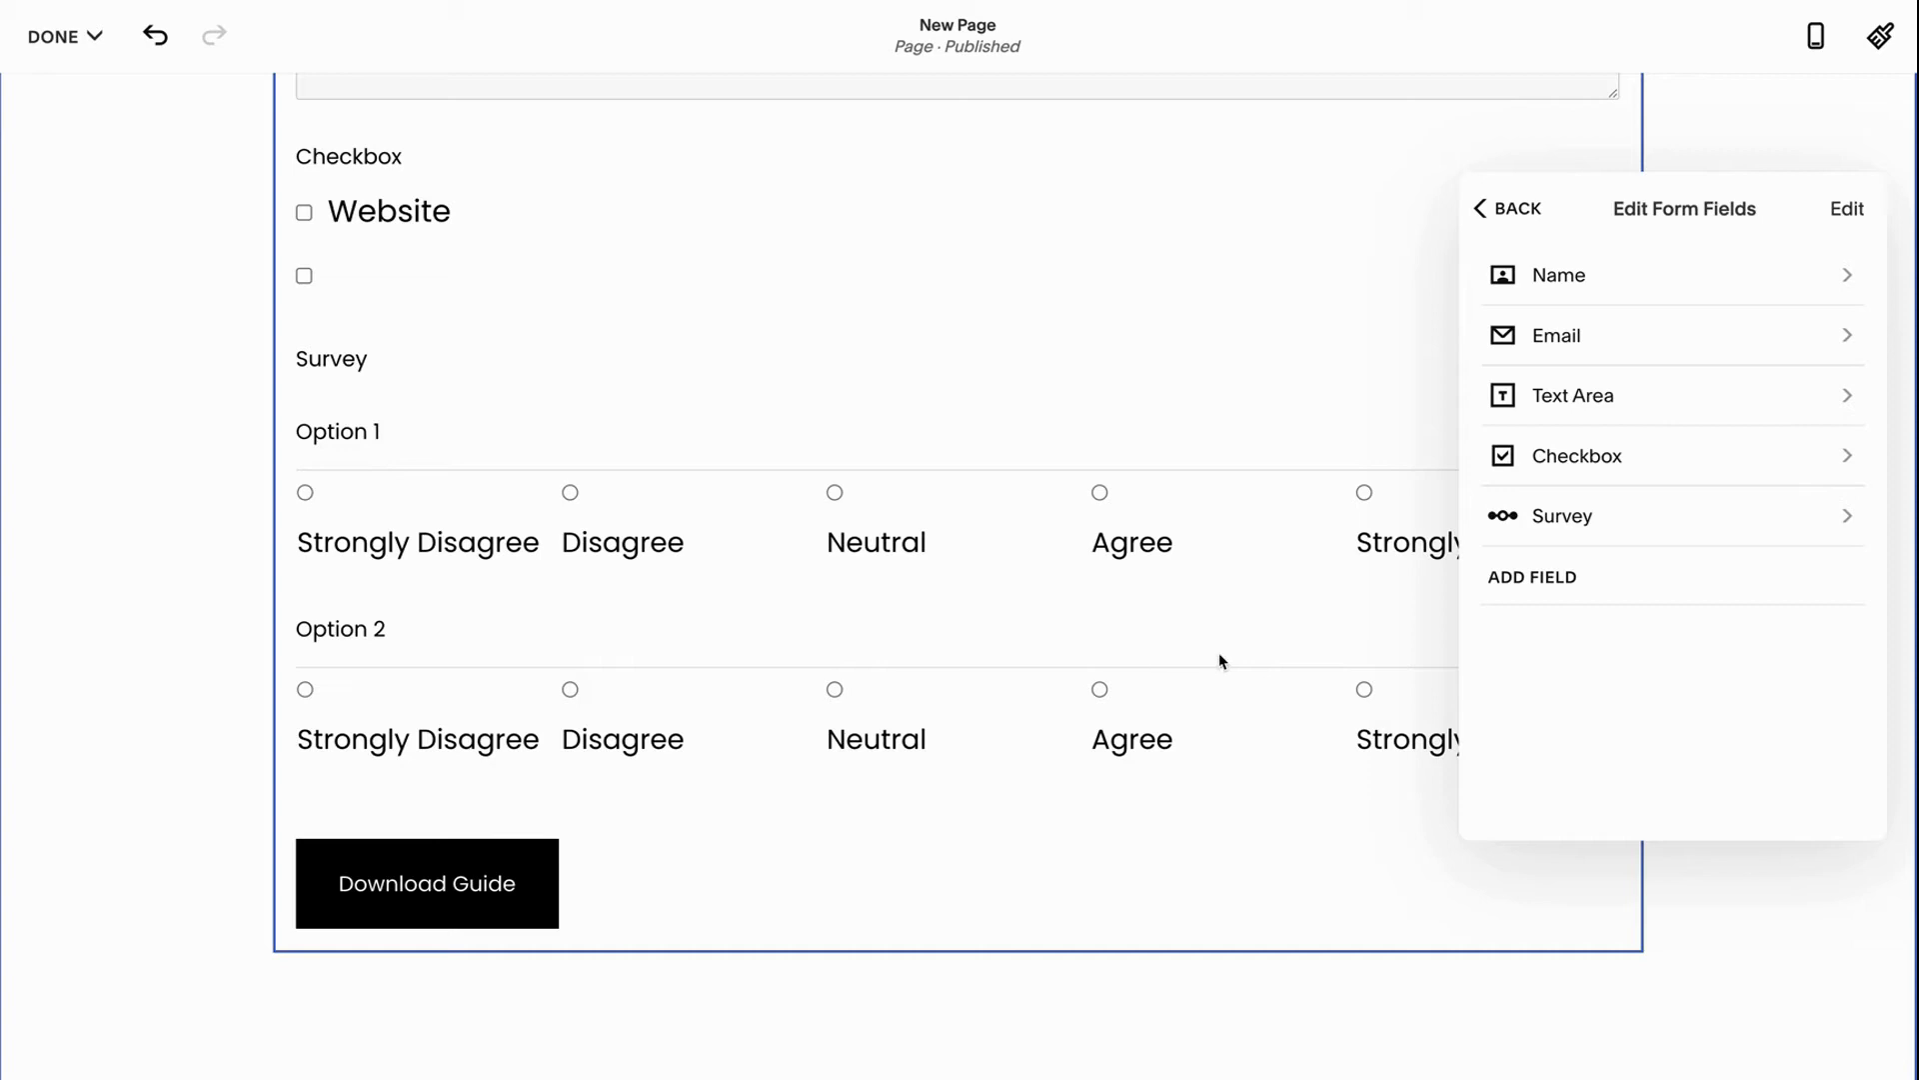
{"action": "left_click", "coordinate": [1671, 516]}
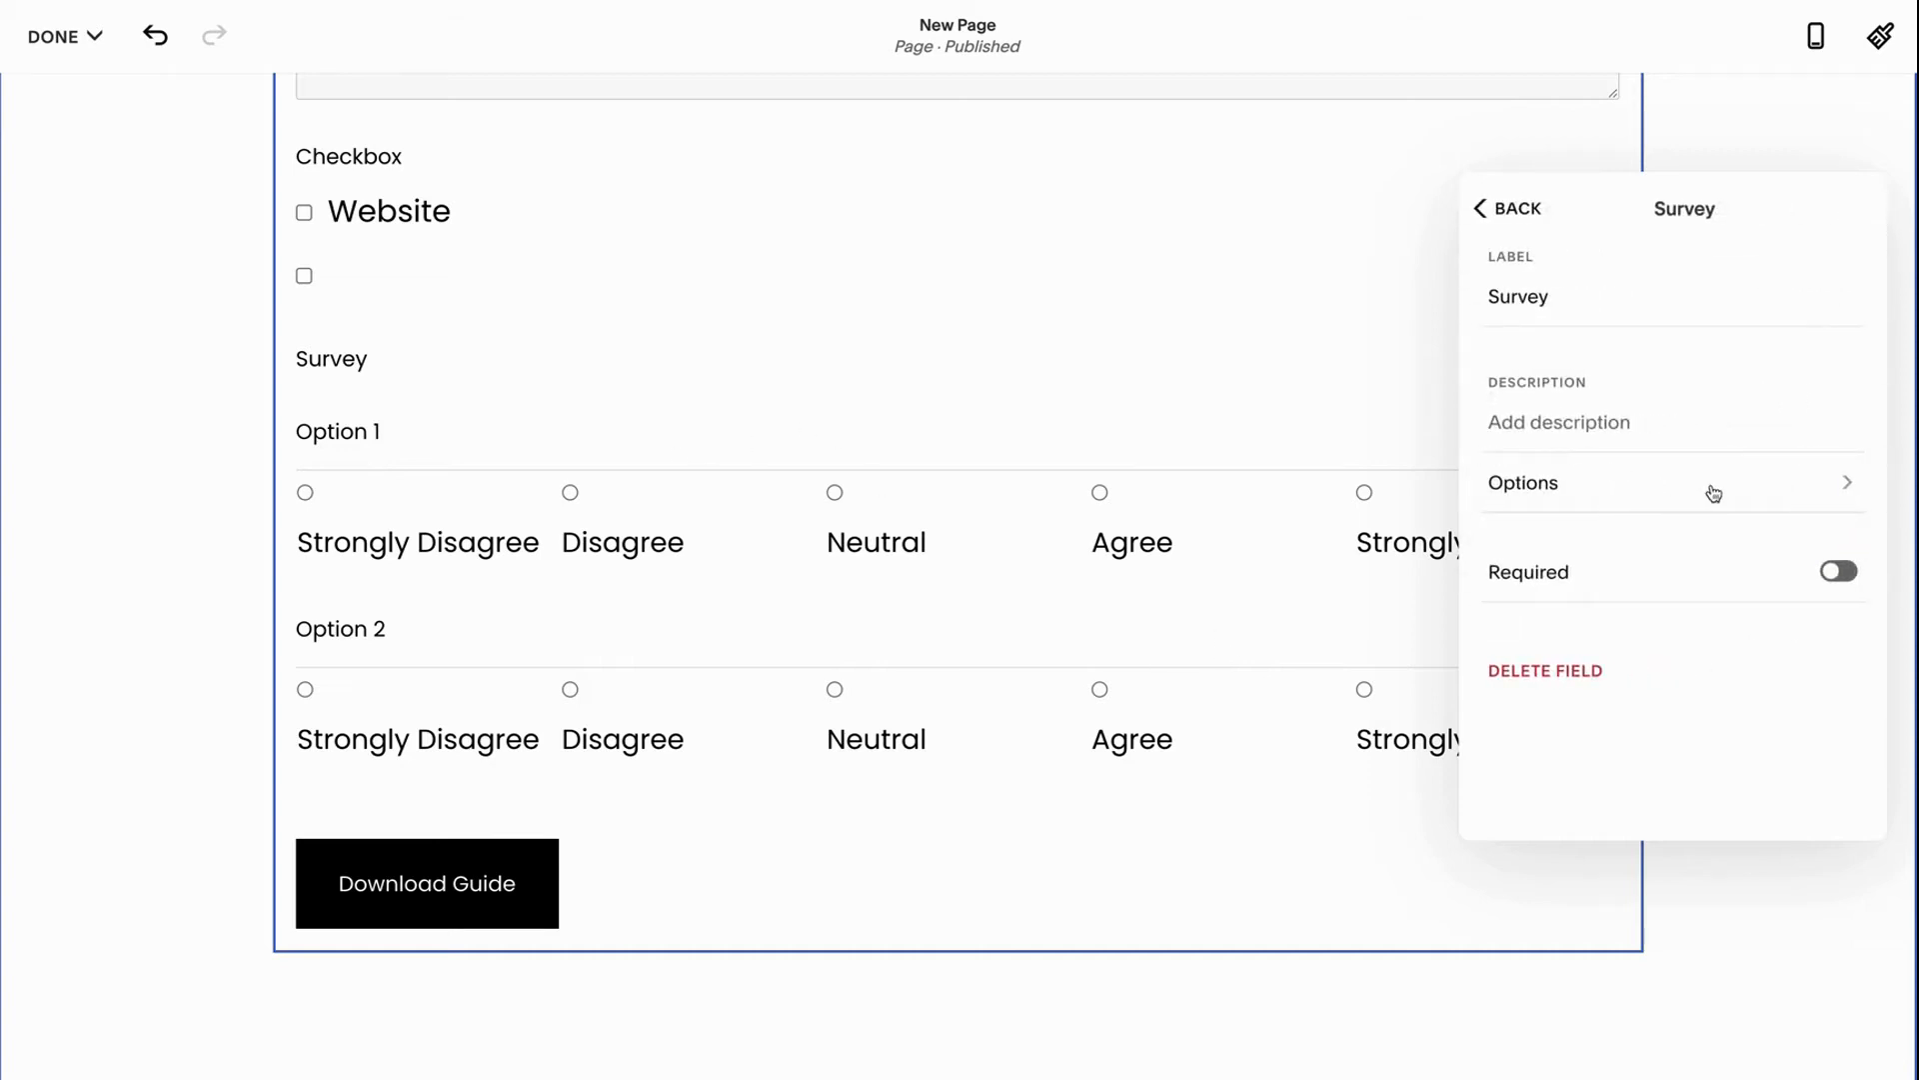
Change the first survey statement to 'Did you enjoy Clint Mally Web Design?'
{"action": "left_click", "coordinate": [1523, 482]}
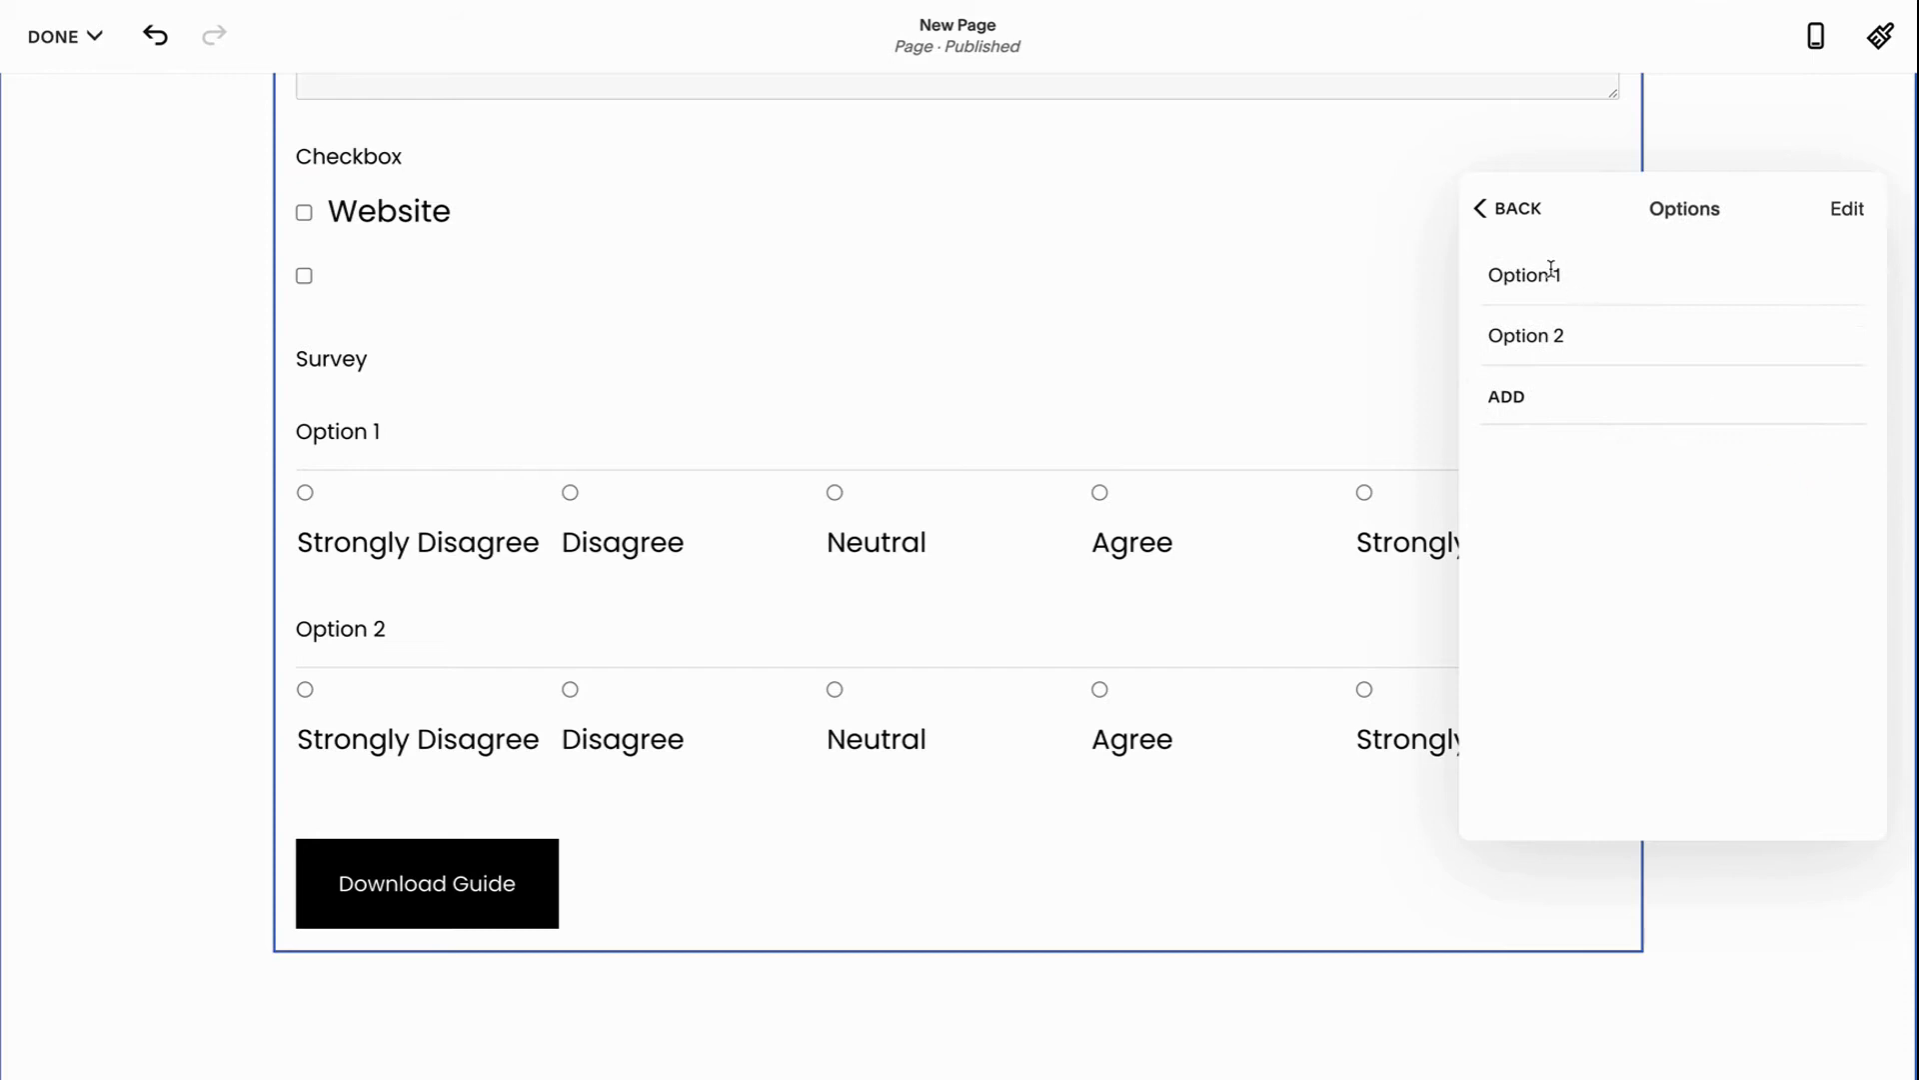
{"action": "double_click", "coordinate": [1523, 273]}
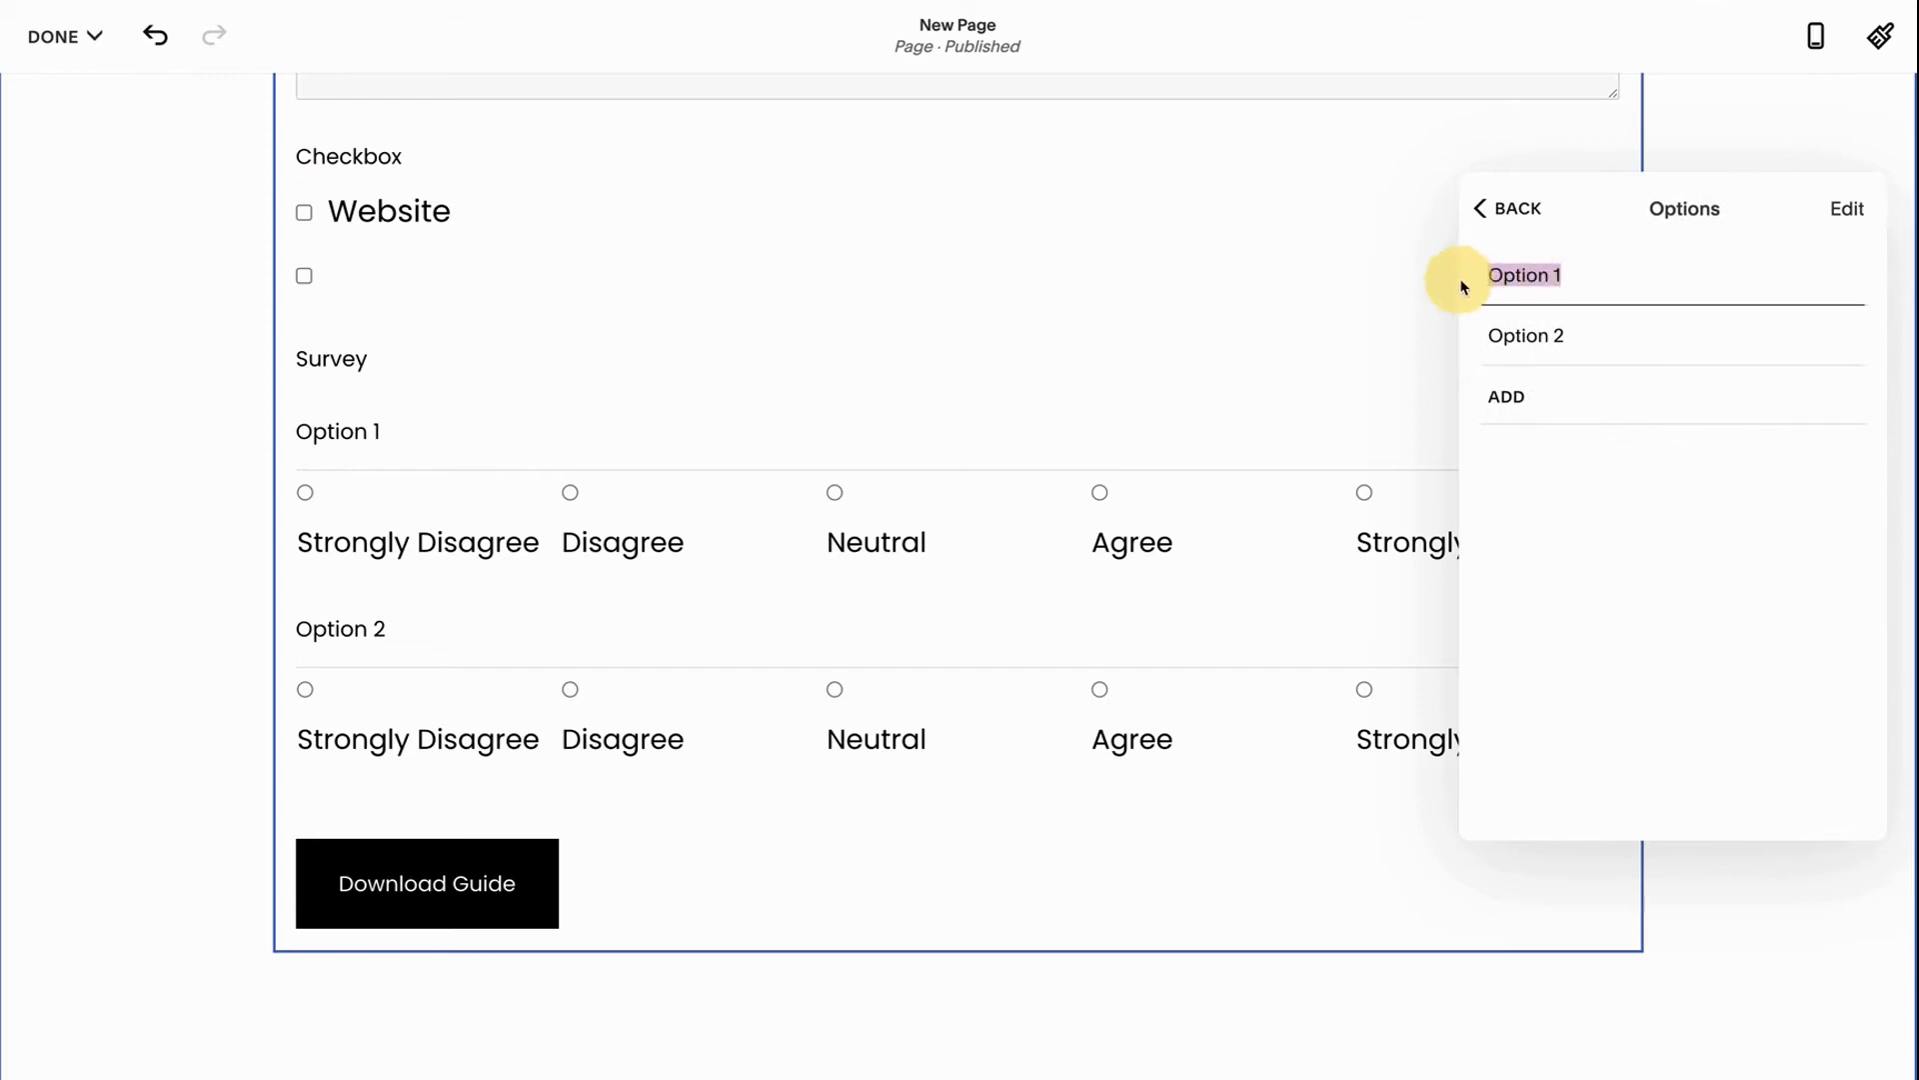
{"action": "type", "text": "Did you enj"}
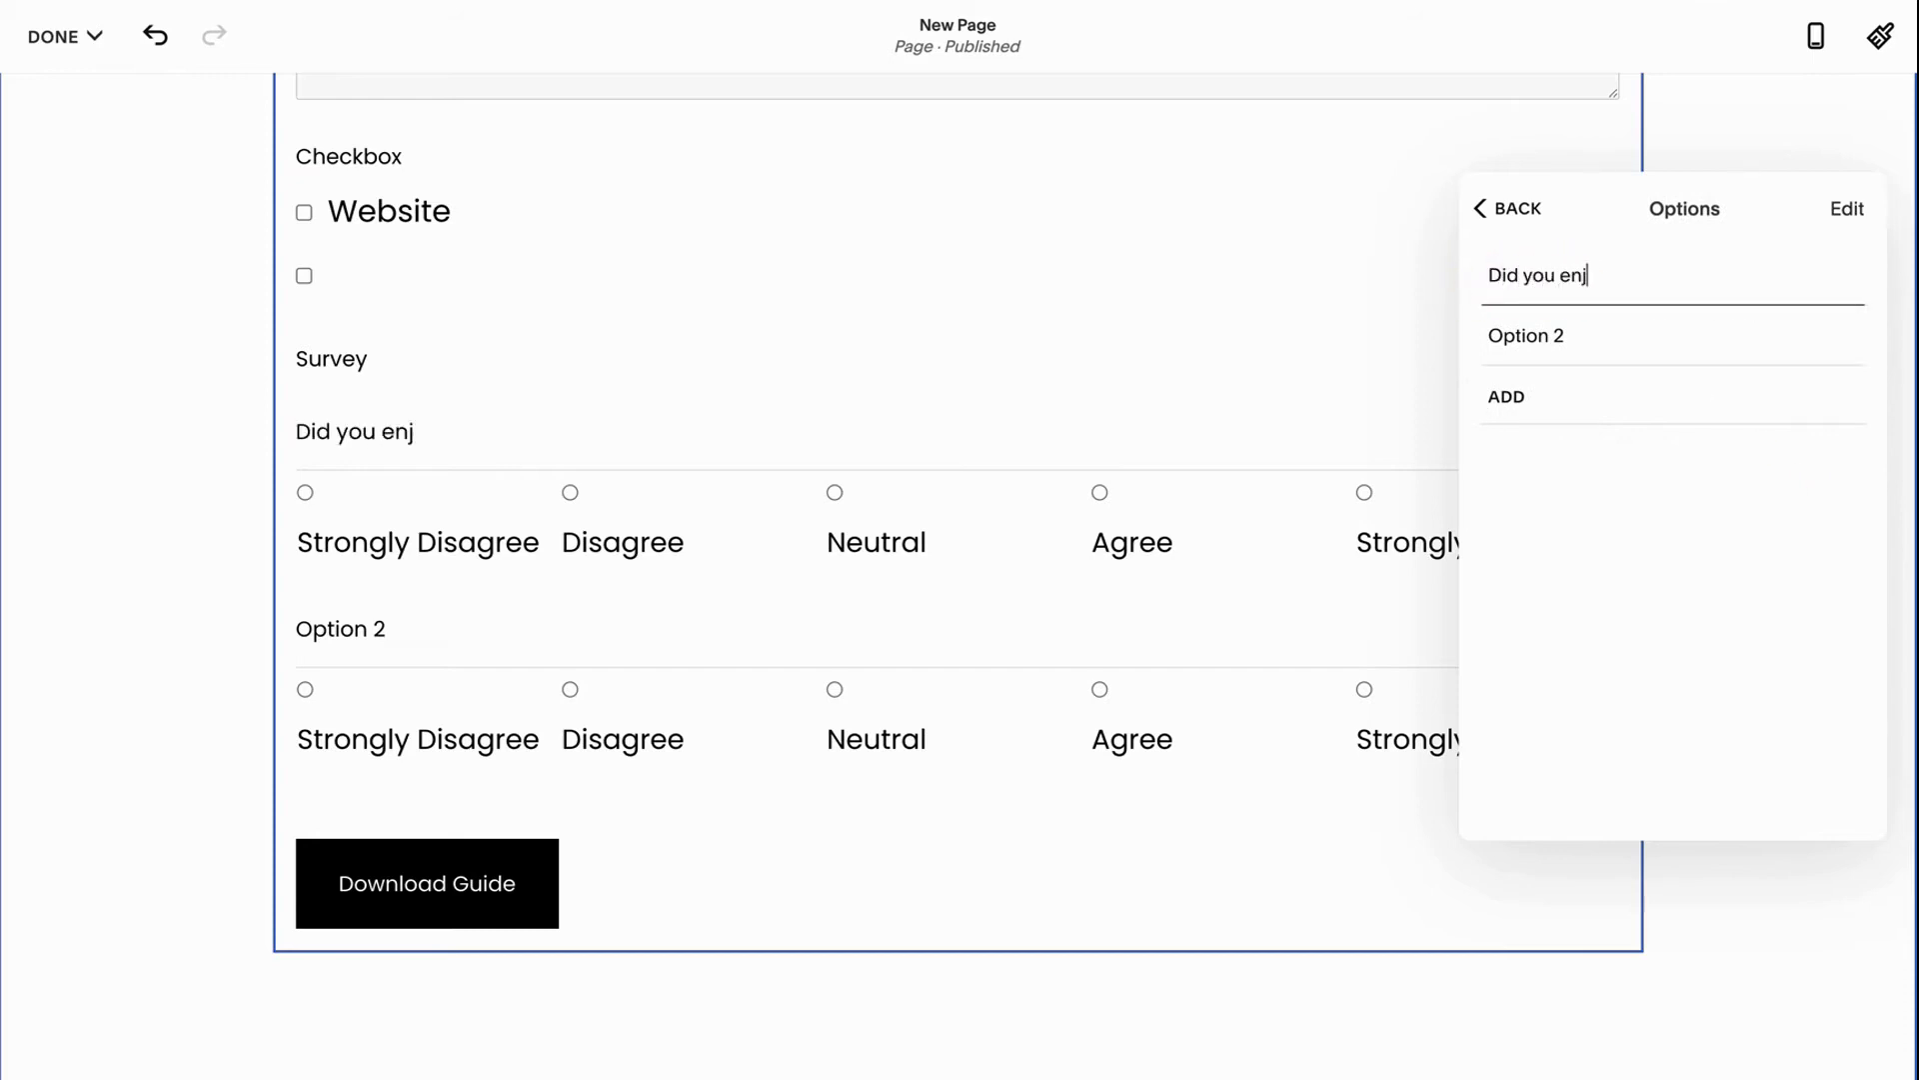
{"action": "type", "text": "oy Clint Mally"}
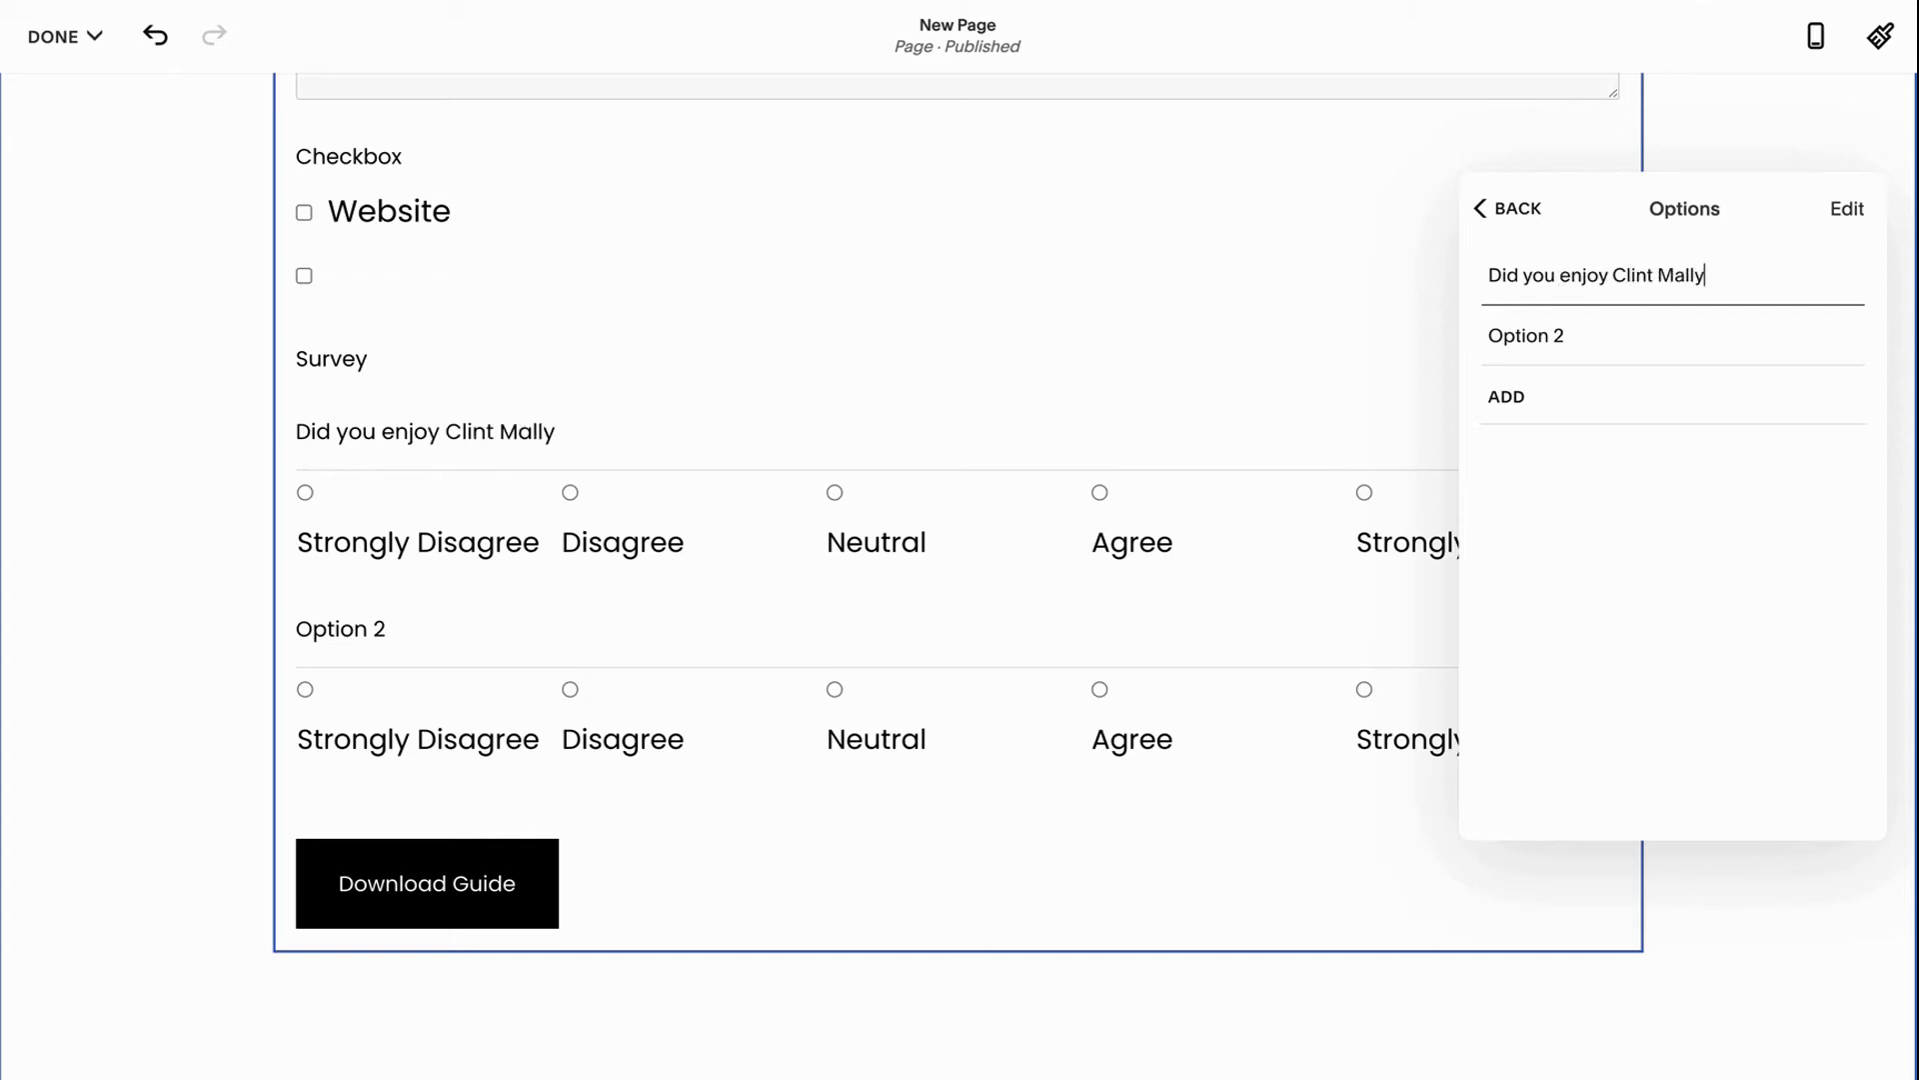
{"action": "type", "text": "Web Desig"}
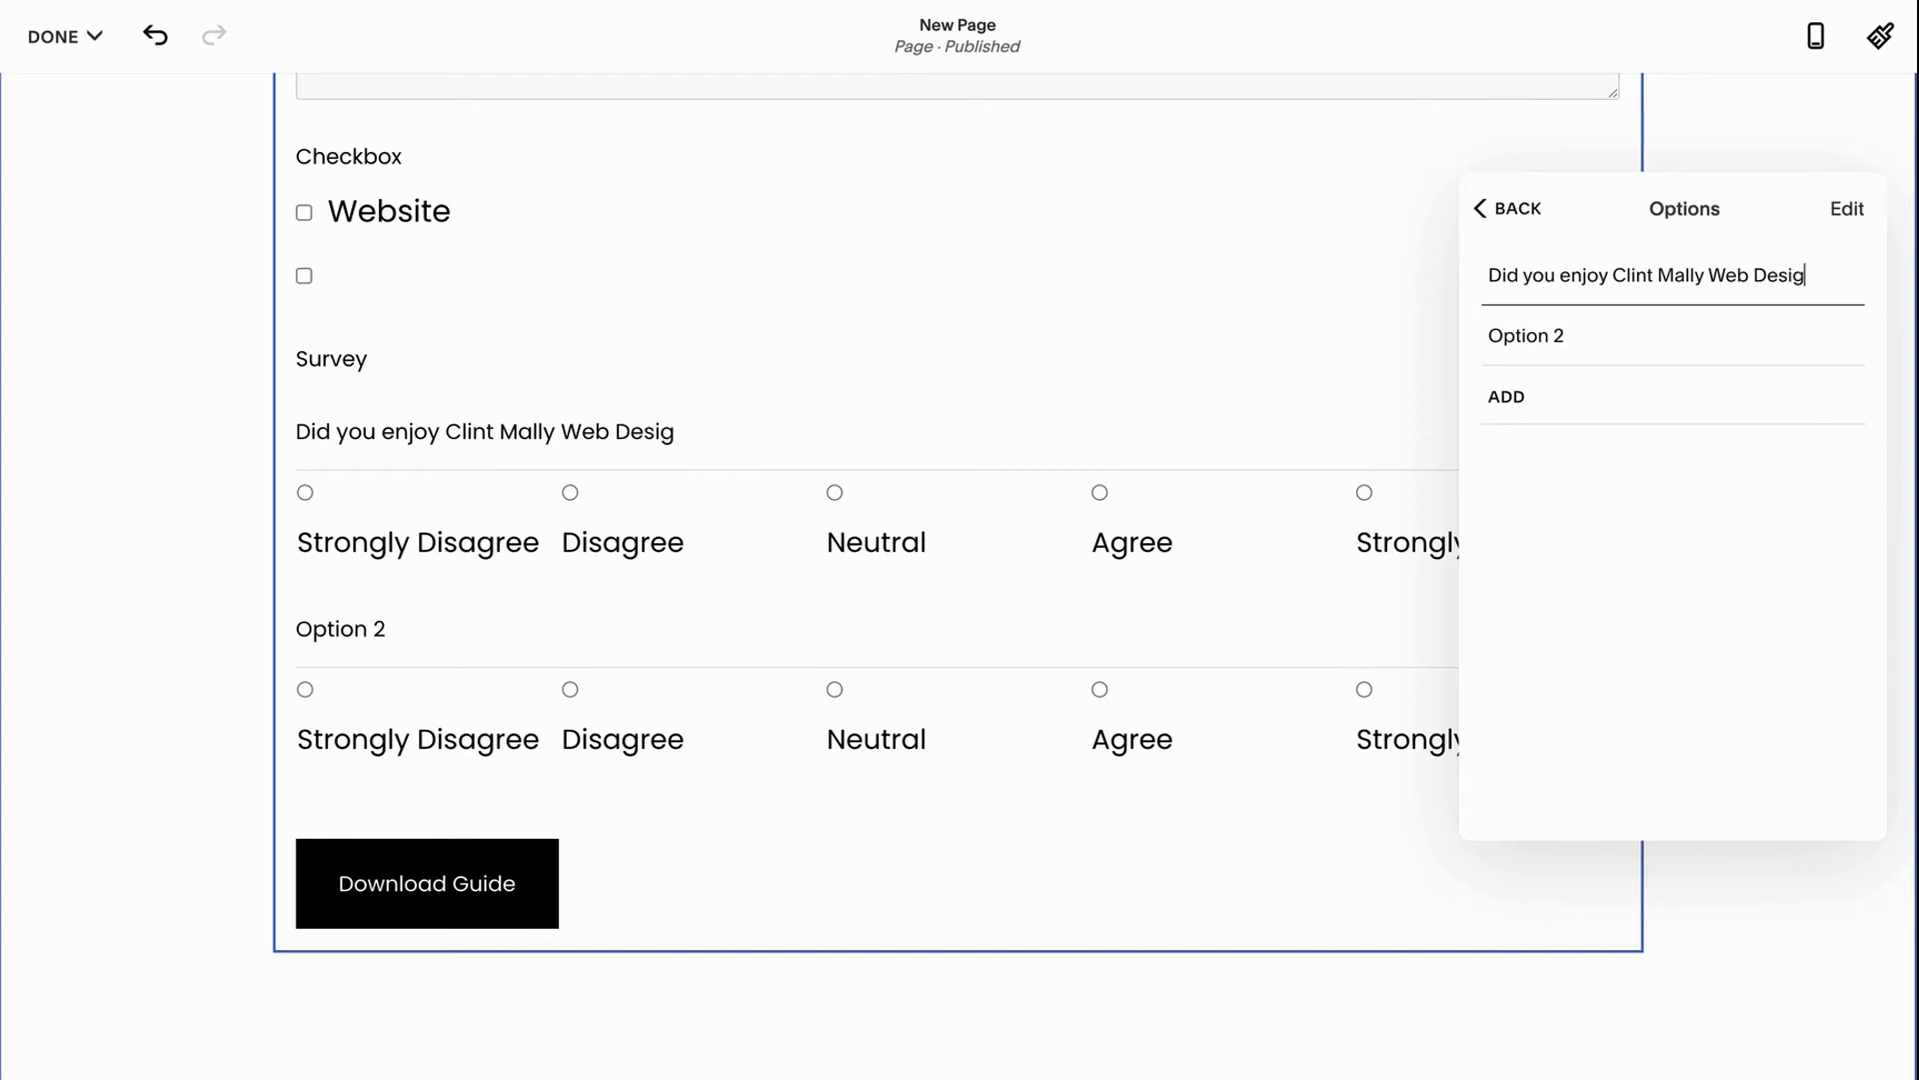
{"action": "type", "text": "n?"}
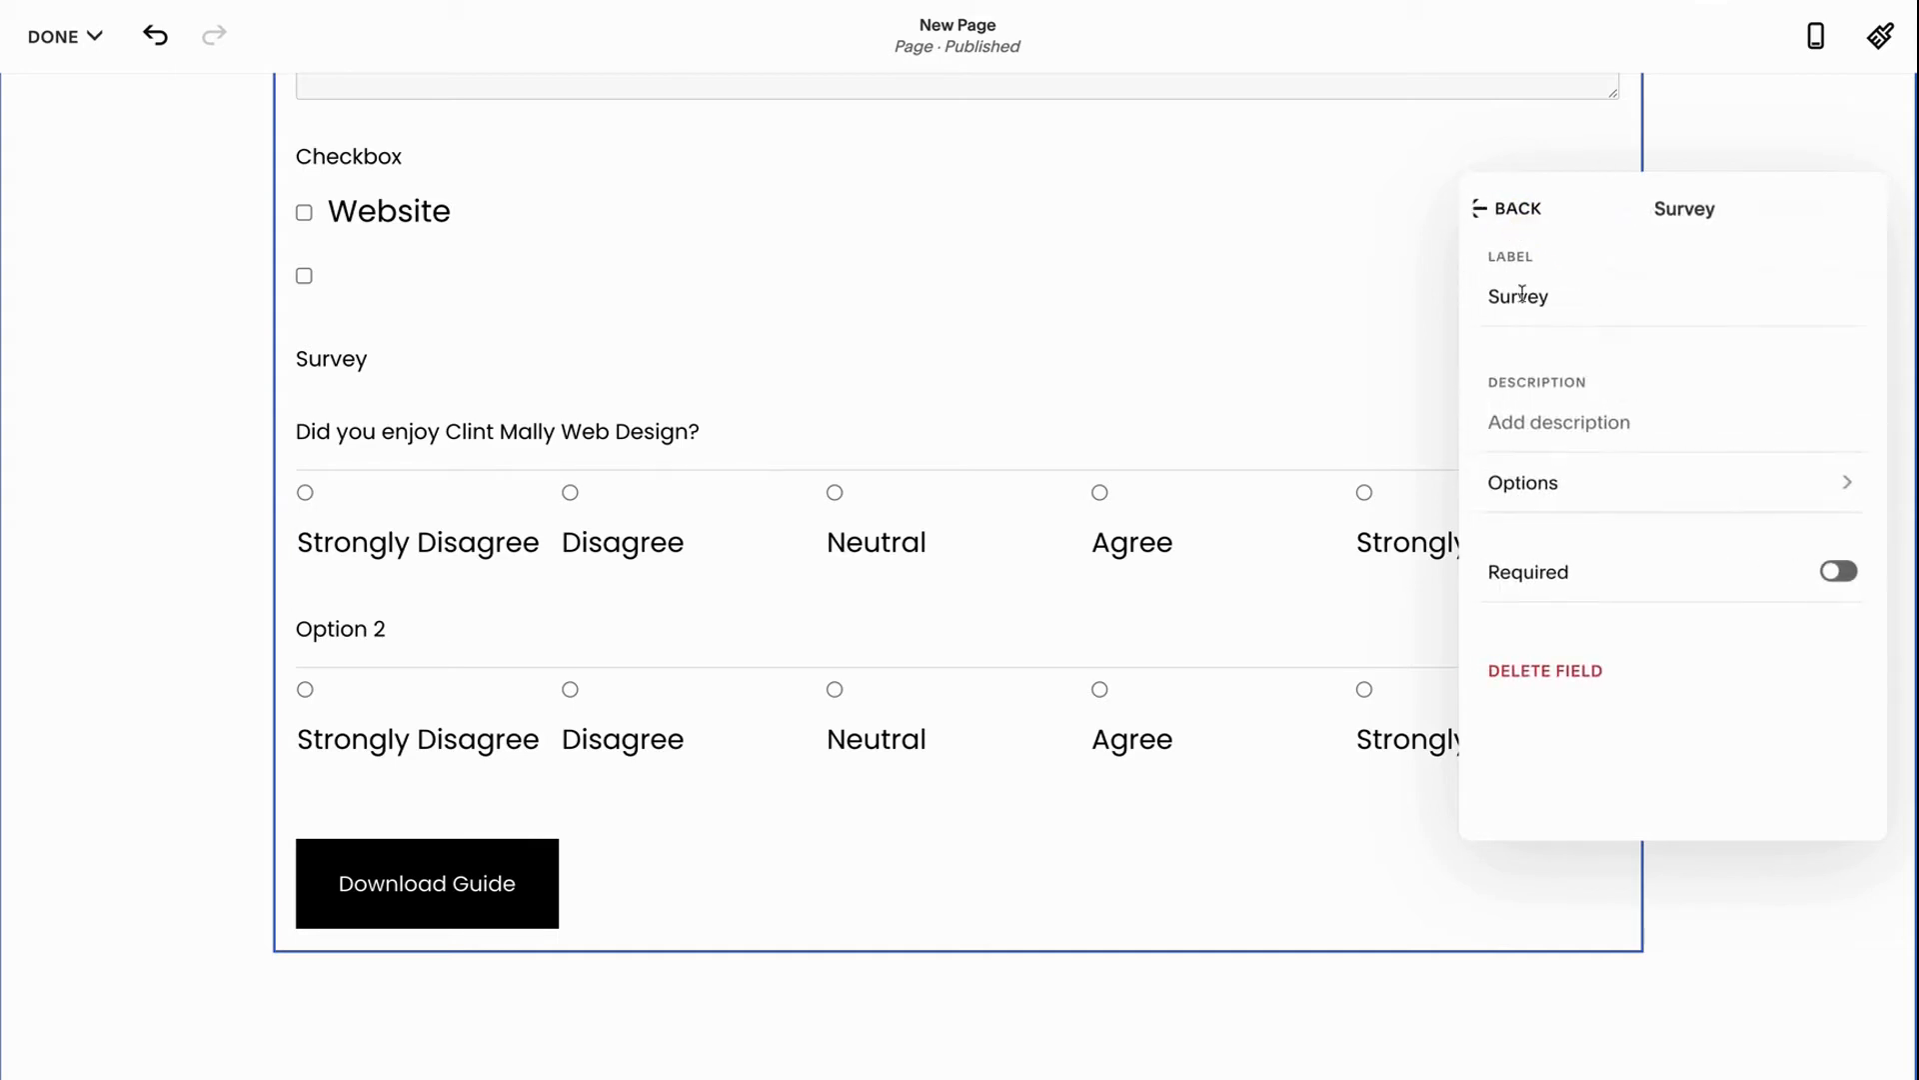
{"action": "left_click", "coordinate": [1517, 208]}
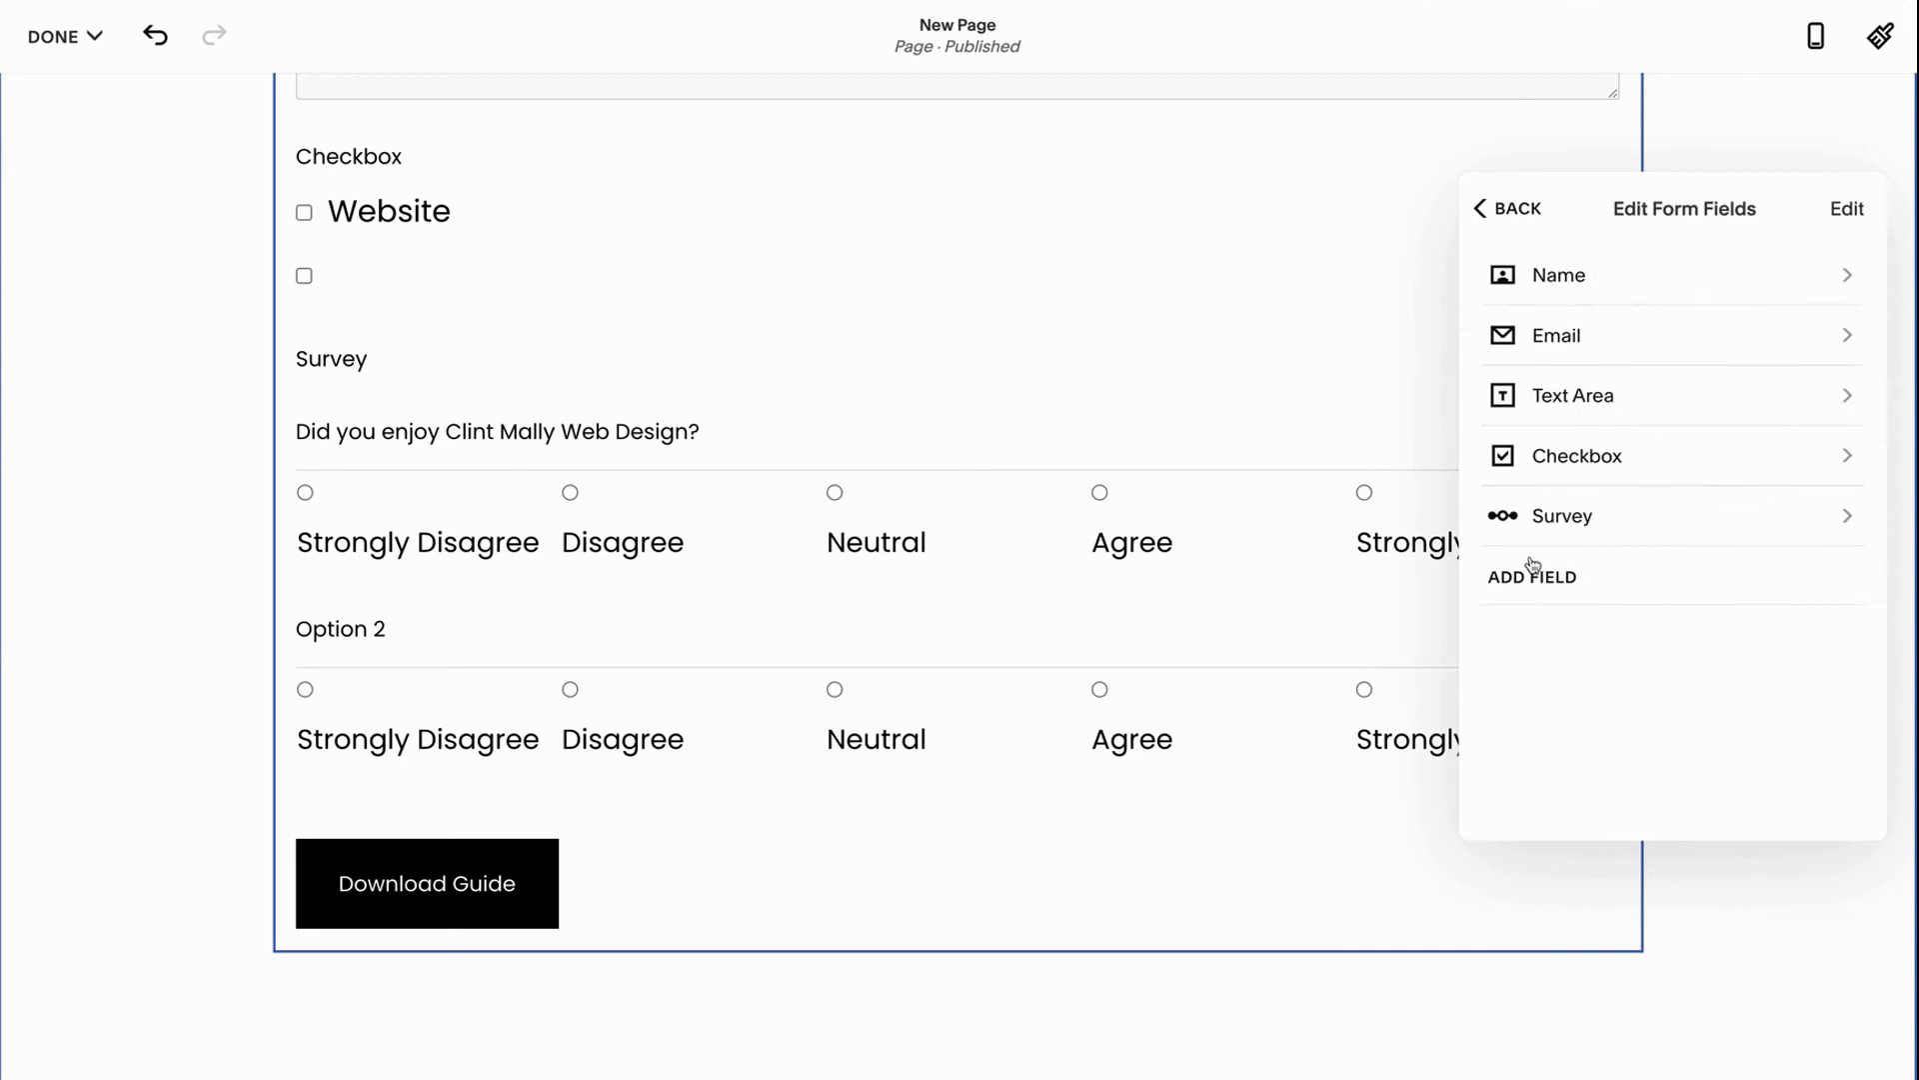
Add a Line divider field beneath the survey and begin adding another field
{"action": "left_click", "coordinate": [1532, 576]}
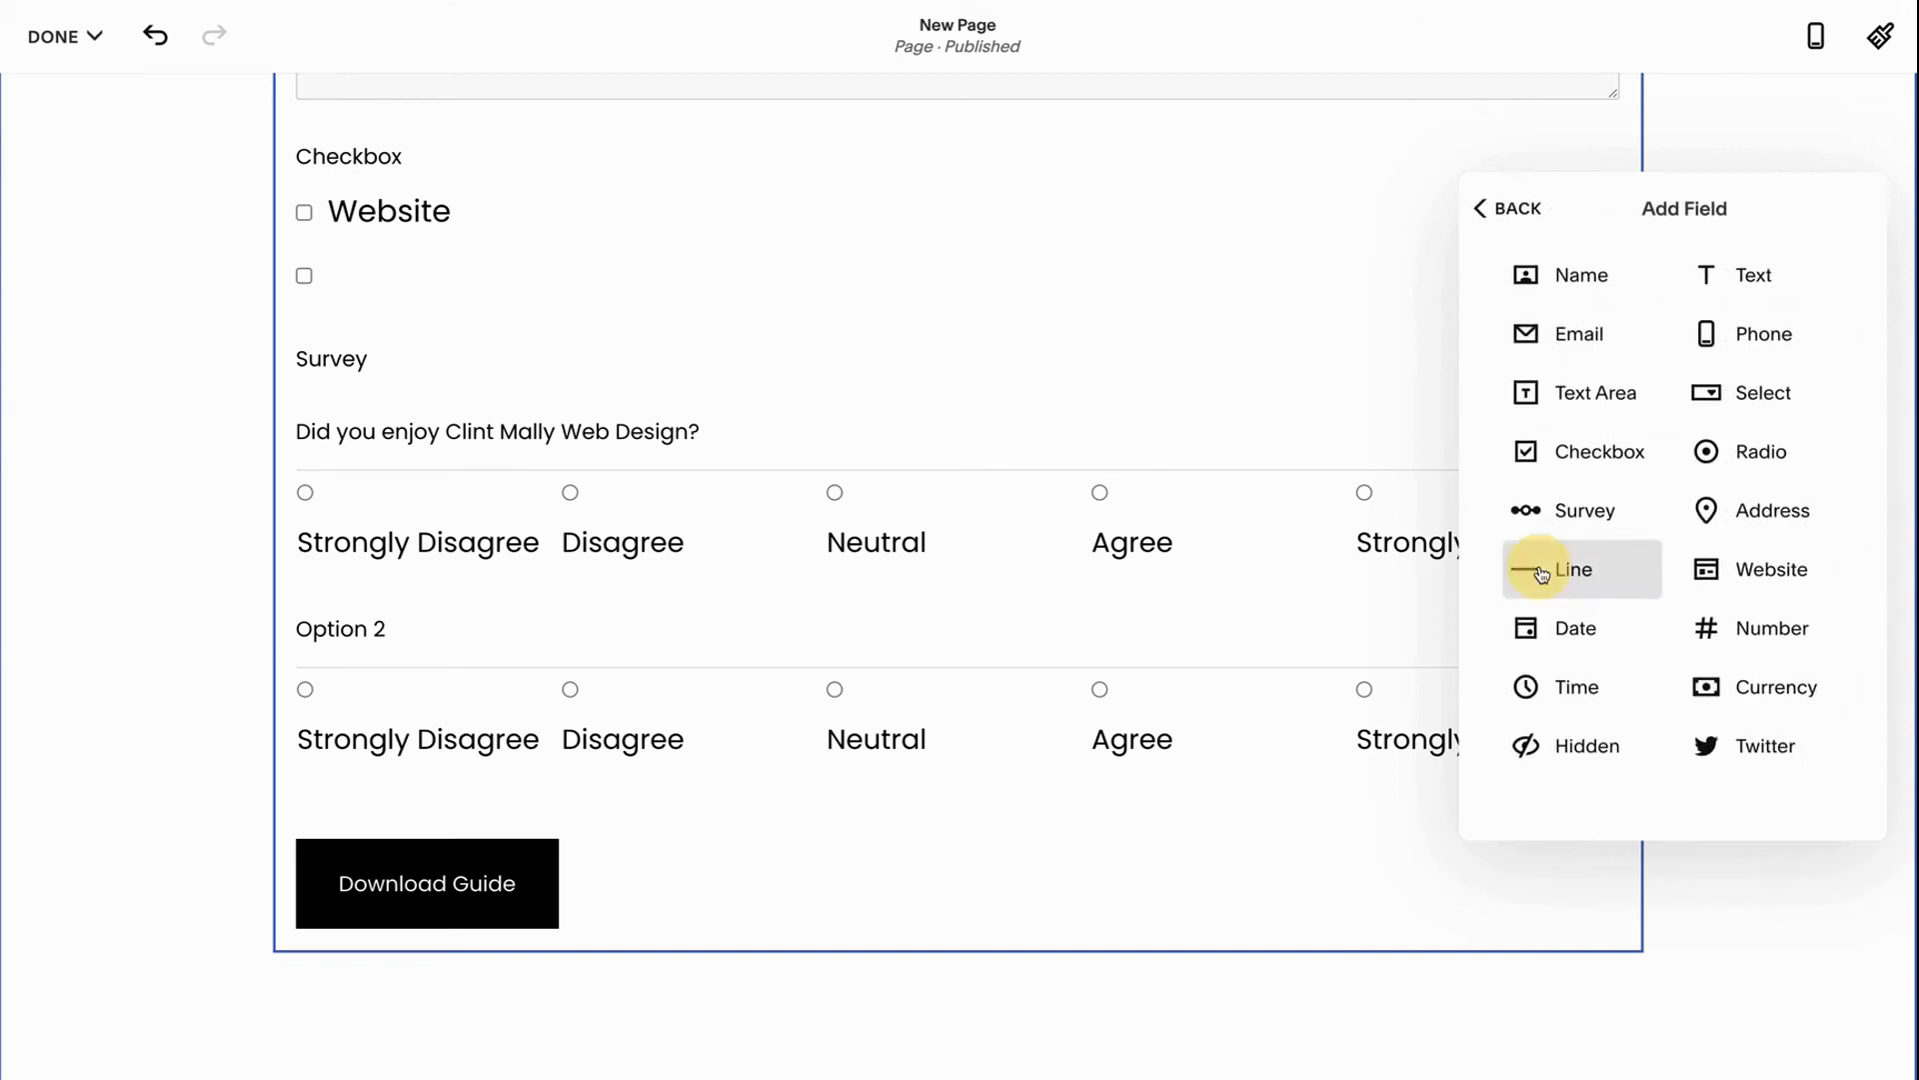
{"action": "left_click", "coordinate": [1575, 569]}
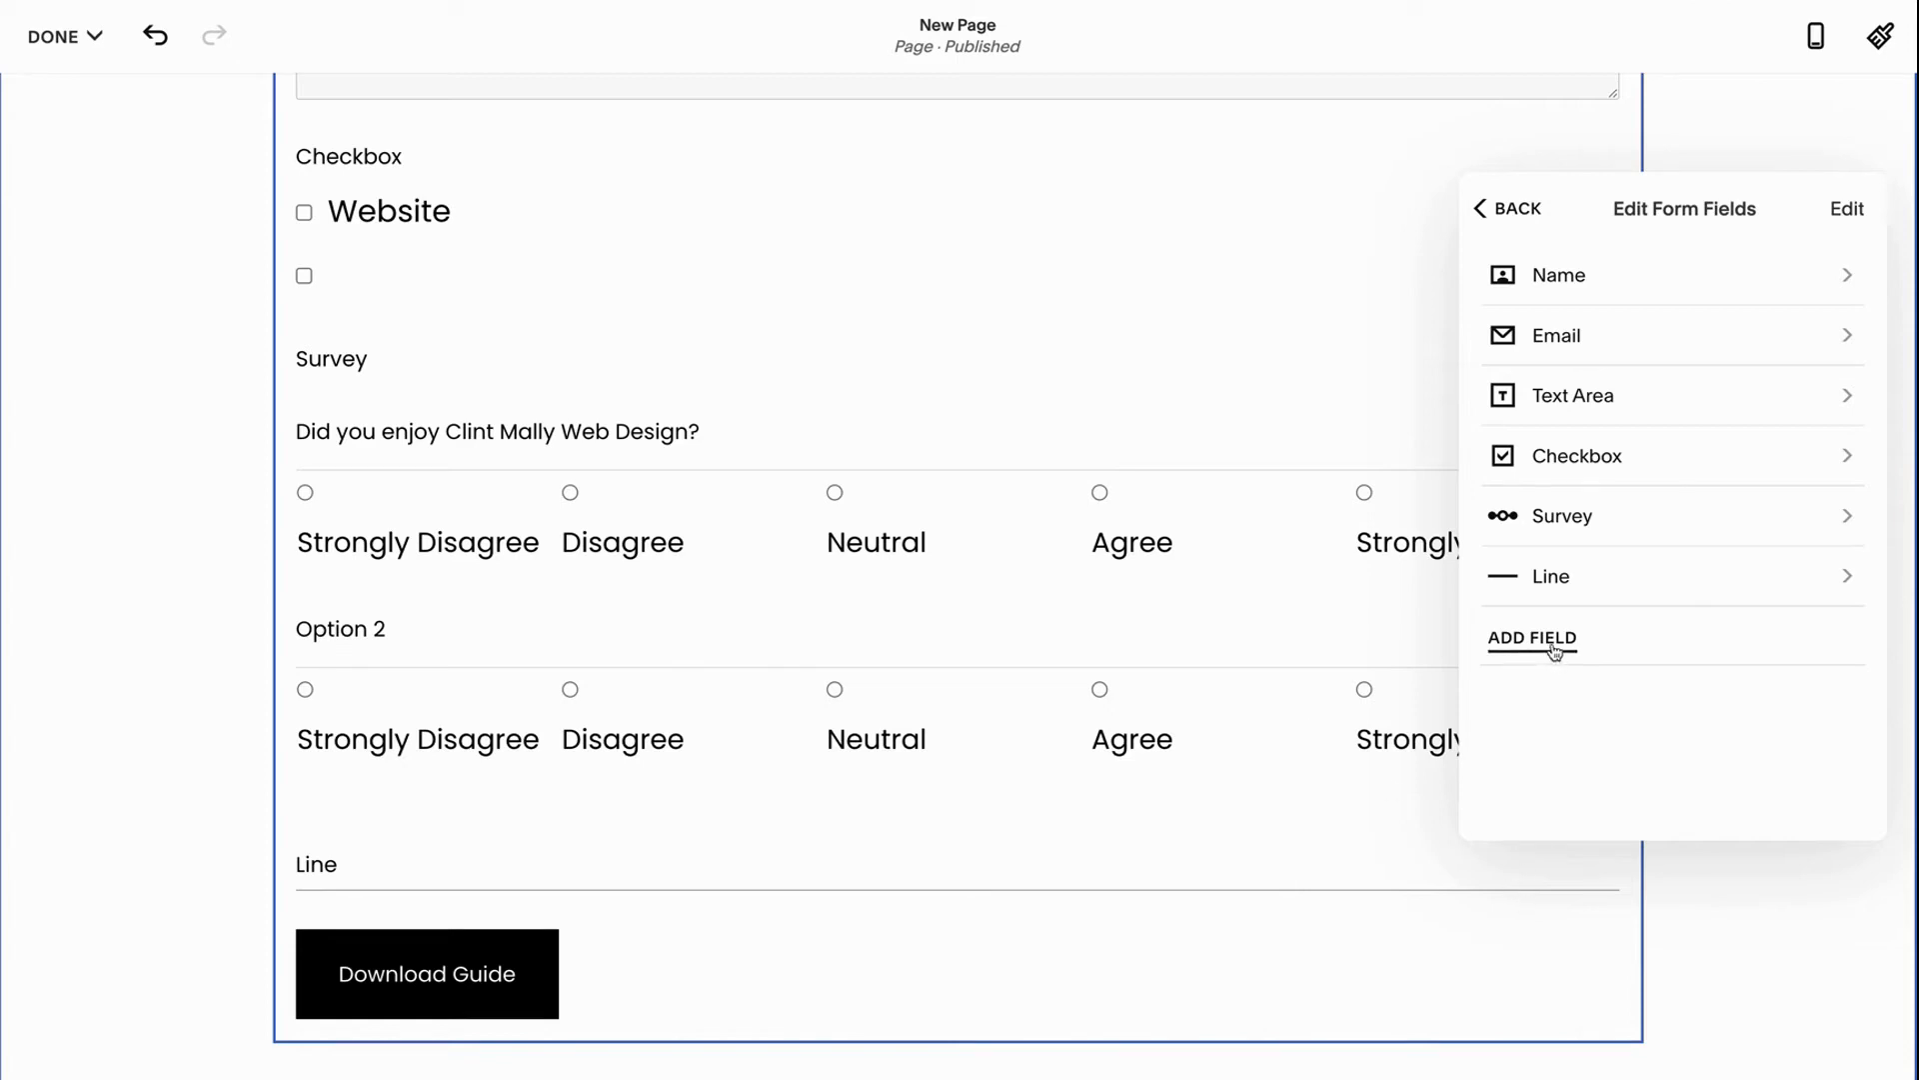
{"action": "left_click", "coordinate": [1531, 638]}
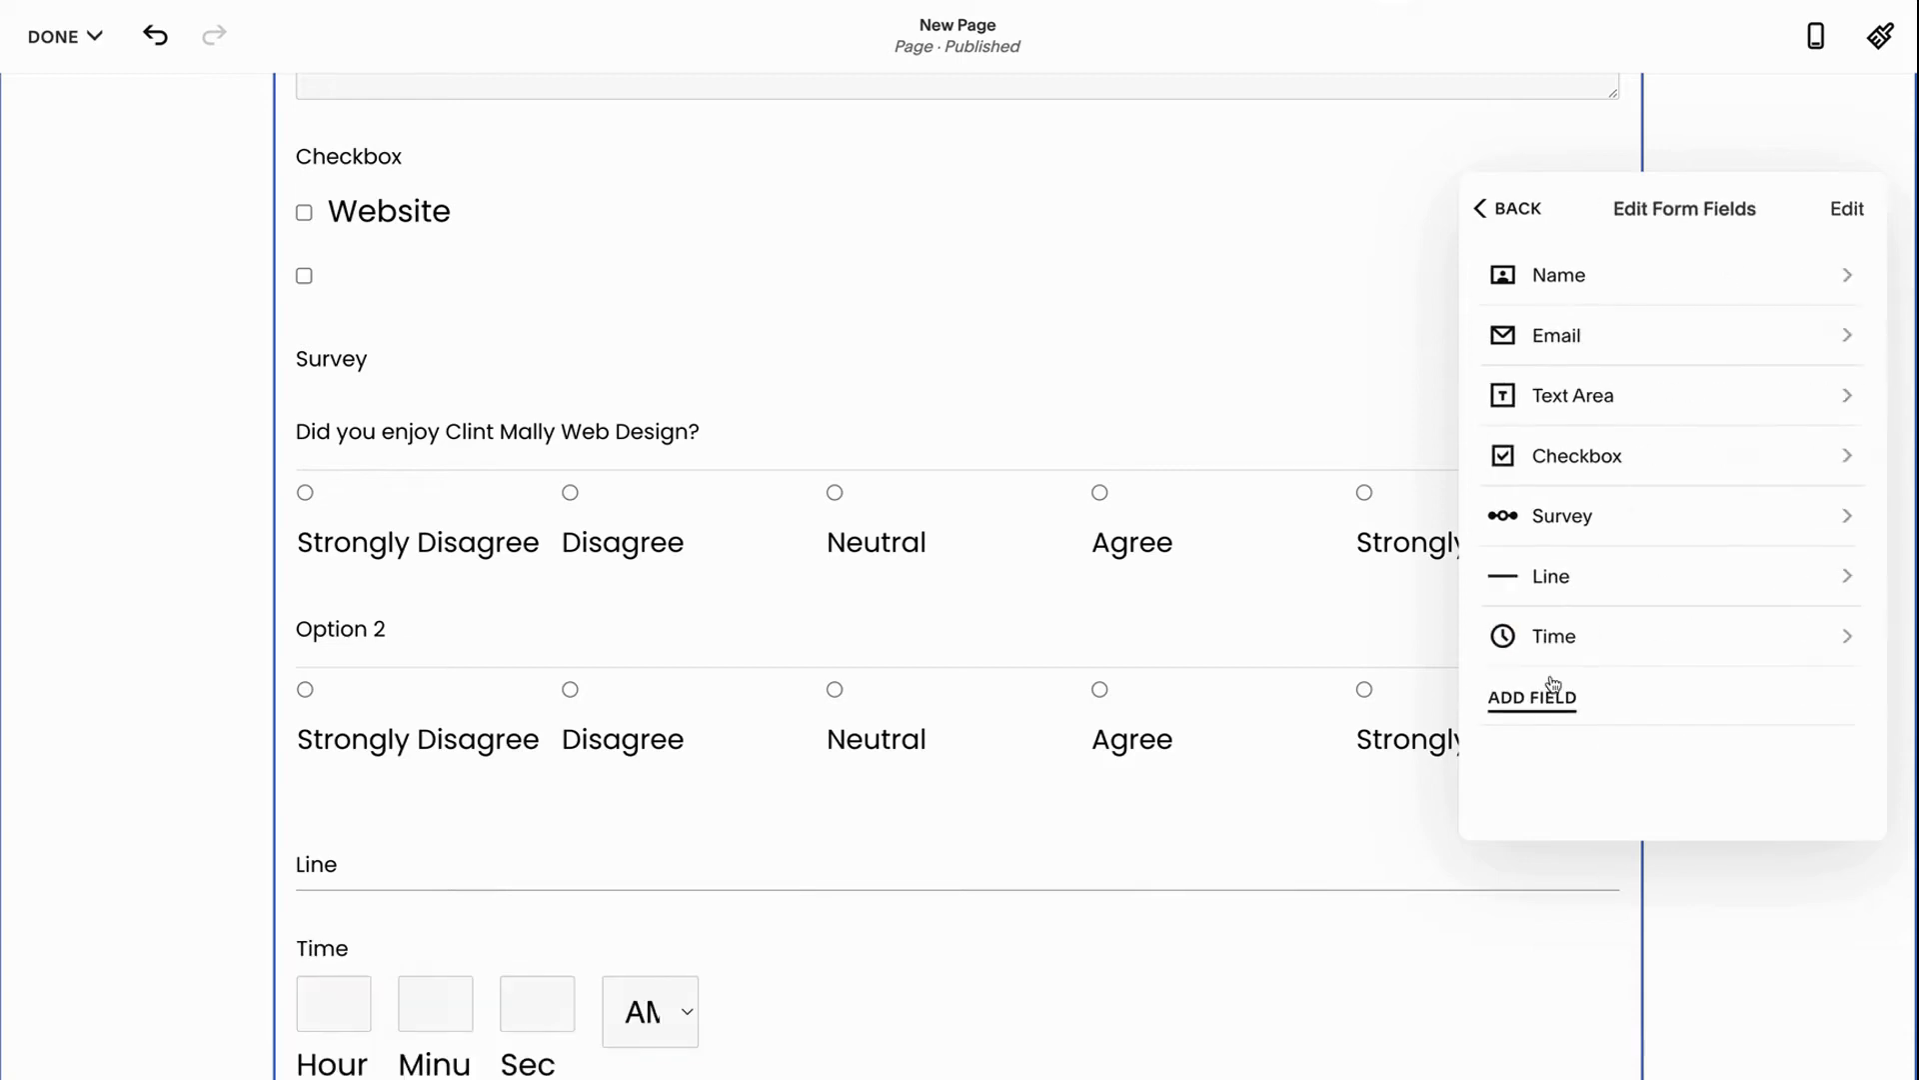
Add a Select dropdown field and preview it below the Time field
{"action": "left_click", "coordinate": [1532, 698]}
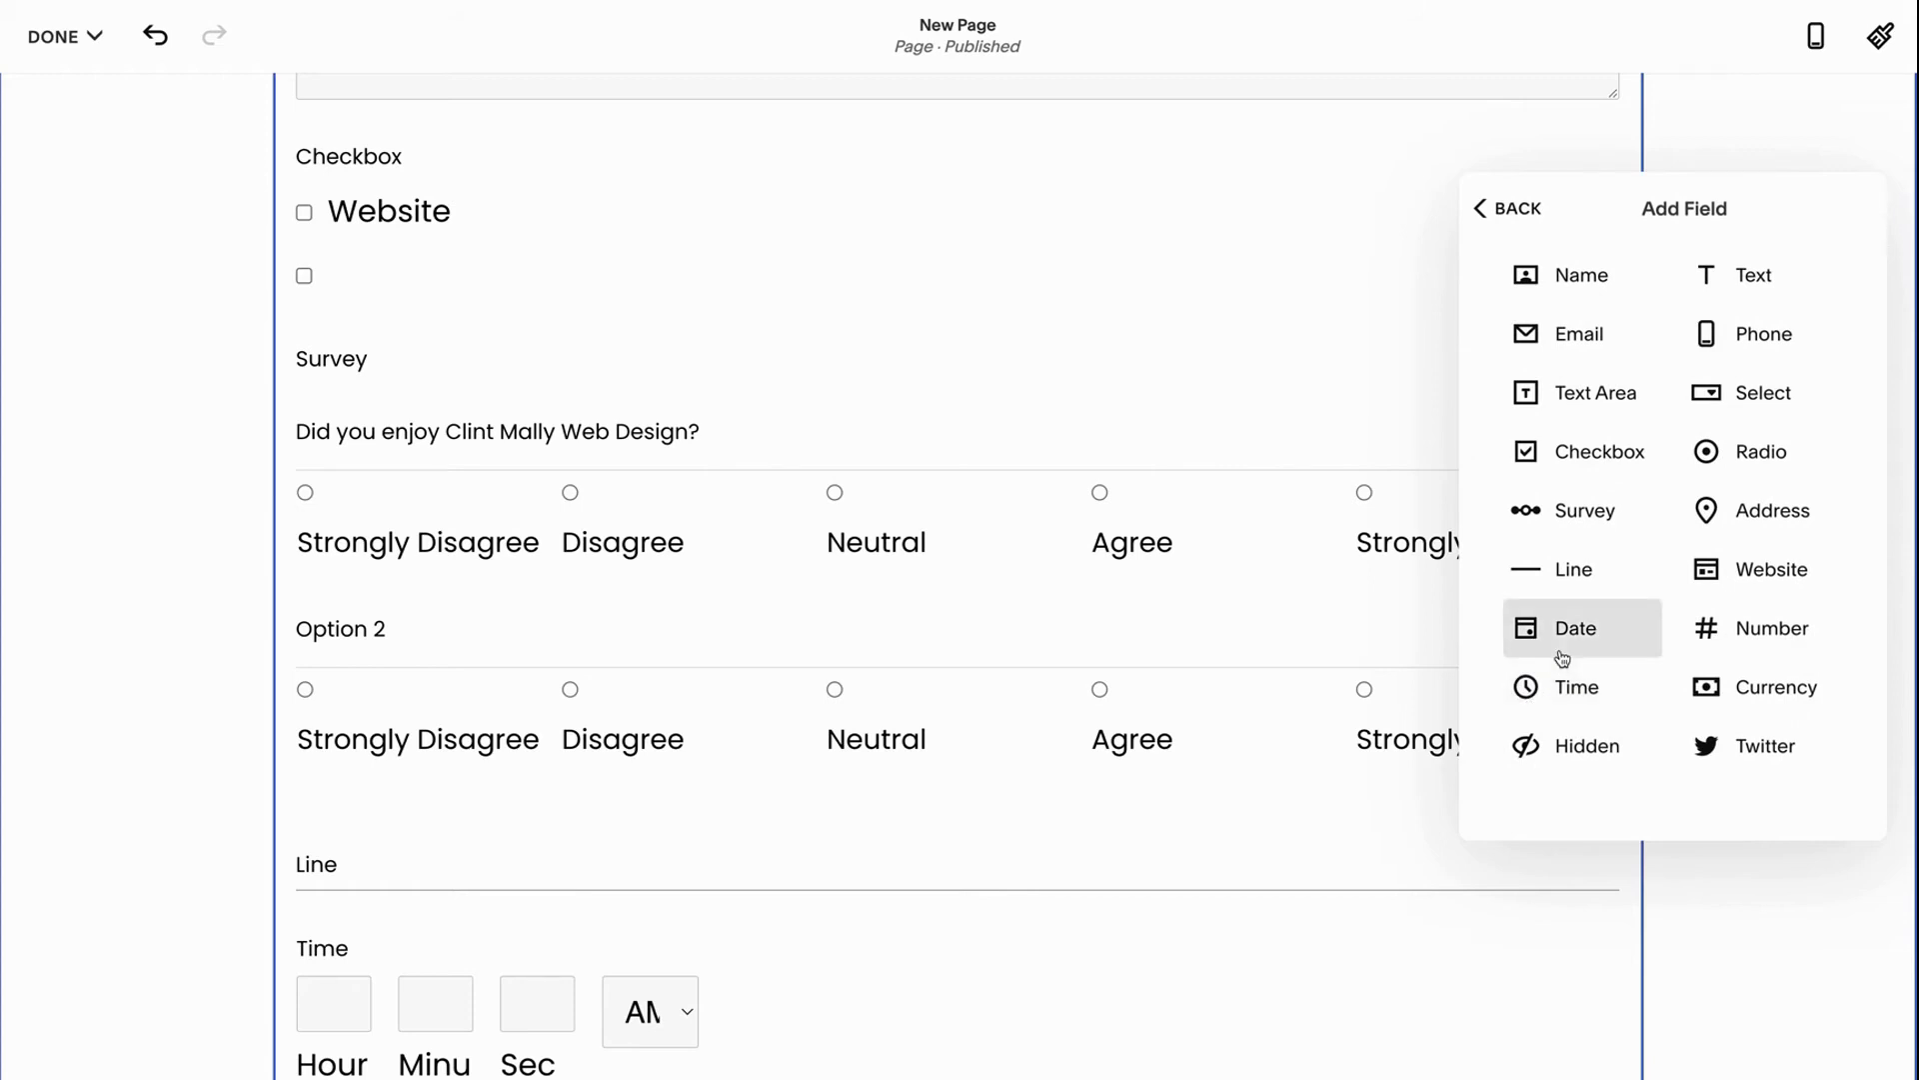
{"action": "mouse_move", "coordinate": [1582, 511]}
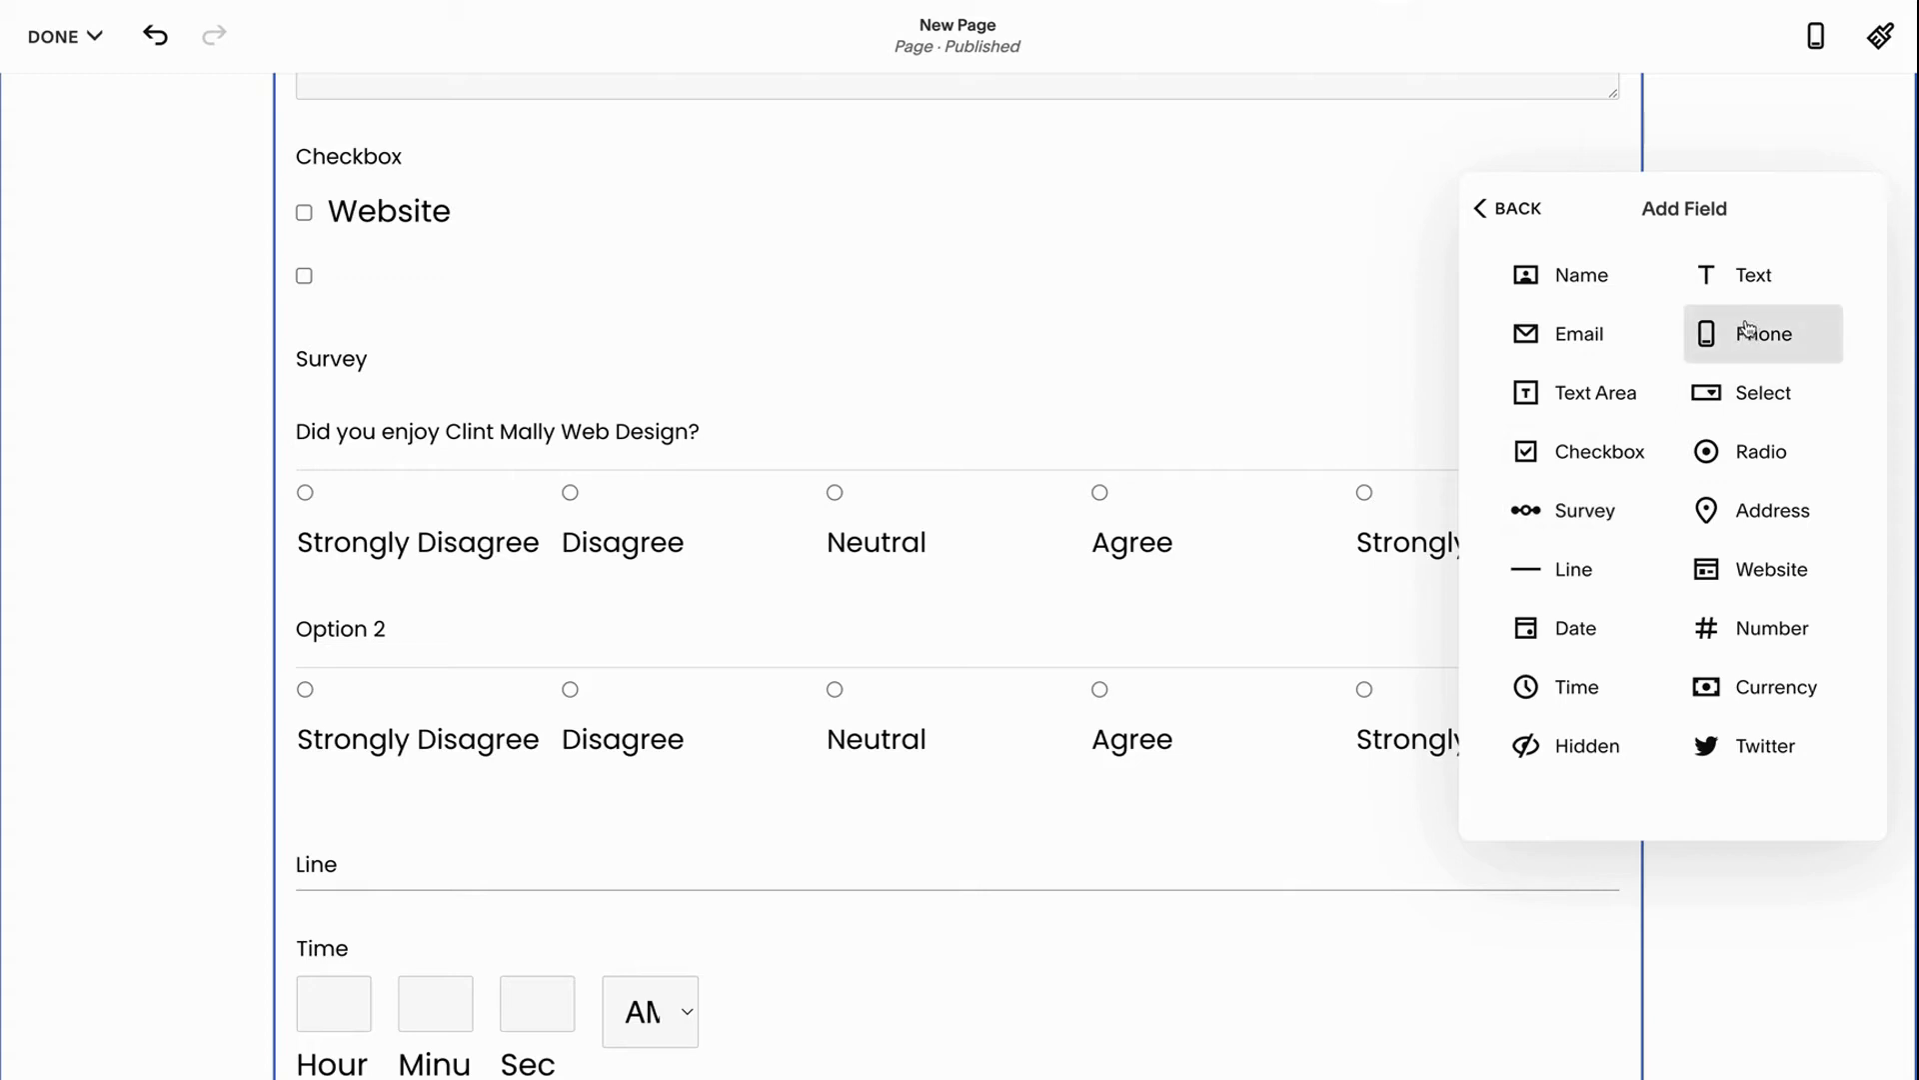
{"action": "mouse_move", "coordinate": [1758, 276]}
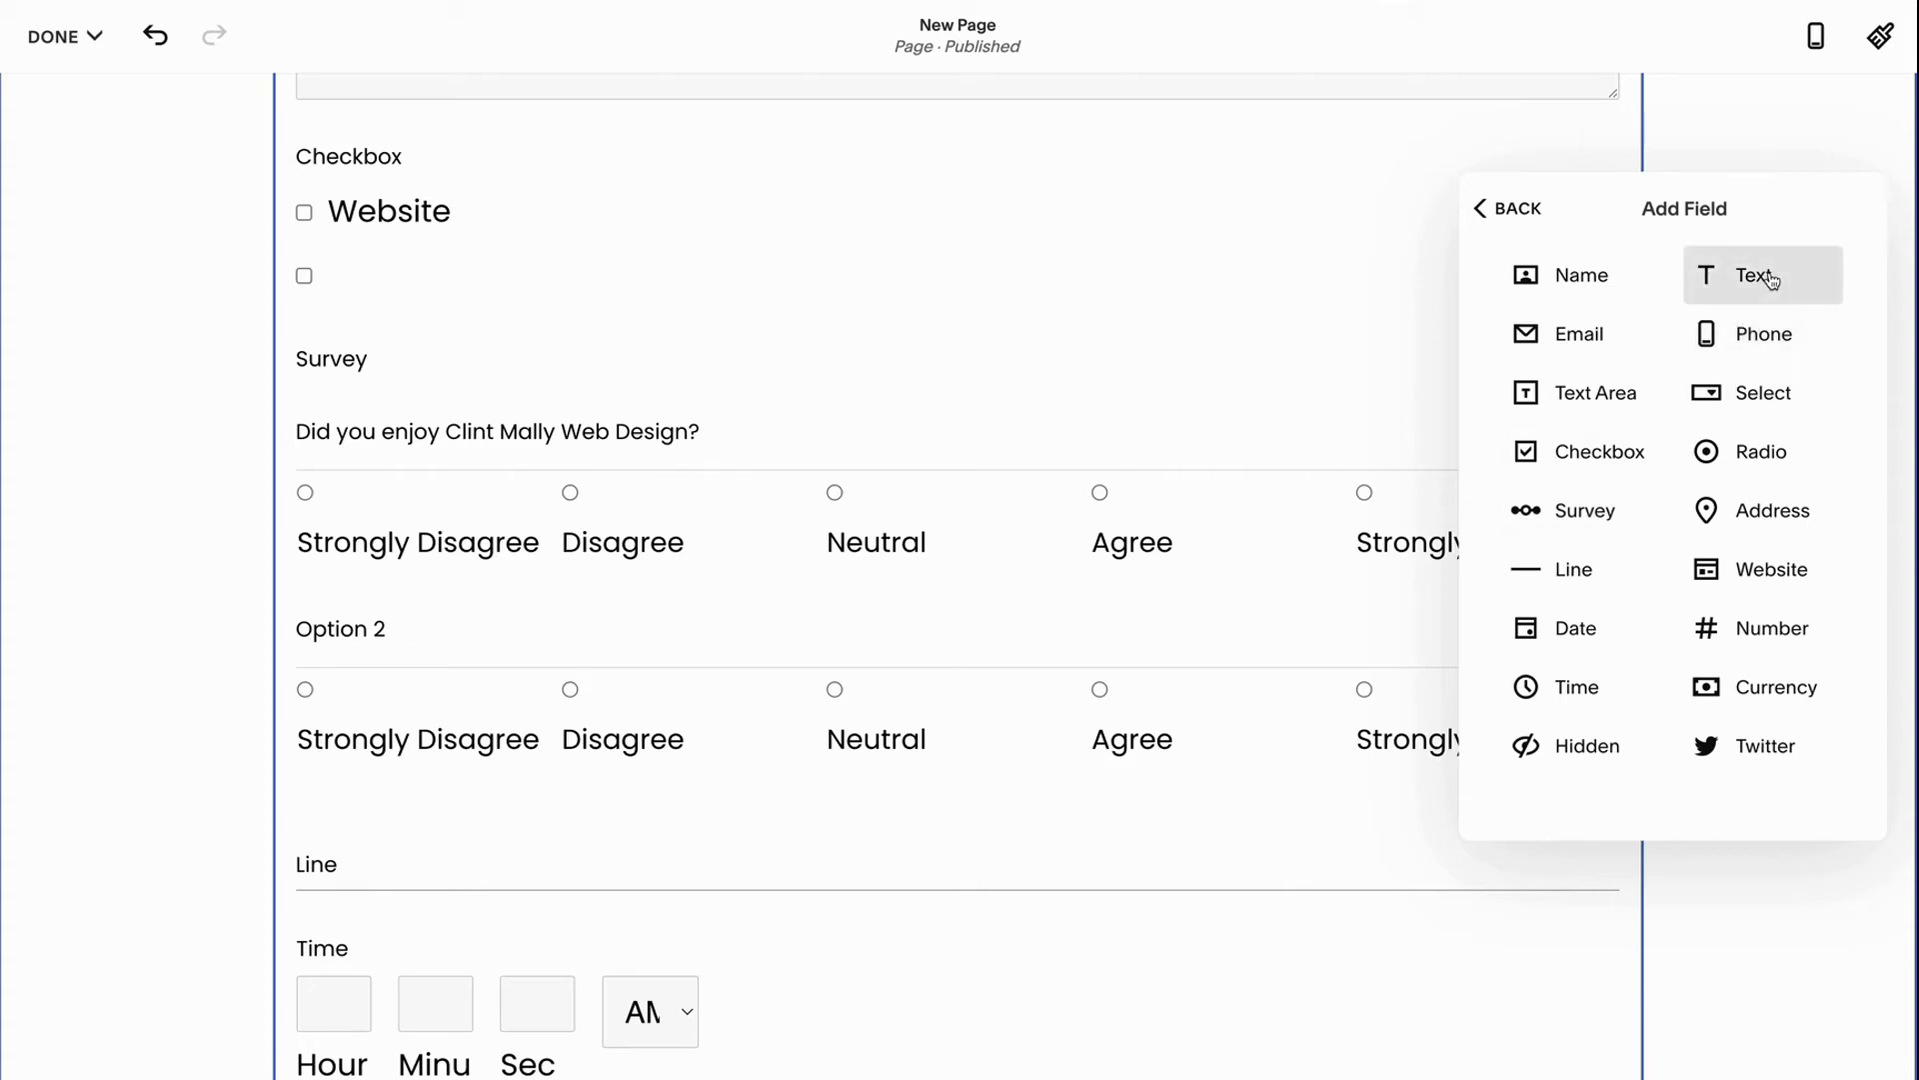
{"action": "mouse_move", "coordinate": [1760, 333]}
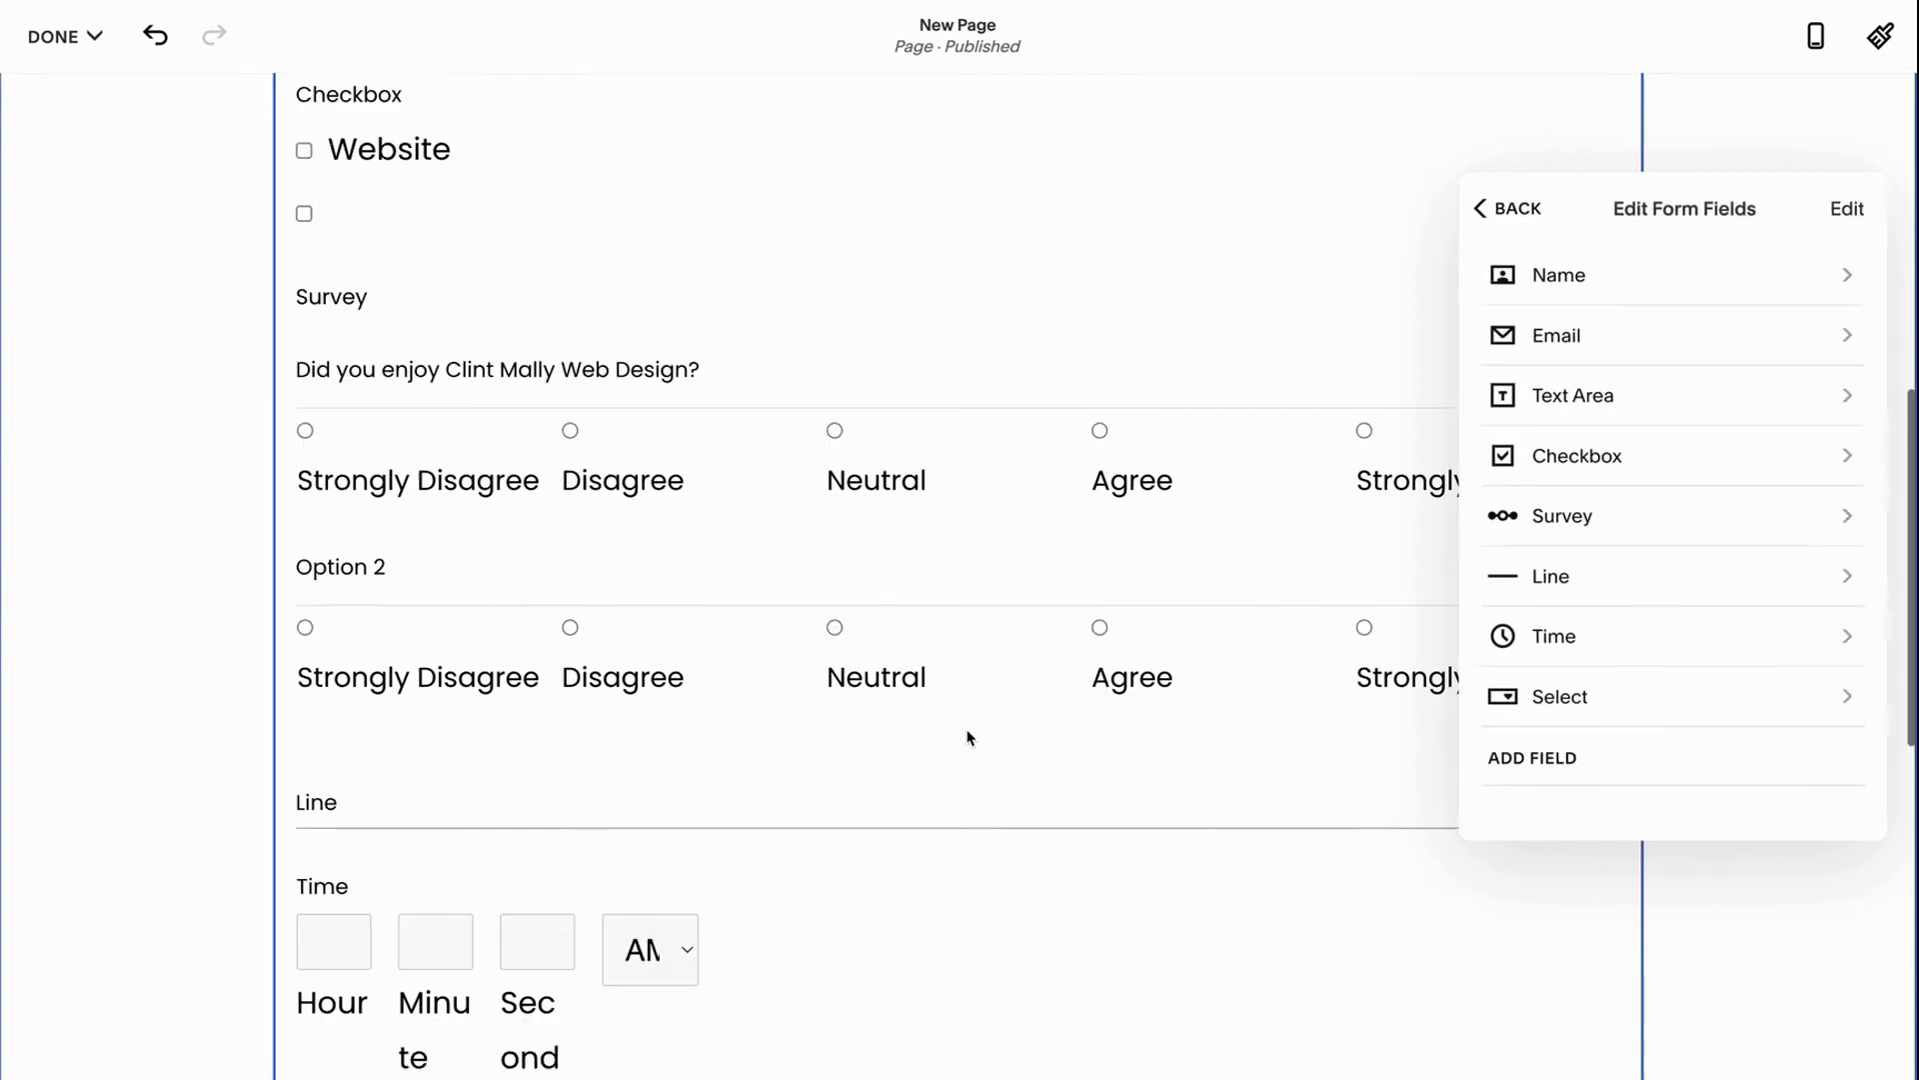
{"action": "scroll", "scroll_direction": "down", "scroll_amount": 3}
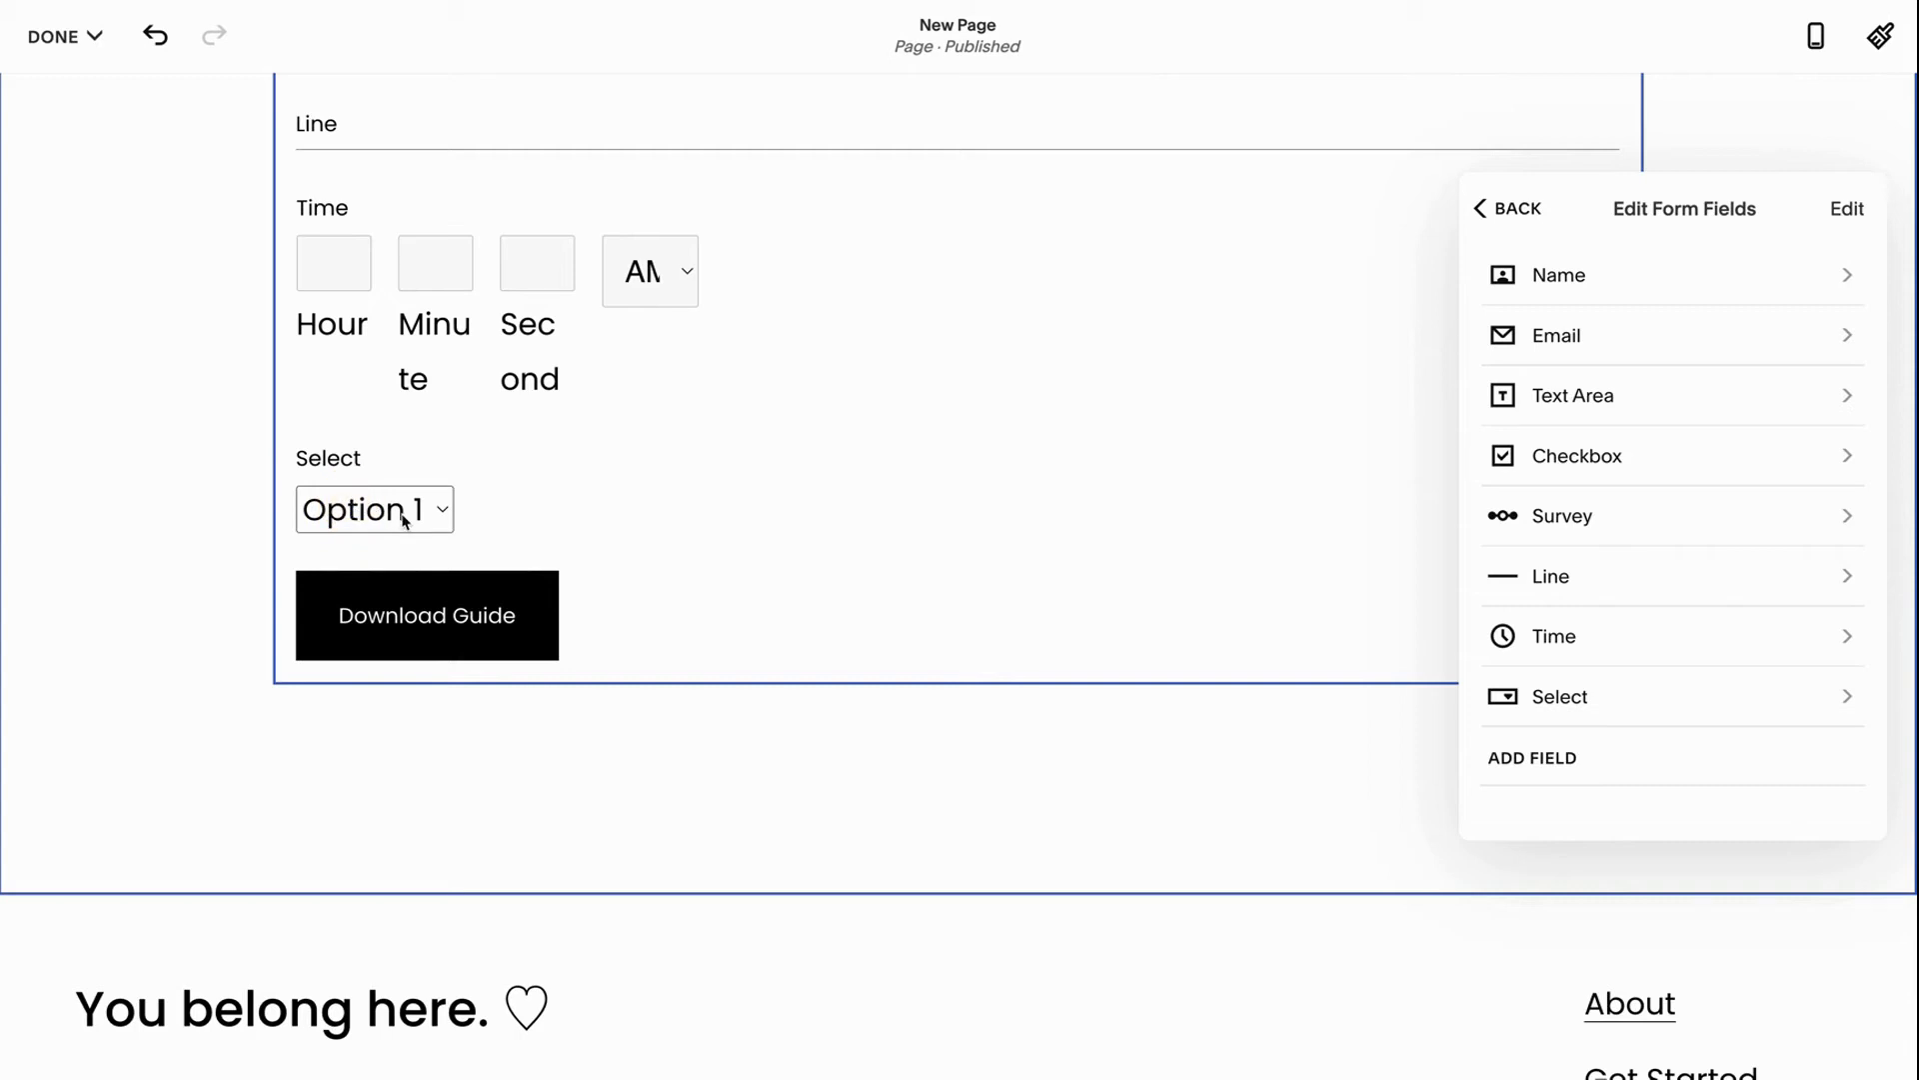
{"action": "mouse_move", "coordinate": [425, 520]}
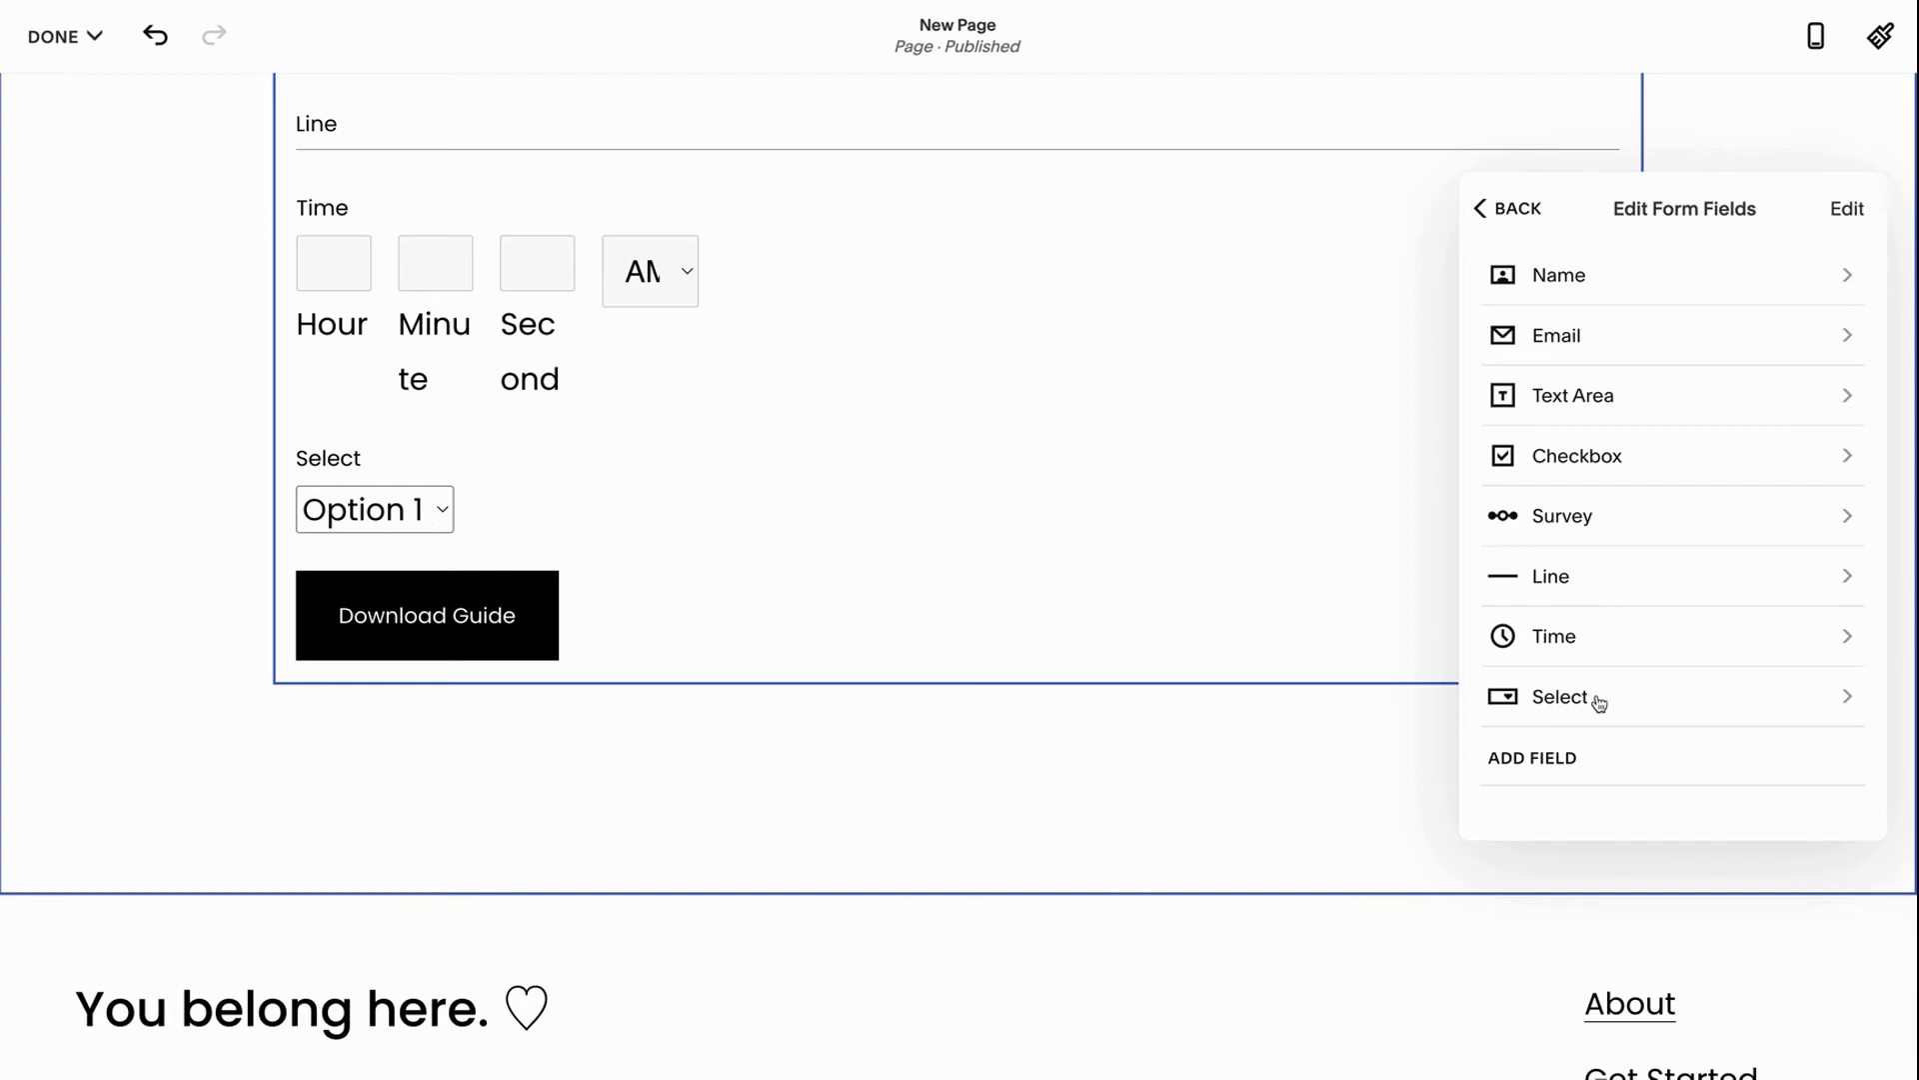
Review the Select field's options, then add a Radio field with Option 1 and Option 2
{"action": "left_click", "coordinate": [1561, 696]}
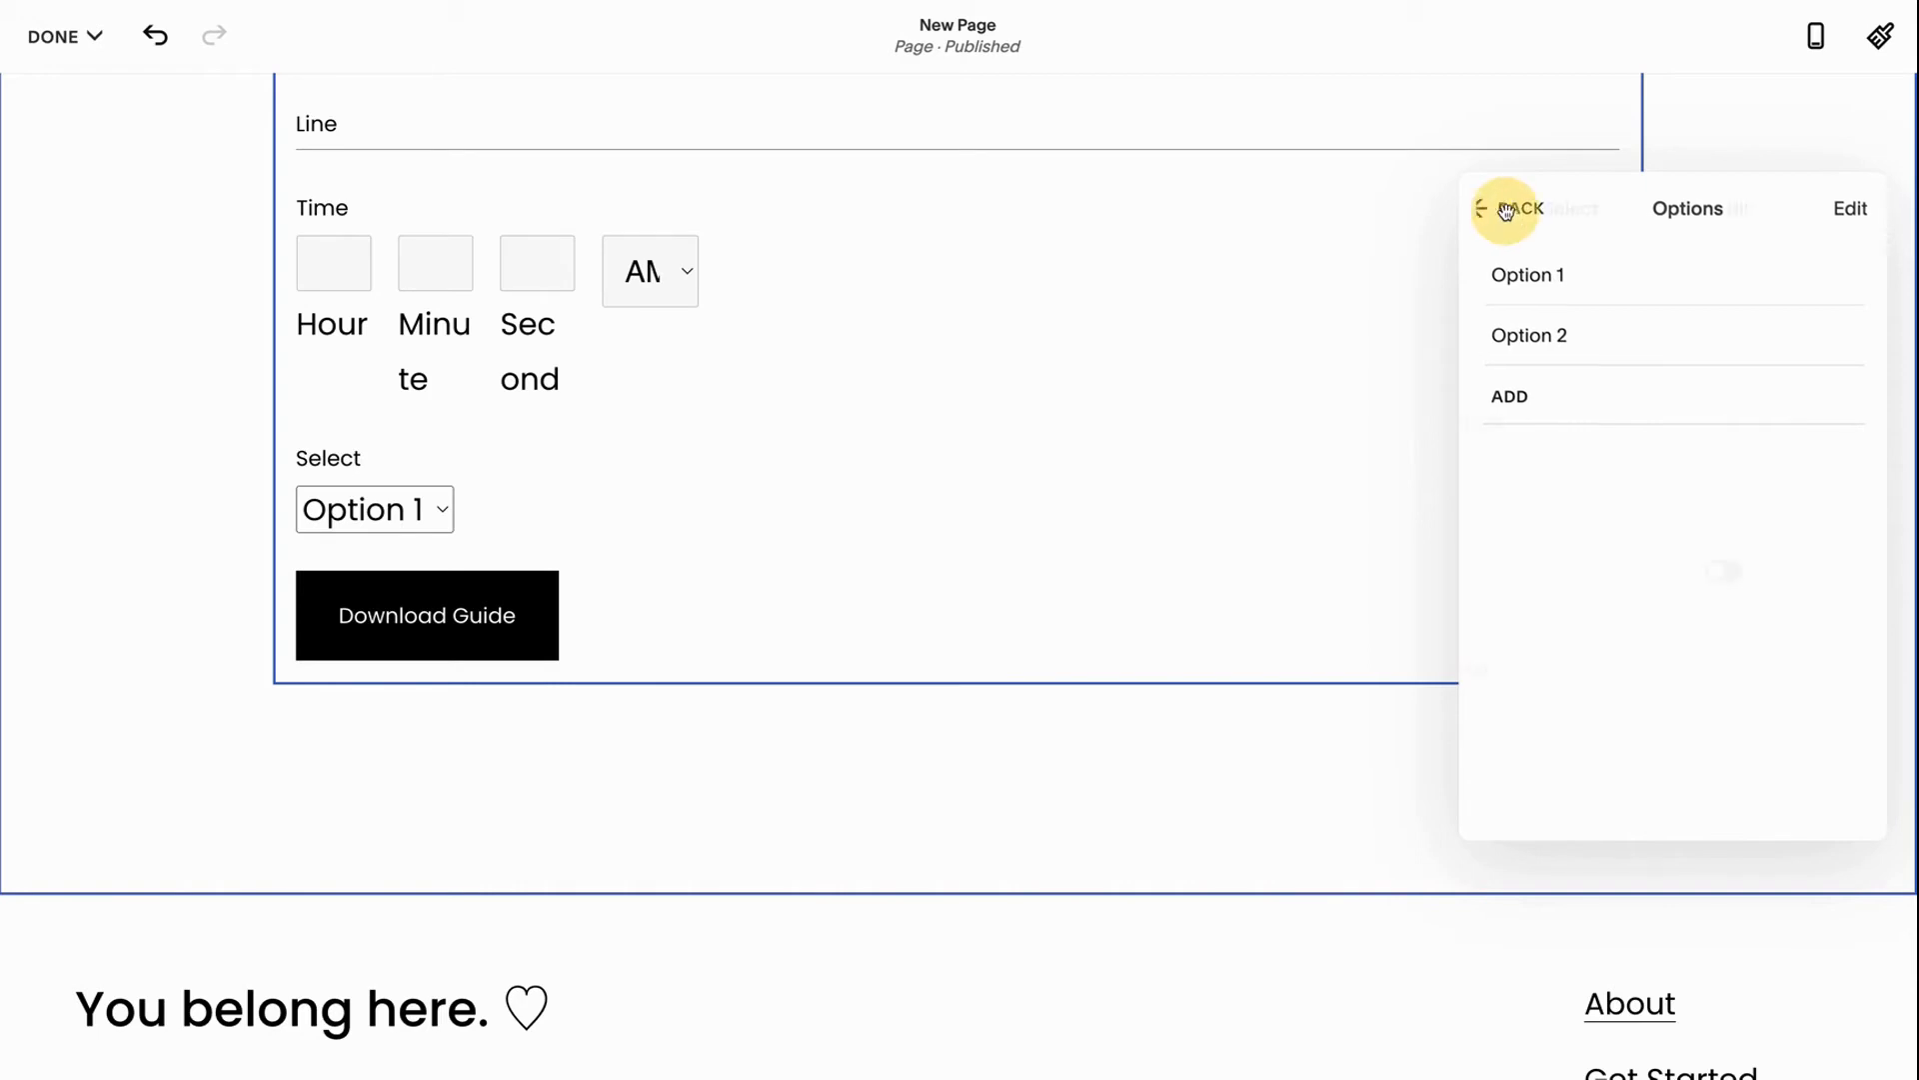
{"action": "left_click", "coordinate": [1506, 208]}
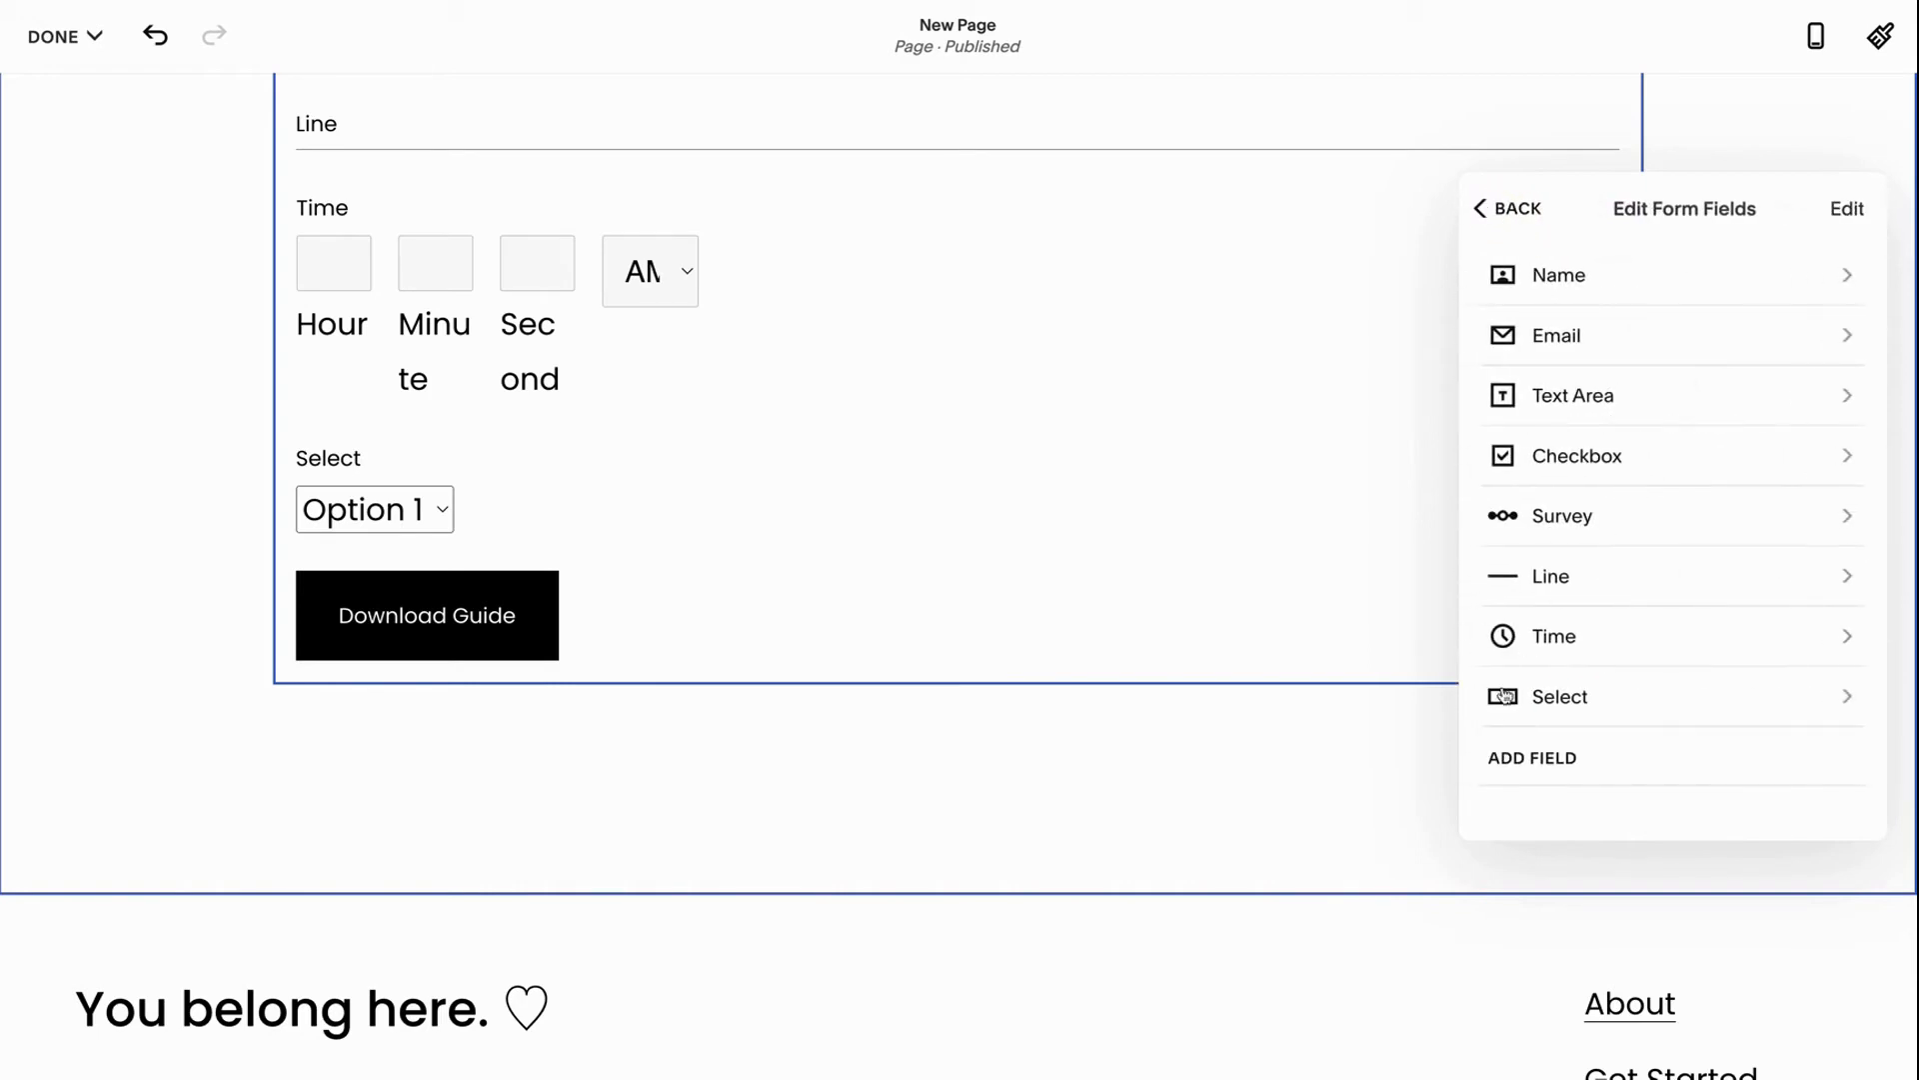
{"action": "left_click", "coordinate": [1531, 756]}
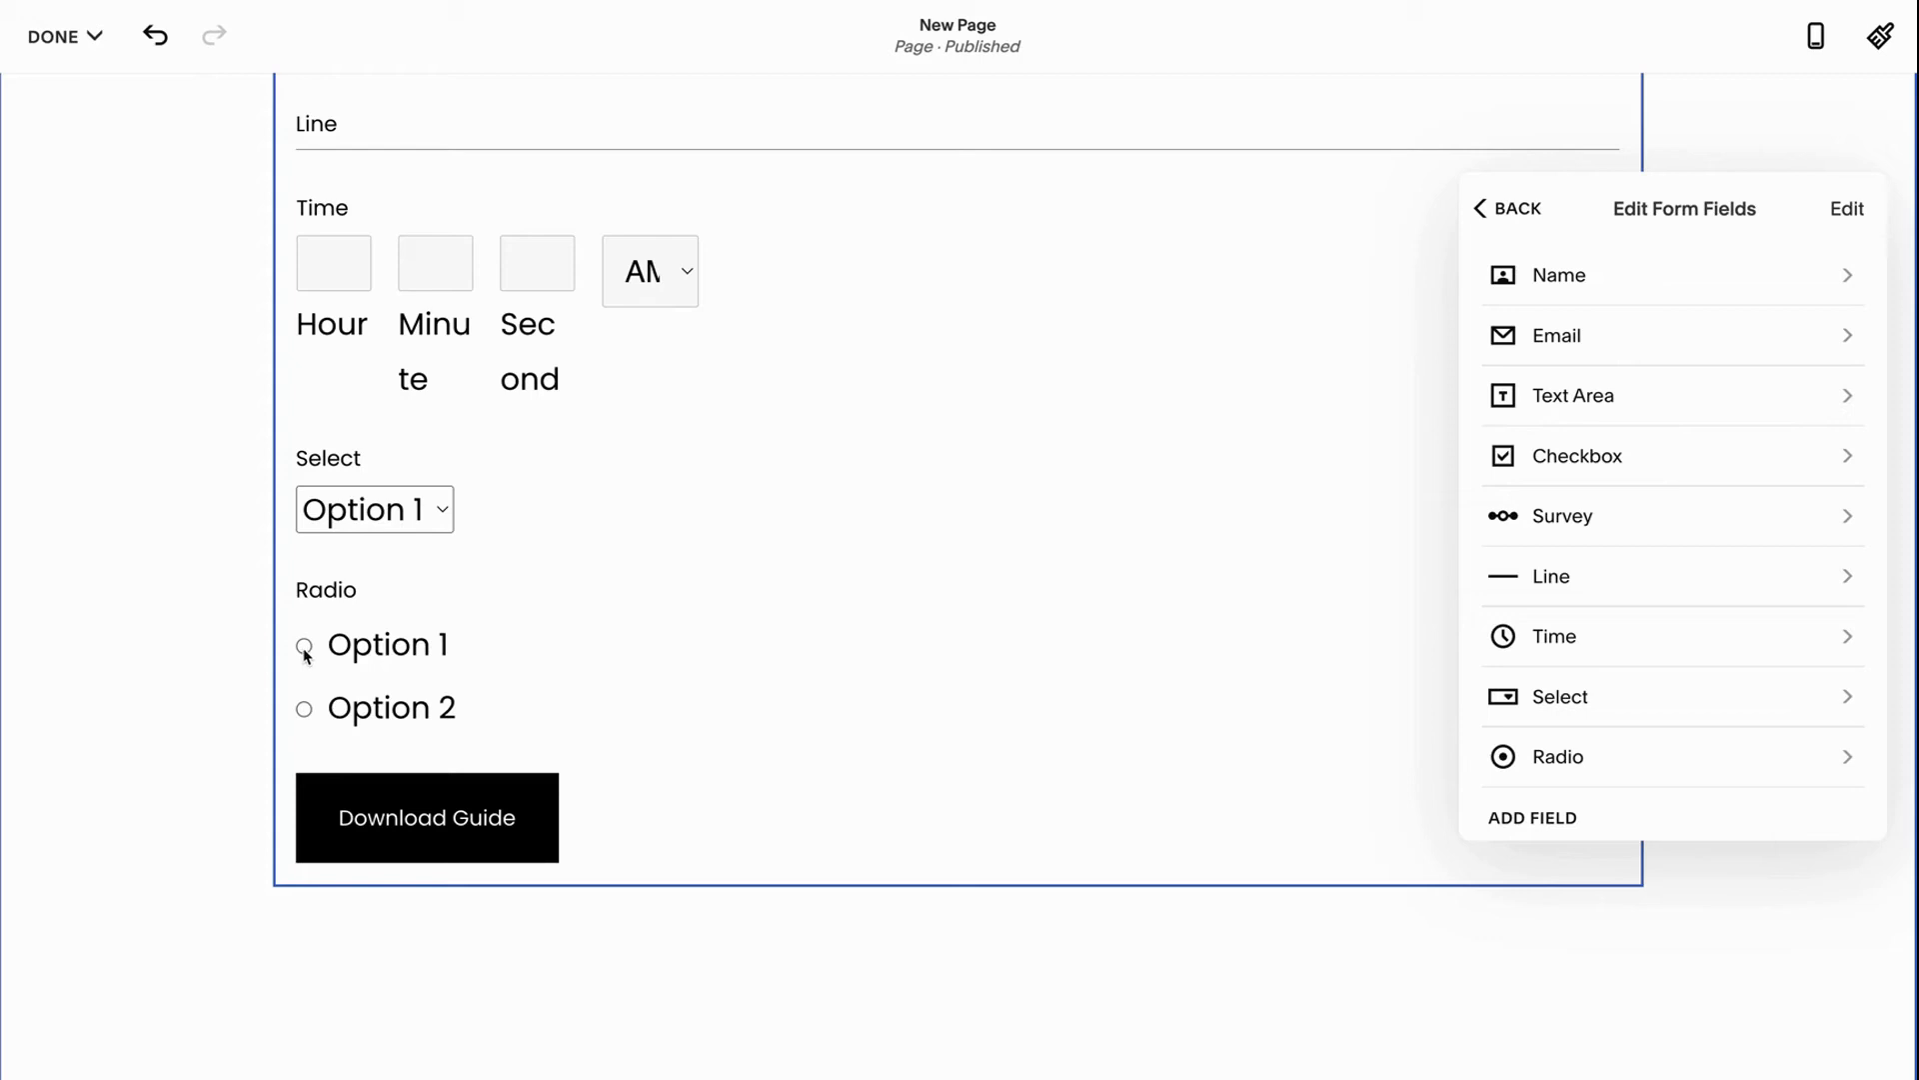
{"action": "left_click", "coordinate": [304, 708]}
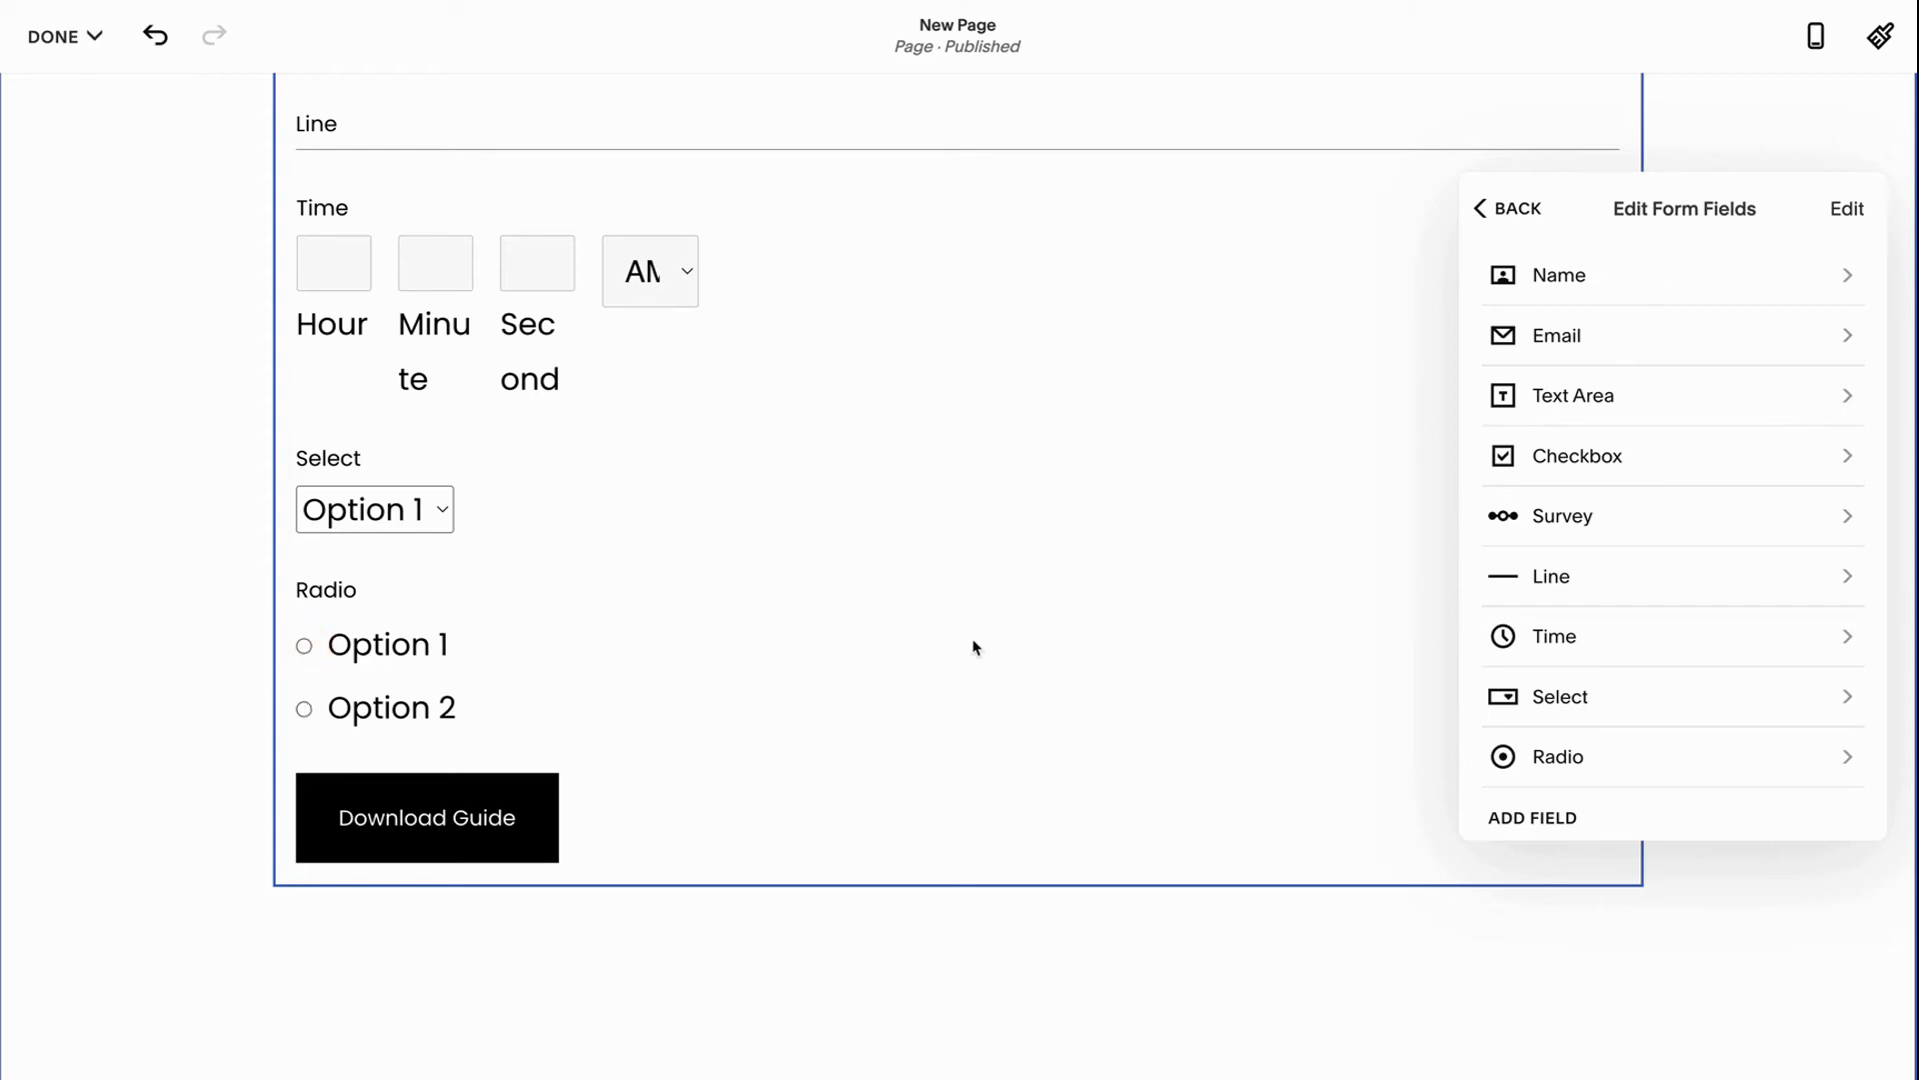
{"action": "mouse_move", "coordinate": [840, 648]}
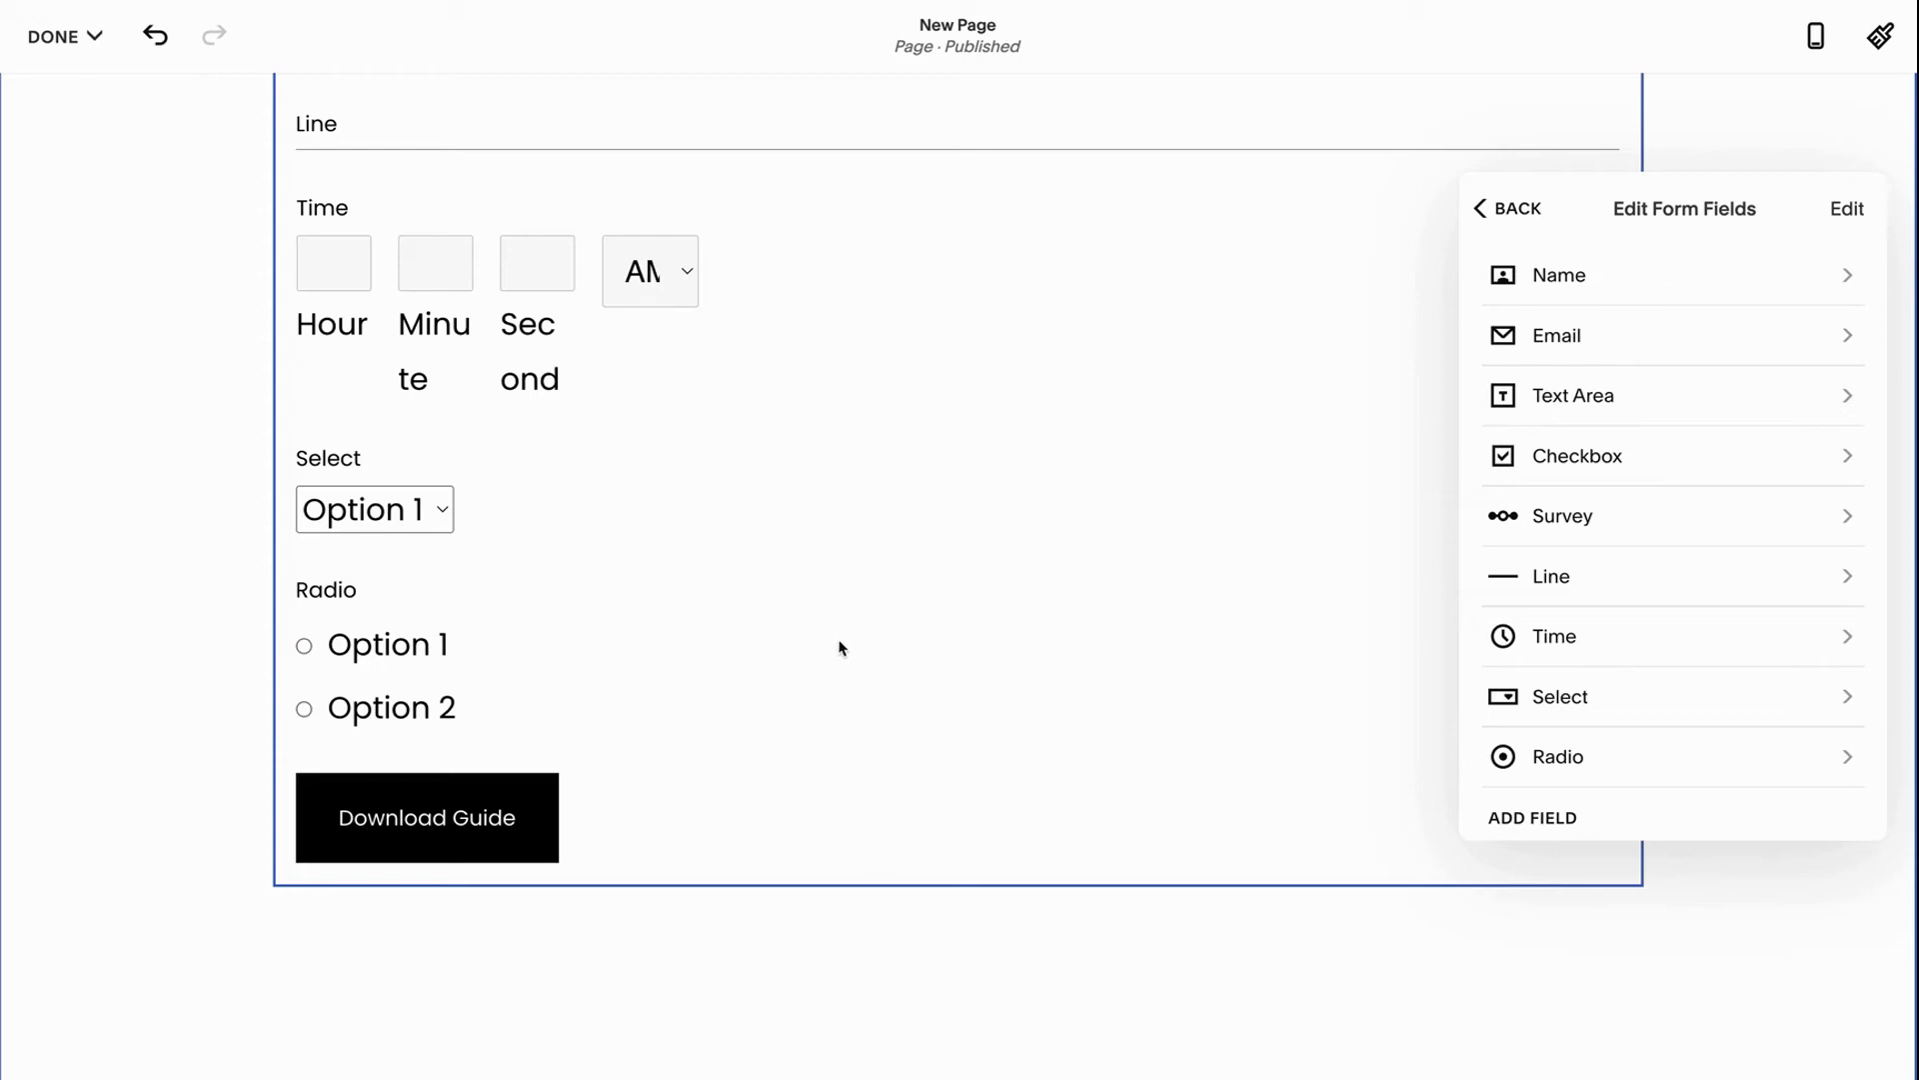
{"action": "mouse_move", "coordinate": [822, 661]}
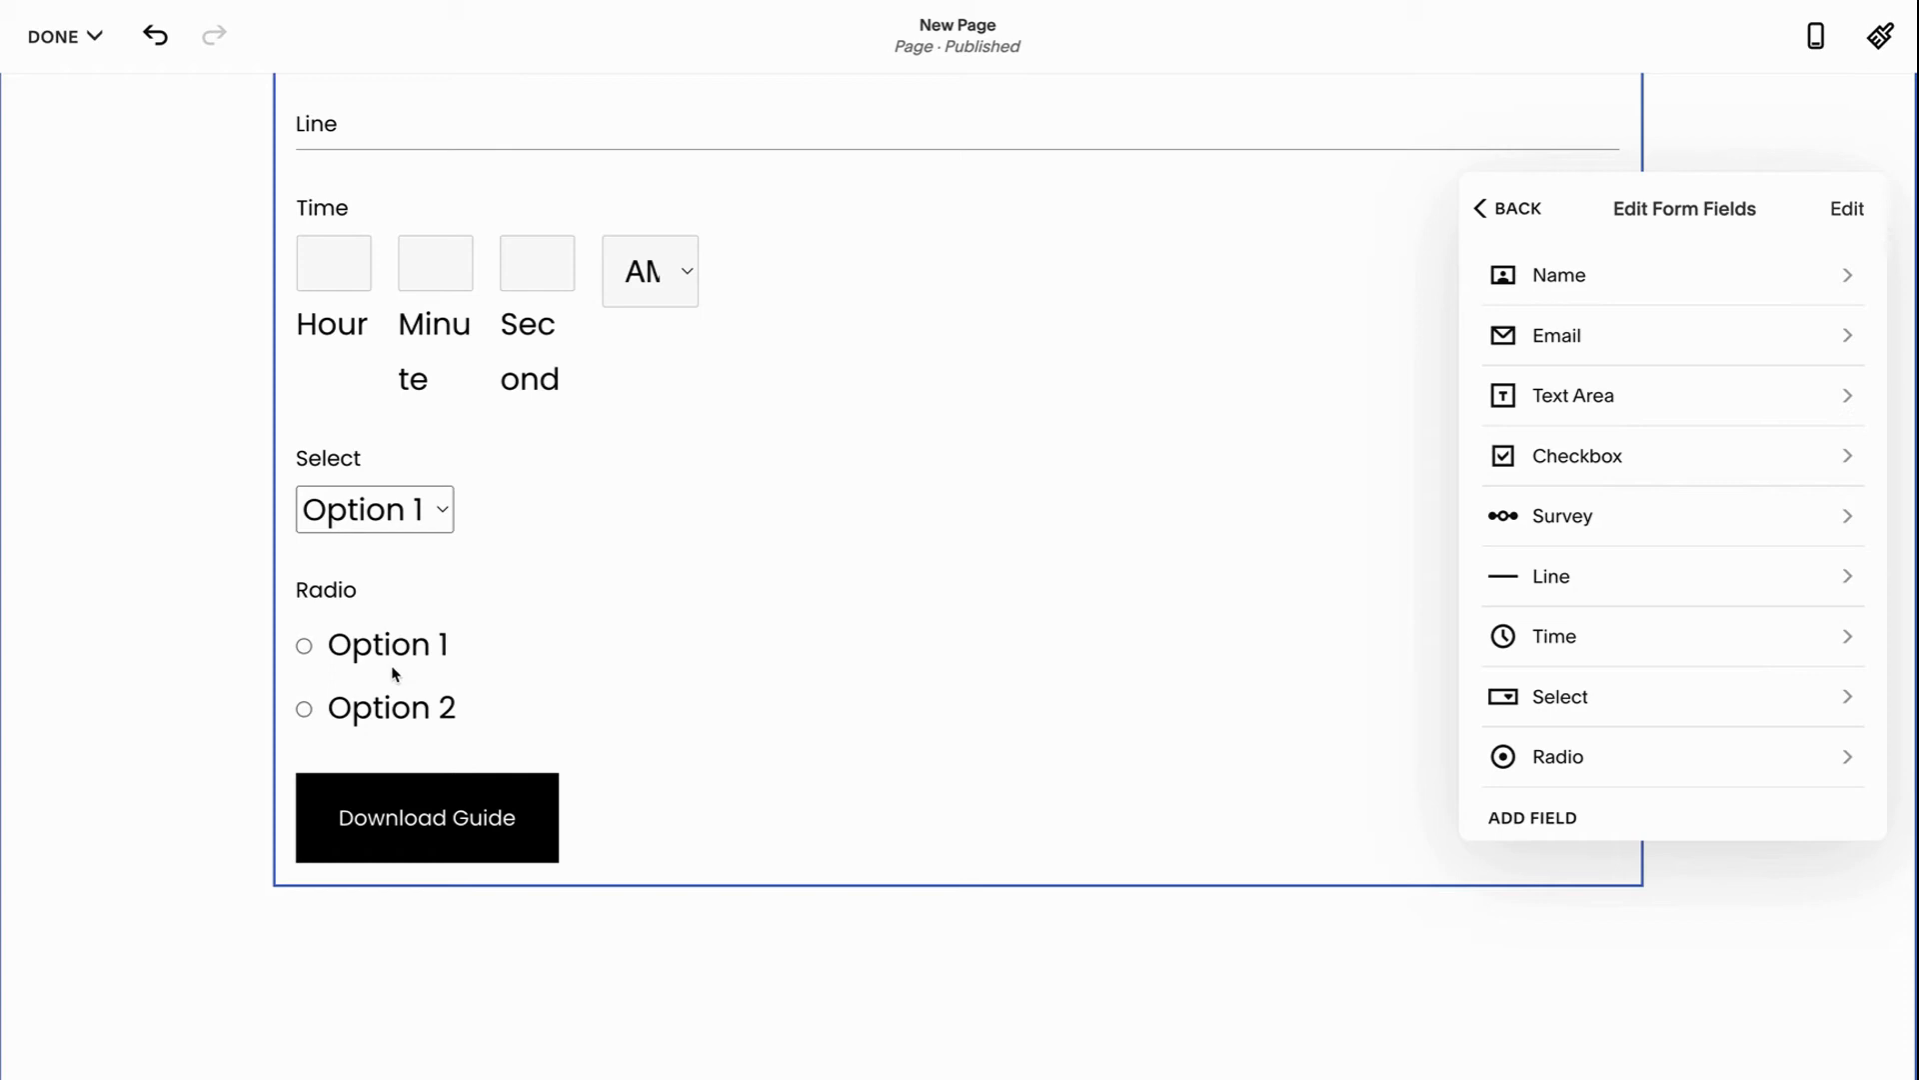
{"action": "left_click", "coordinate": [1531, 817]}
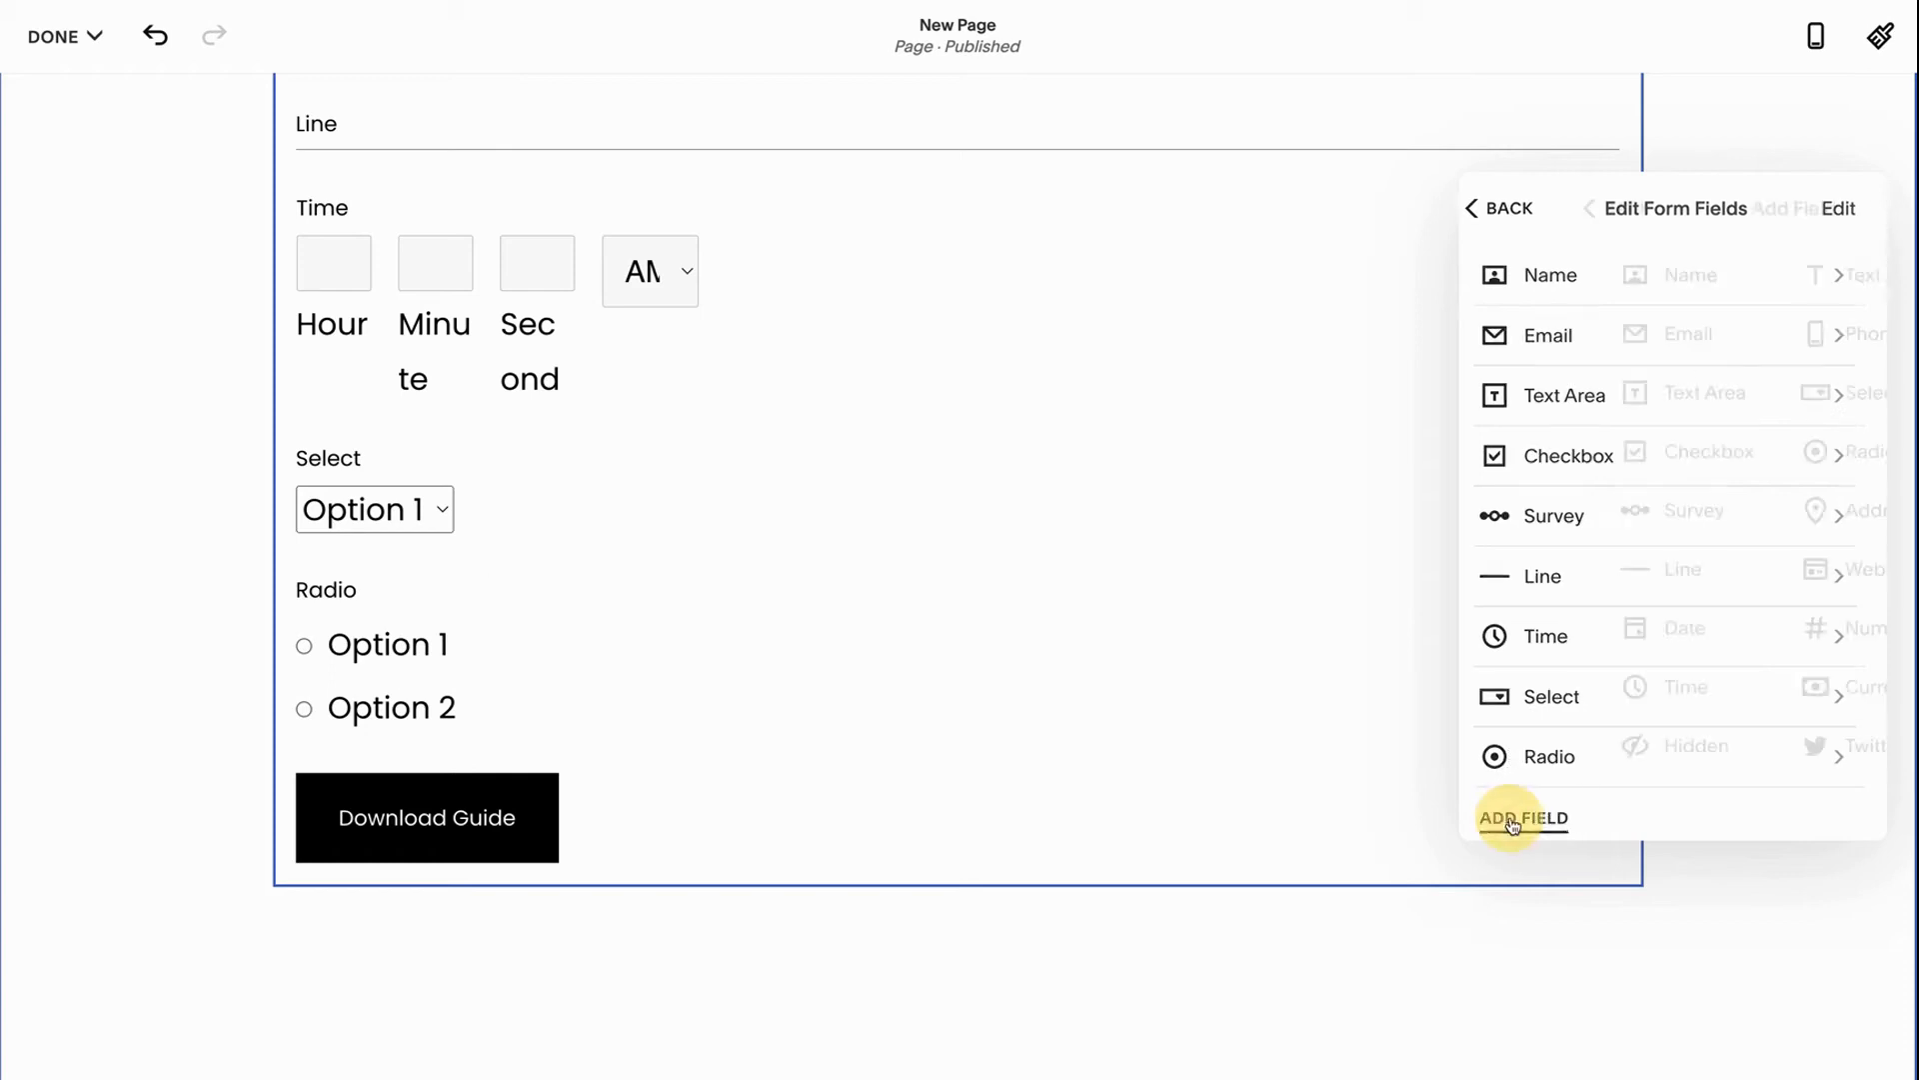
Open the full list of field types available to add to the opt-in form
{"action": "left_click", "coordinate": [1523, 818]}
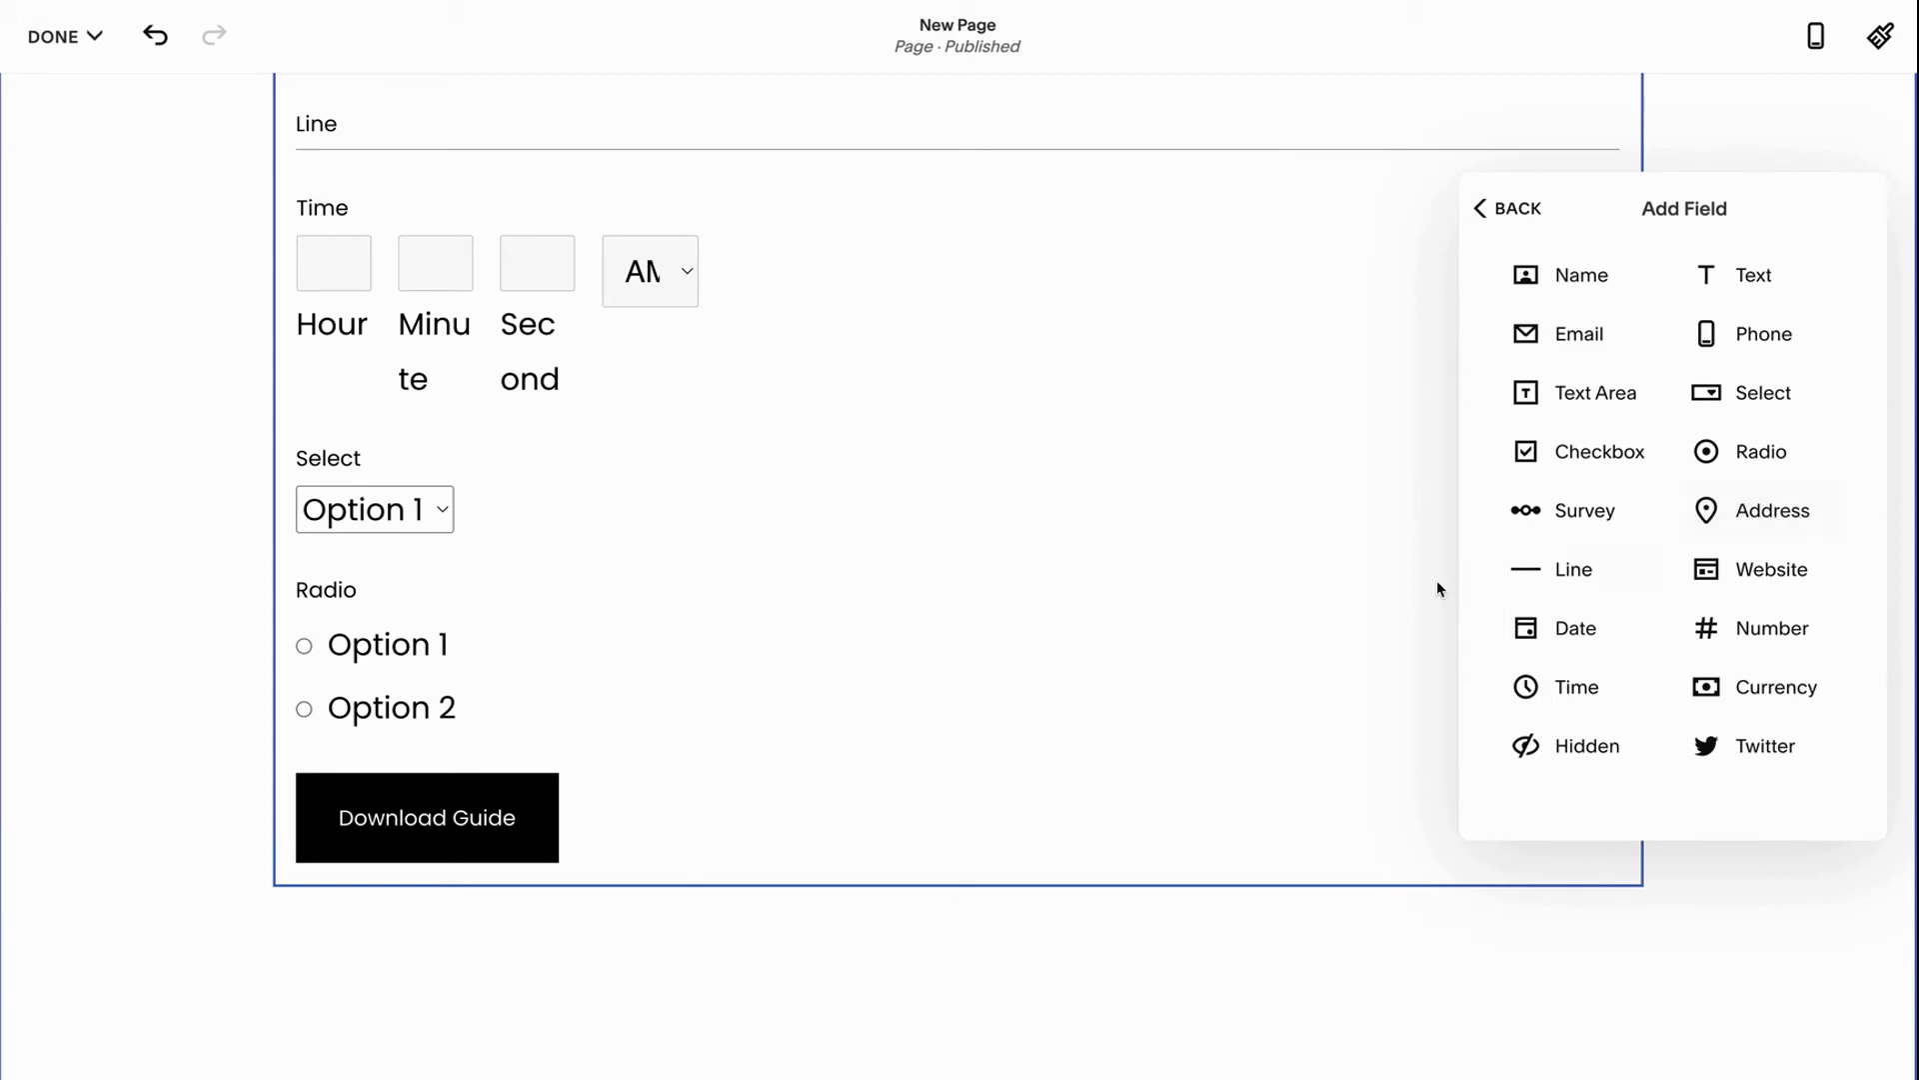
{"action": "mouse_move", "coordinate": [1232, 666]}
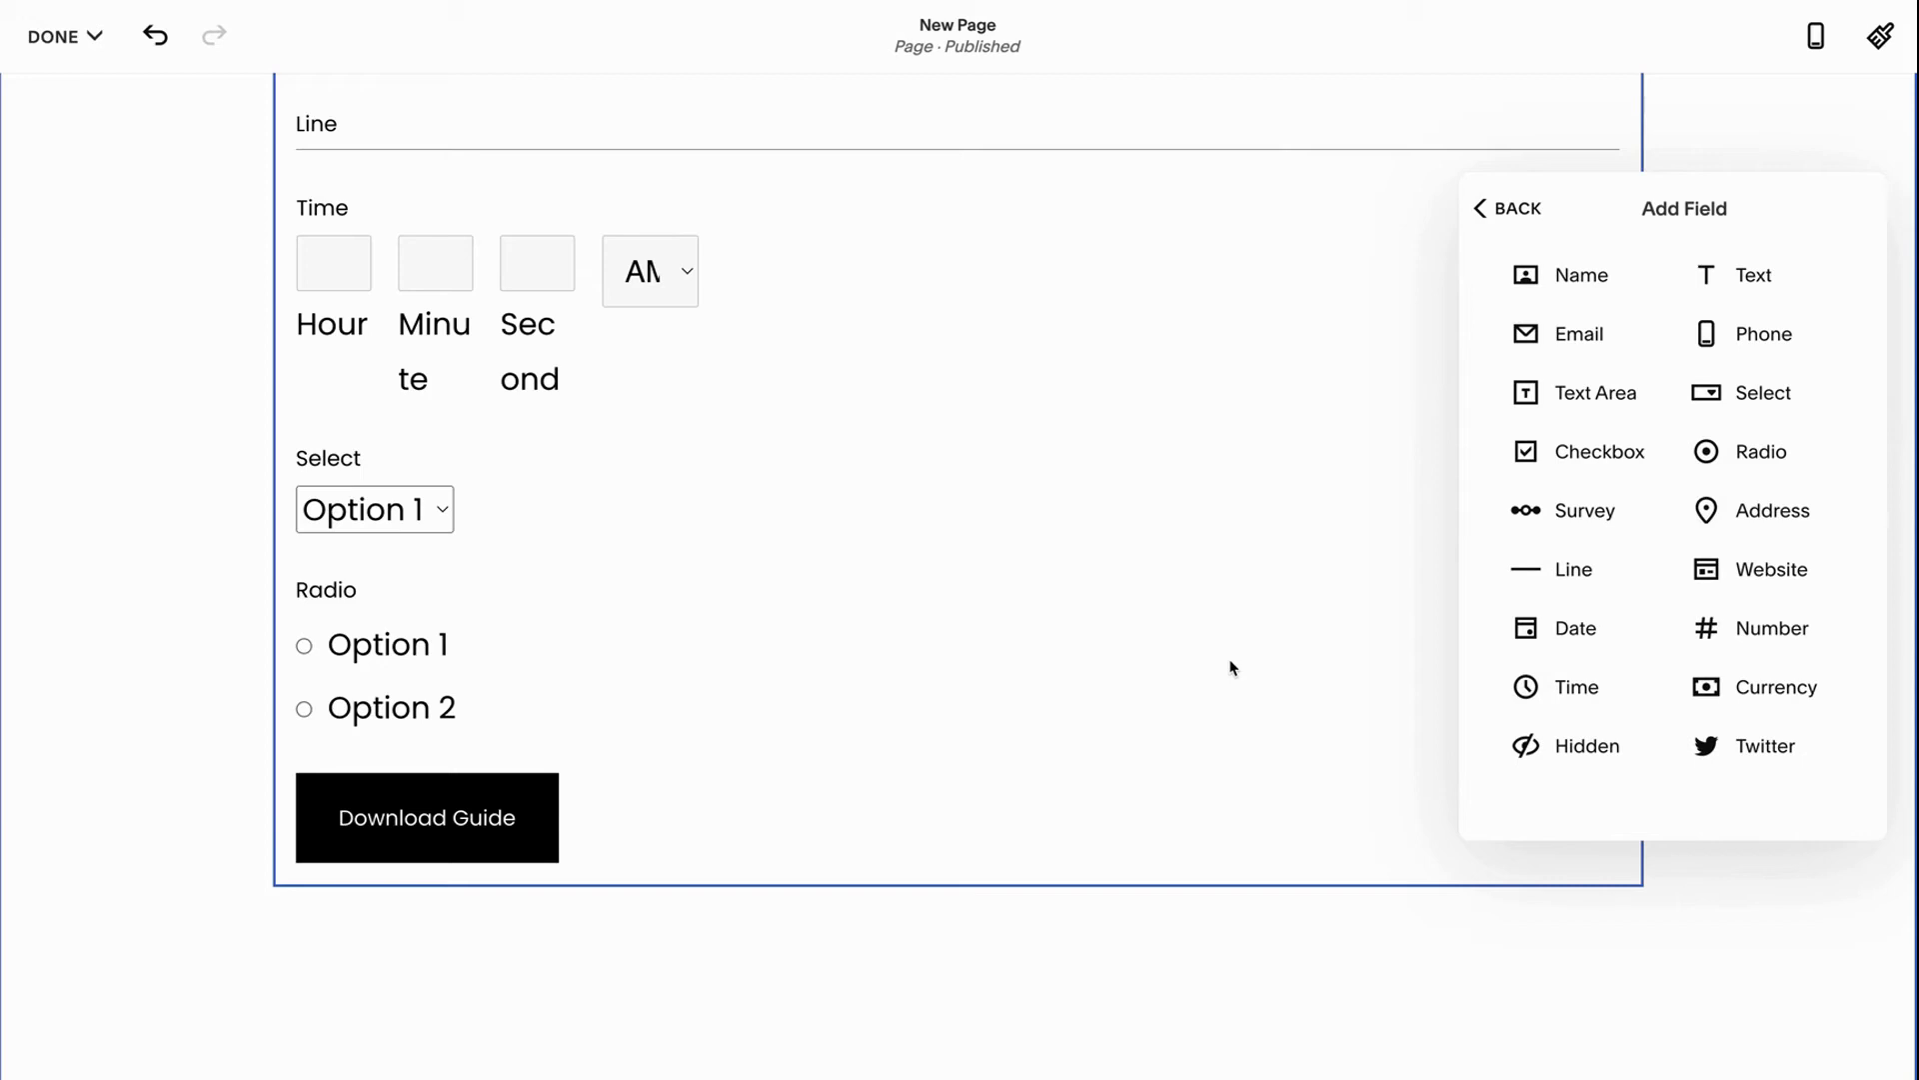
{"action": "mouse_move", "coordinate": [1763, 627]}
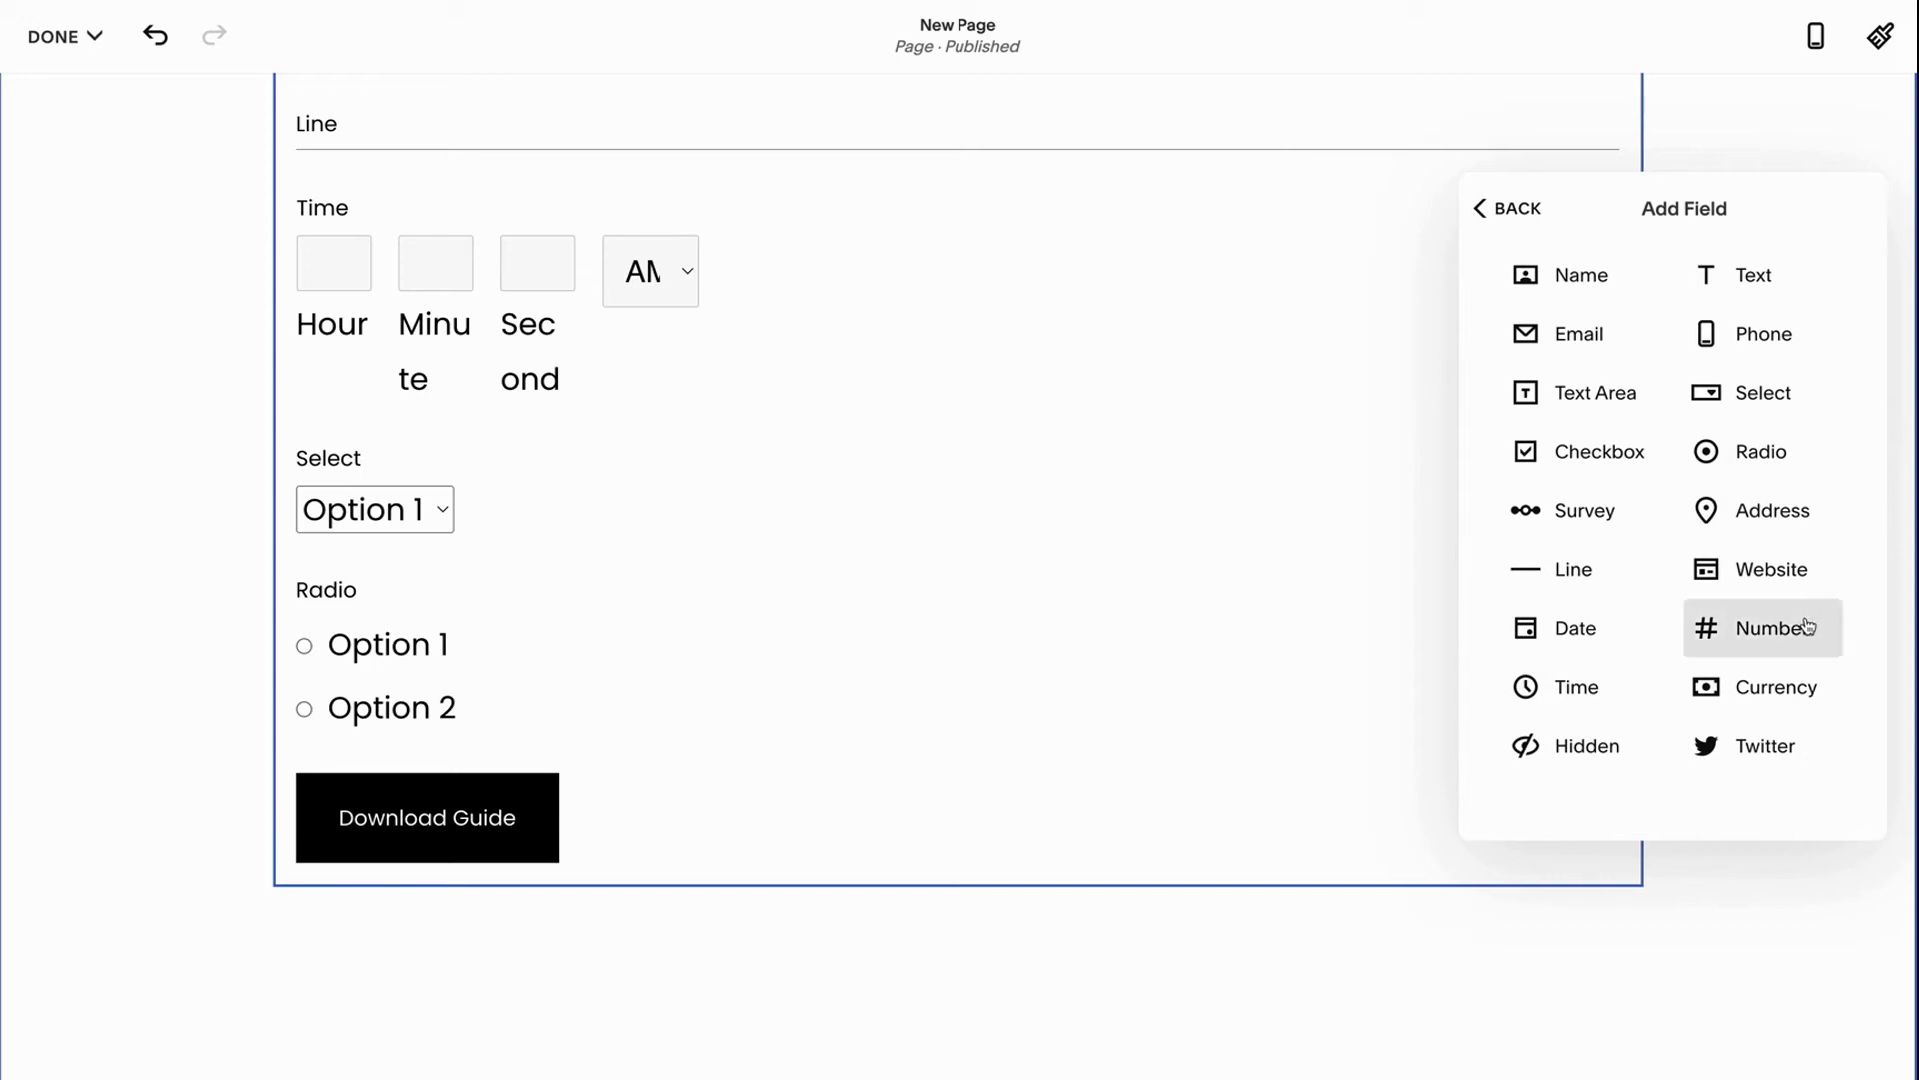
{"action": "mouse_move", "coordinate": [1768, 567]}
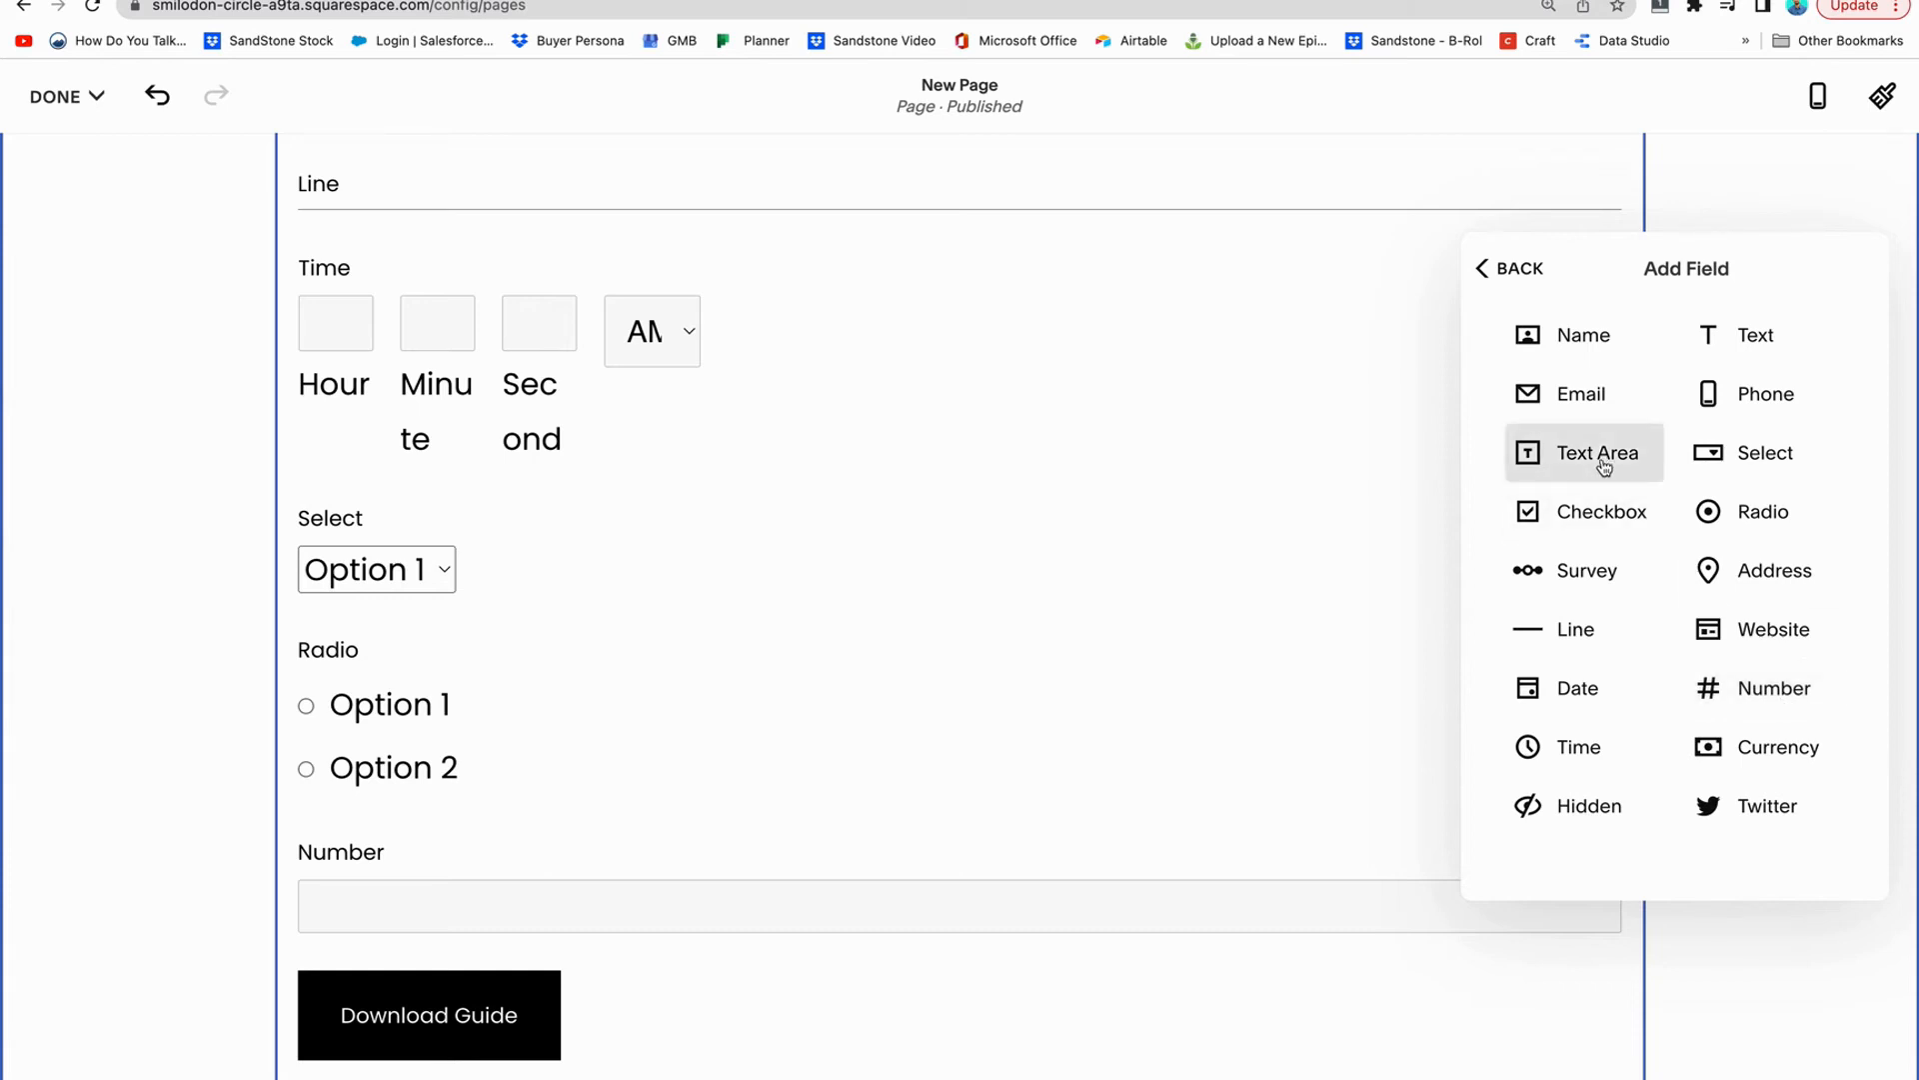
{"action": "mouse_move", "coordinate": [1603, 393]}
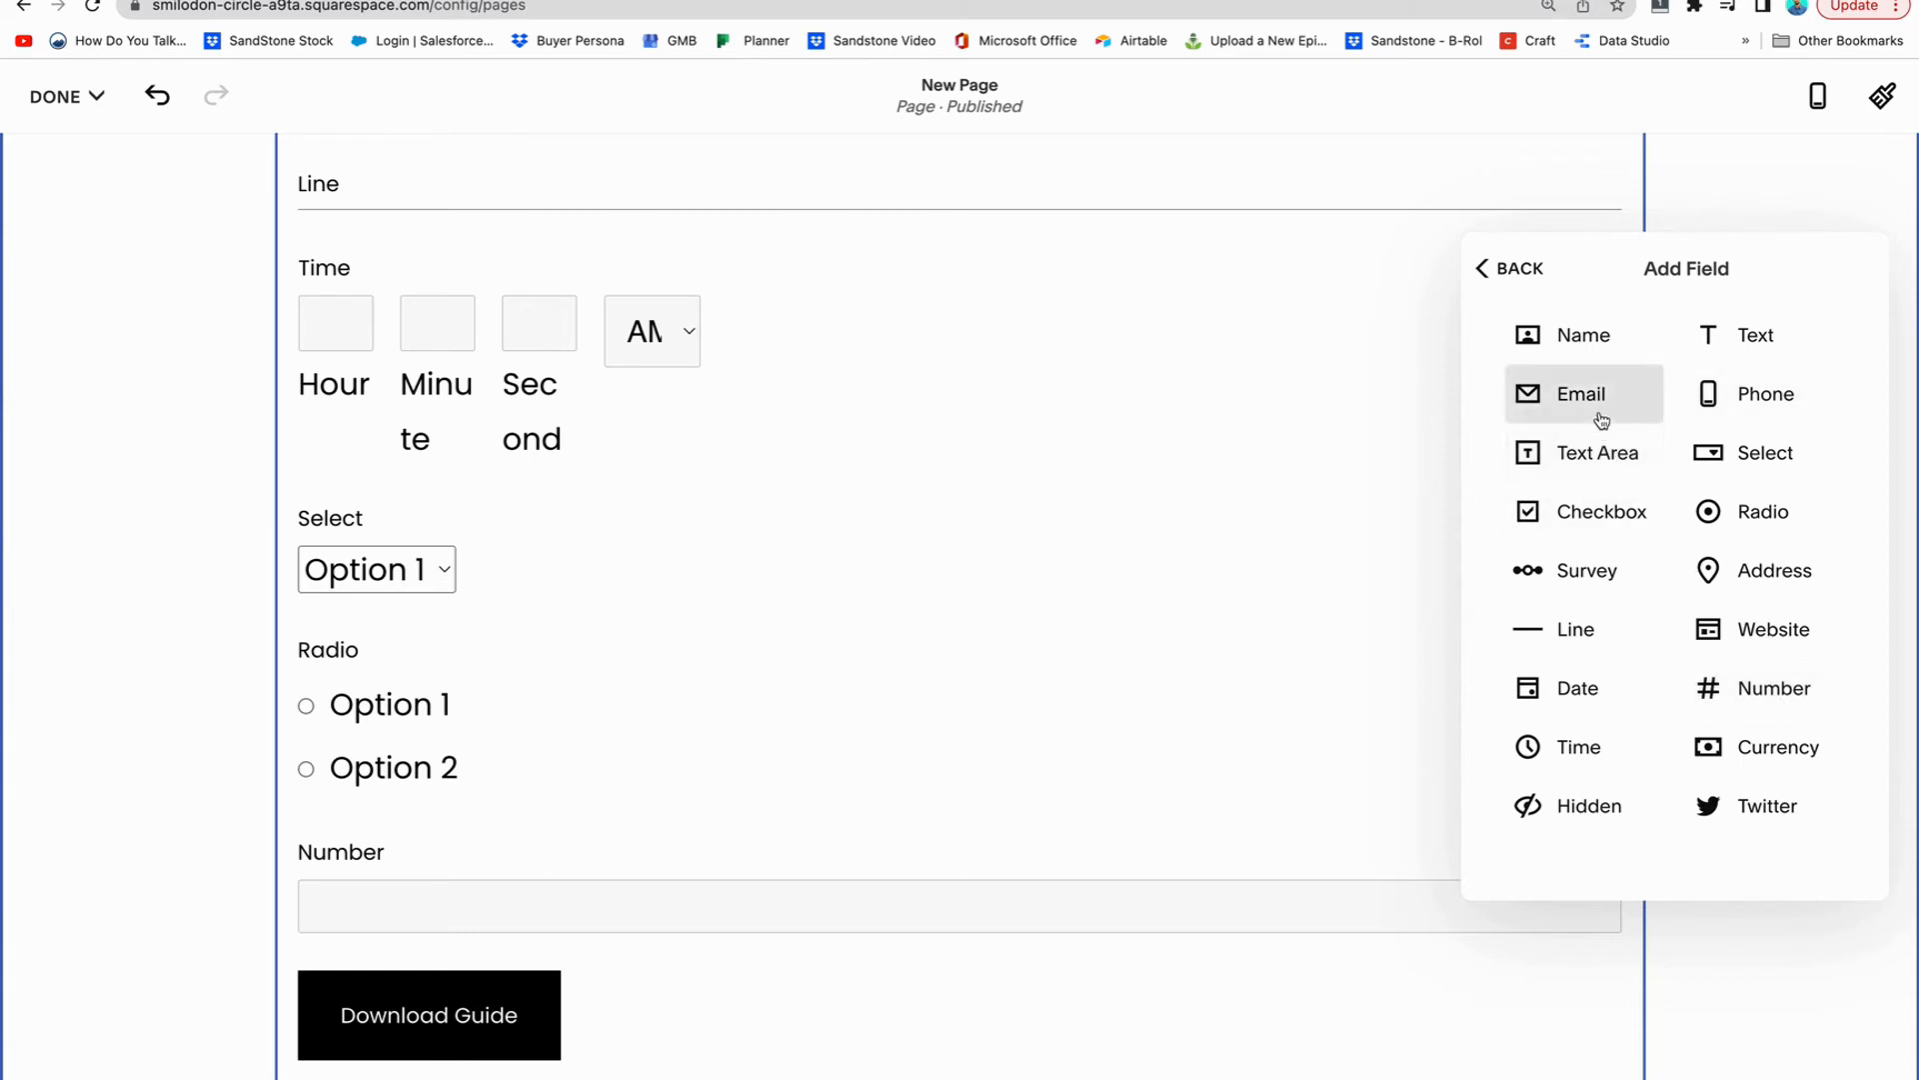
{"action": "mouse_move", "coordinate": [1582, 453]}
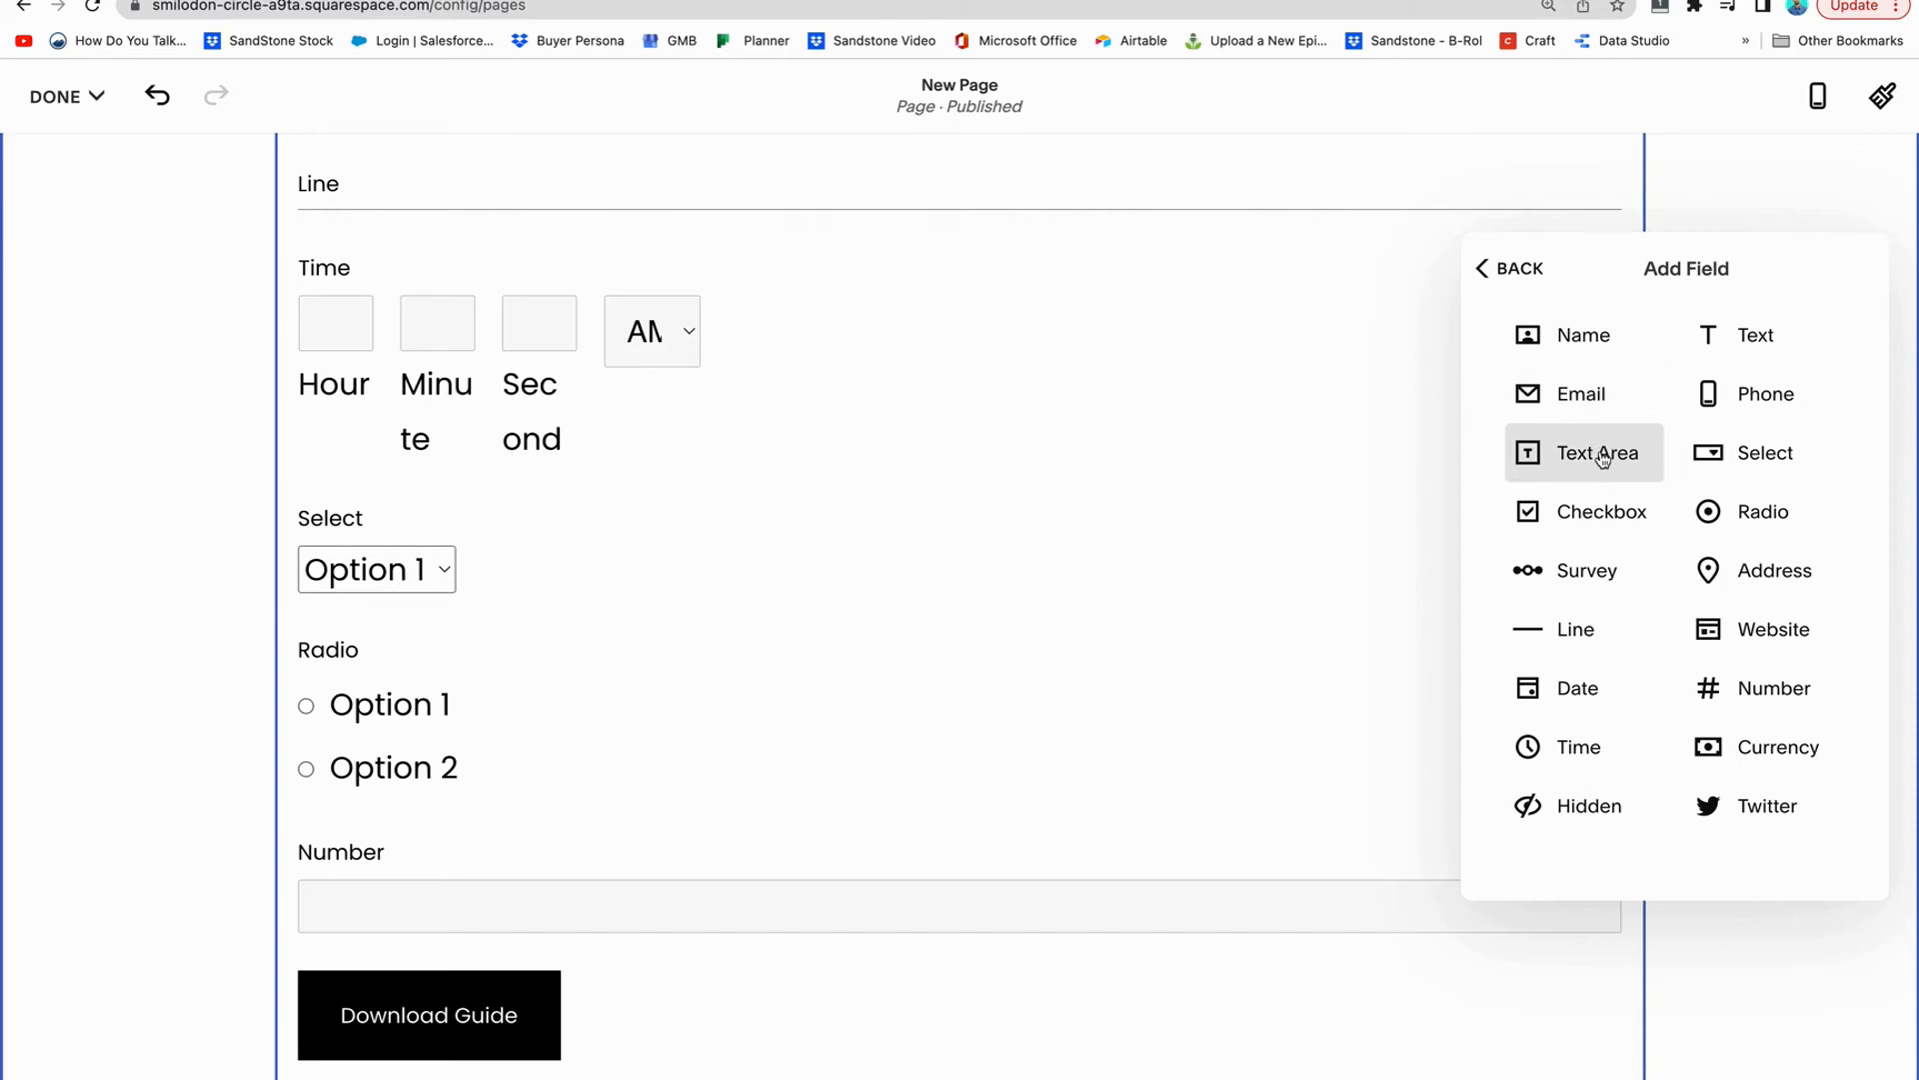
{"action": "mouse_move", "coordinate": [1580, 393]}
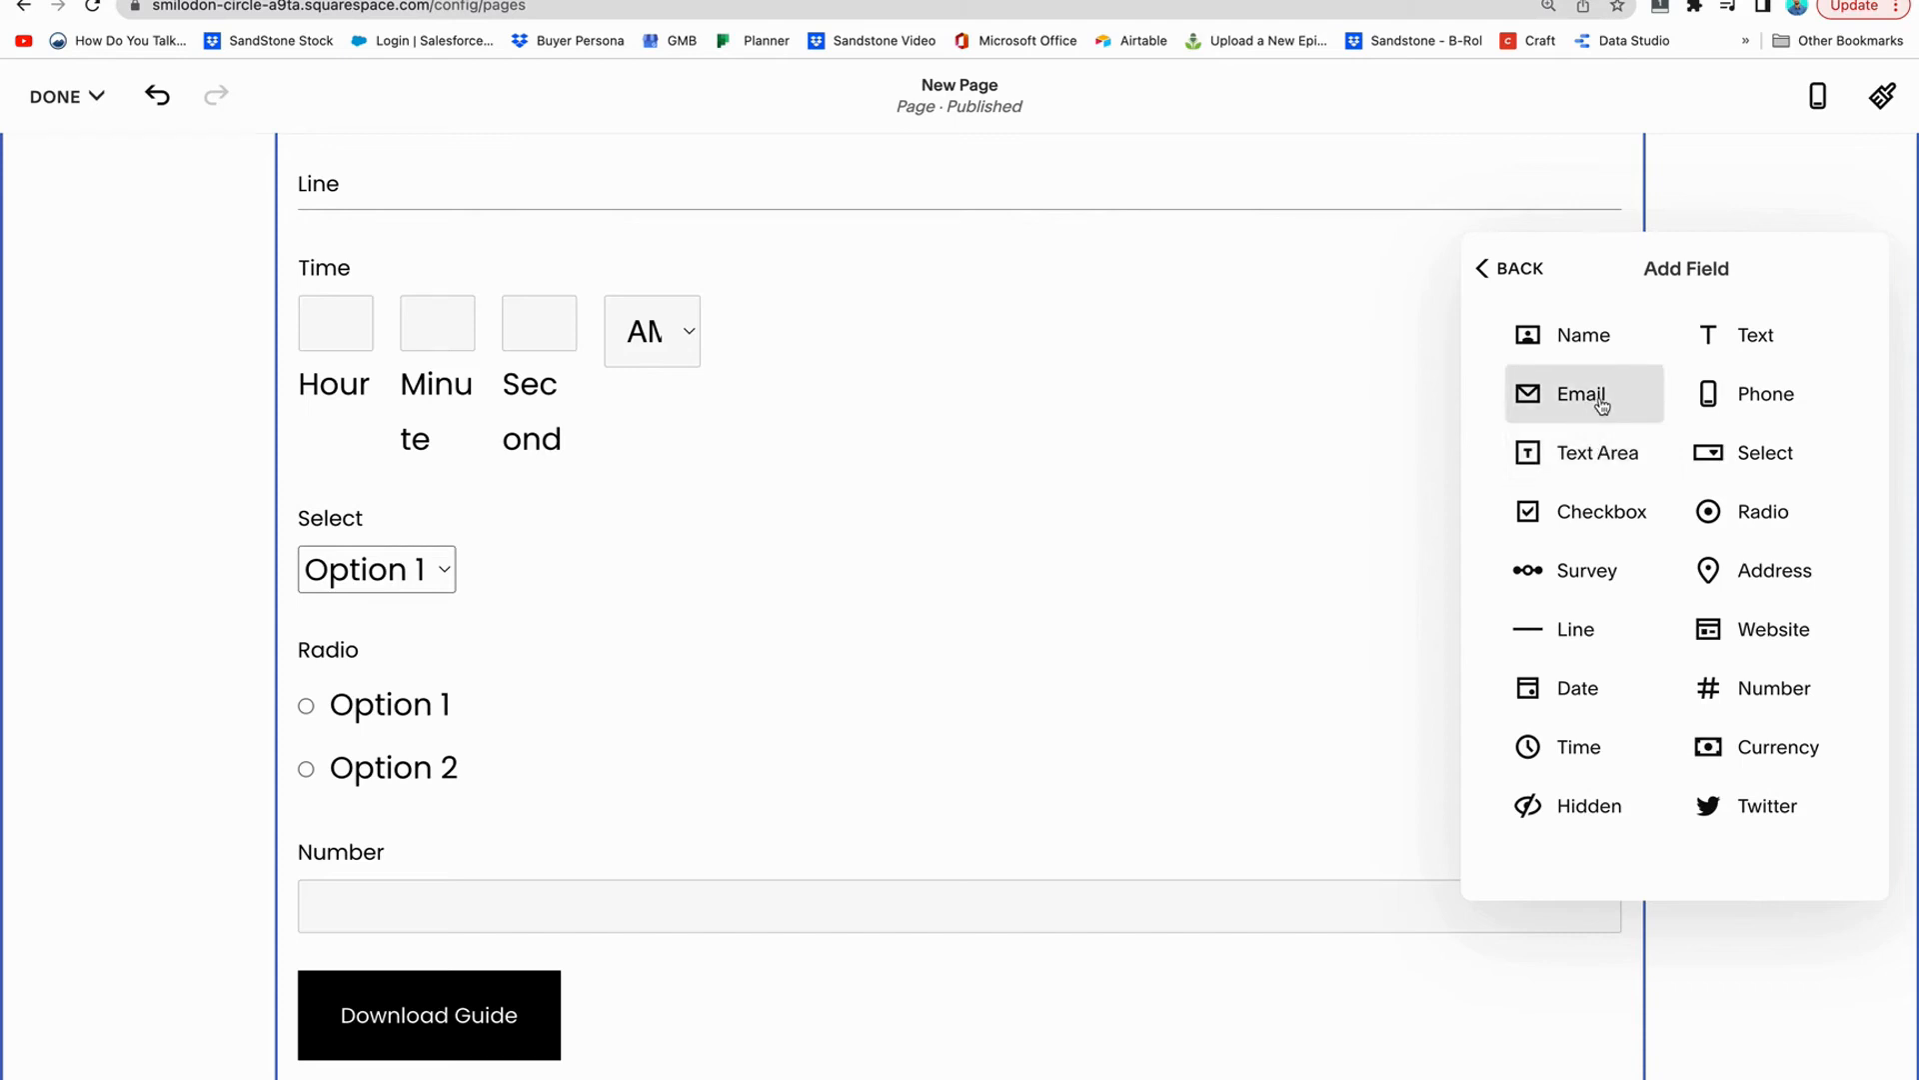
{"action": "mouse_move", "coordinate": [1745, 405]}
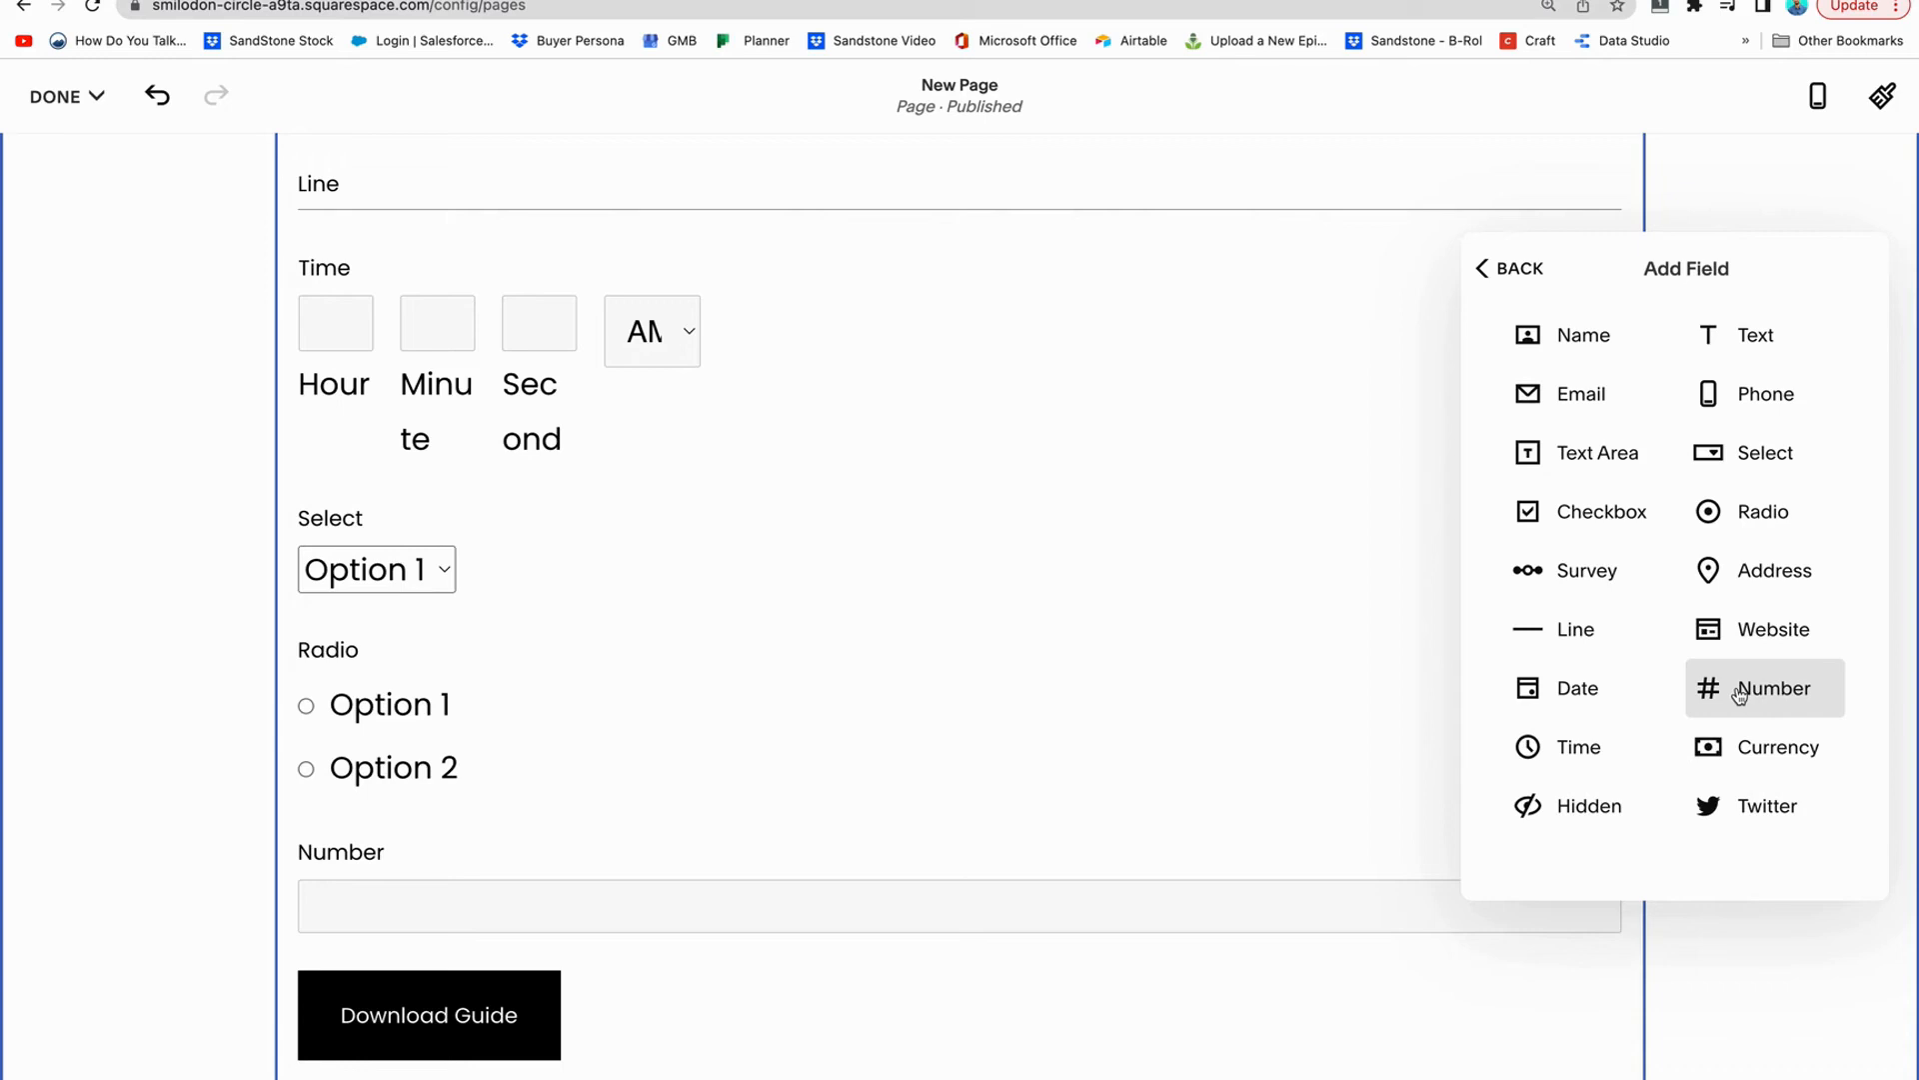
{"action": "mouse_move", "coordinate": [1744, 732]}
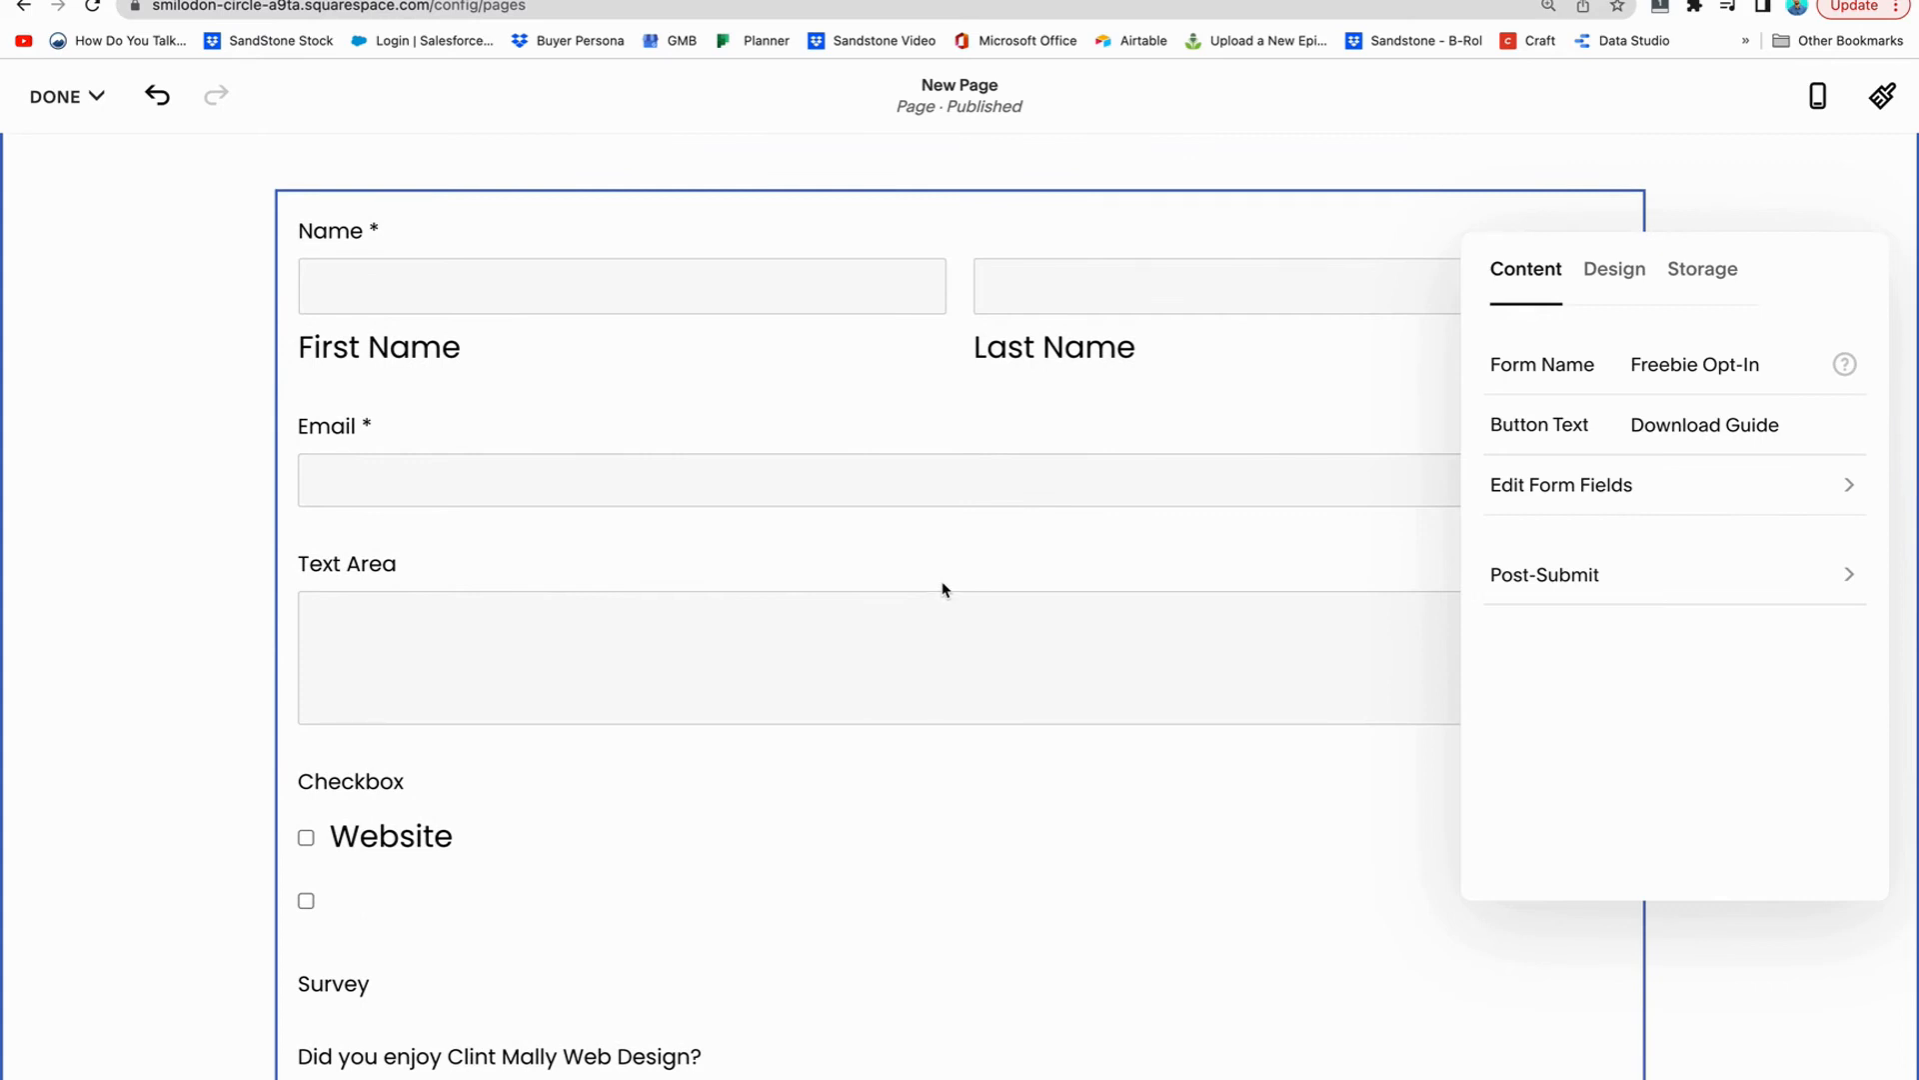
Open the form's Post-Submit settings, which show the 'Thank you!' message
{"action": "scroll", "scroll_direction": "down", "scroll_amount": 3}
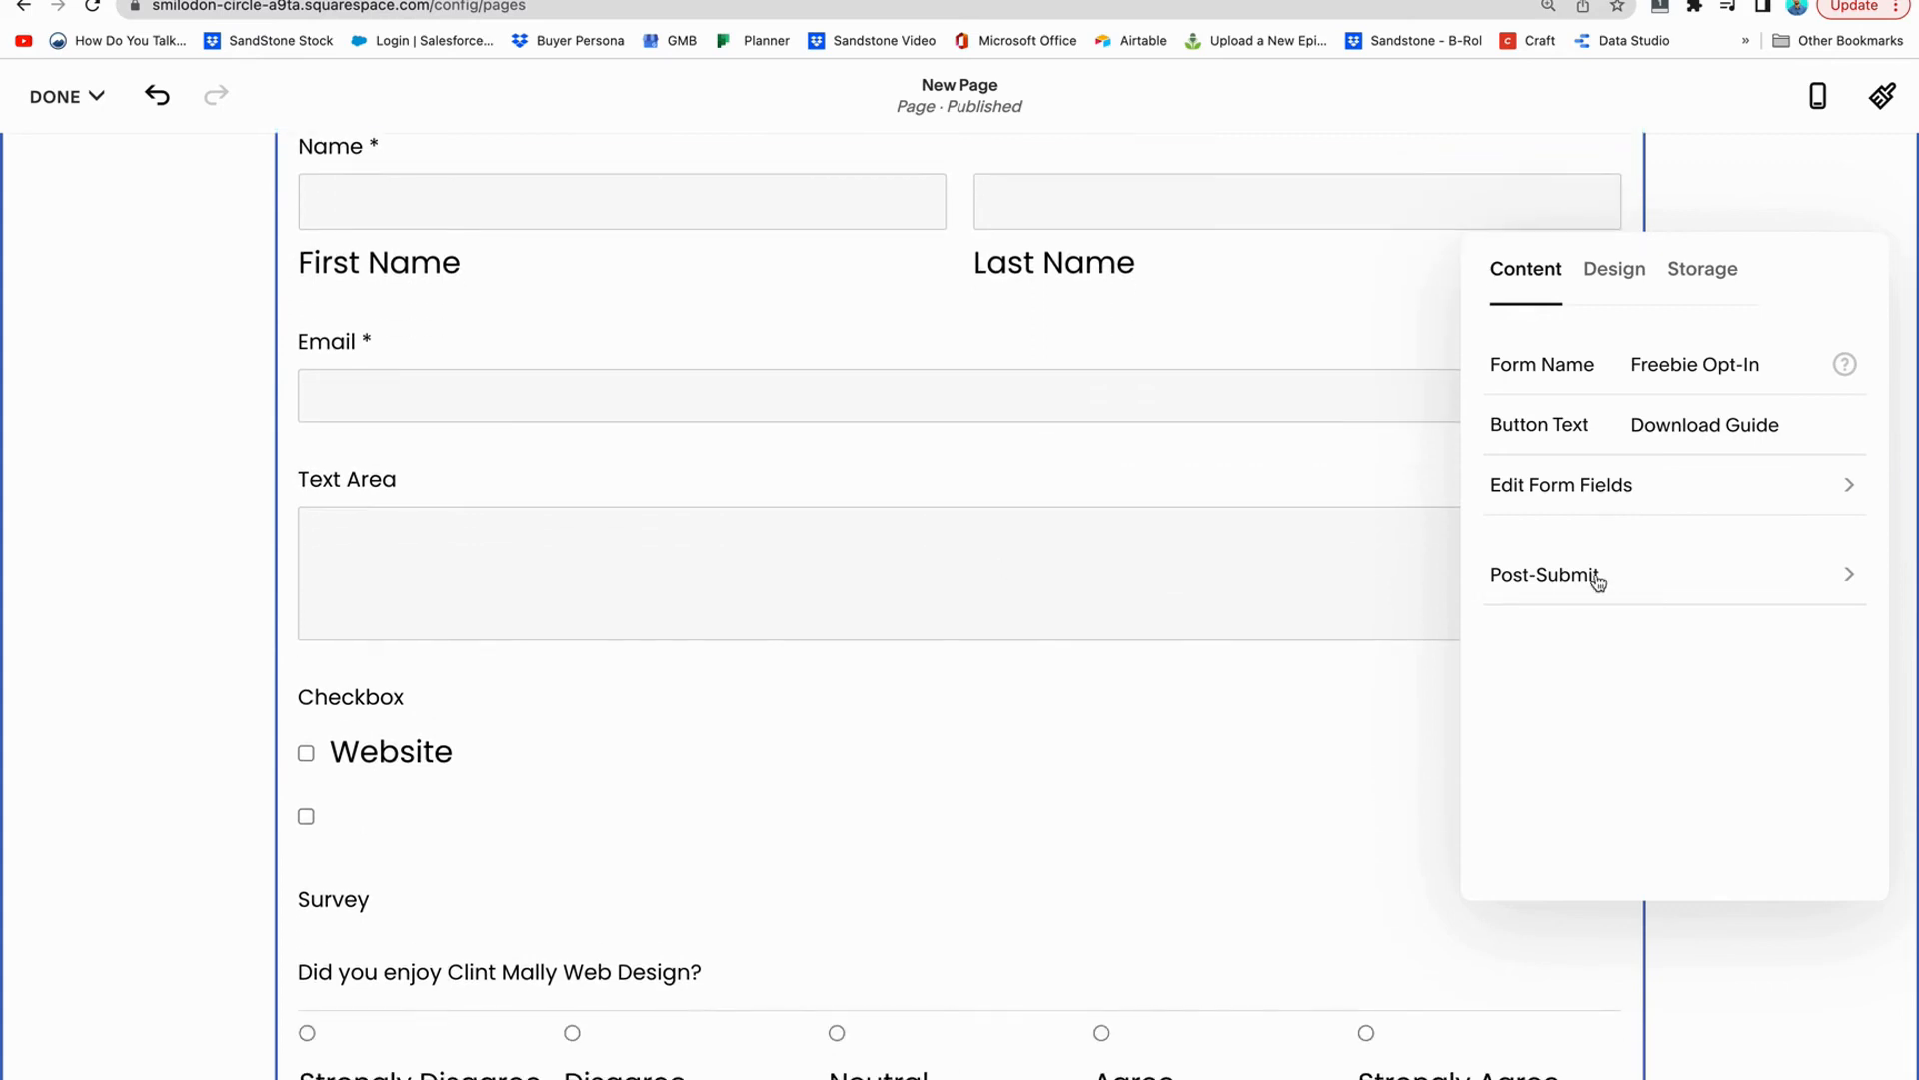
{"action": "left_click", "coordinate": [1549, 574]}
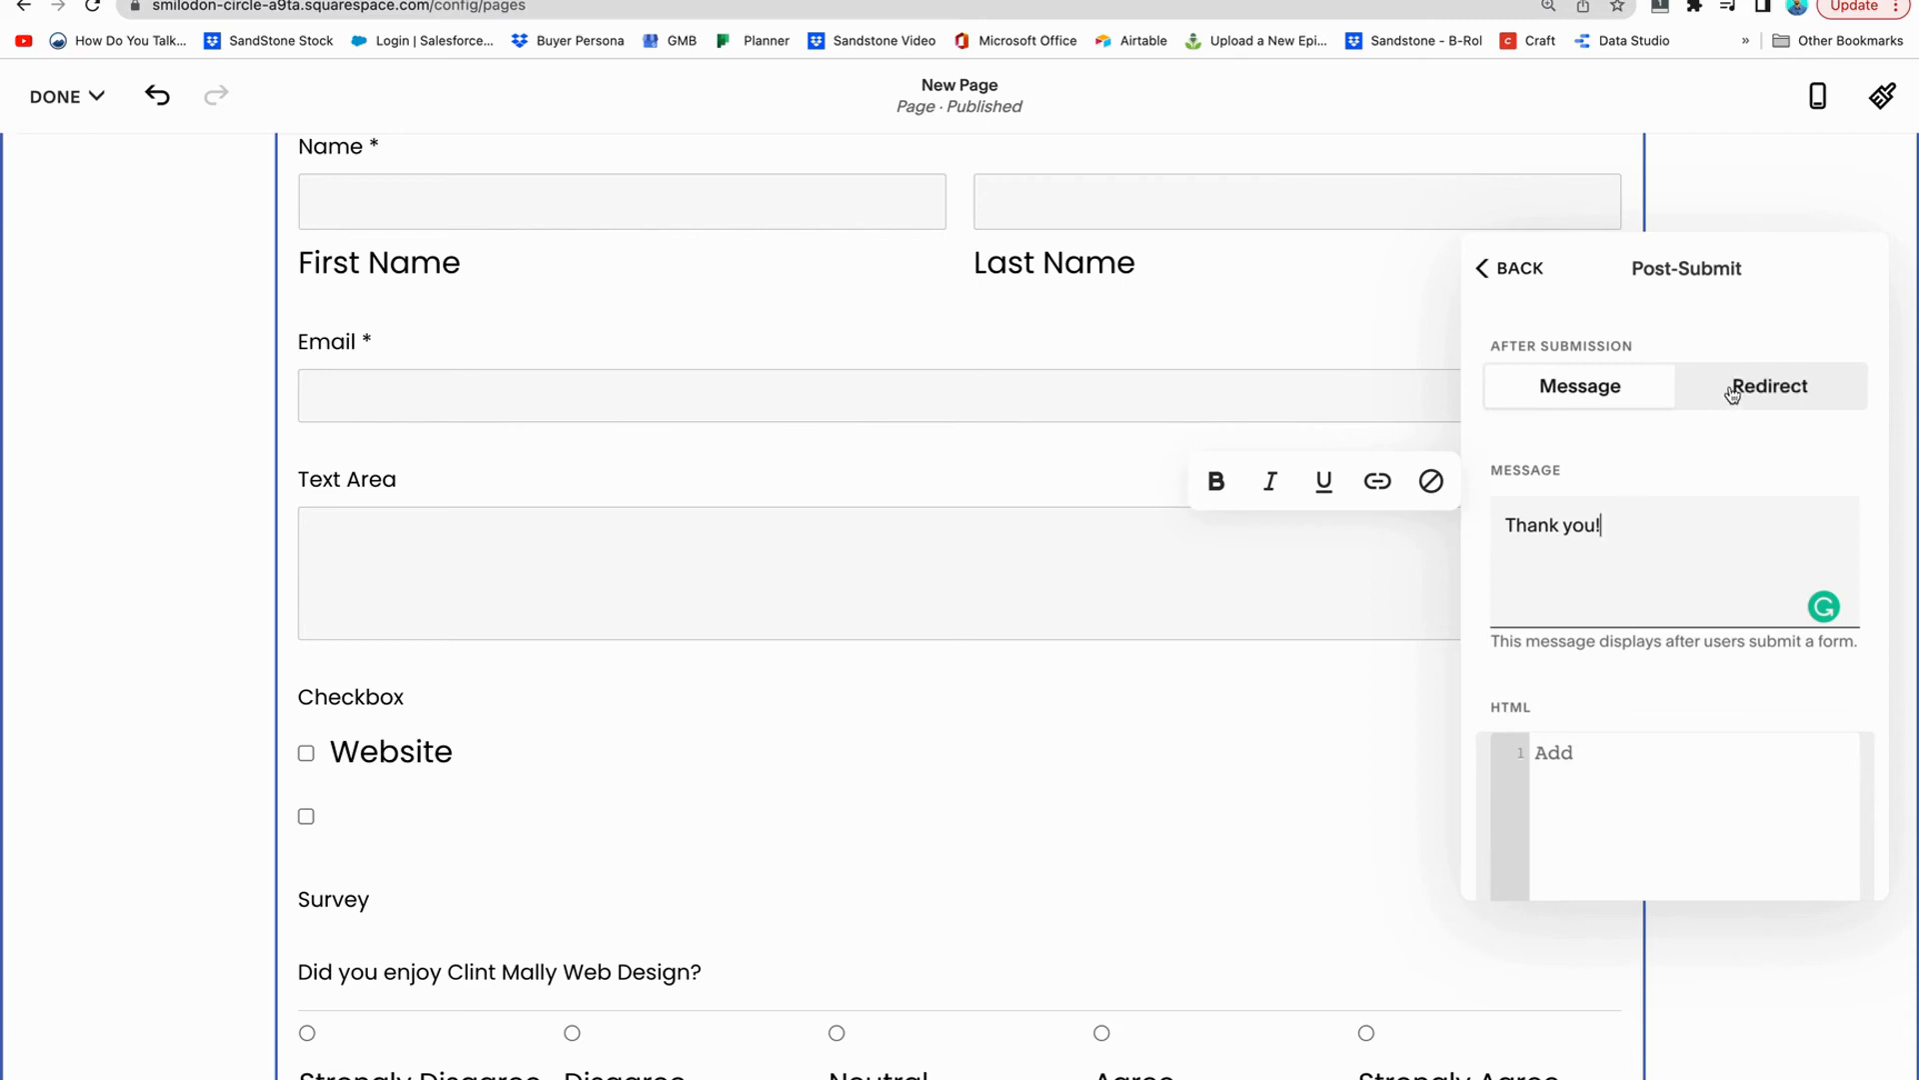
Switch the form's After Submission option to Redirect and return to the Content settings
{"action": "left_click", "coordinate": [1768, 386]}
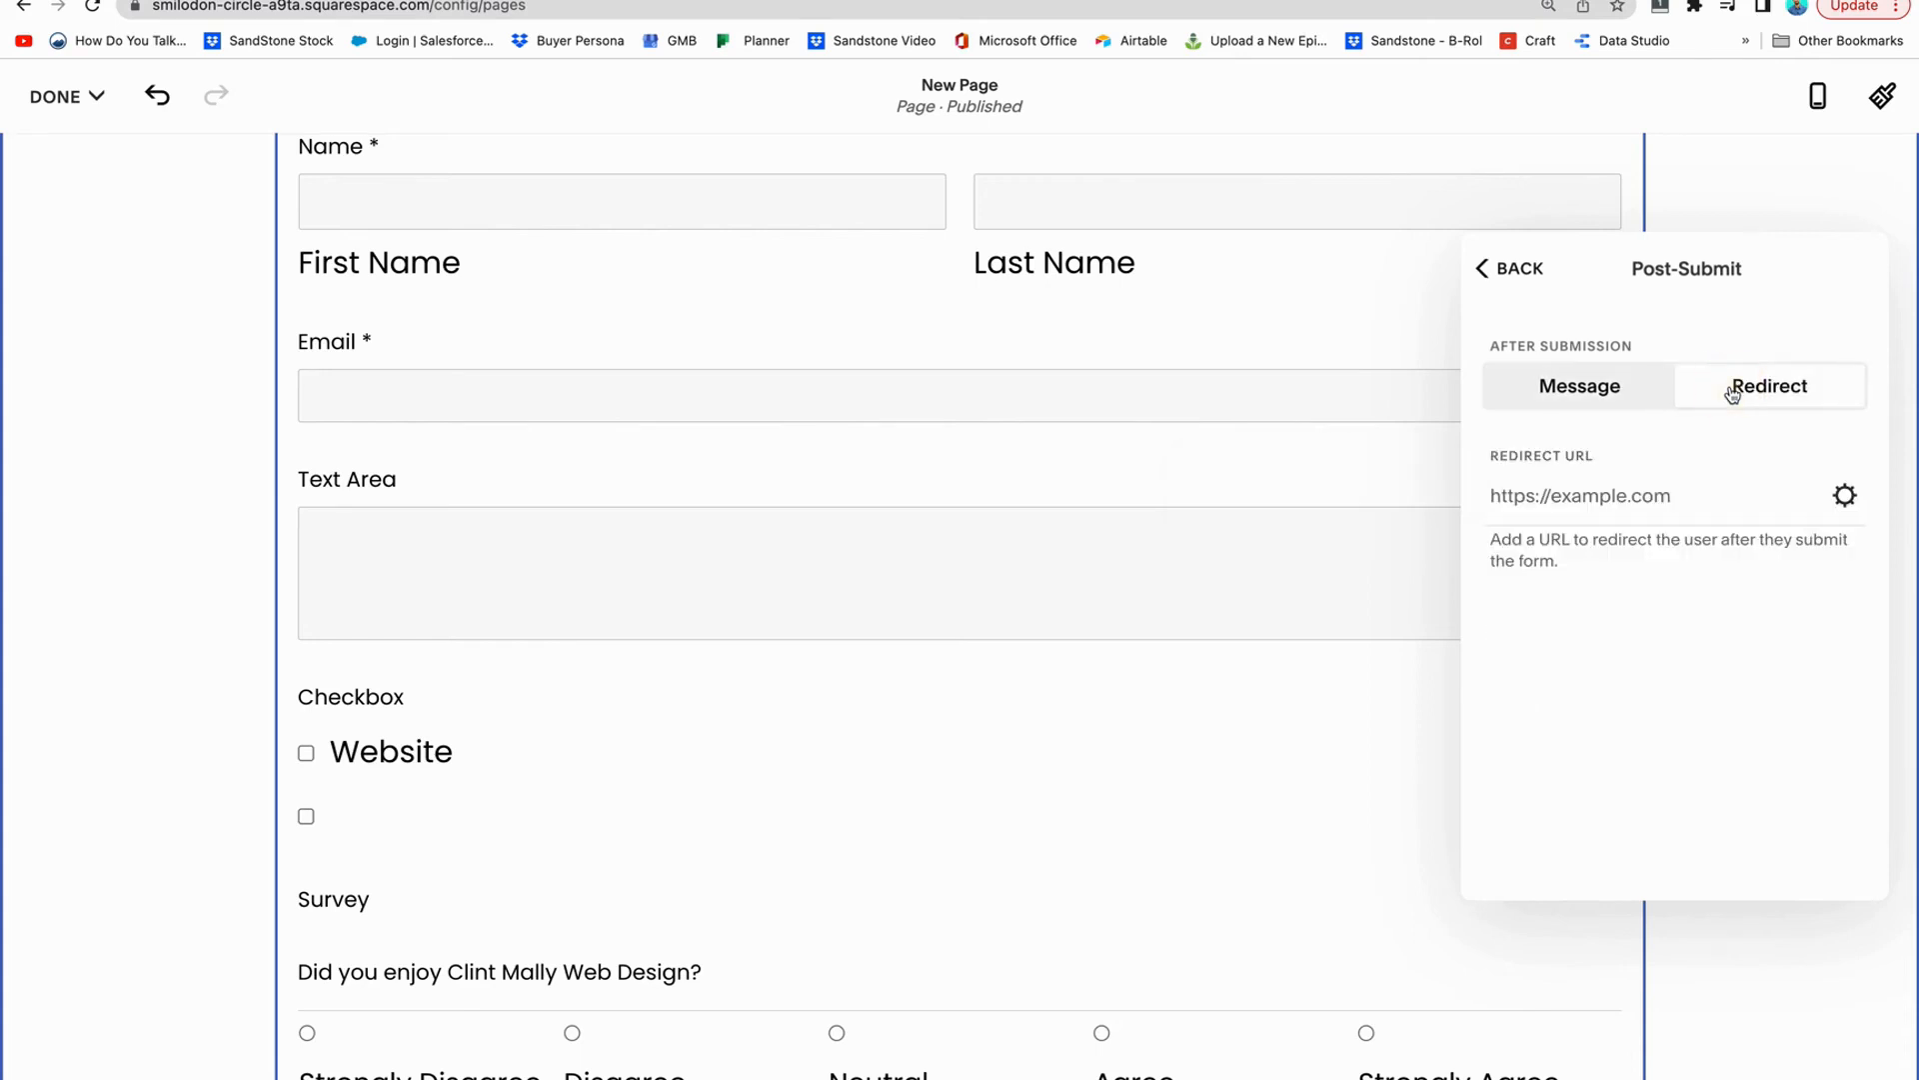
{"action": "left_click", "coordinate": [1768, 386]}
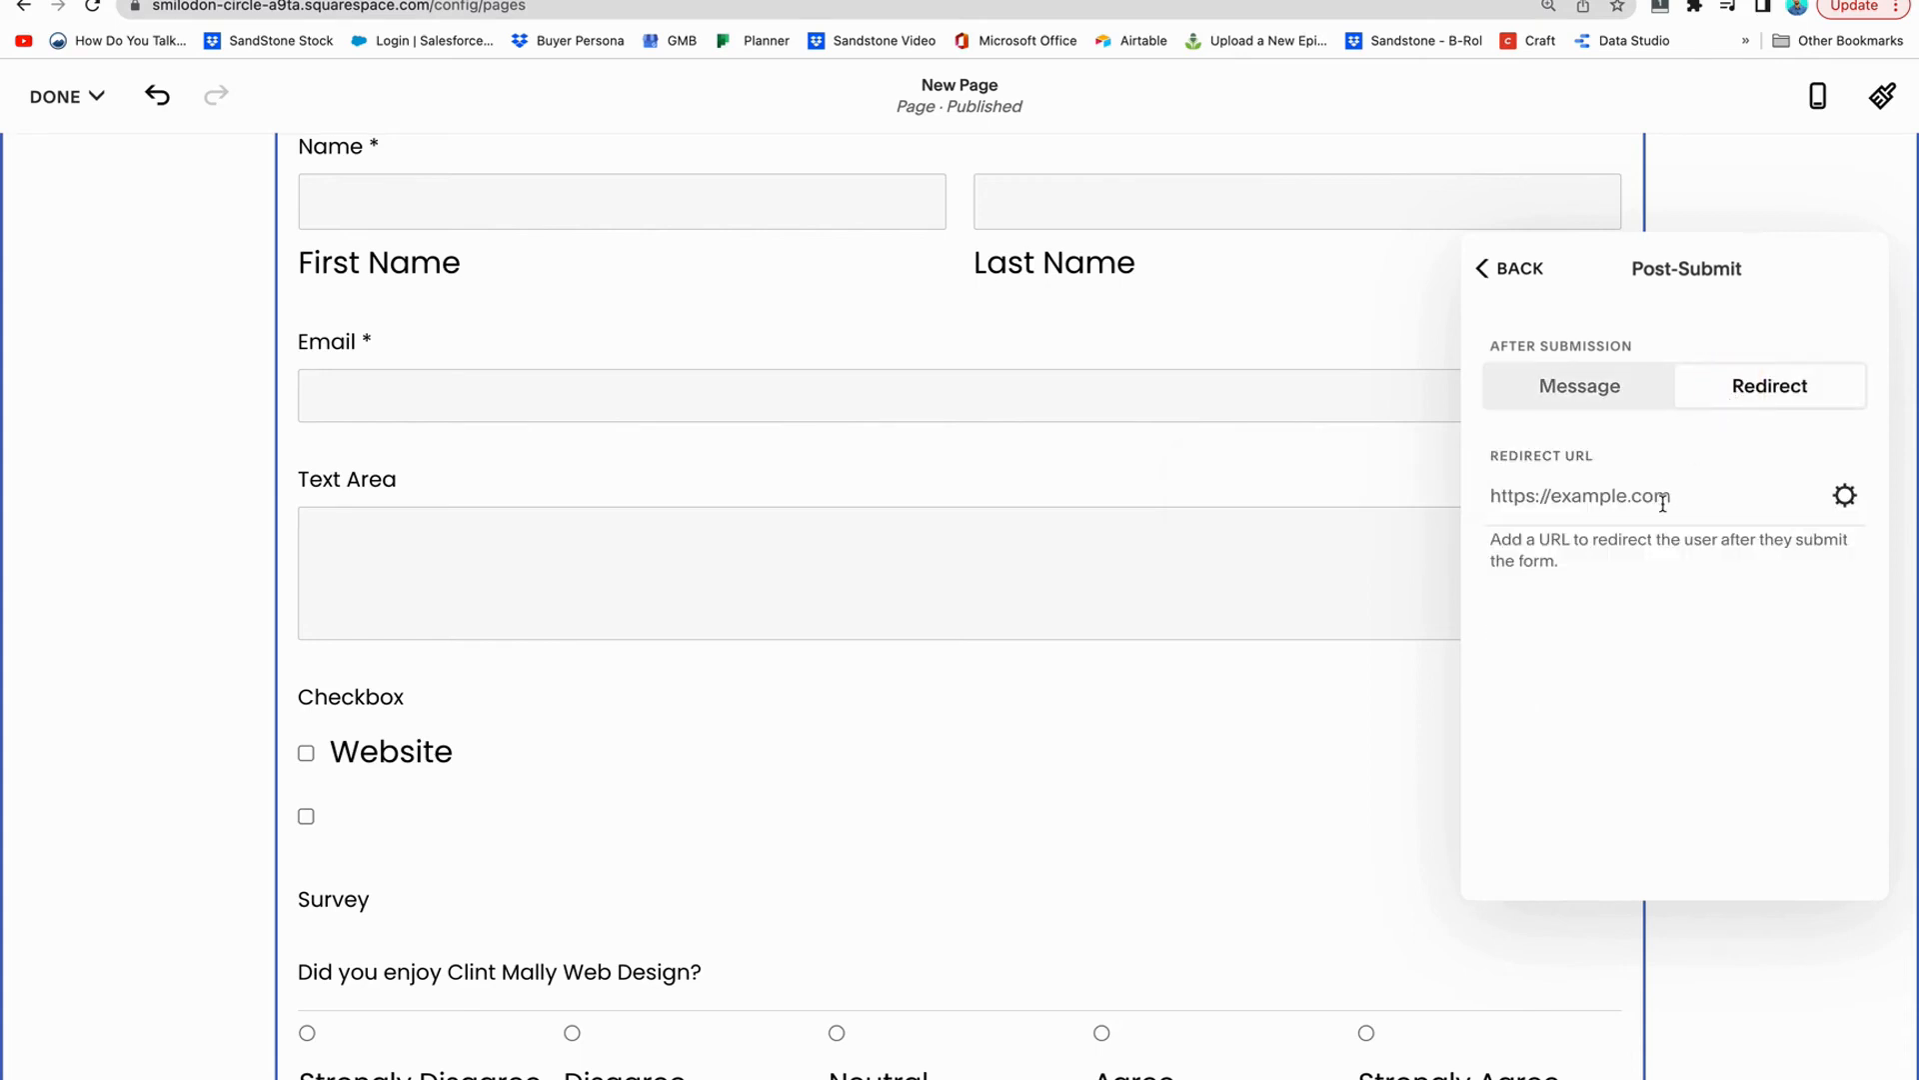
{"action": "left_click", "coordinate": [1844, 496]}
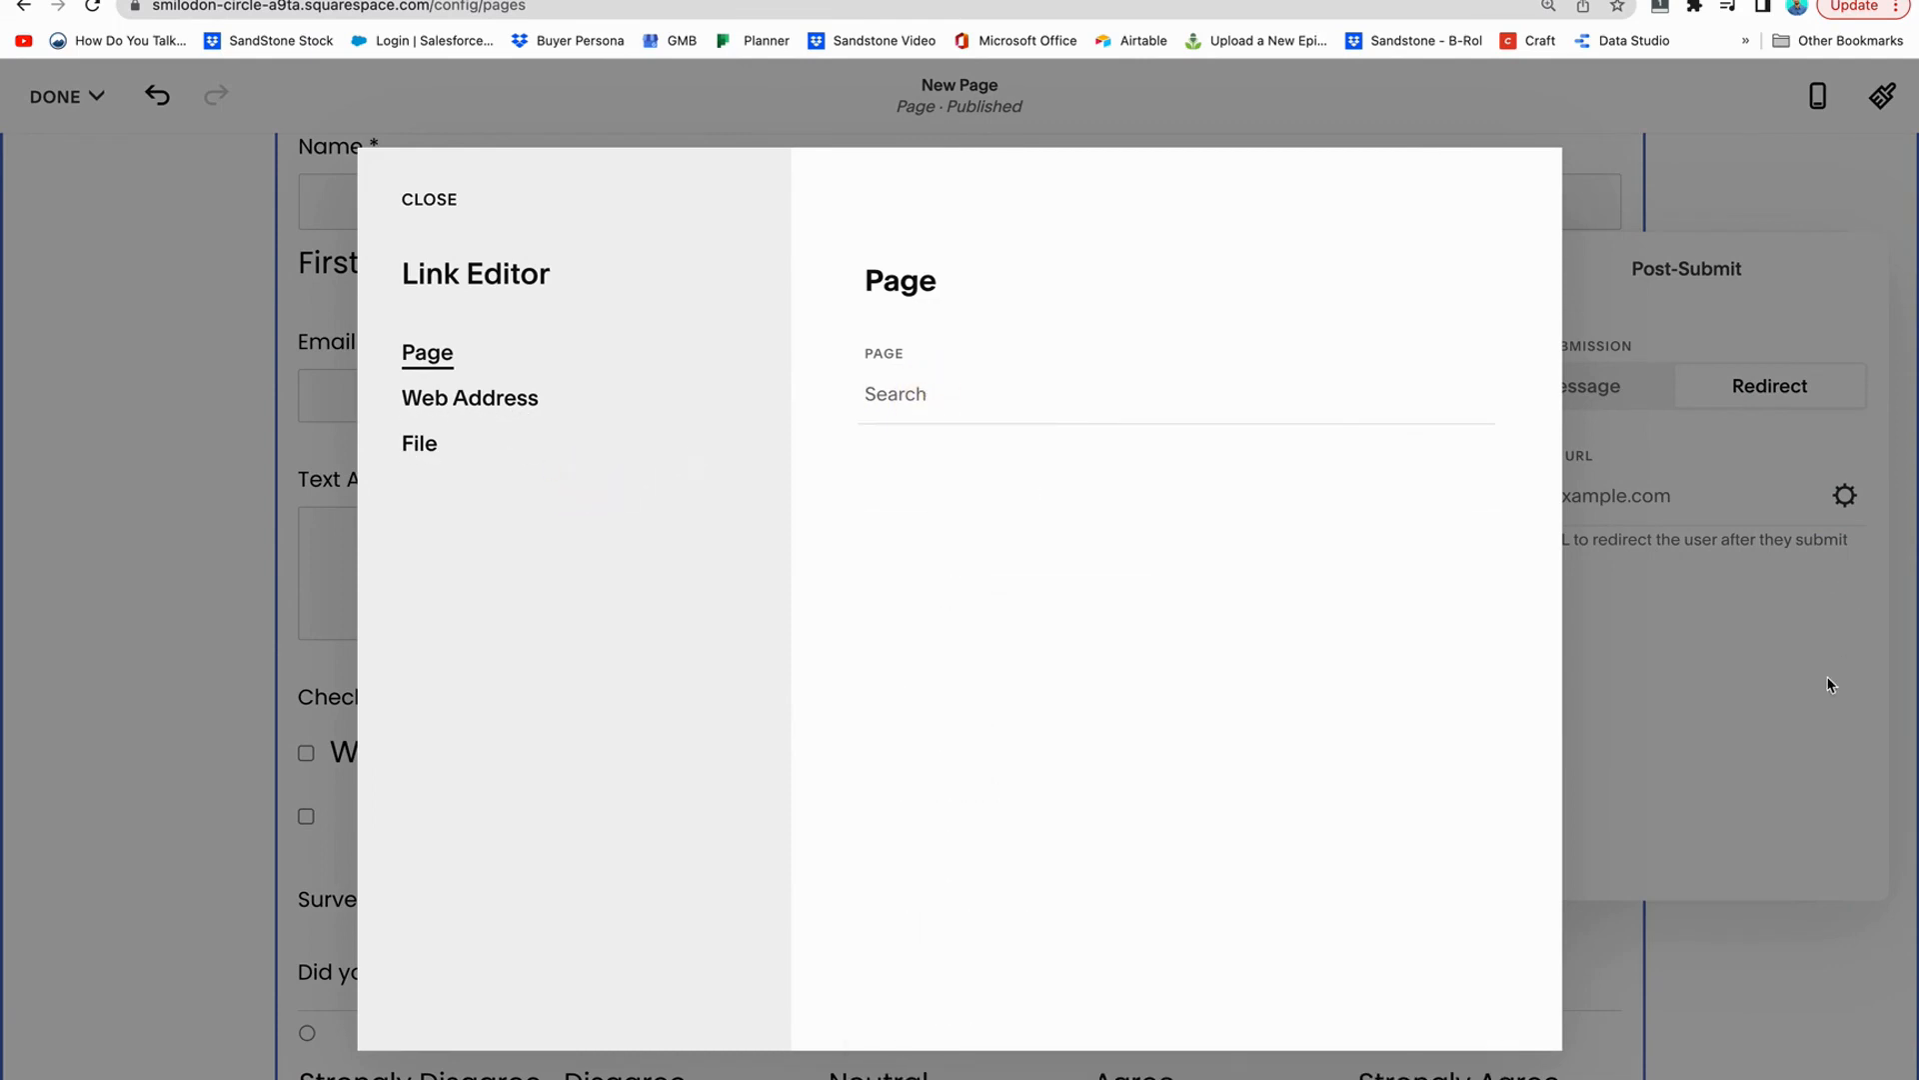
{"action": "left_click", "coordinate": [429, 200]}
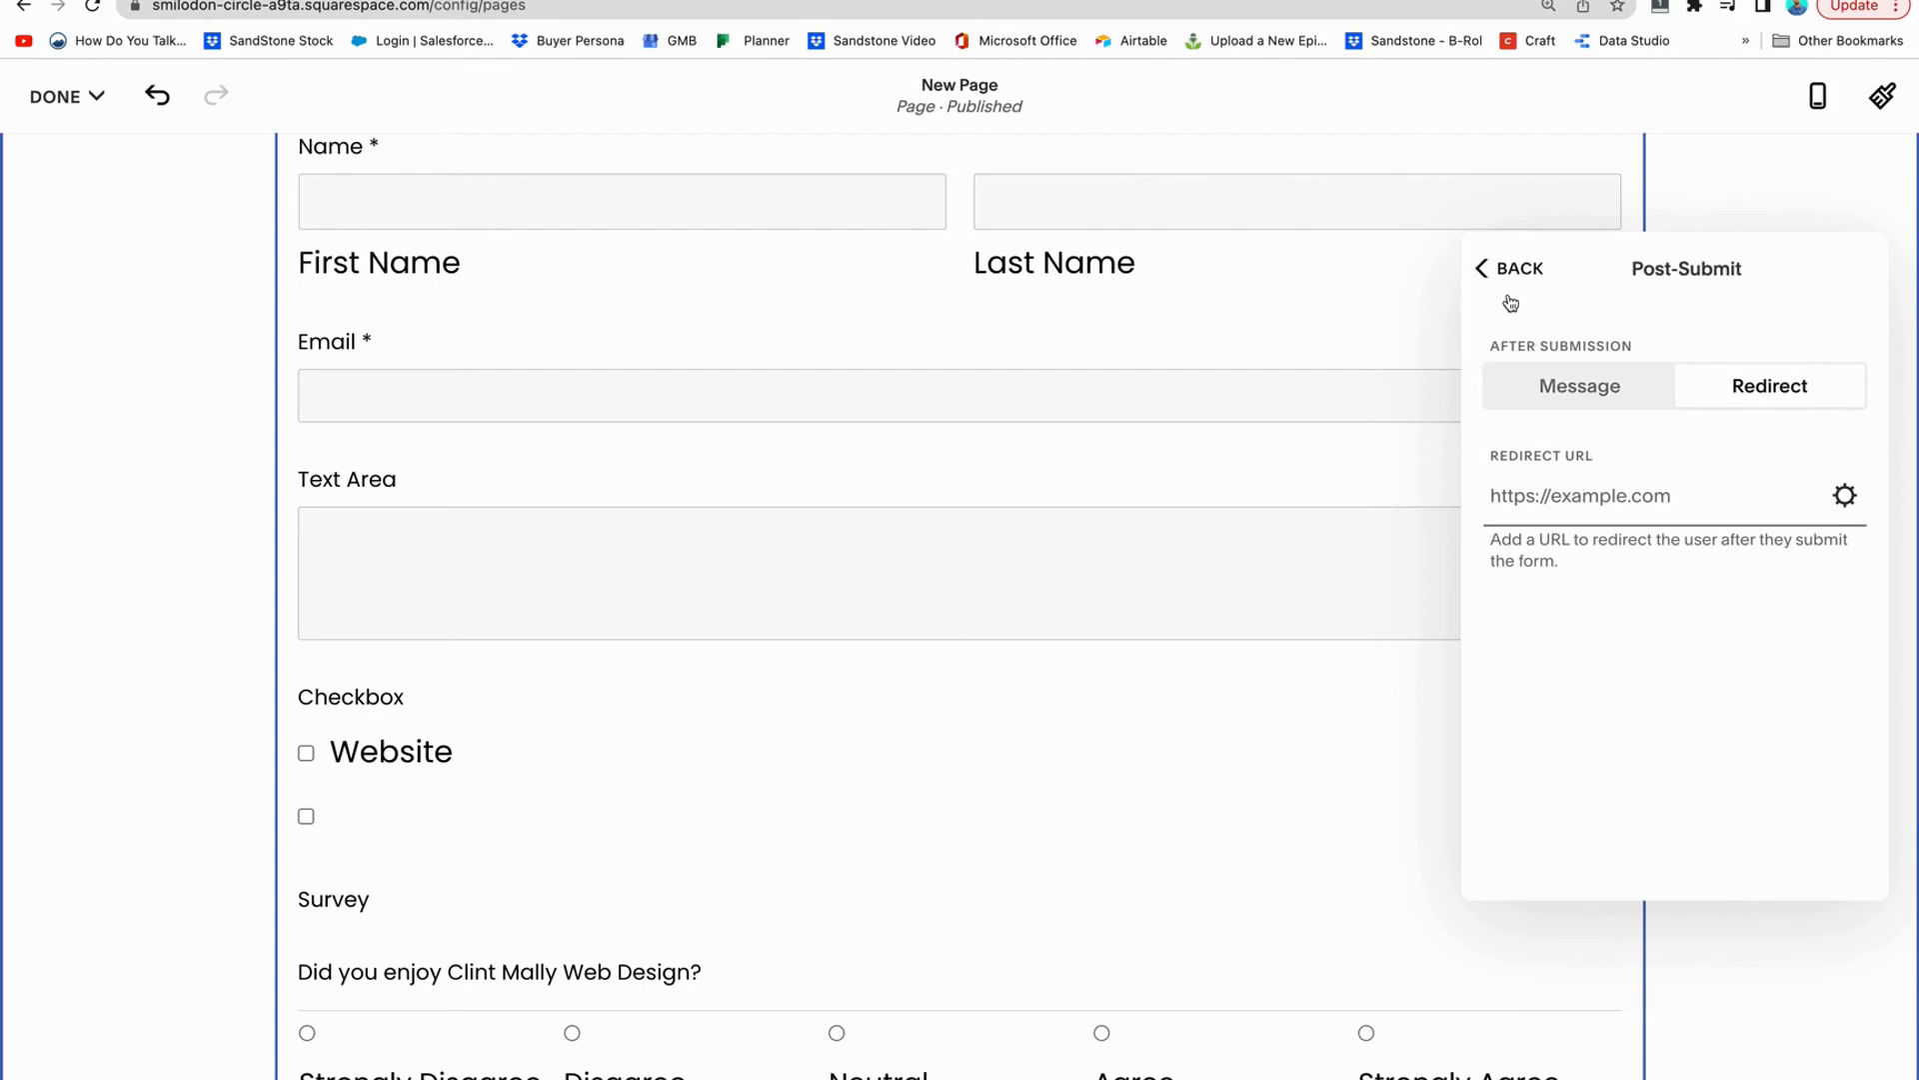
{"action": "mouse_move", "coordinate": [1503, 279]}
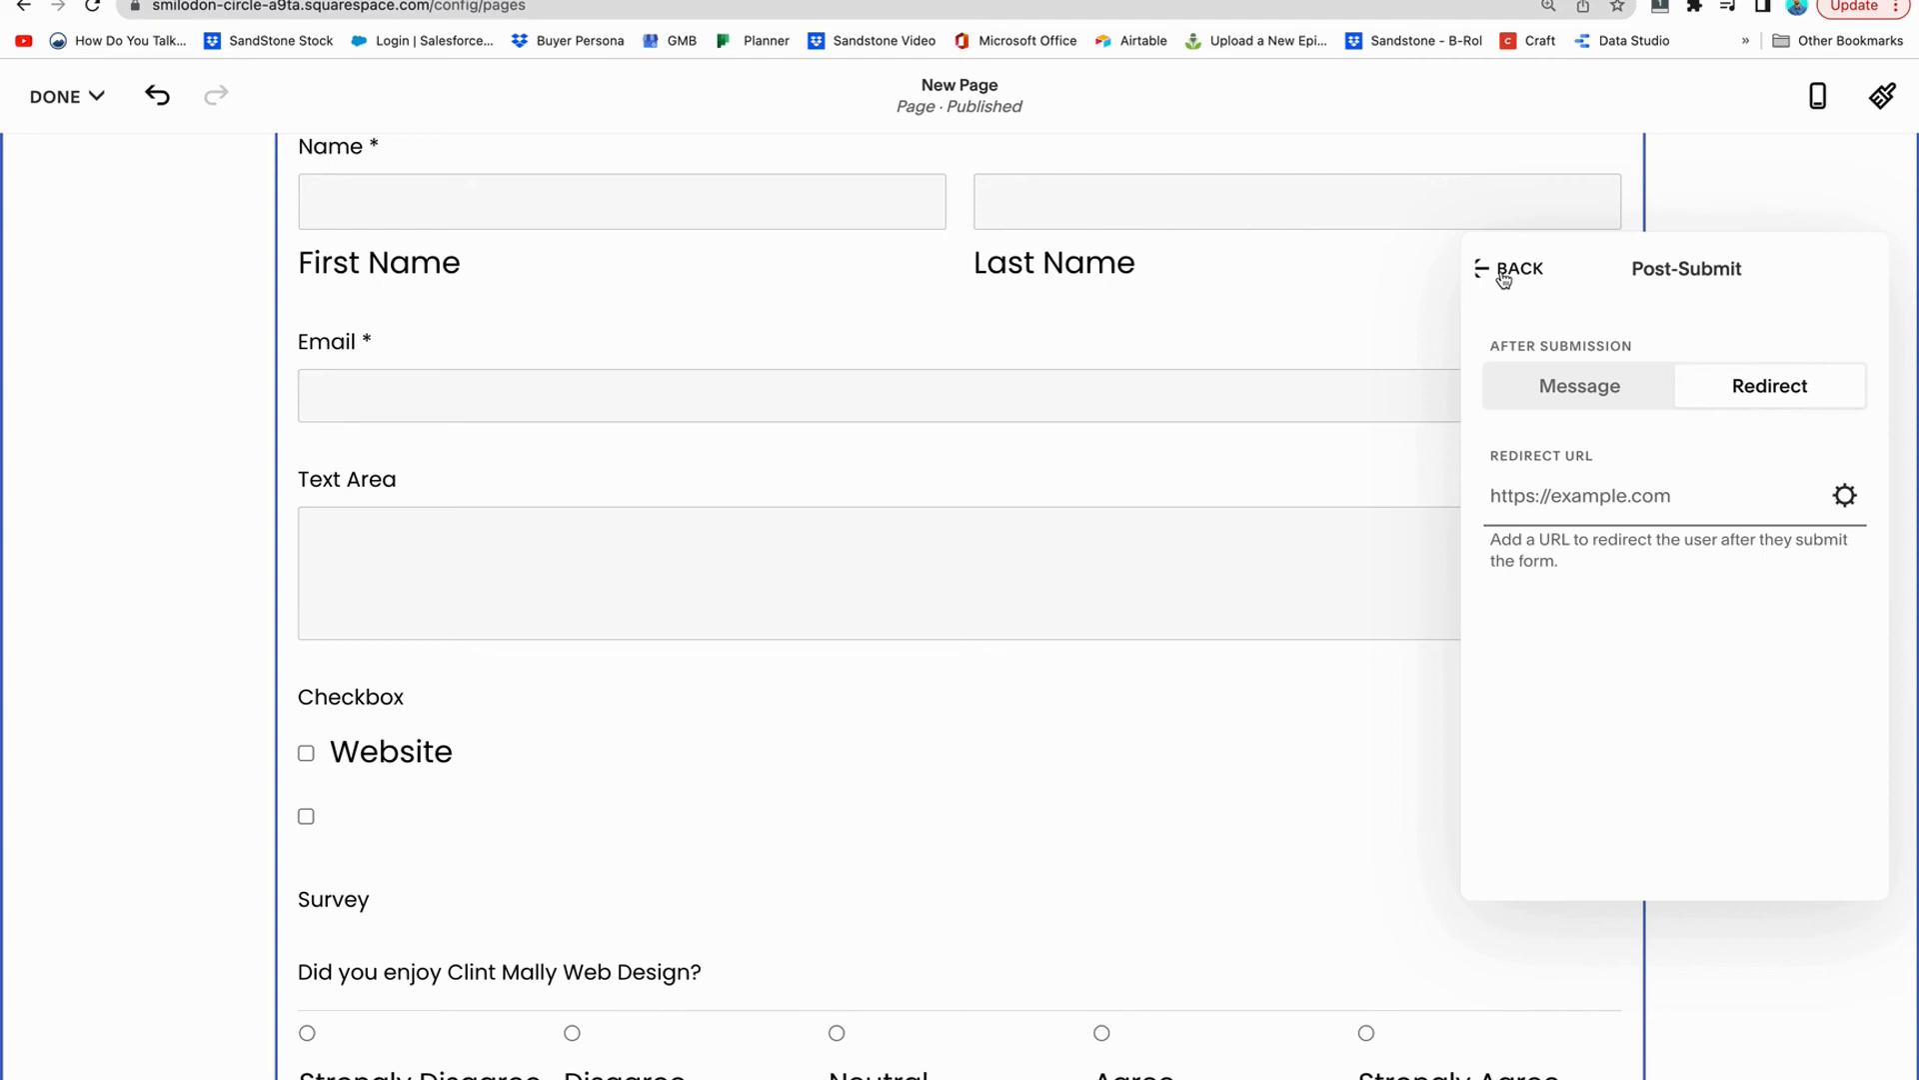
{"action": "left_click", "coordinate": [1511, 268]}
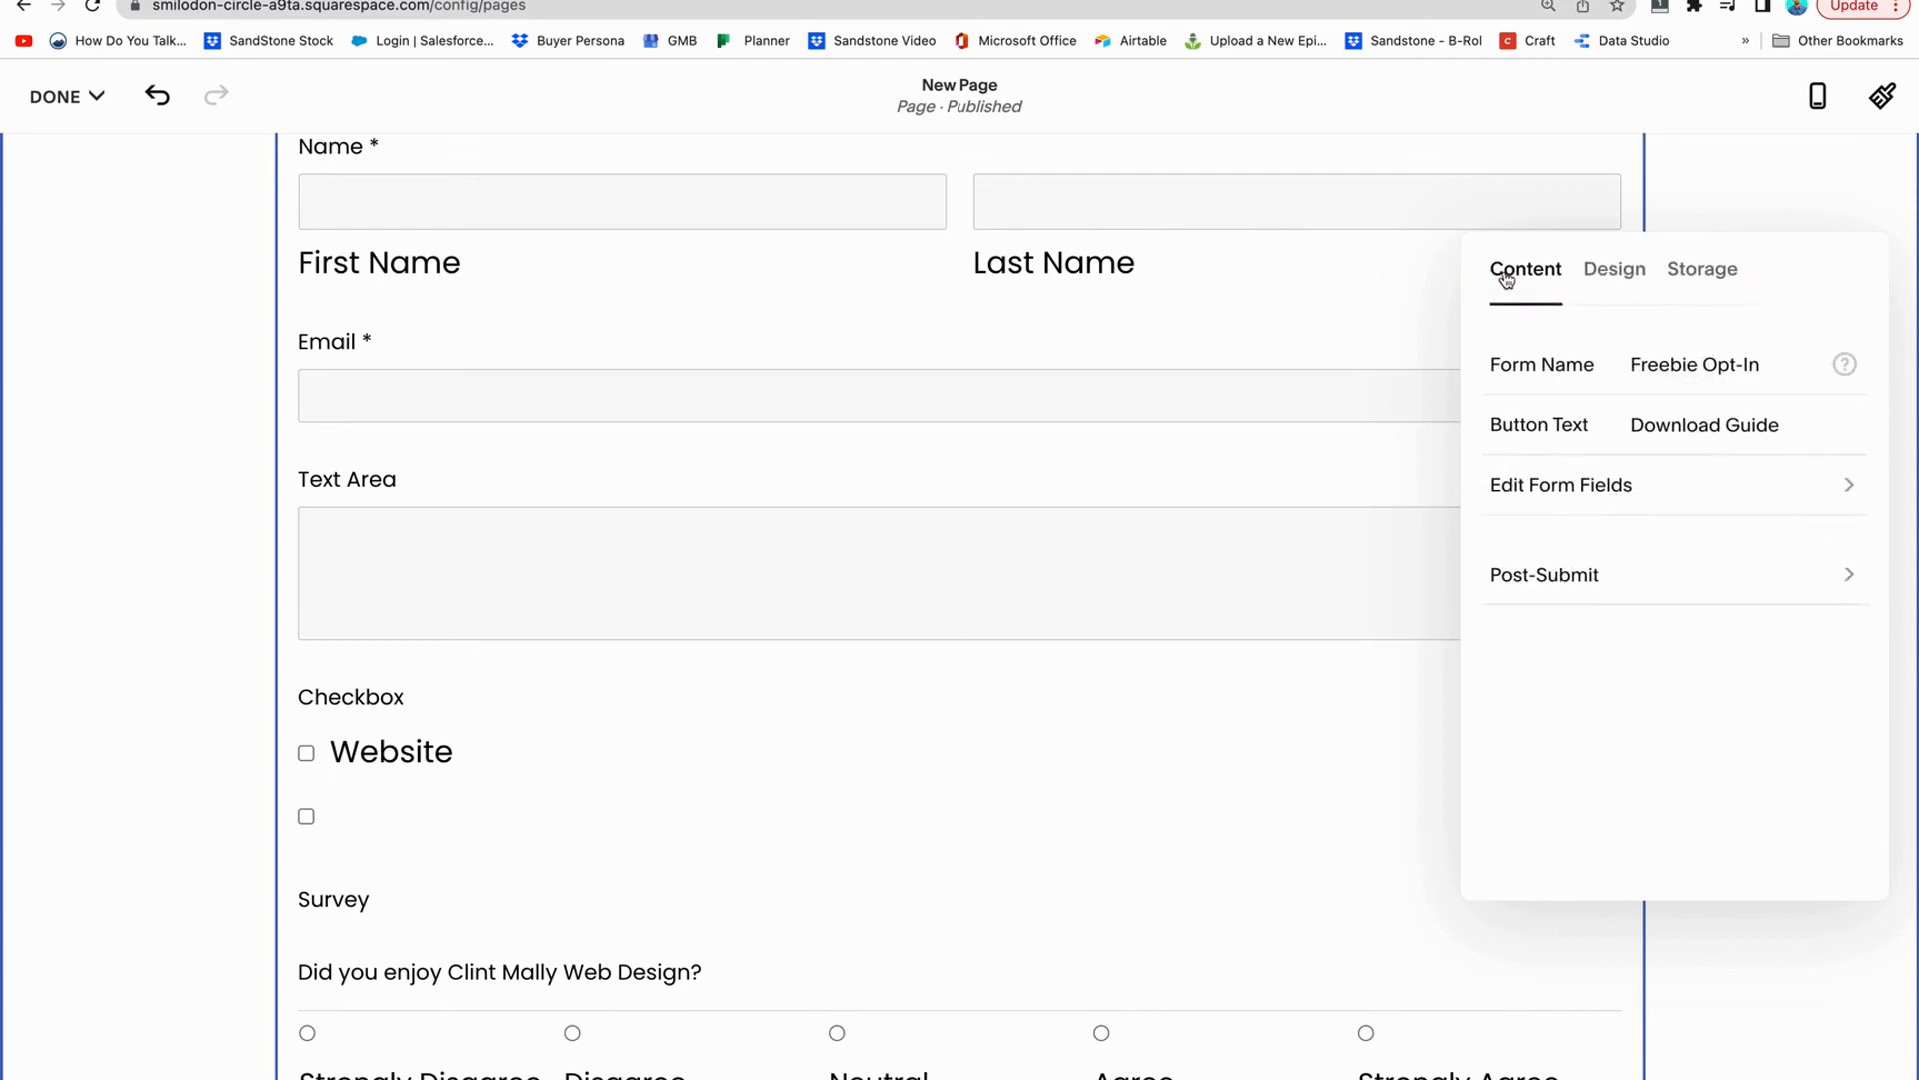
Turn on Lightbox, then preview the Open Form button's Freebie Opt-In popup before resuming editing
{"action": "left_click", "coordinate": [1613, 269]}
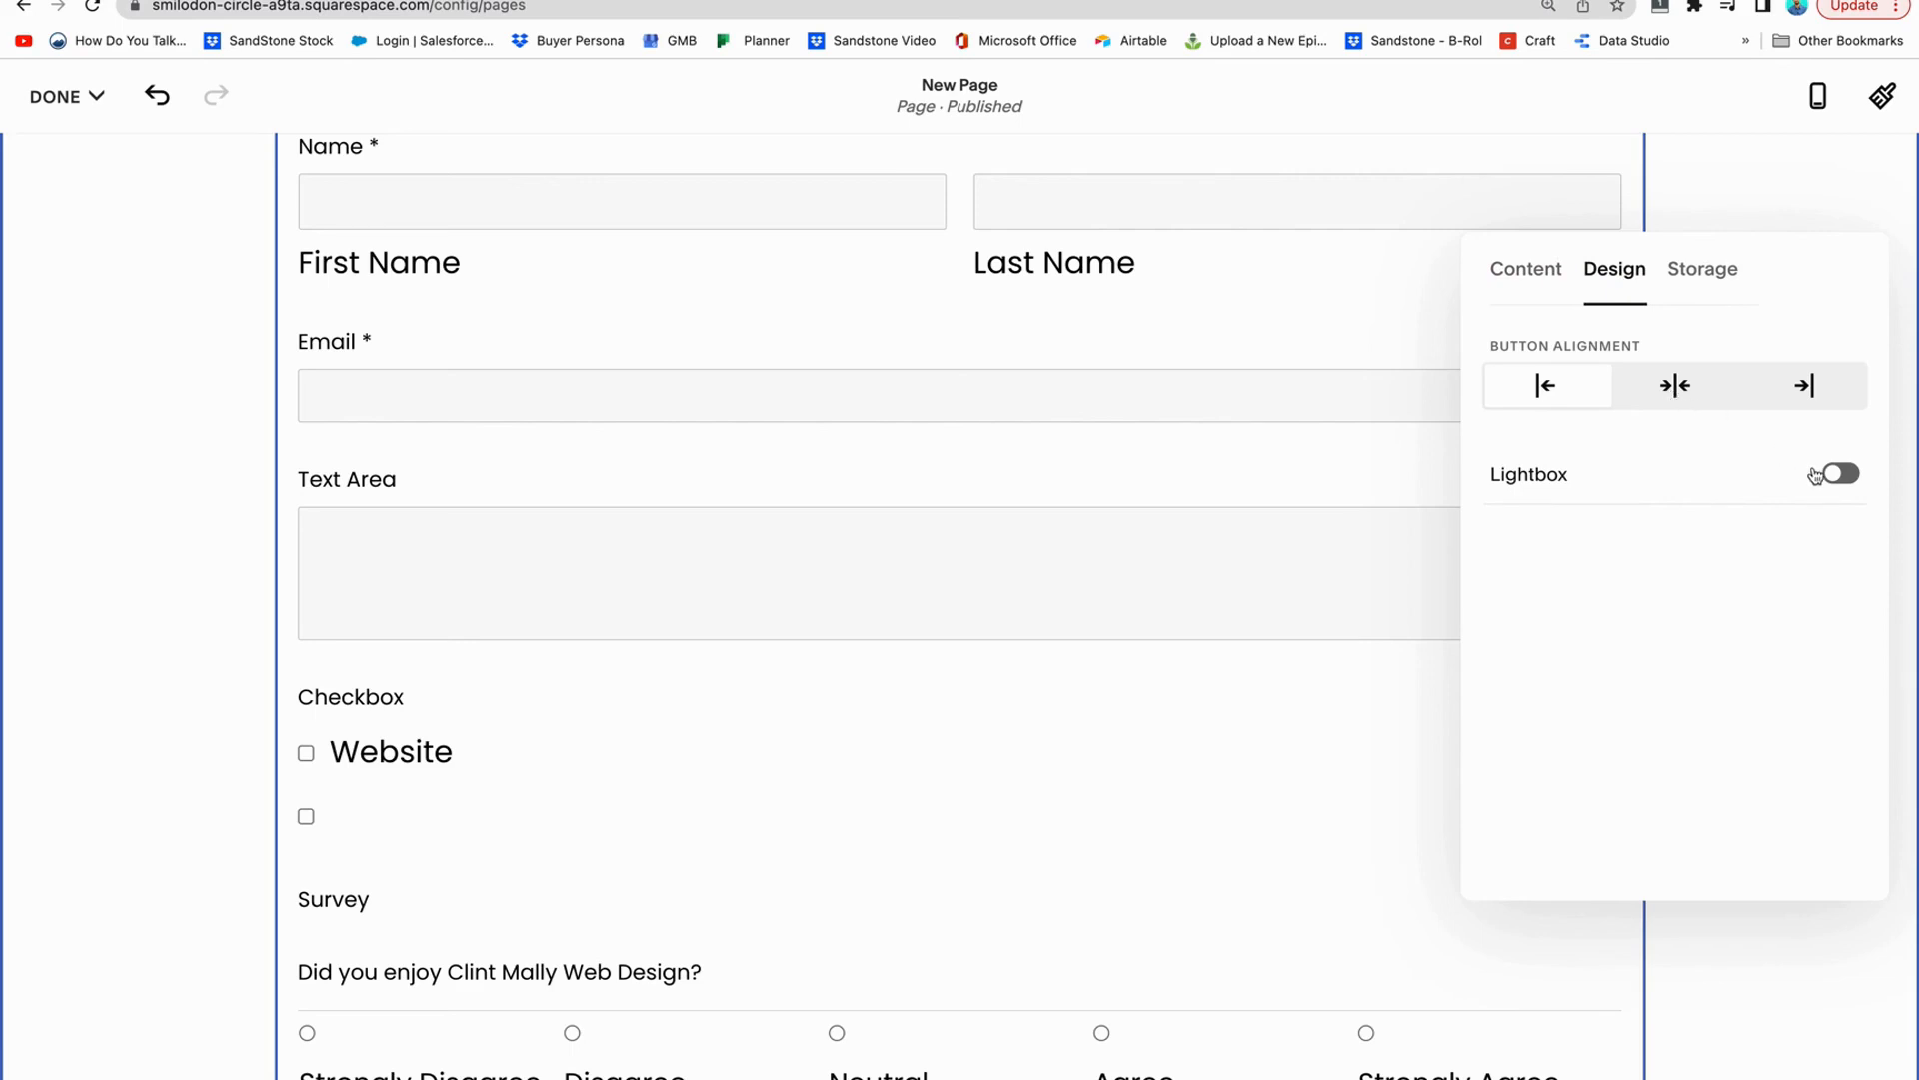
{"action": "left_click", "coordinate": [1835, 475]}
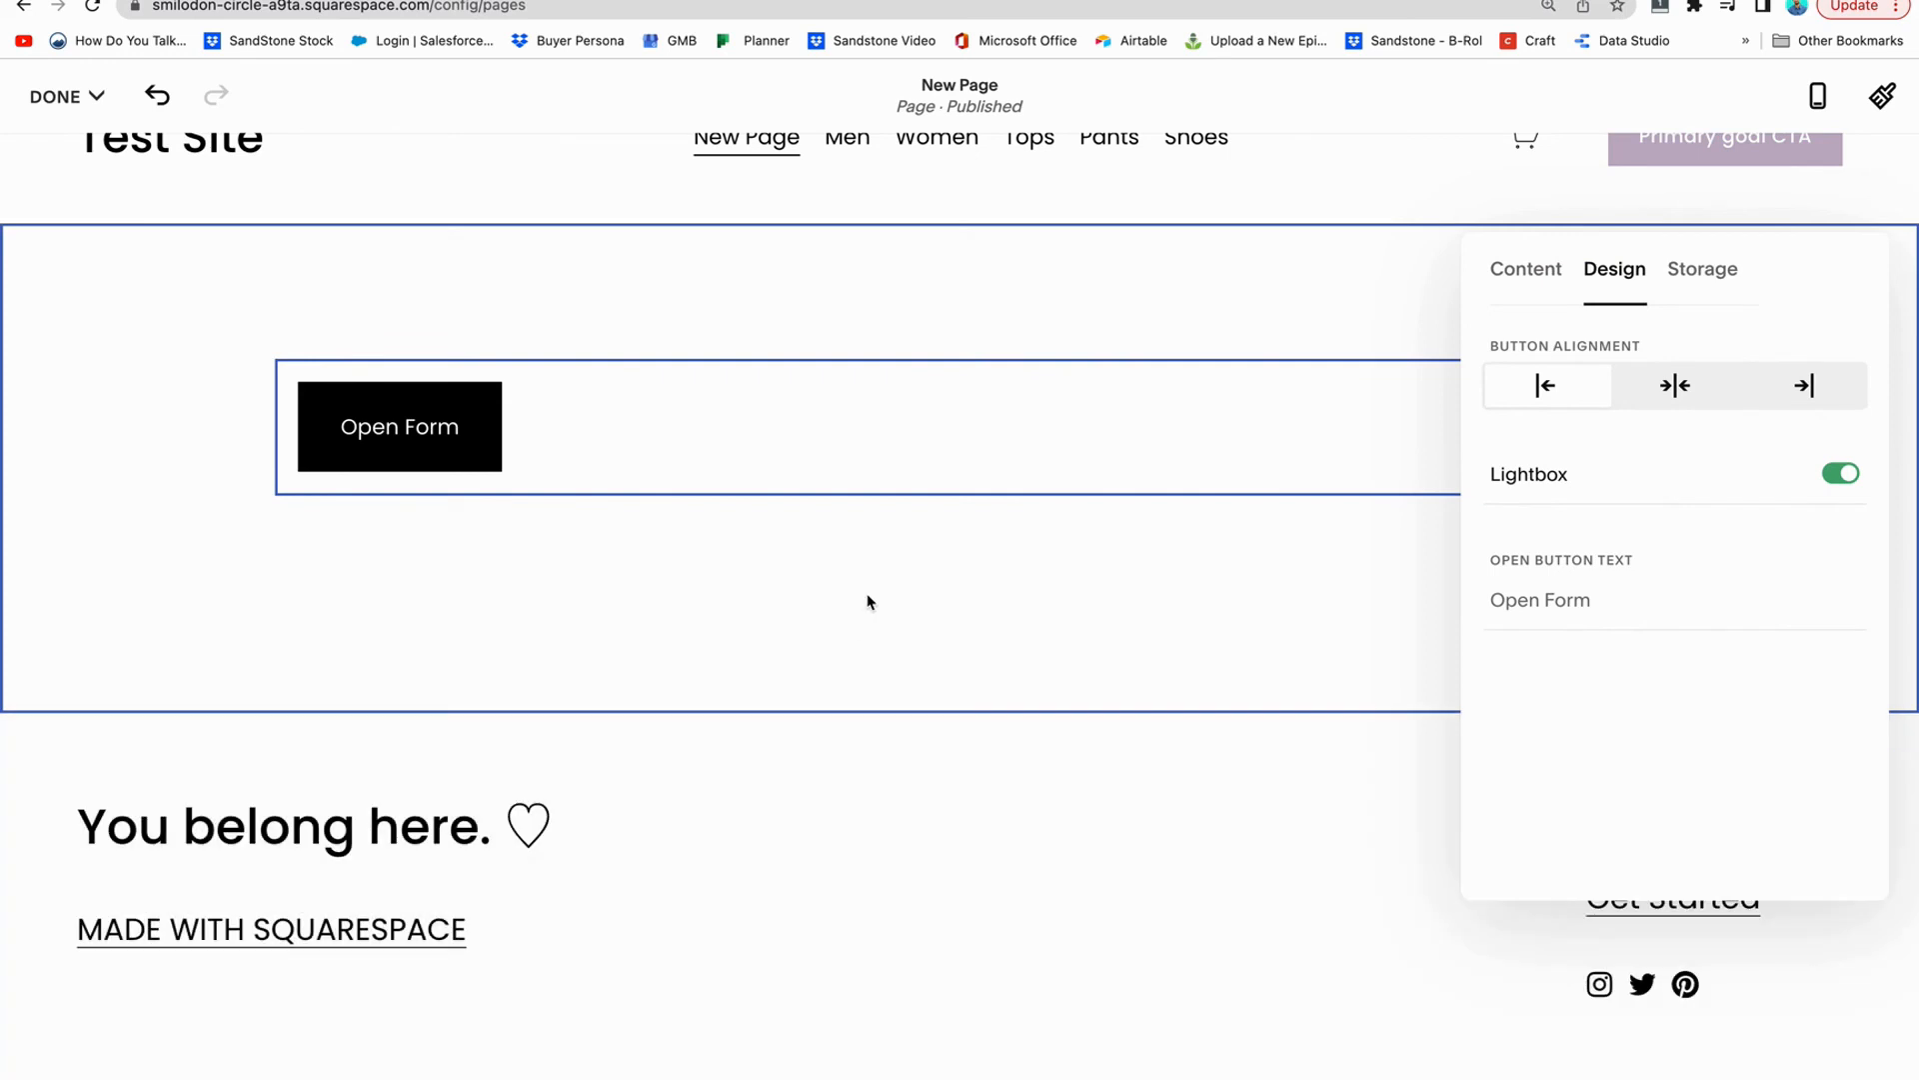
{"action": "left_click", "coordinate": [55, 97]}
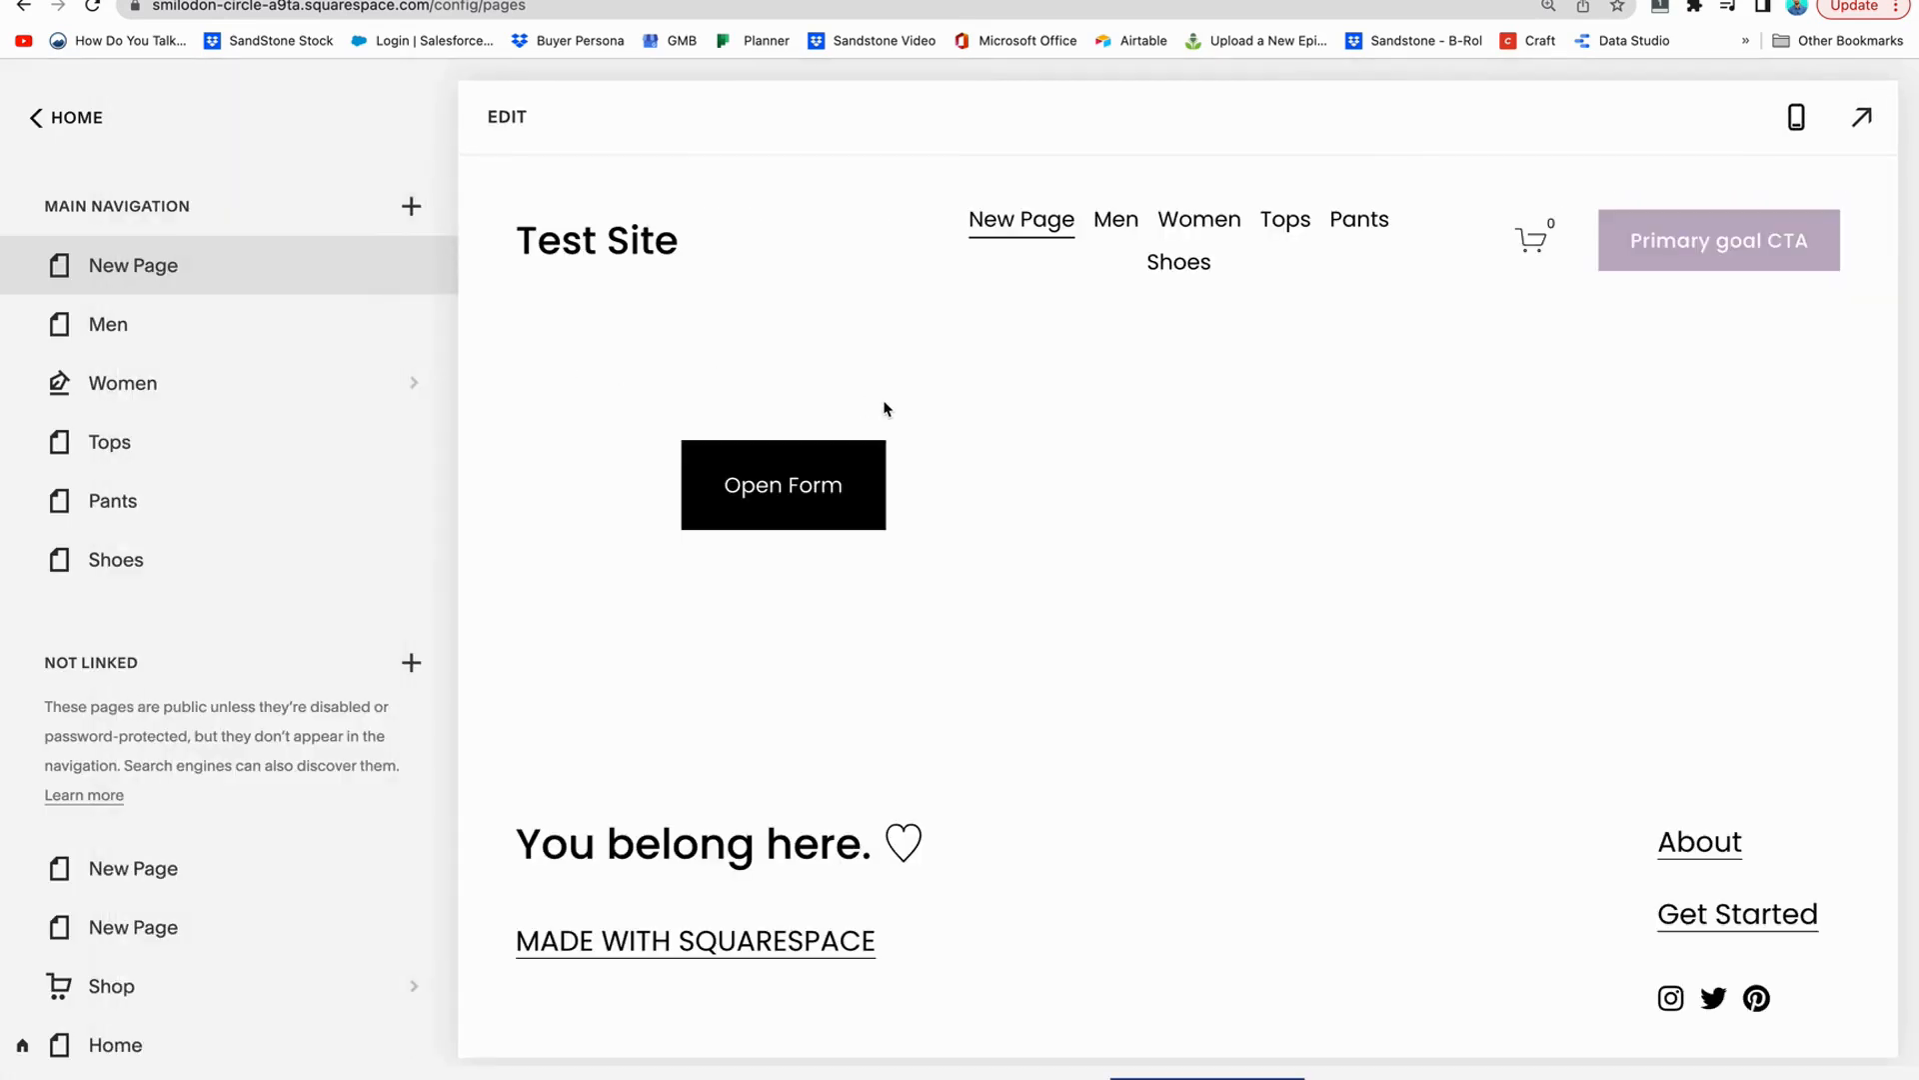
{"action": "left_click", "coordinate": [781, 484]}
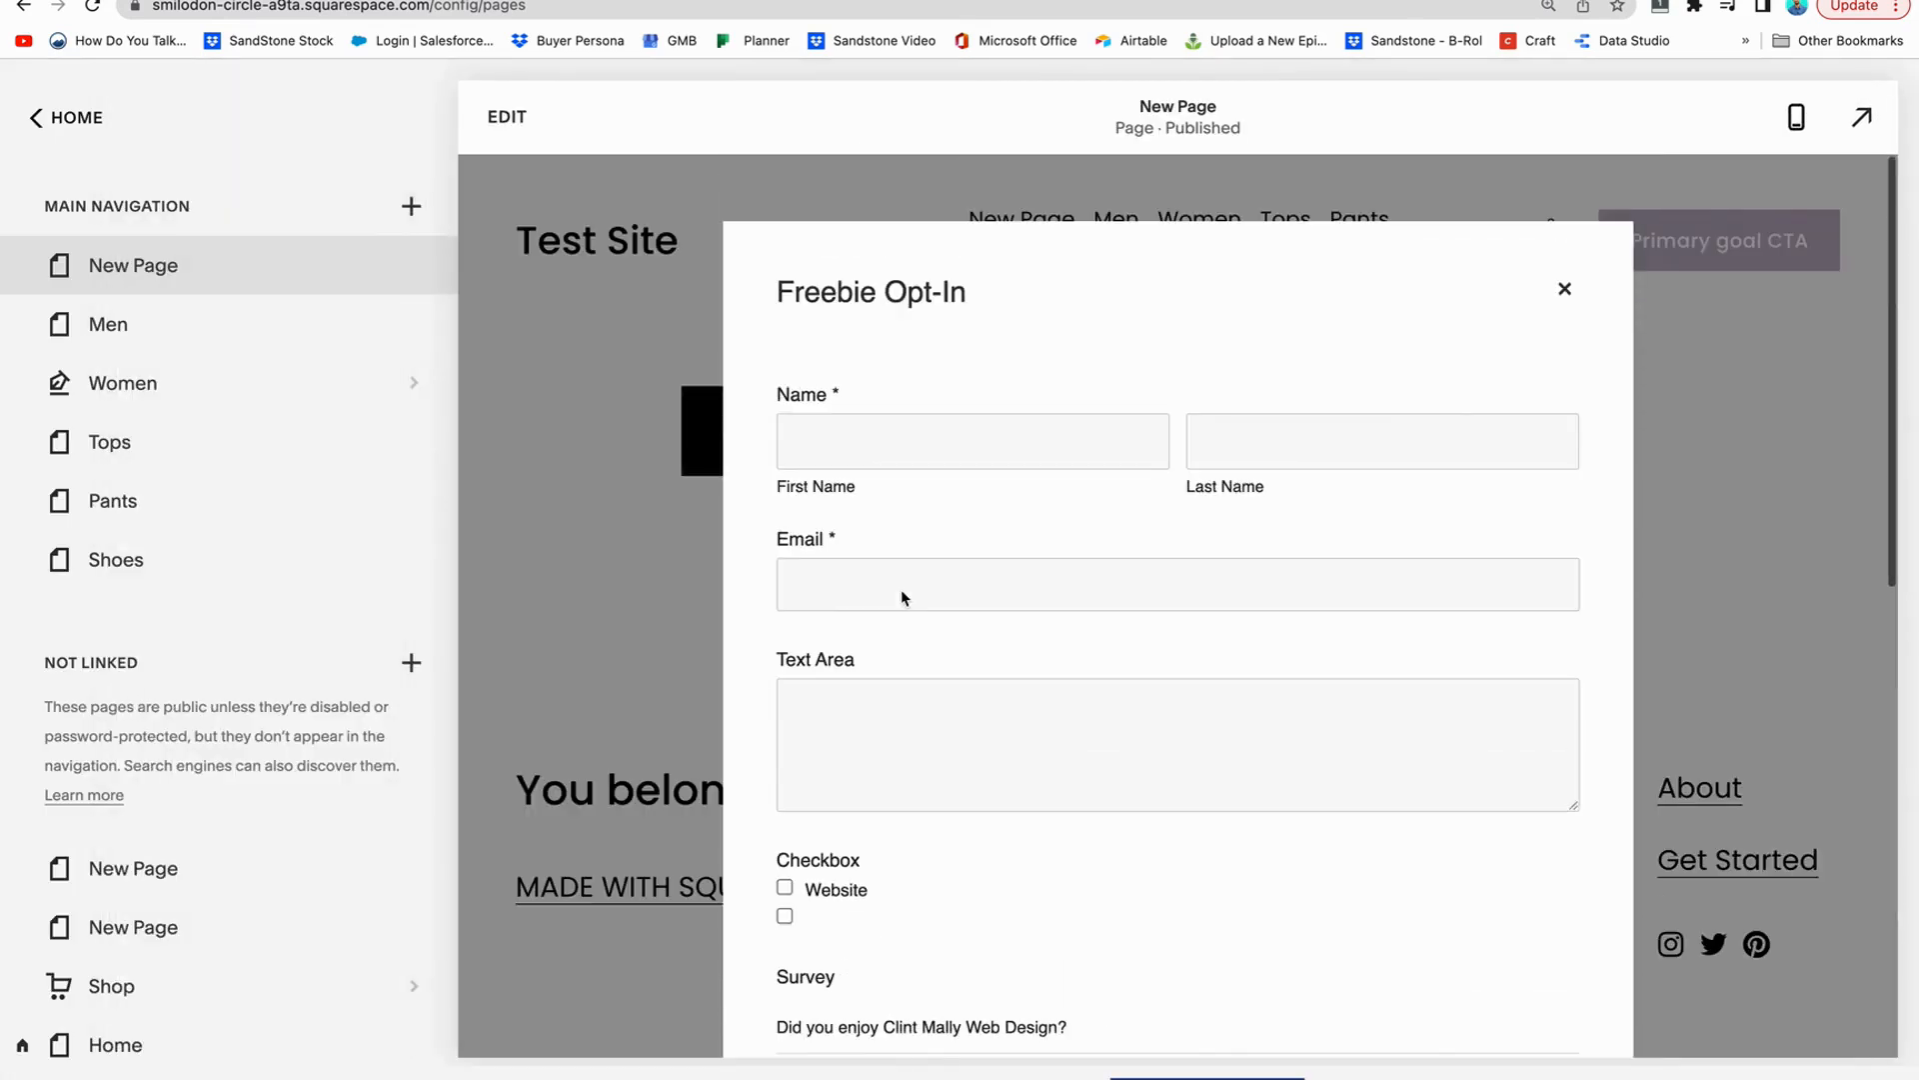
{"action": "left_click", "coordinate": [1564, 289]}
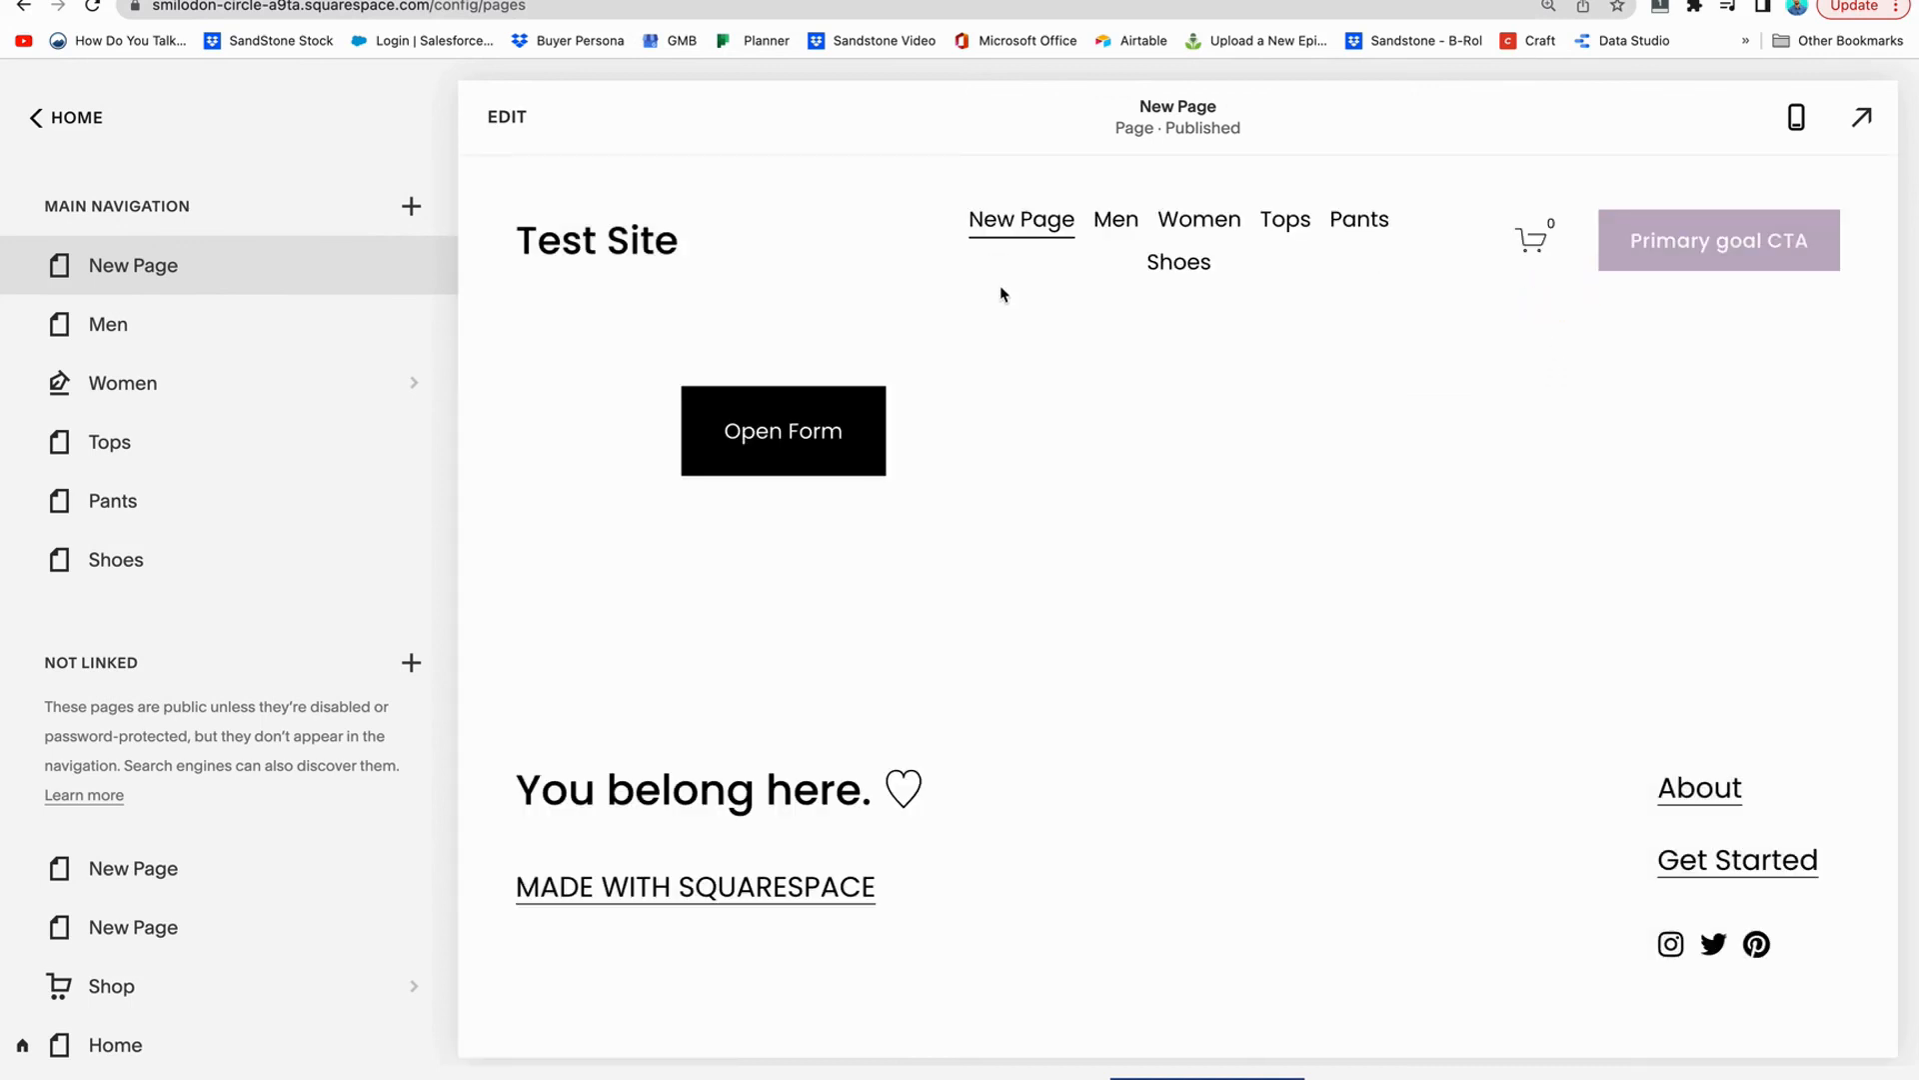
{"action": "left_click", "coordinate": [506, 116]}
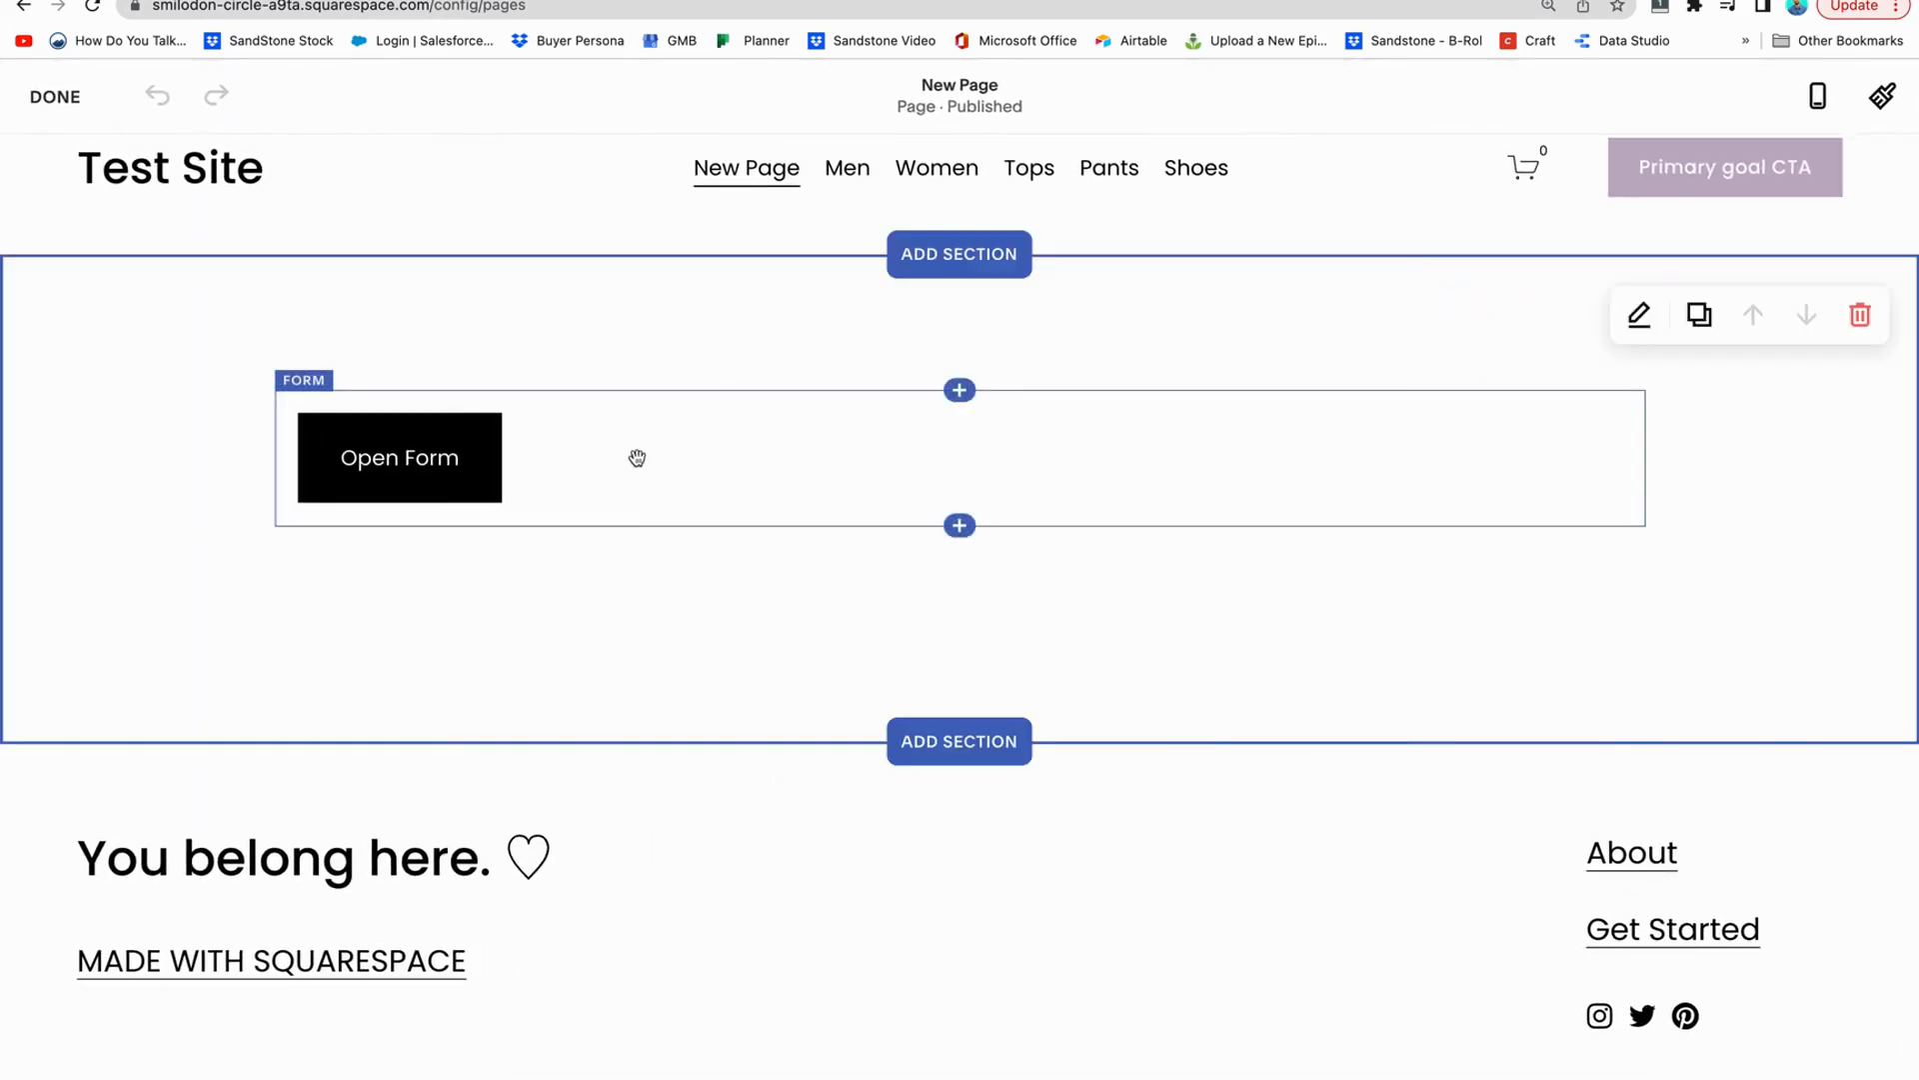
Center the form's lightbox button and relabel it 'Learn more'
{"action": "left_click", "coordinate": [1640, 315]}
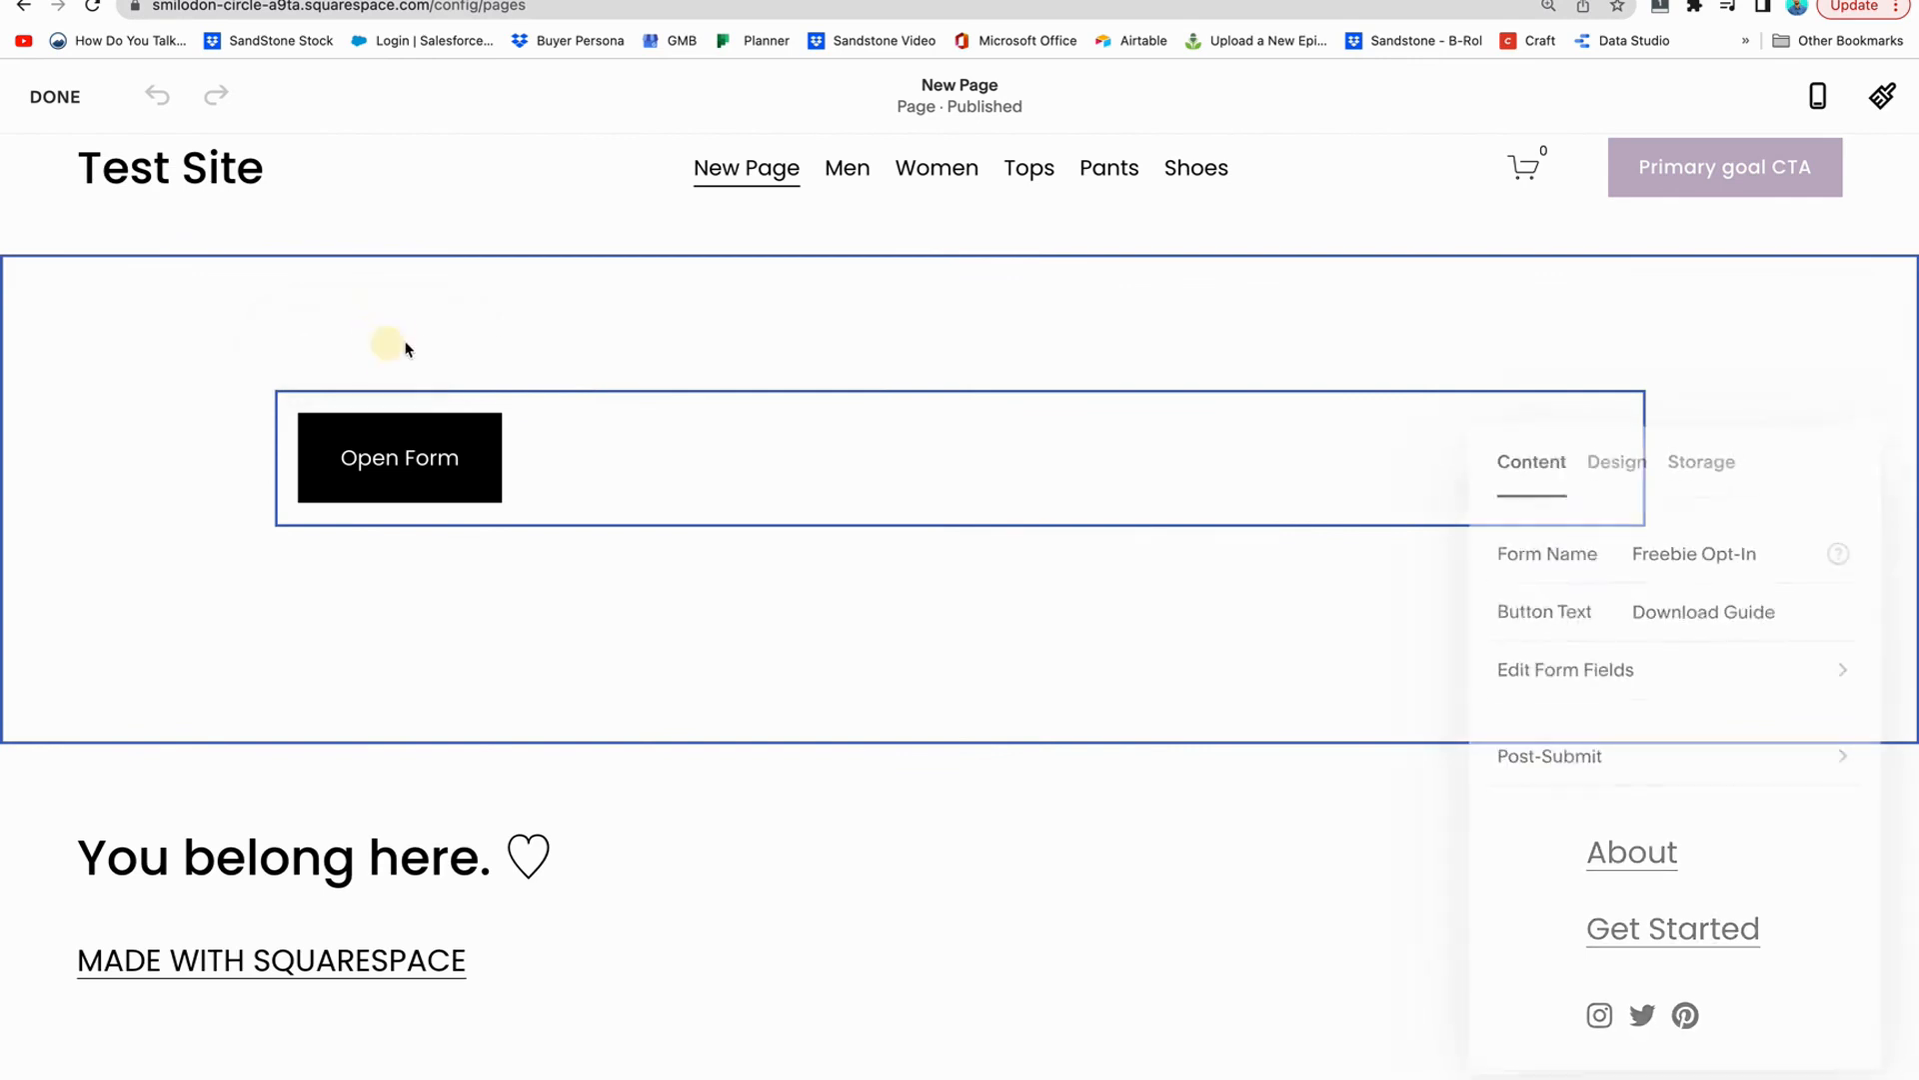
{"action": "left_click", "coordinate": [1615, 461]}
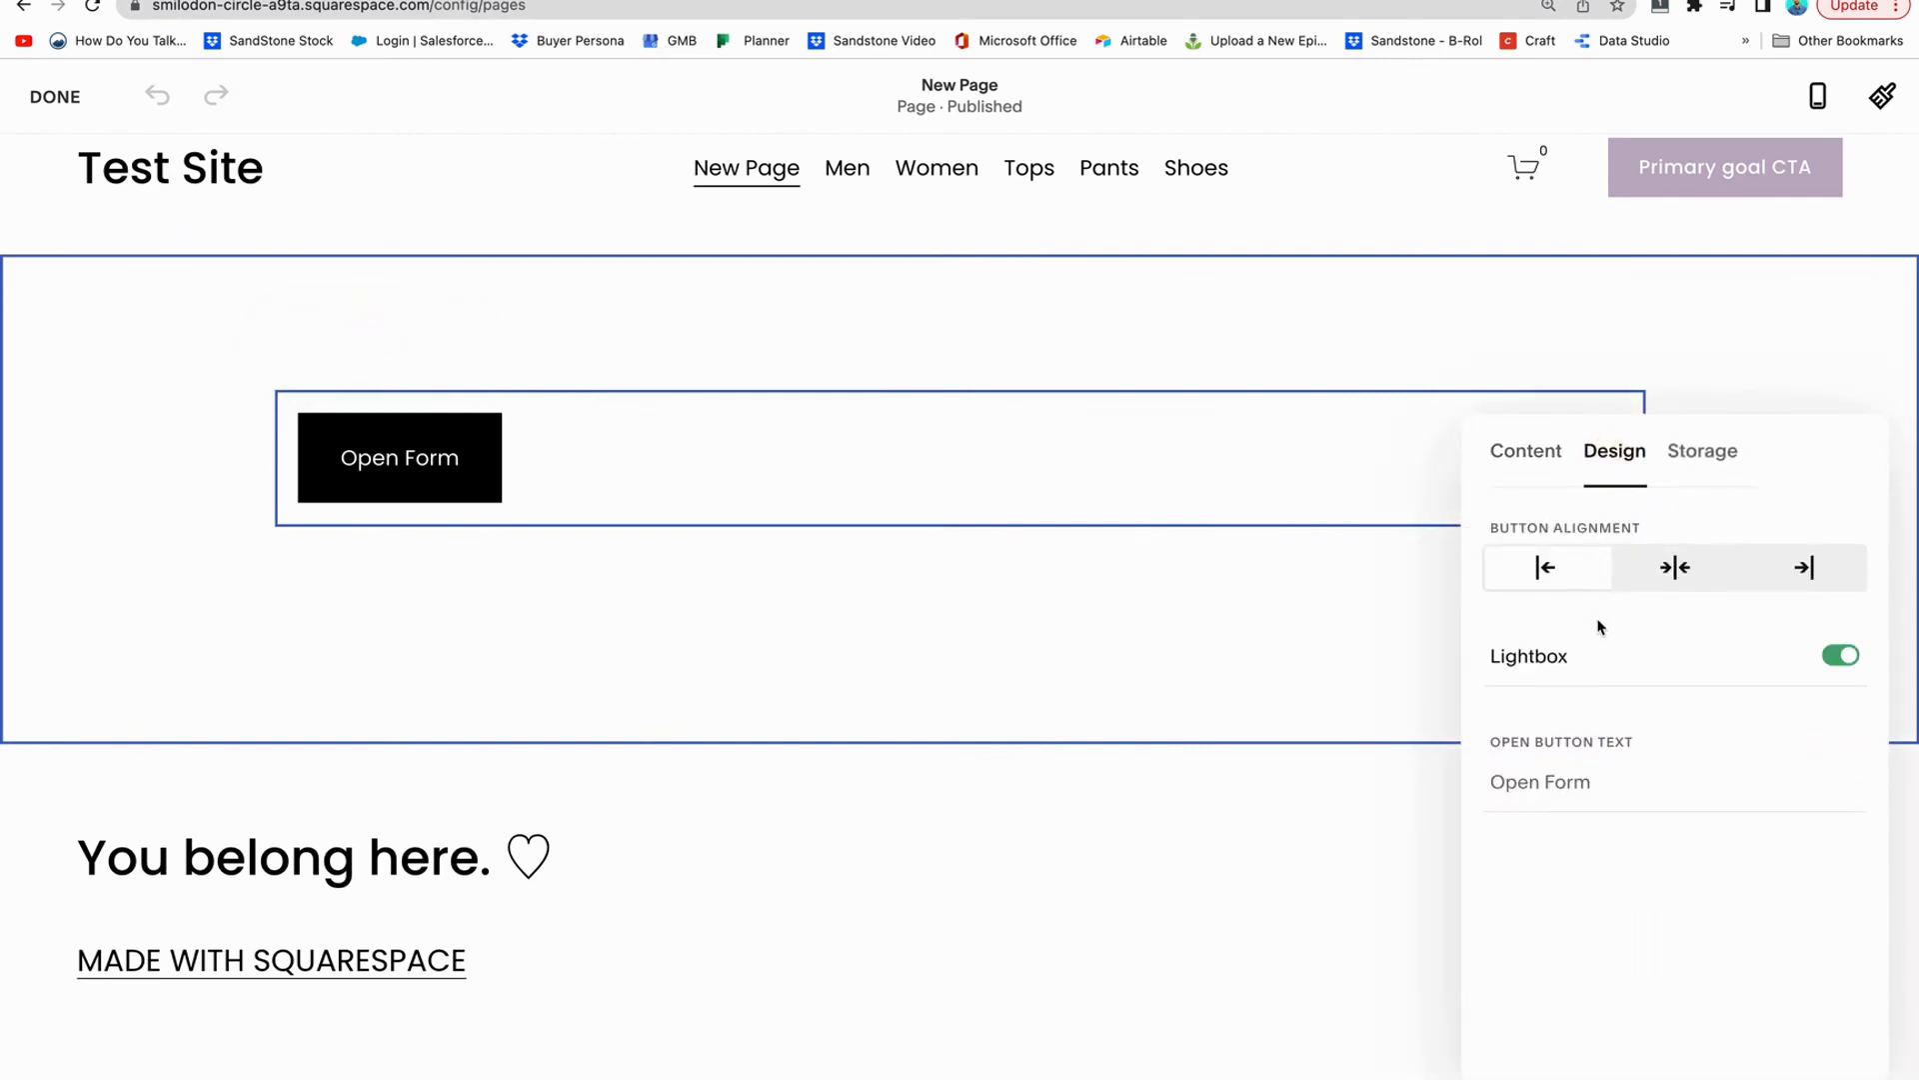
{"action": "left_click", "coordinate": [1674, 566]}
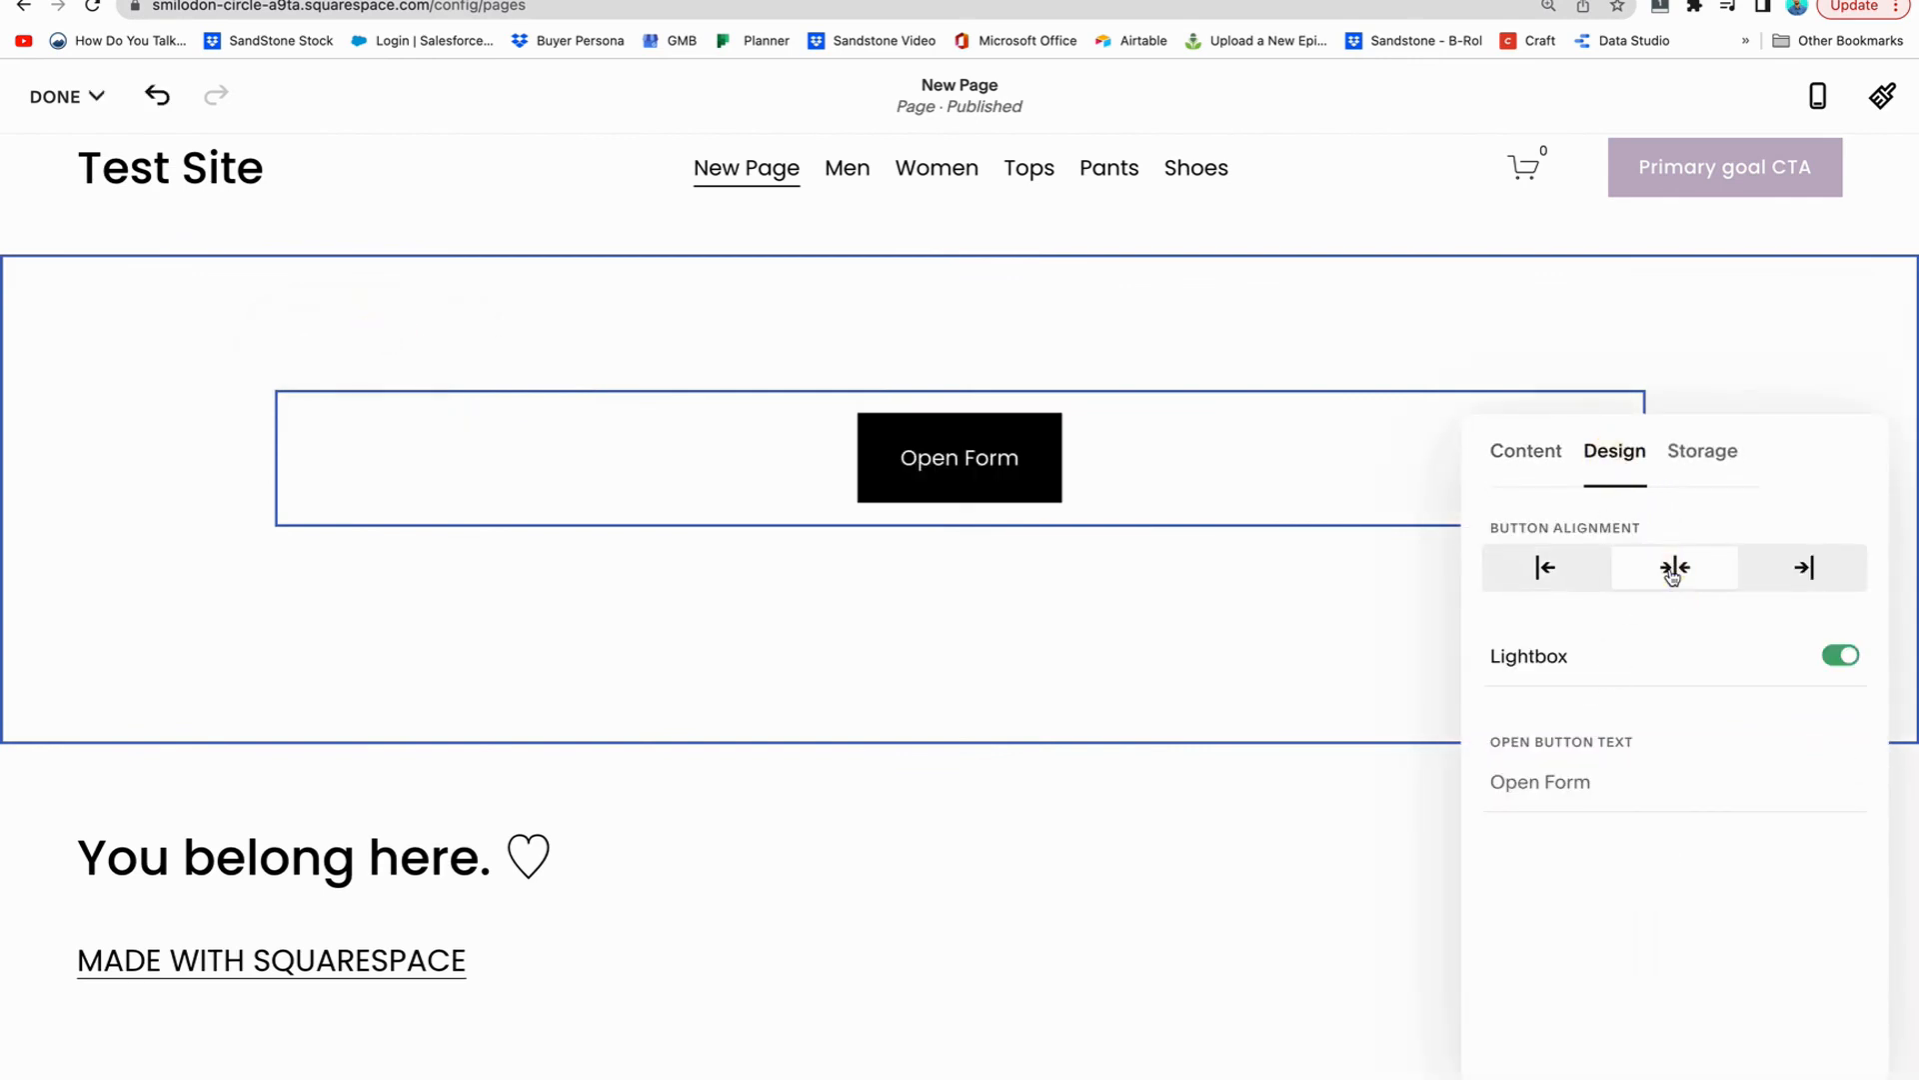
{"action": "left_click", "coordinate": [1592, 782]}
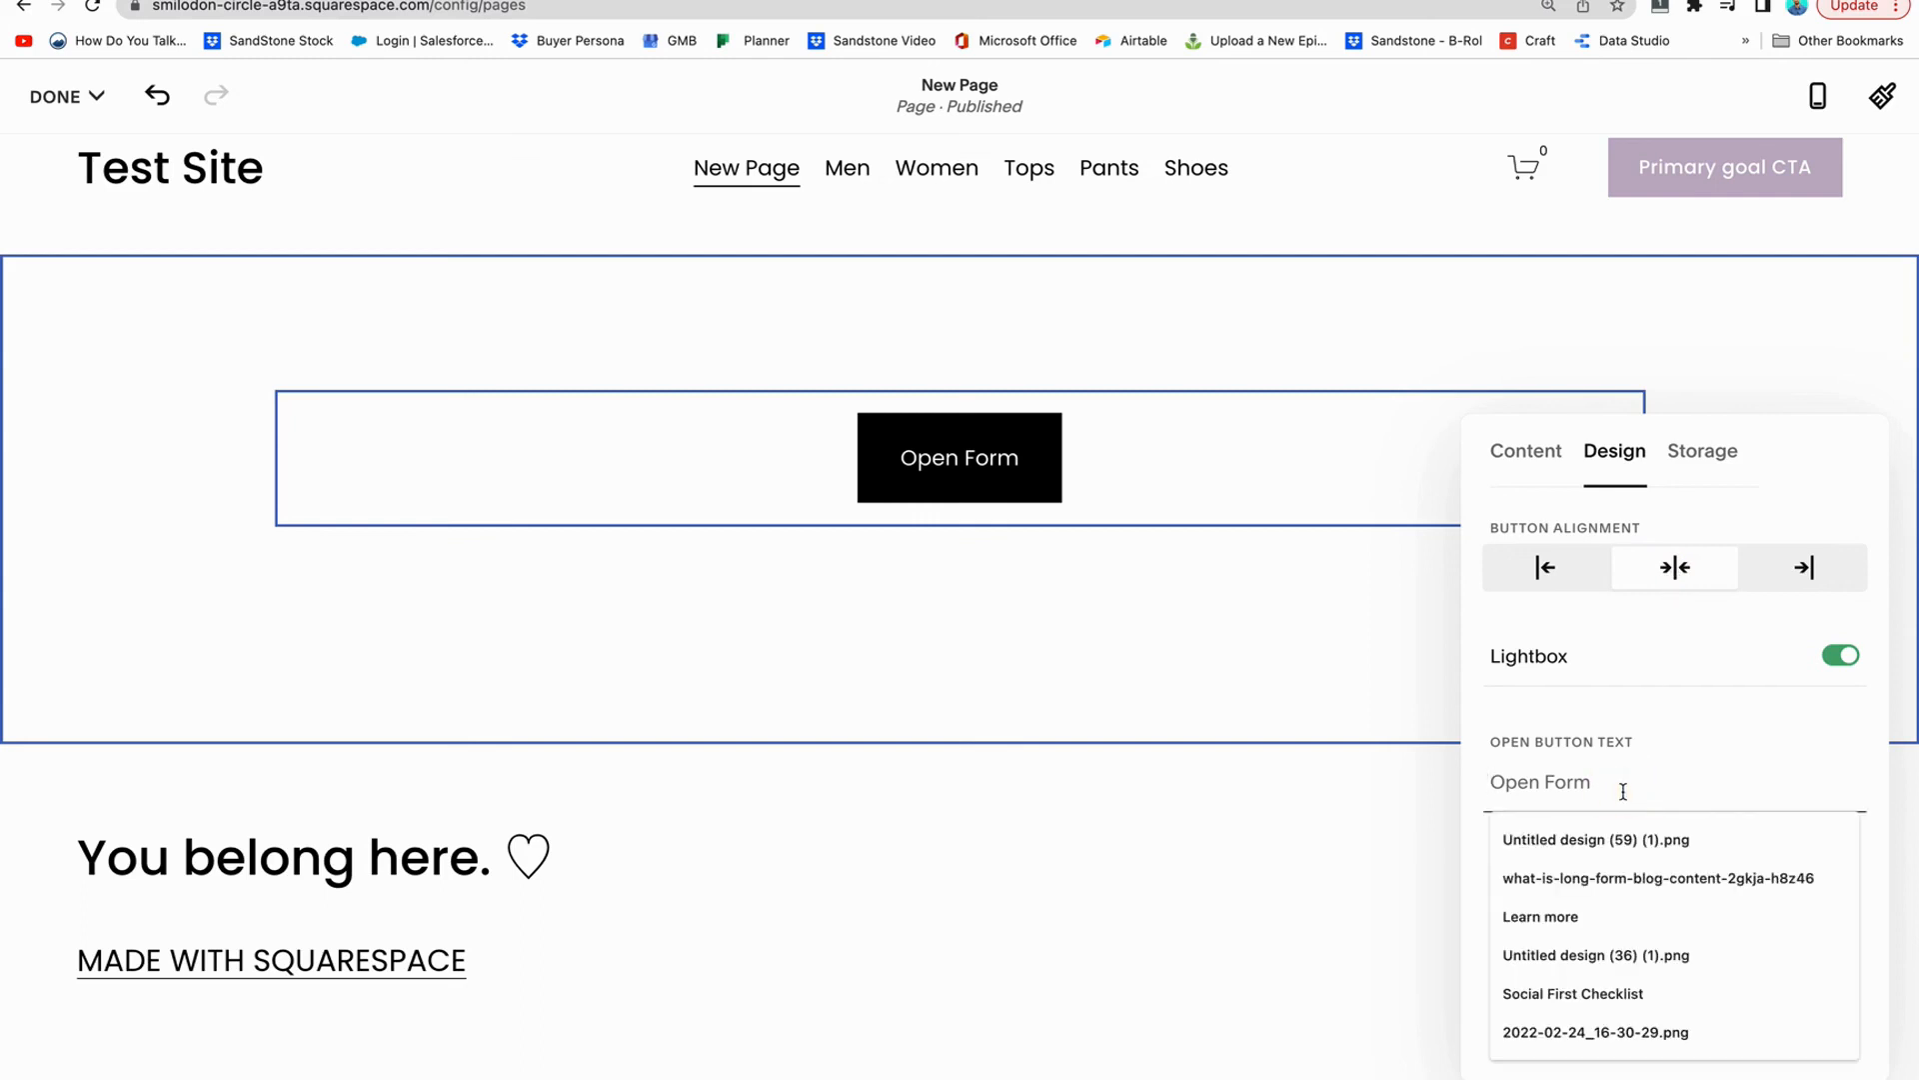
{"action": "left_click", "coordinate": [1596, 840]}
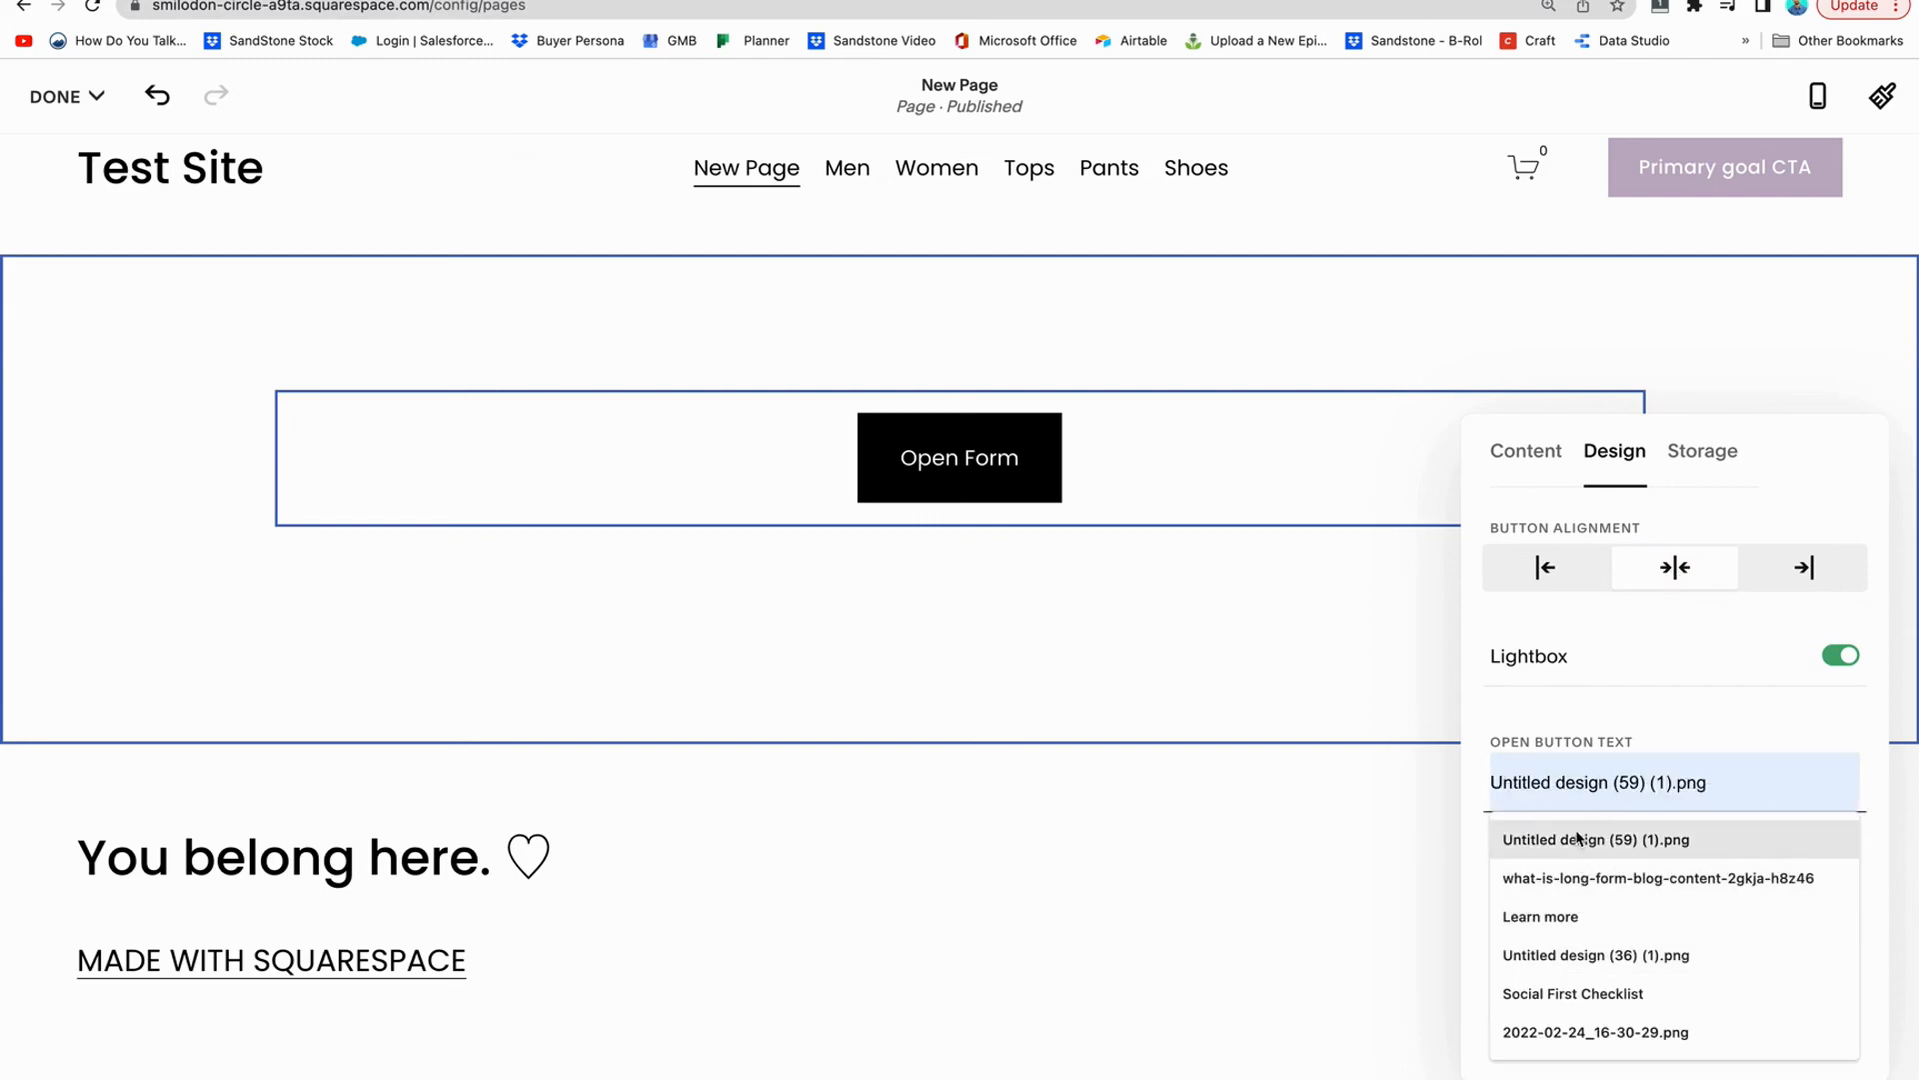
{"action": "left_click", "coordinate": [1540, 916]}
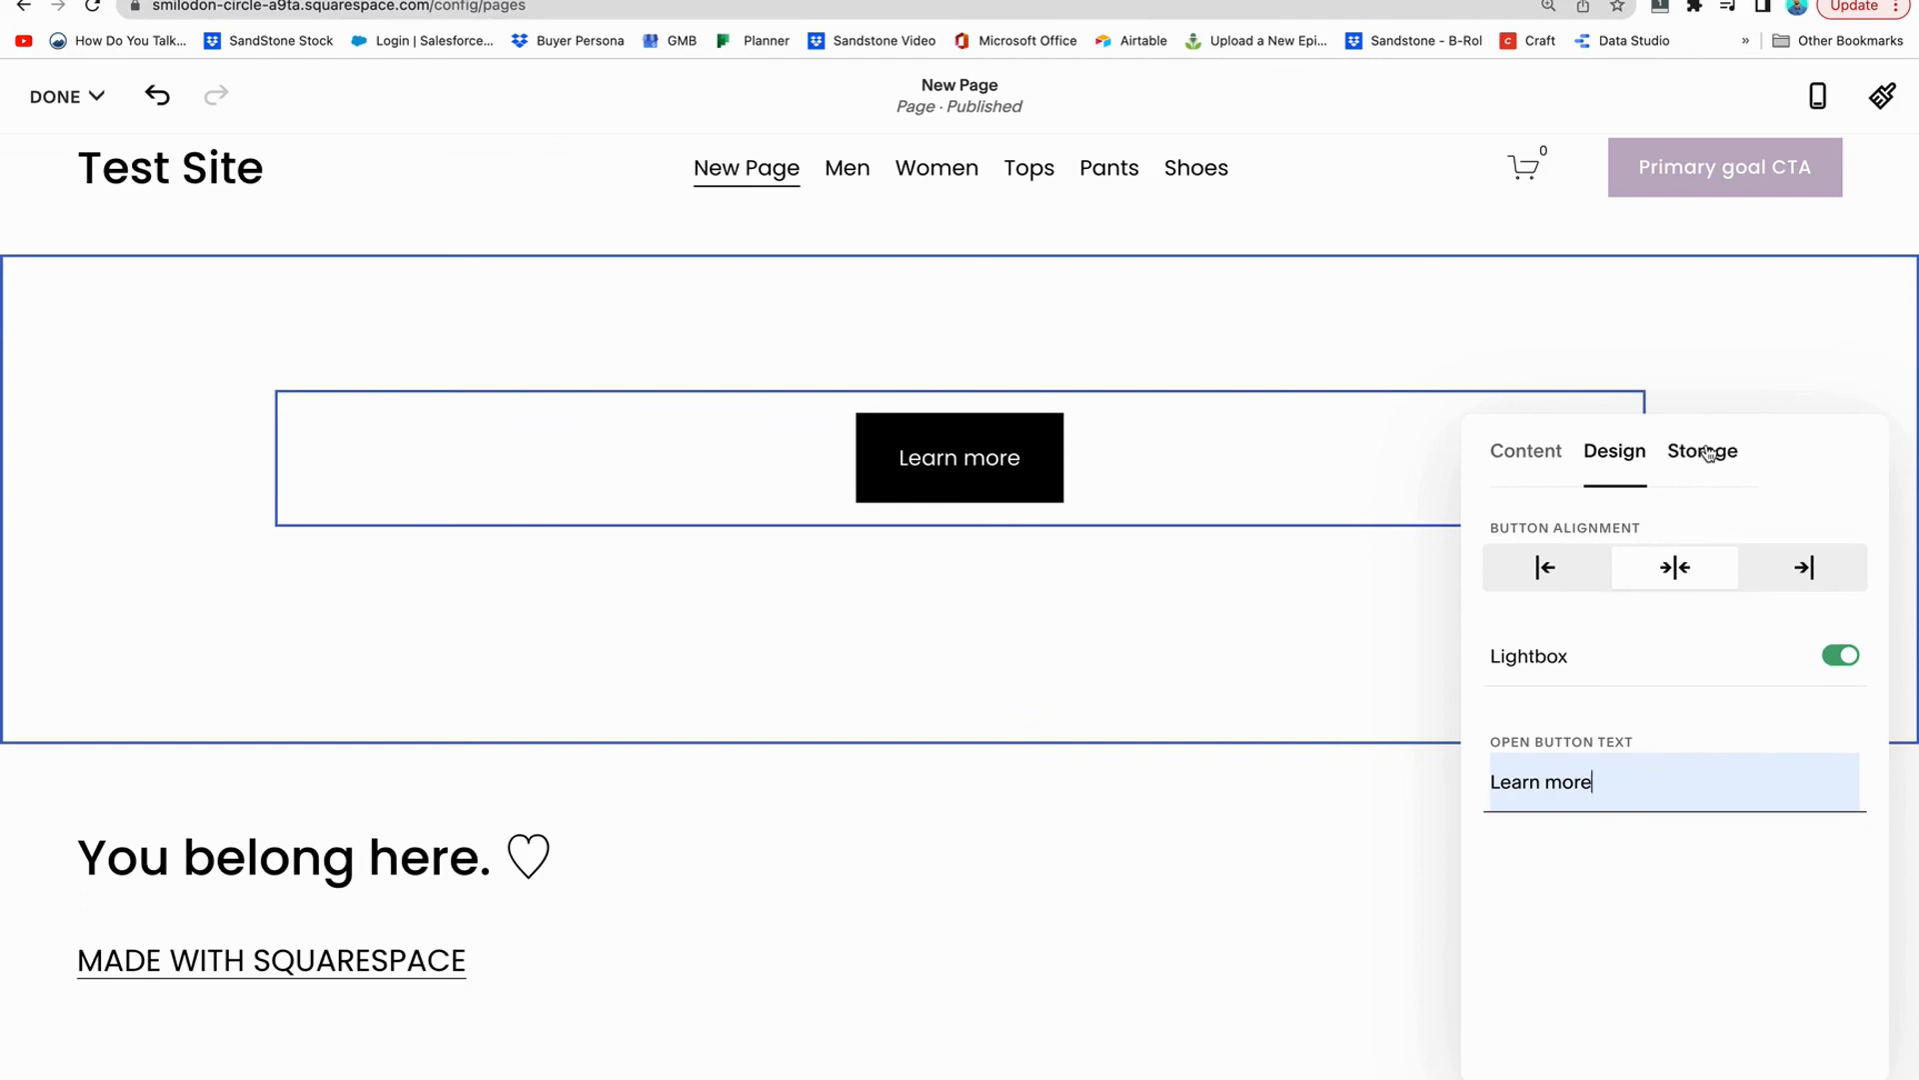
{"action": "left_click", "coordinate": [1701, 451]}
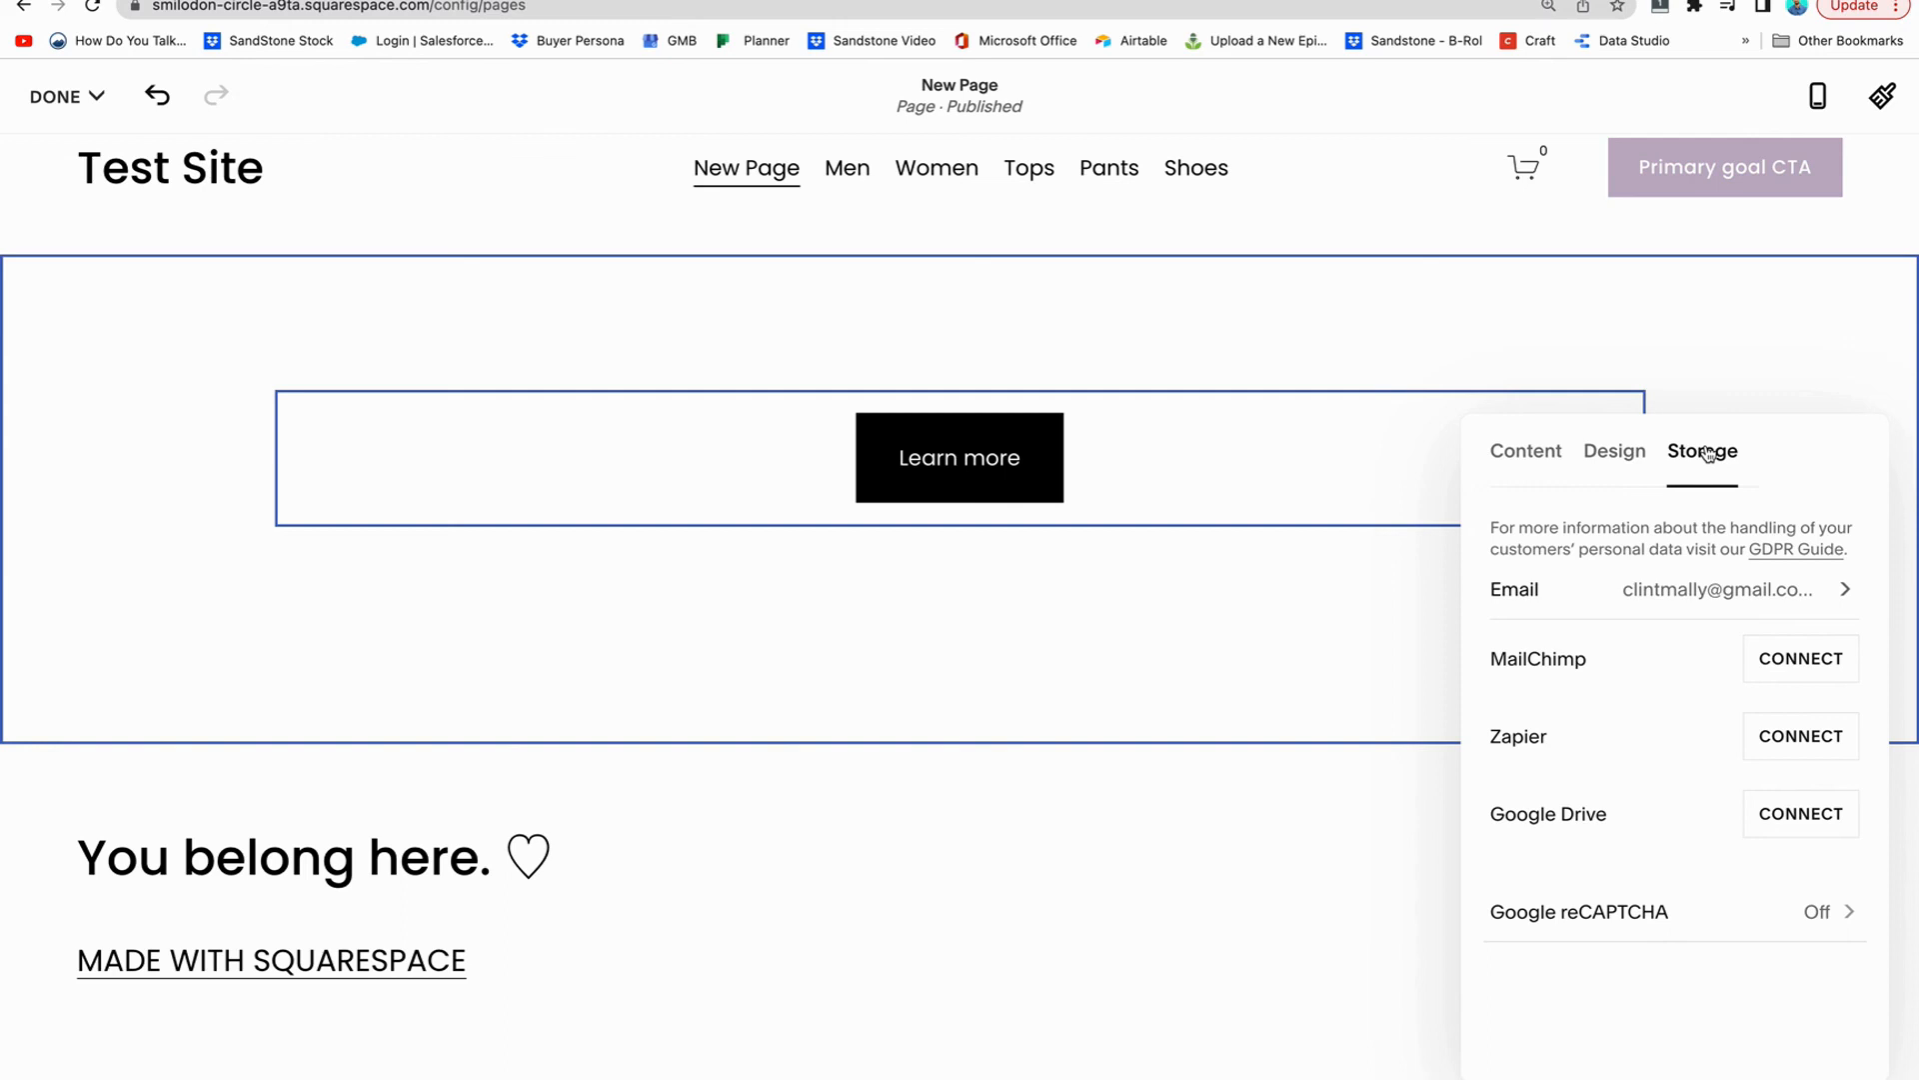
{"action": "mouse_move", "coordinate": [1658, 536]}
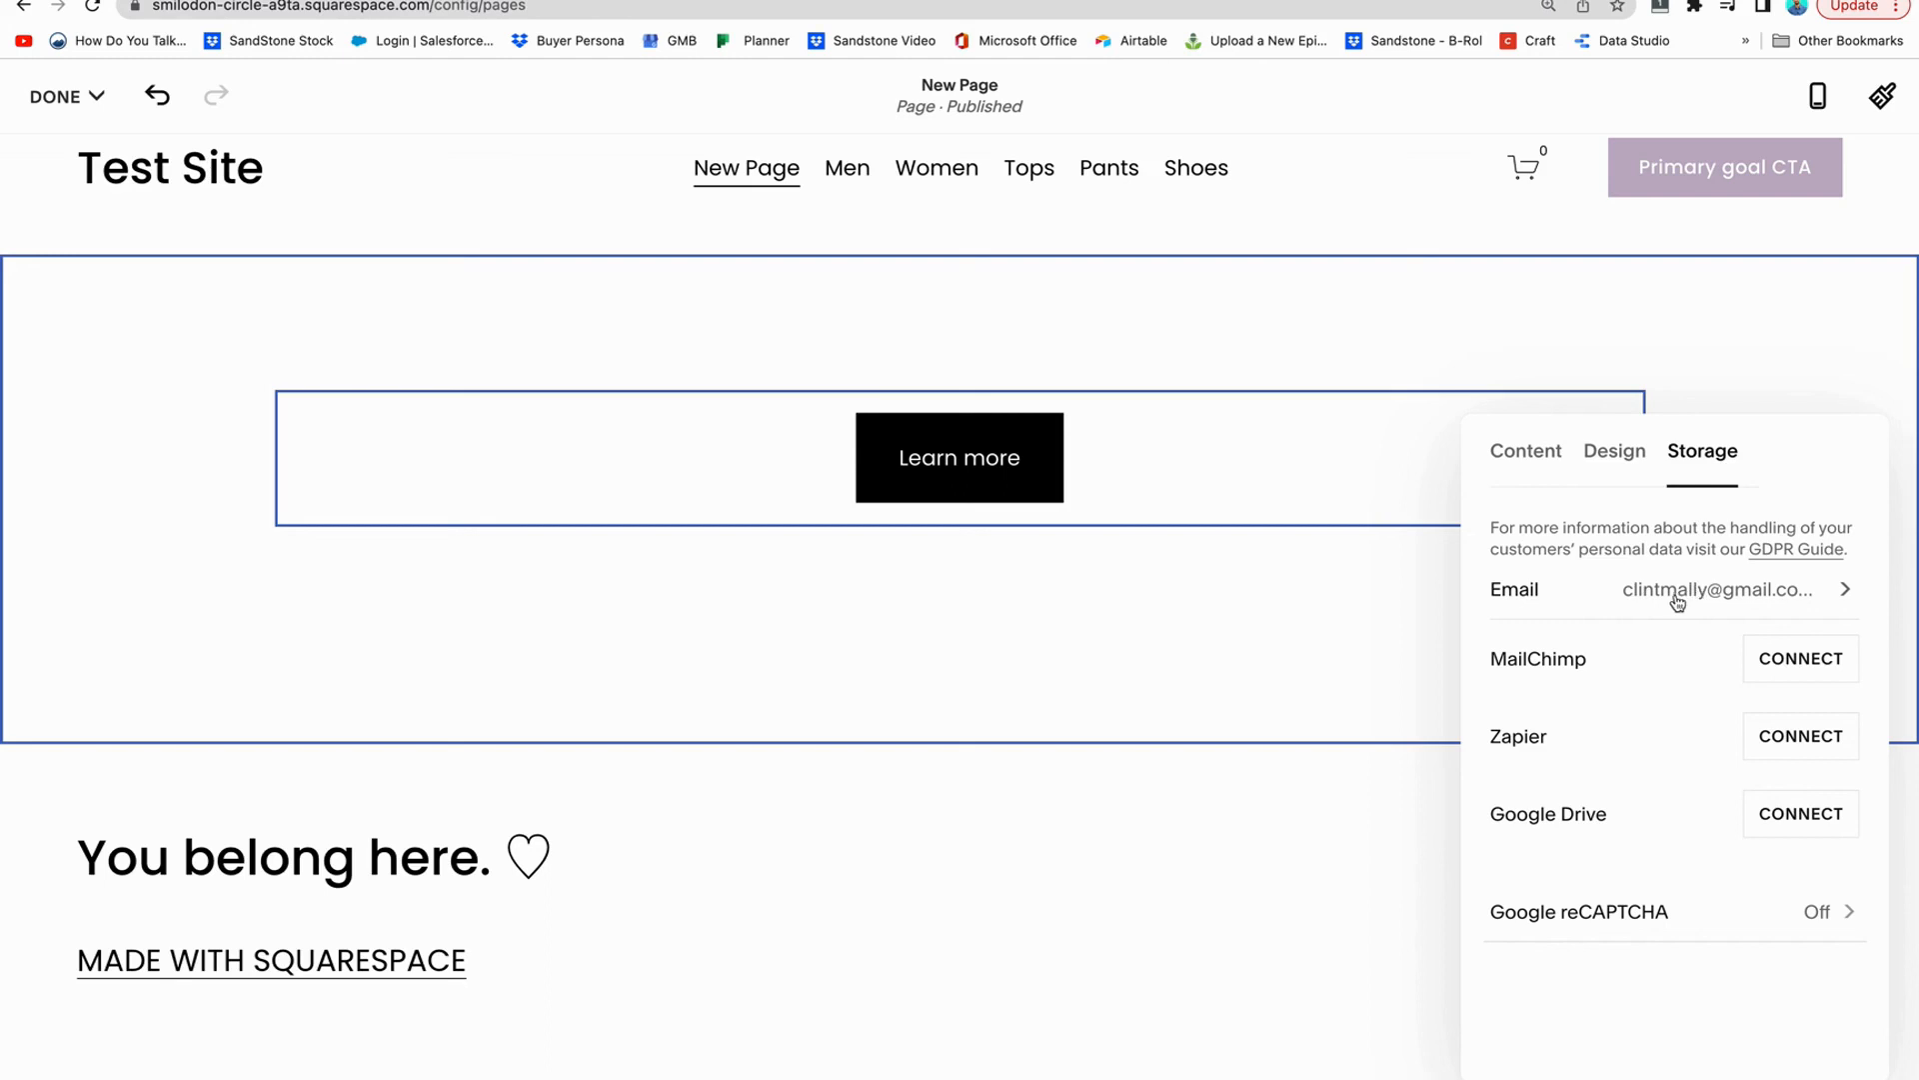
{"action": "mouse_move", "coordinate": [1669, 604]}
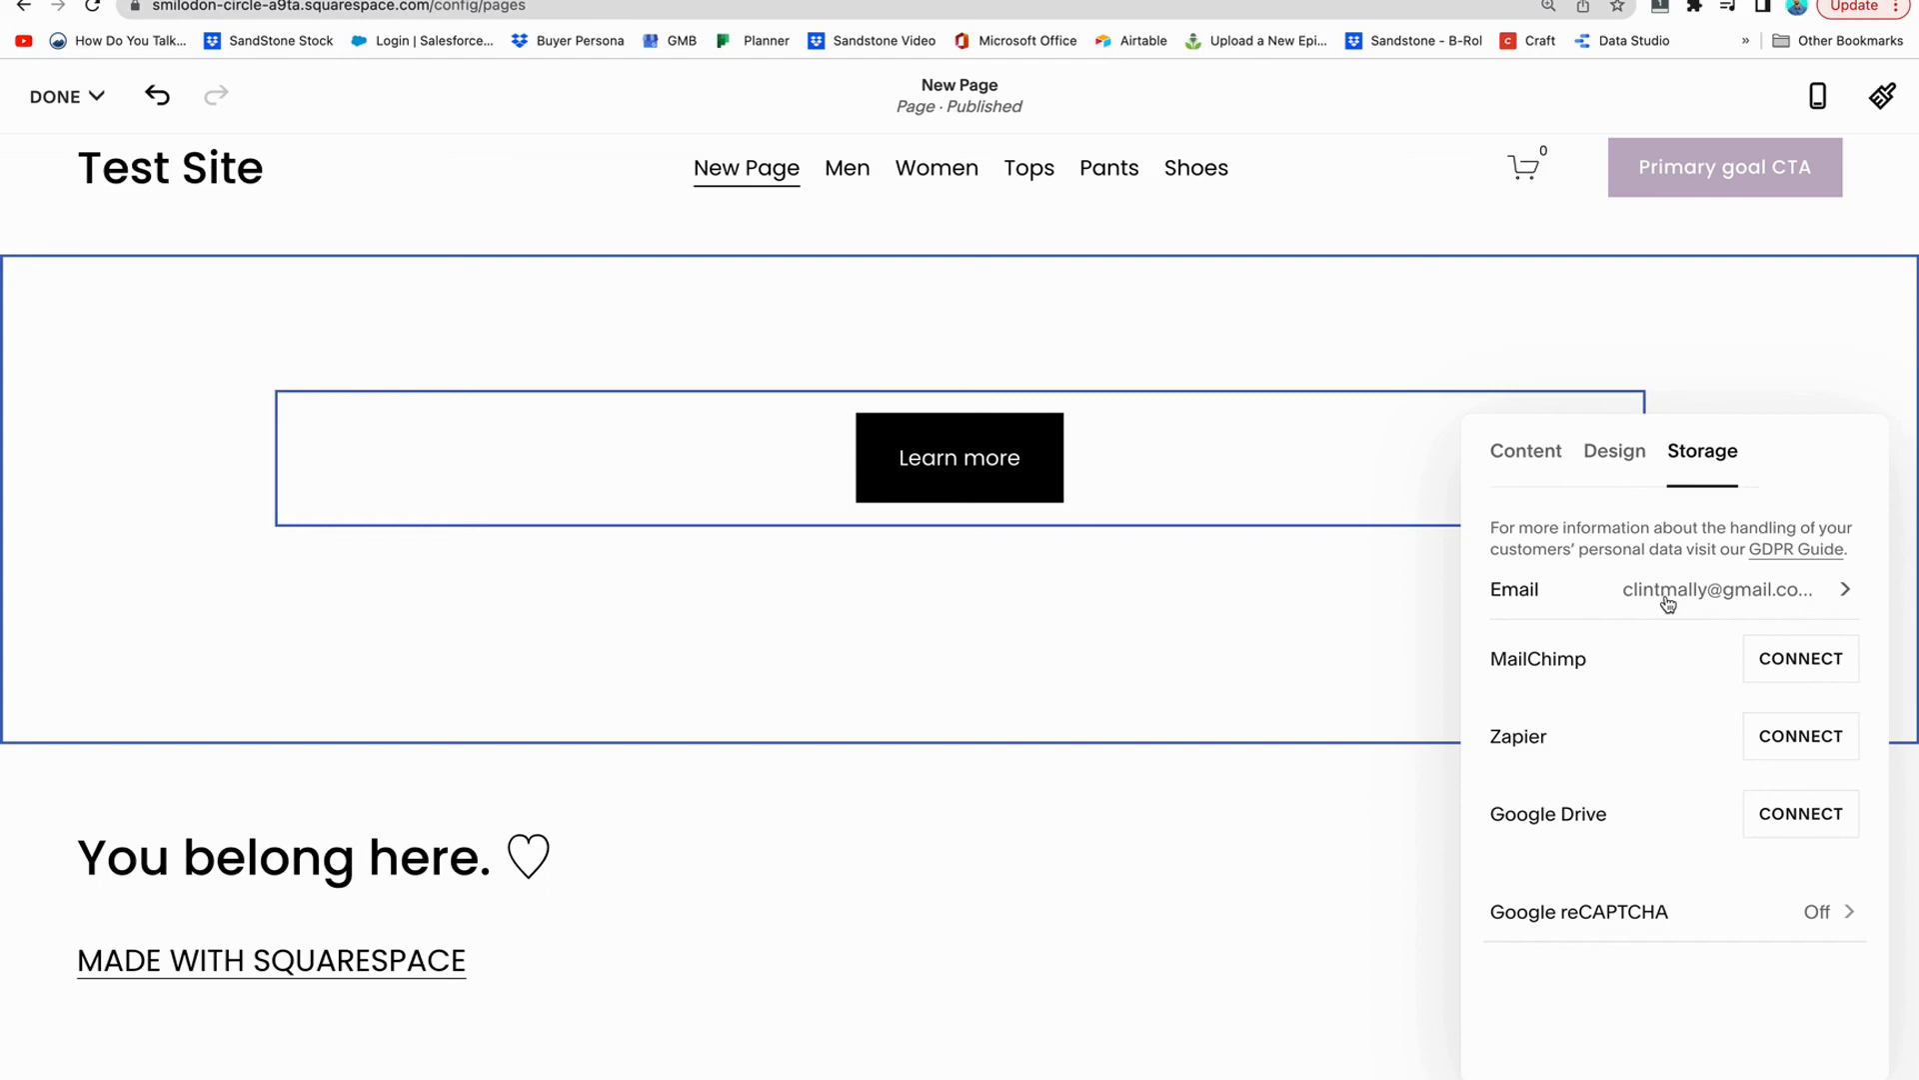
{"action": "mouse_move", "coordinate": [1795, 659]}
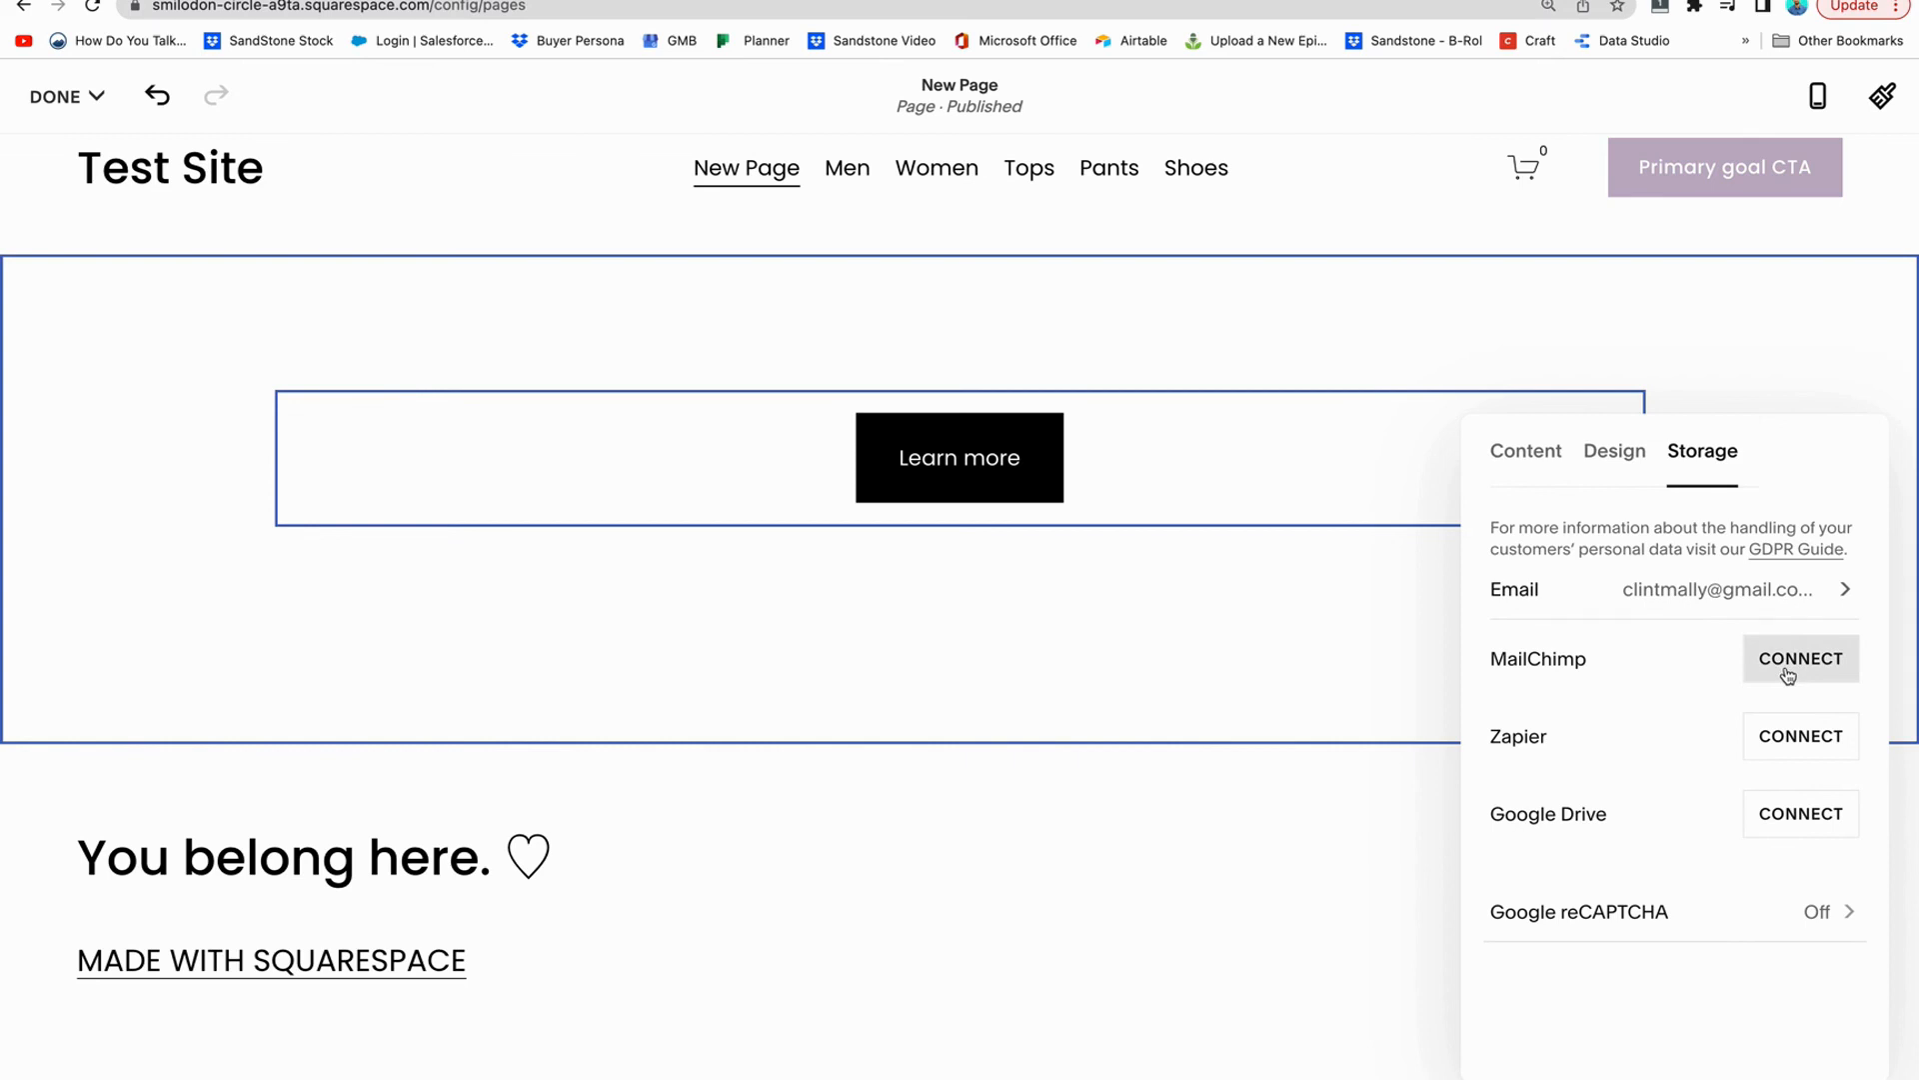
{"action": "mouse_move", "coordinate": [1801, 814]}
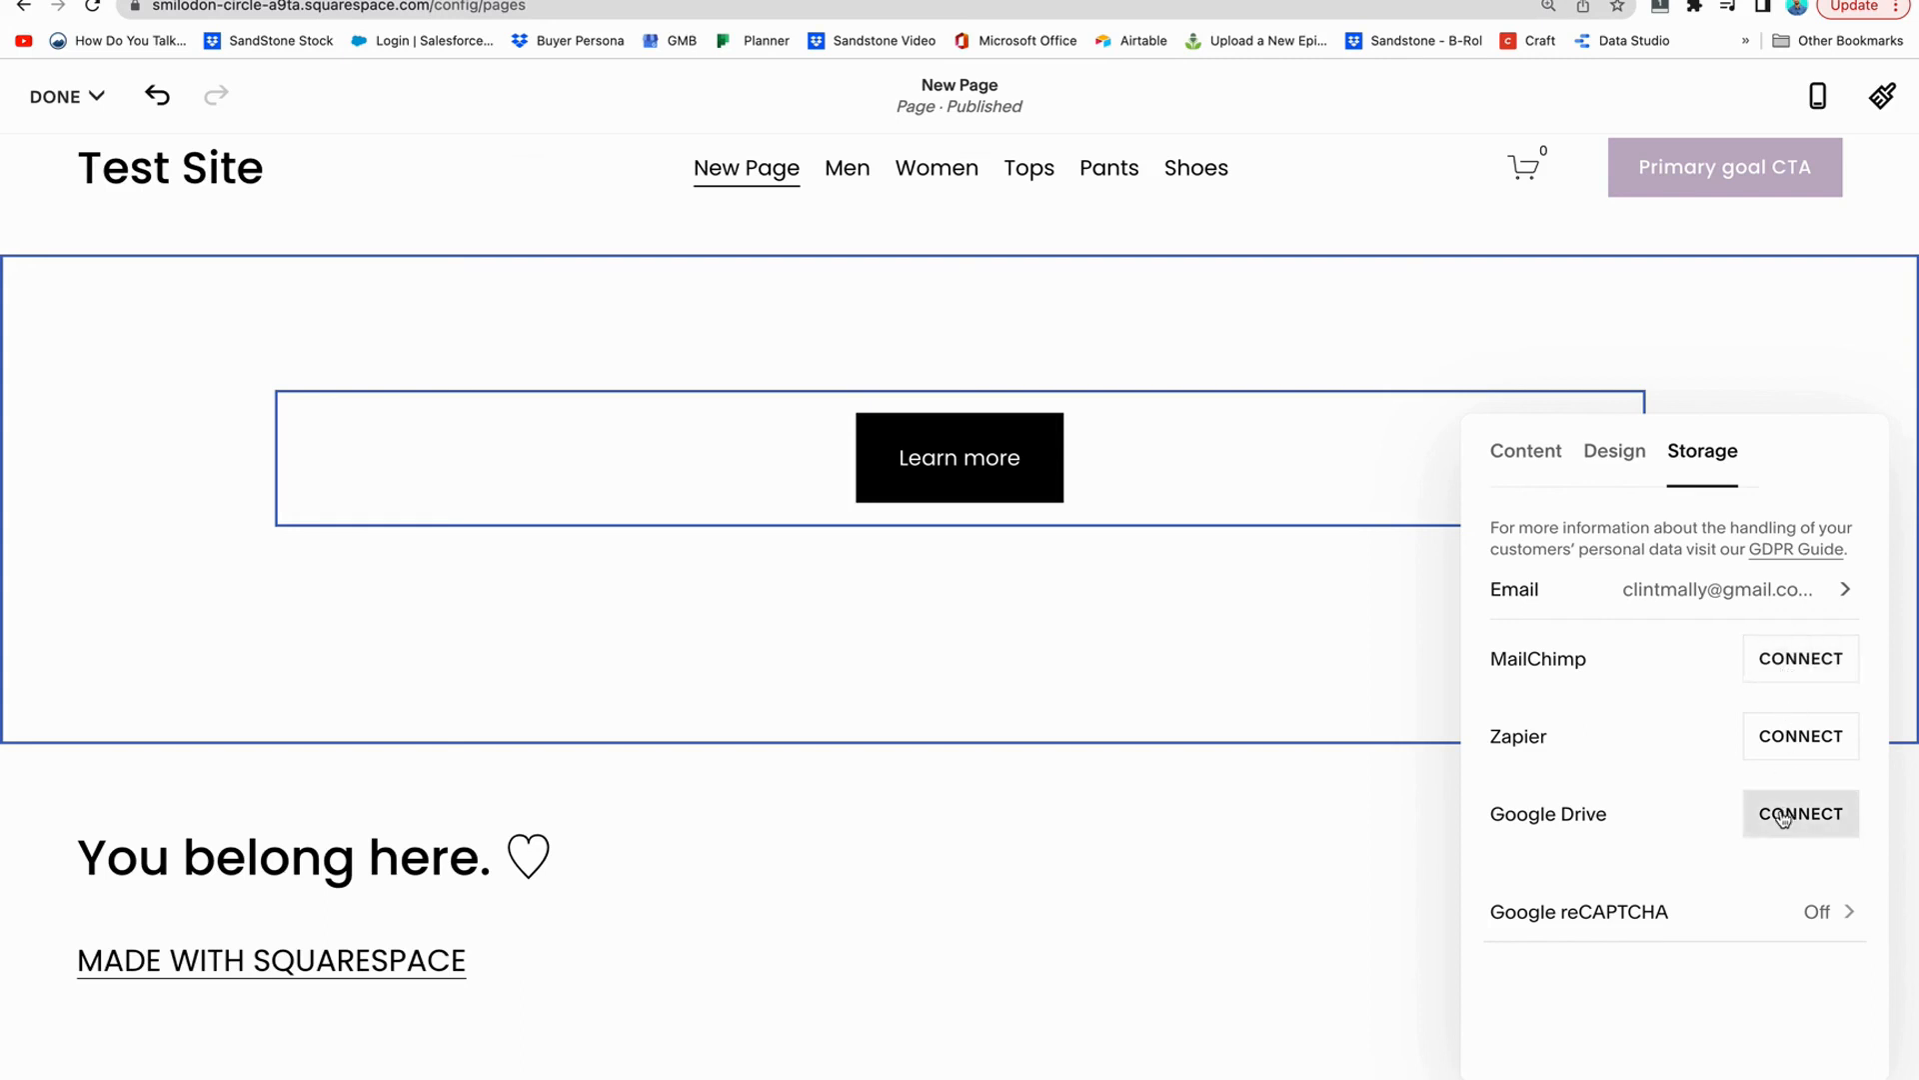
{"action": "mouse_move", "coordinate": [1779, 820]}
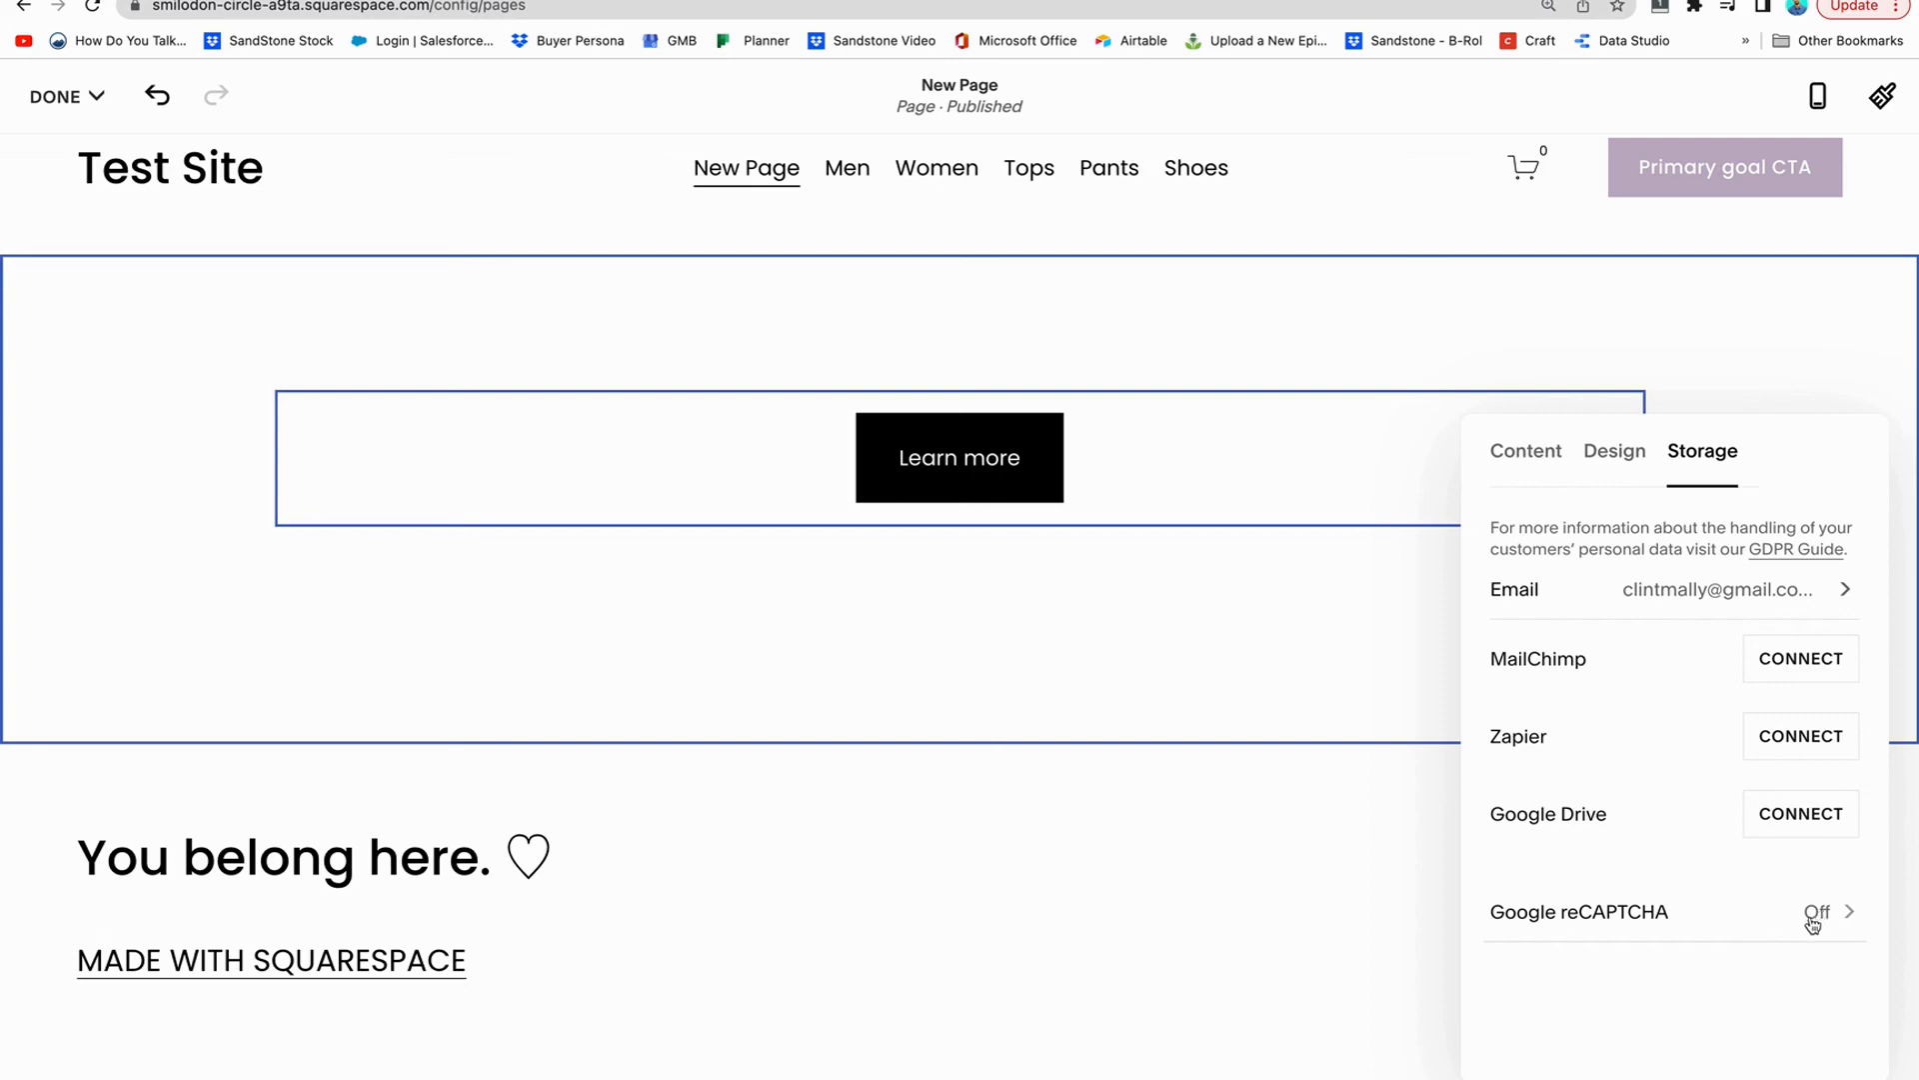
{"action": "mouse_move", "coordinate": [1784, 942]}
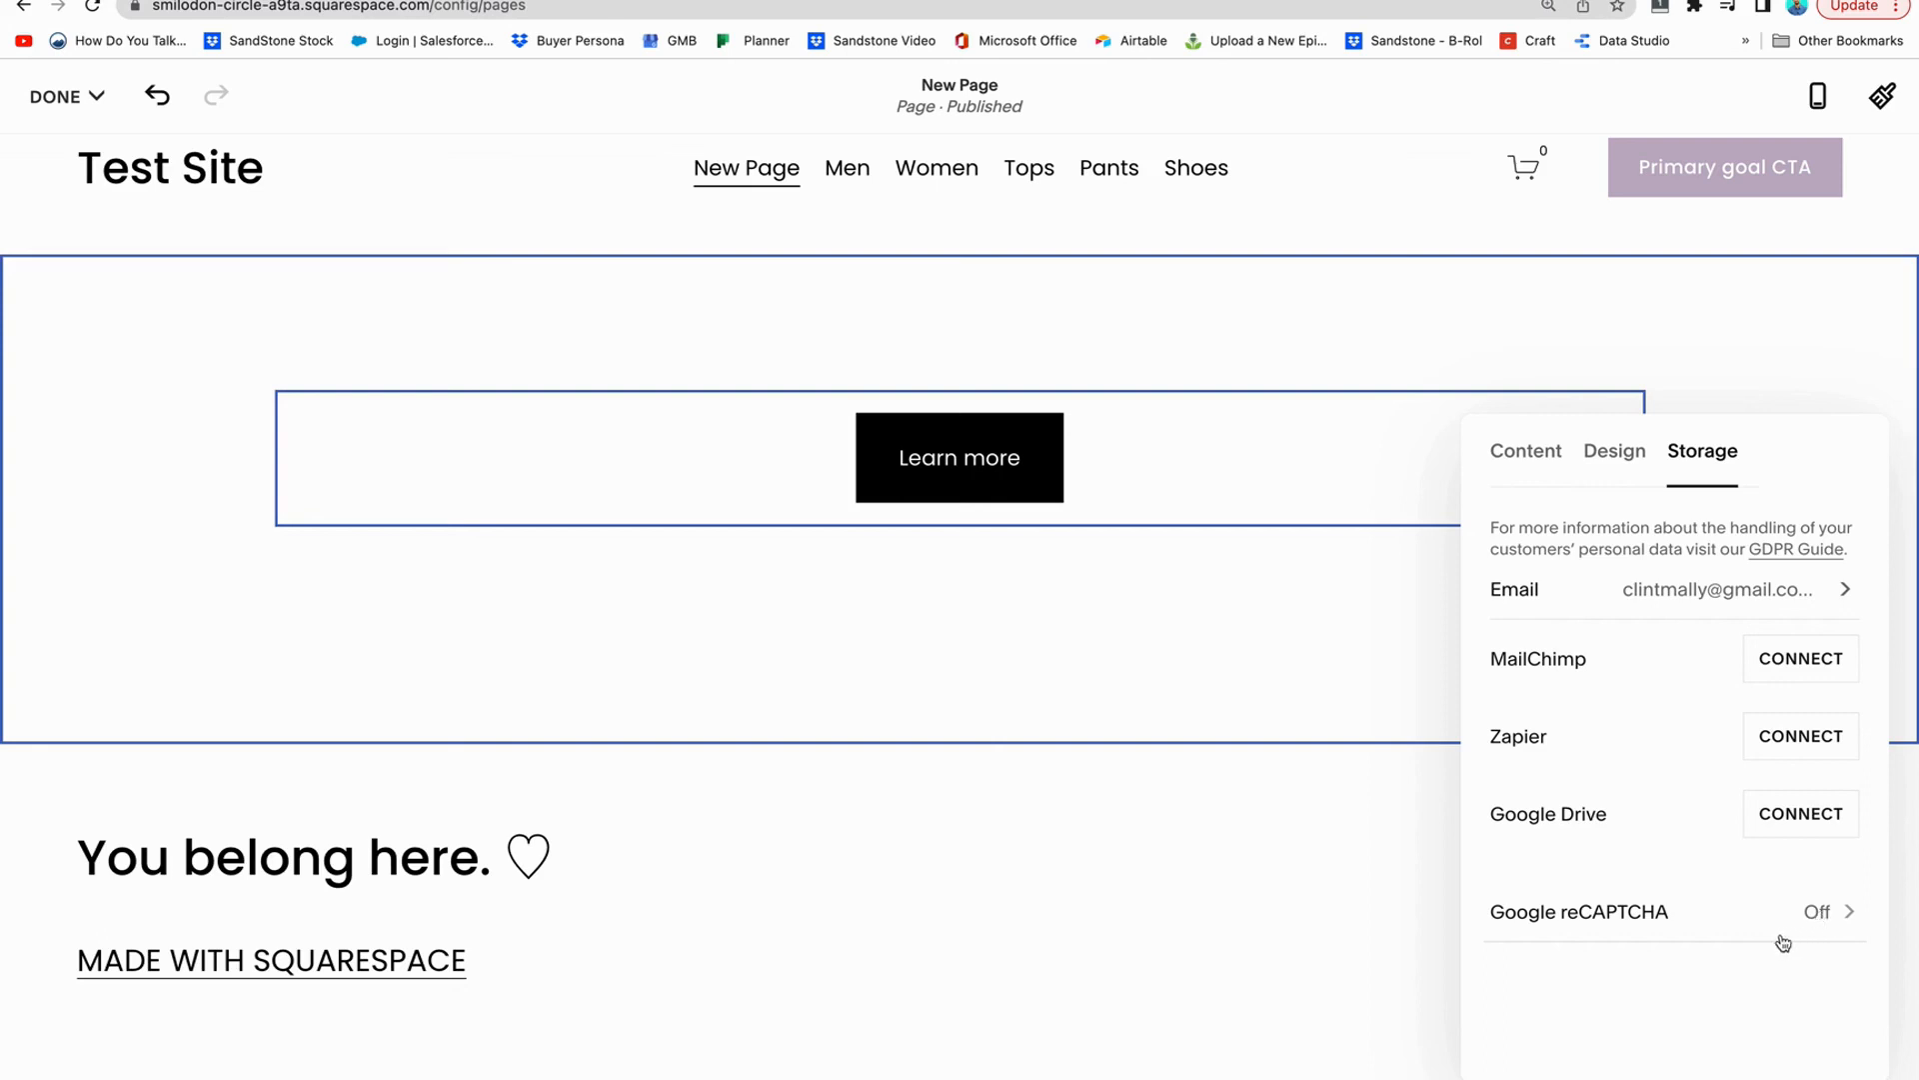
{"action": "mouse_move", "coordinate": [1787, 928]}
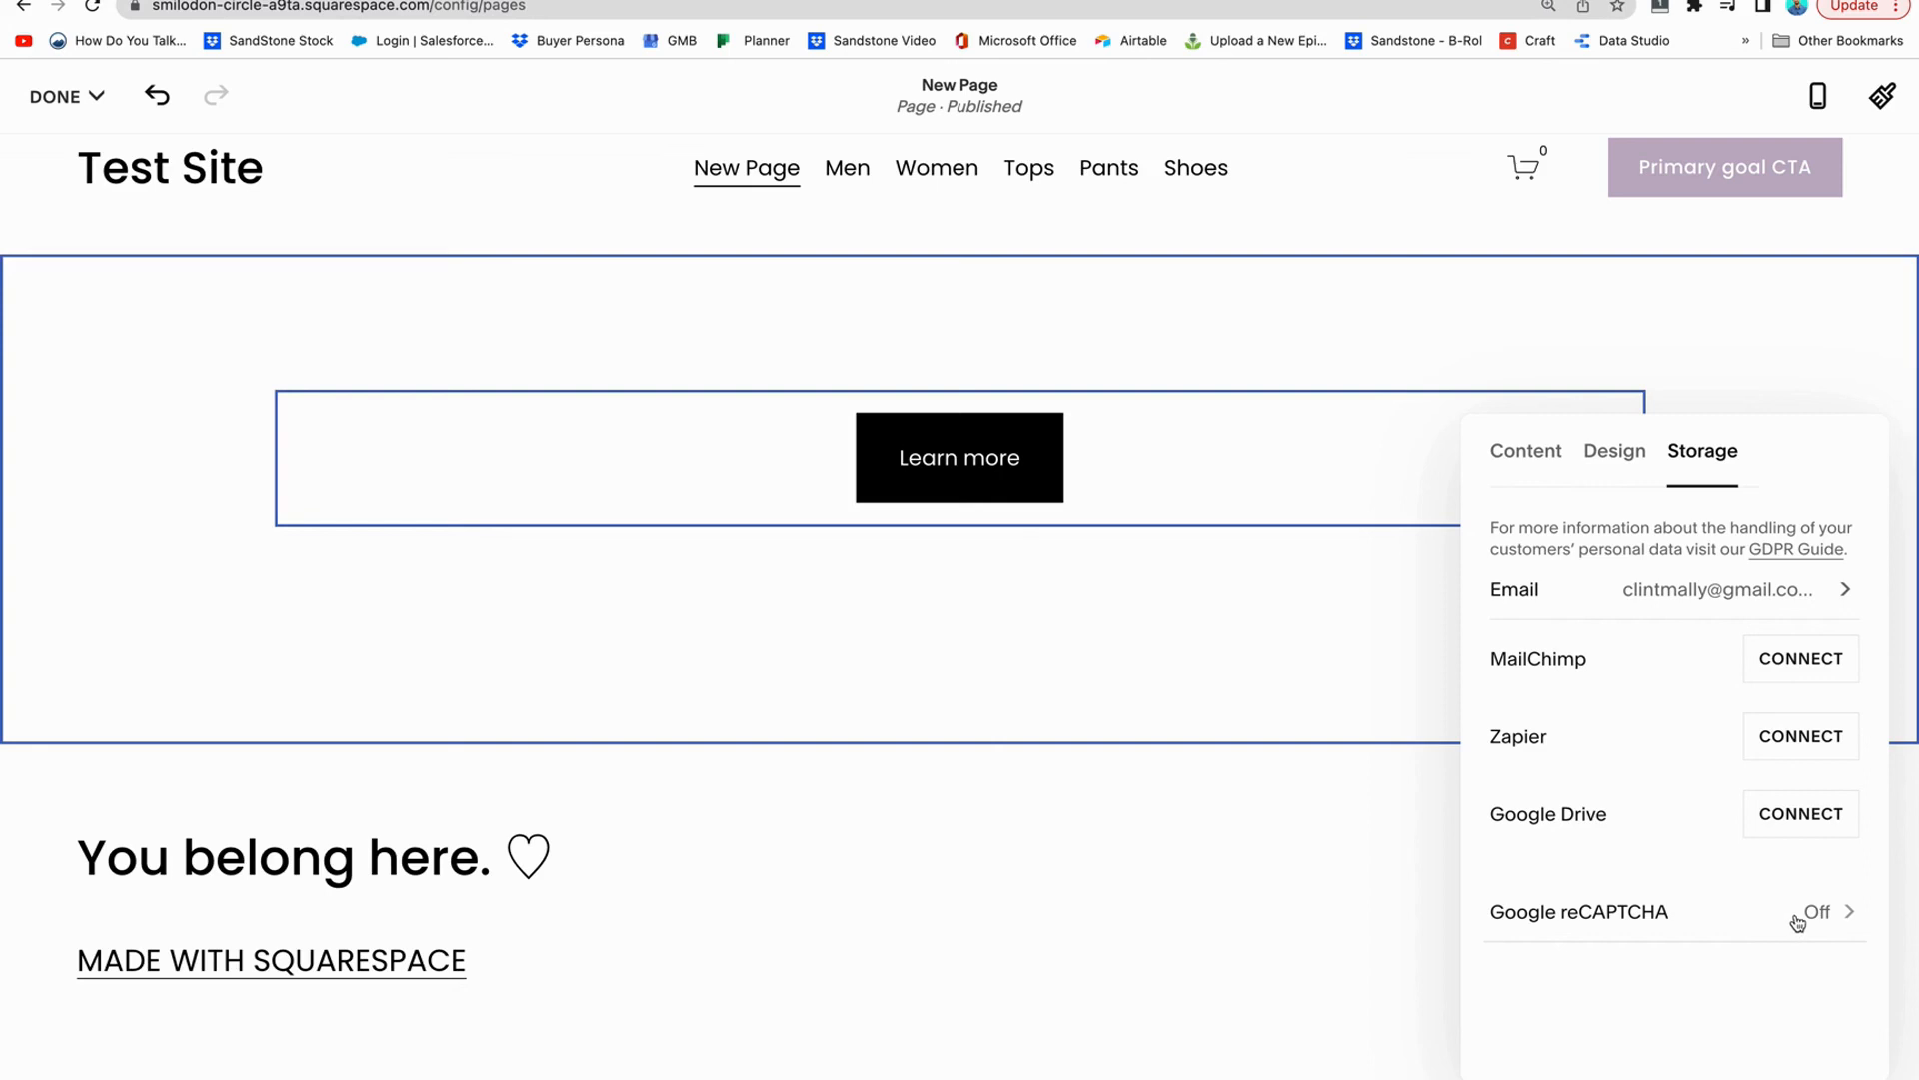
{"action": "mouse_move", "coordinate": [1739, 743]}
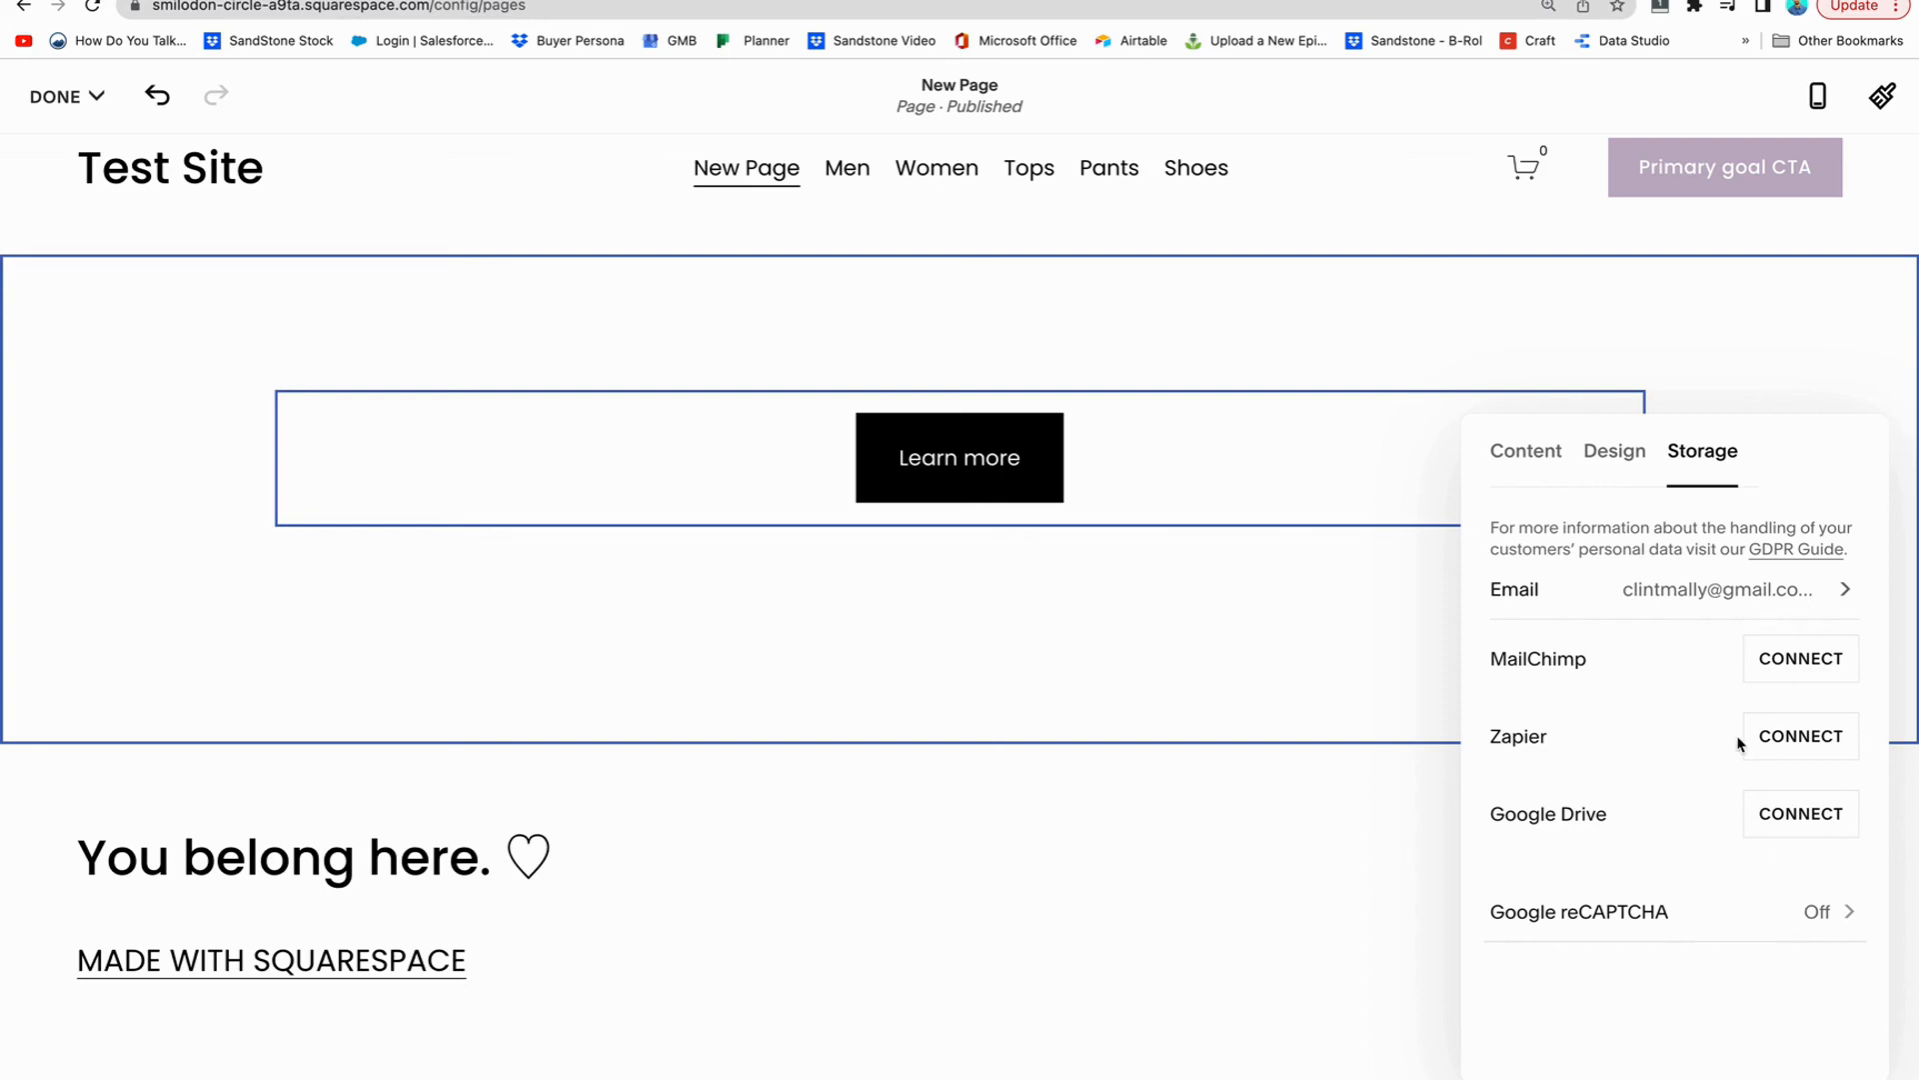
{"action": "mouse_move", "coordinate": [1648, 633]}
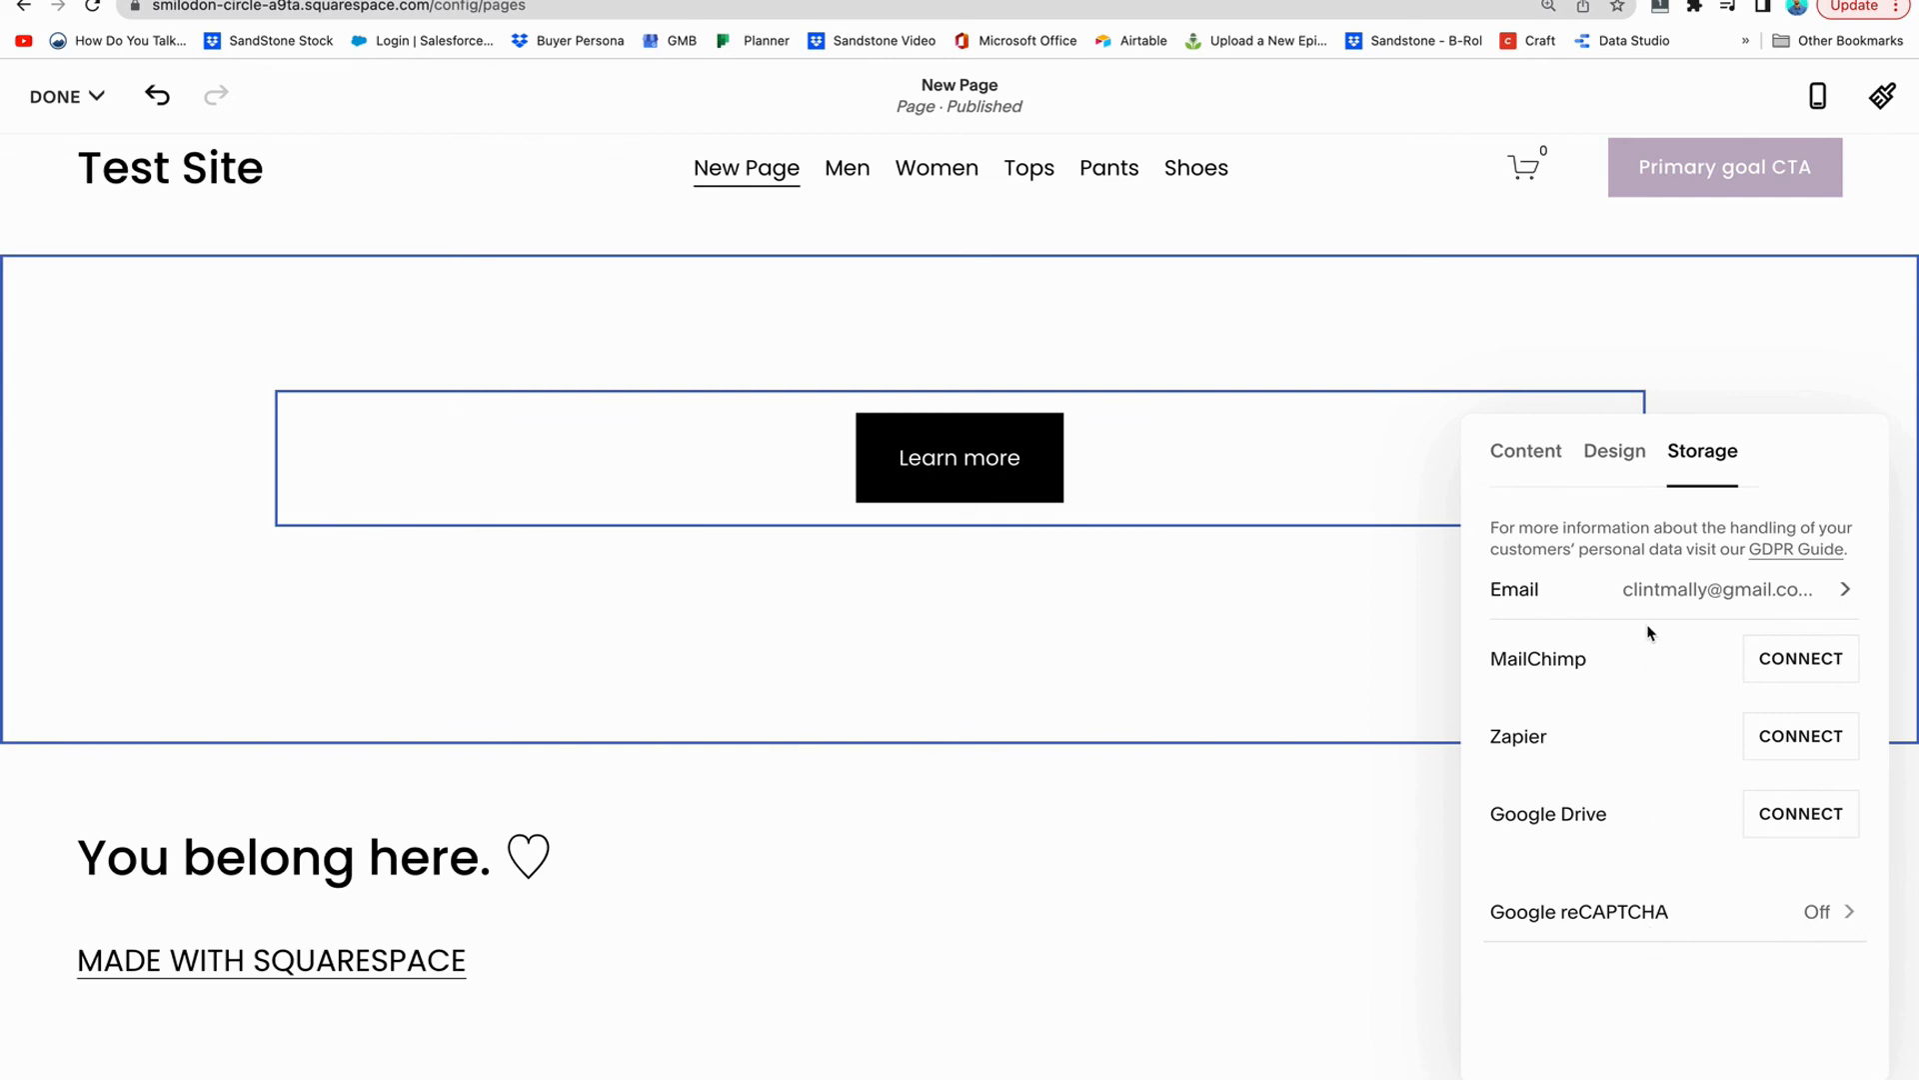